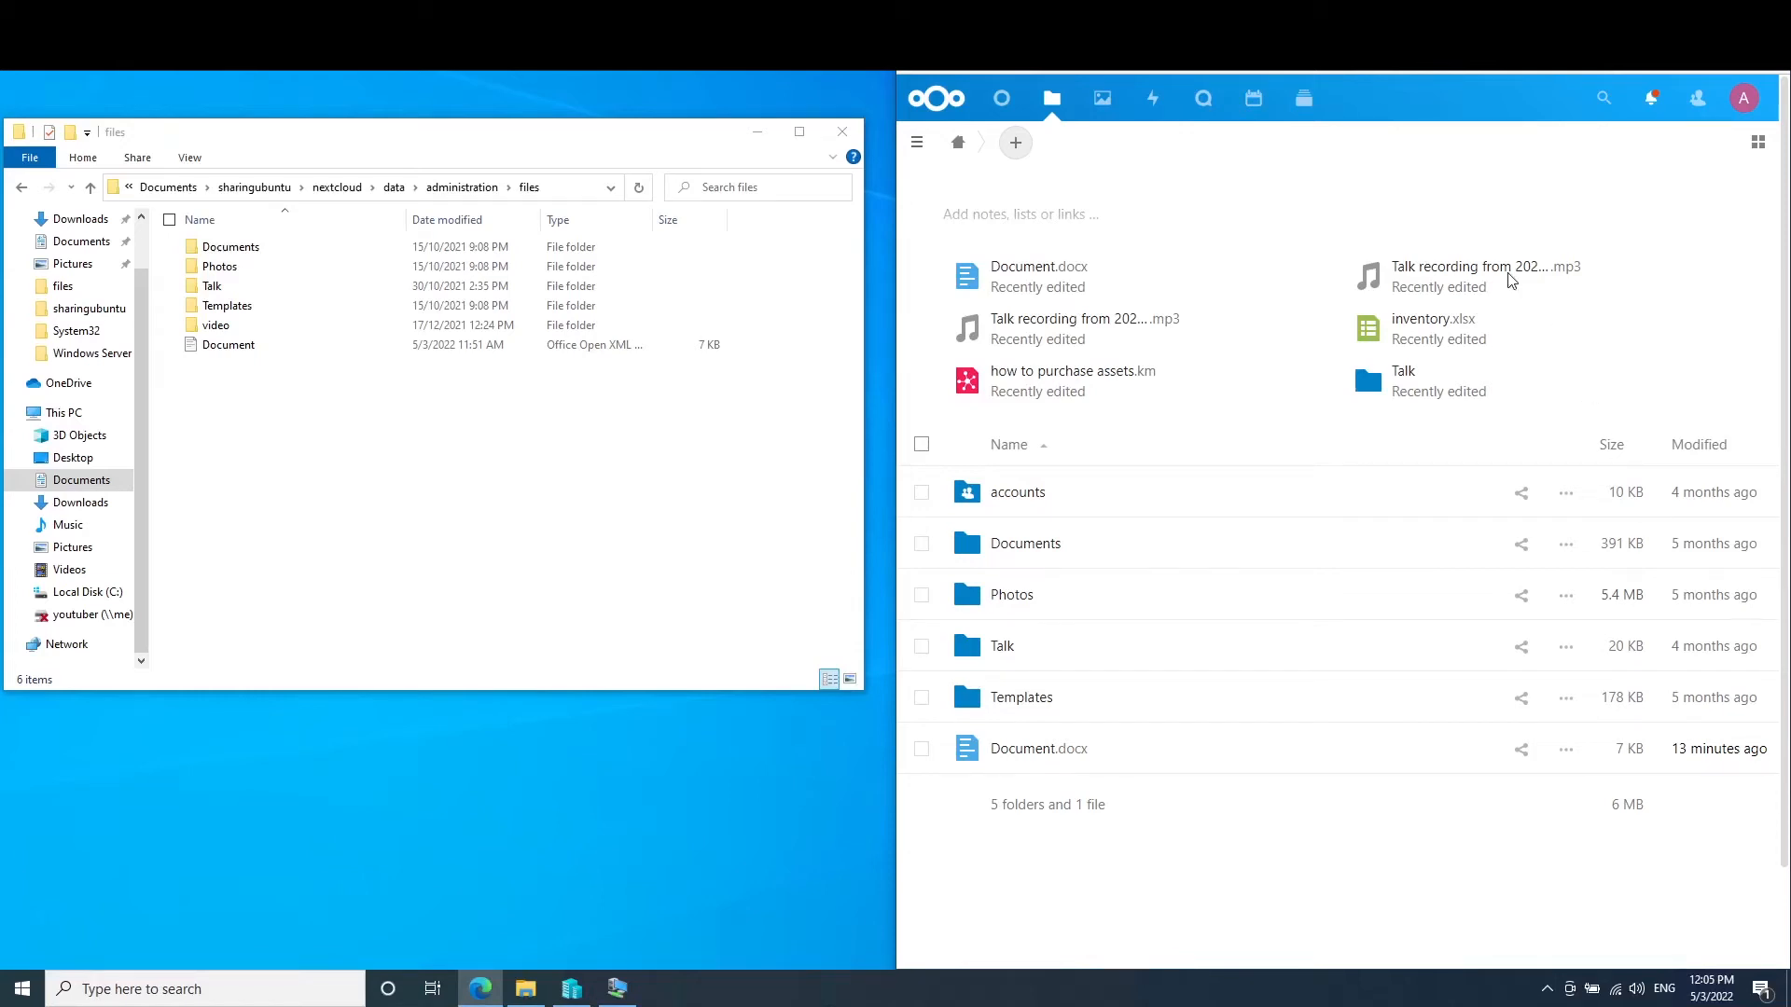
mouse_move(1367, 819)
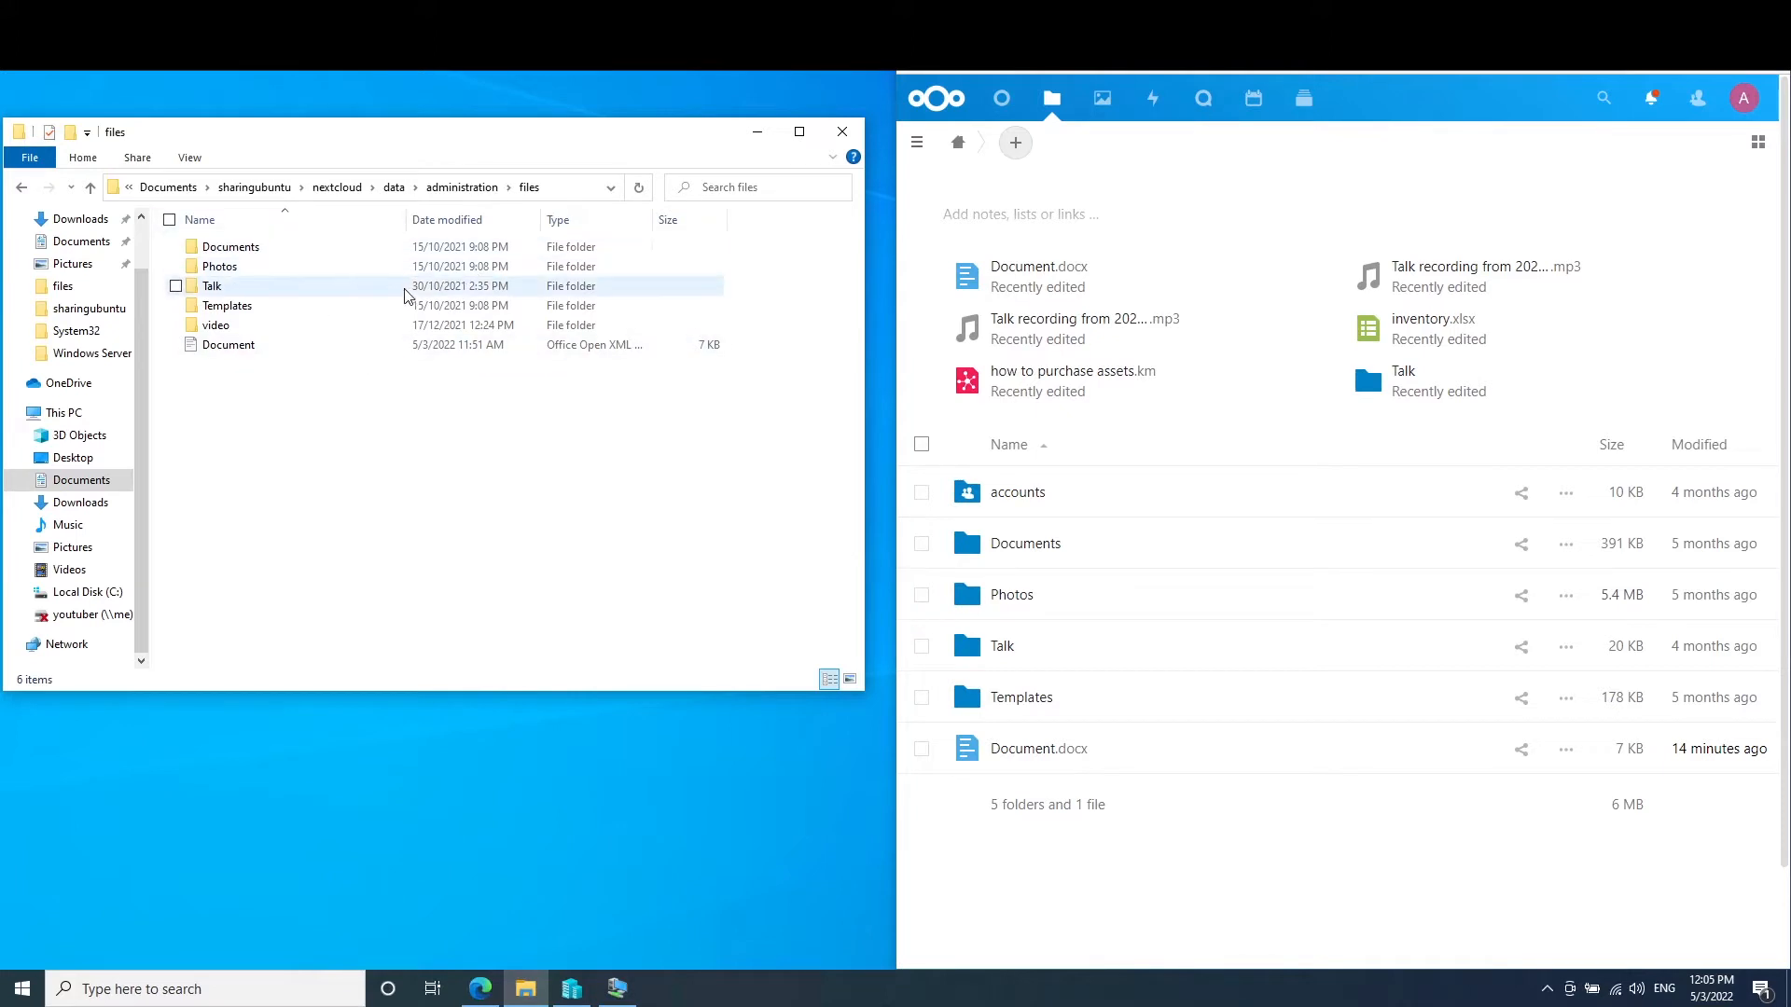
mouse_move(214, 285)
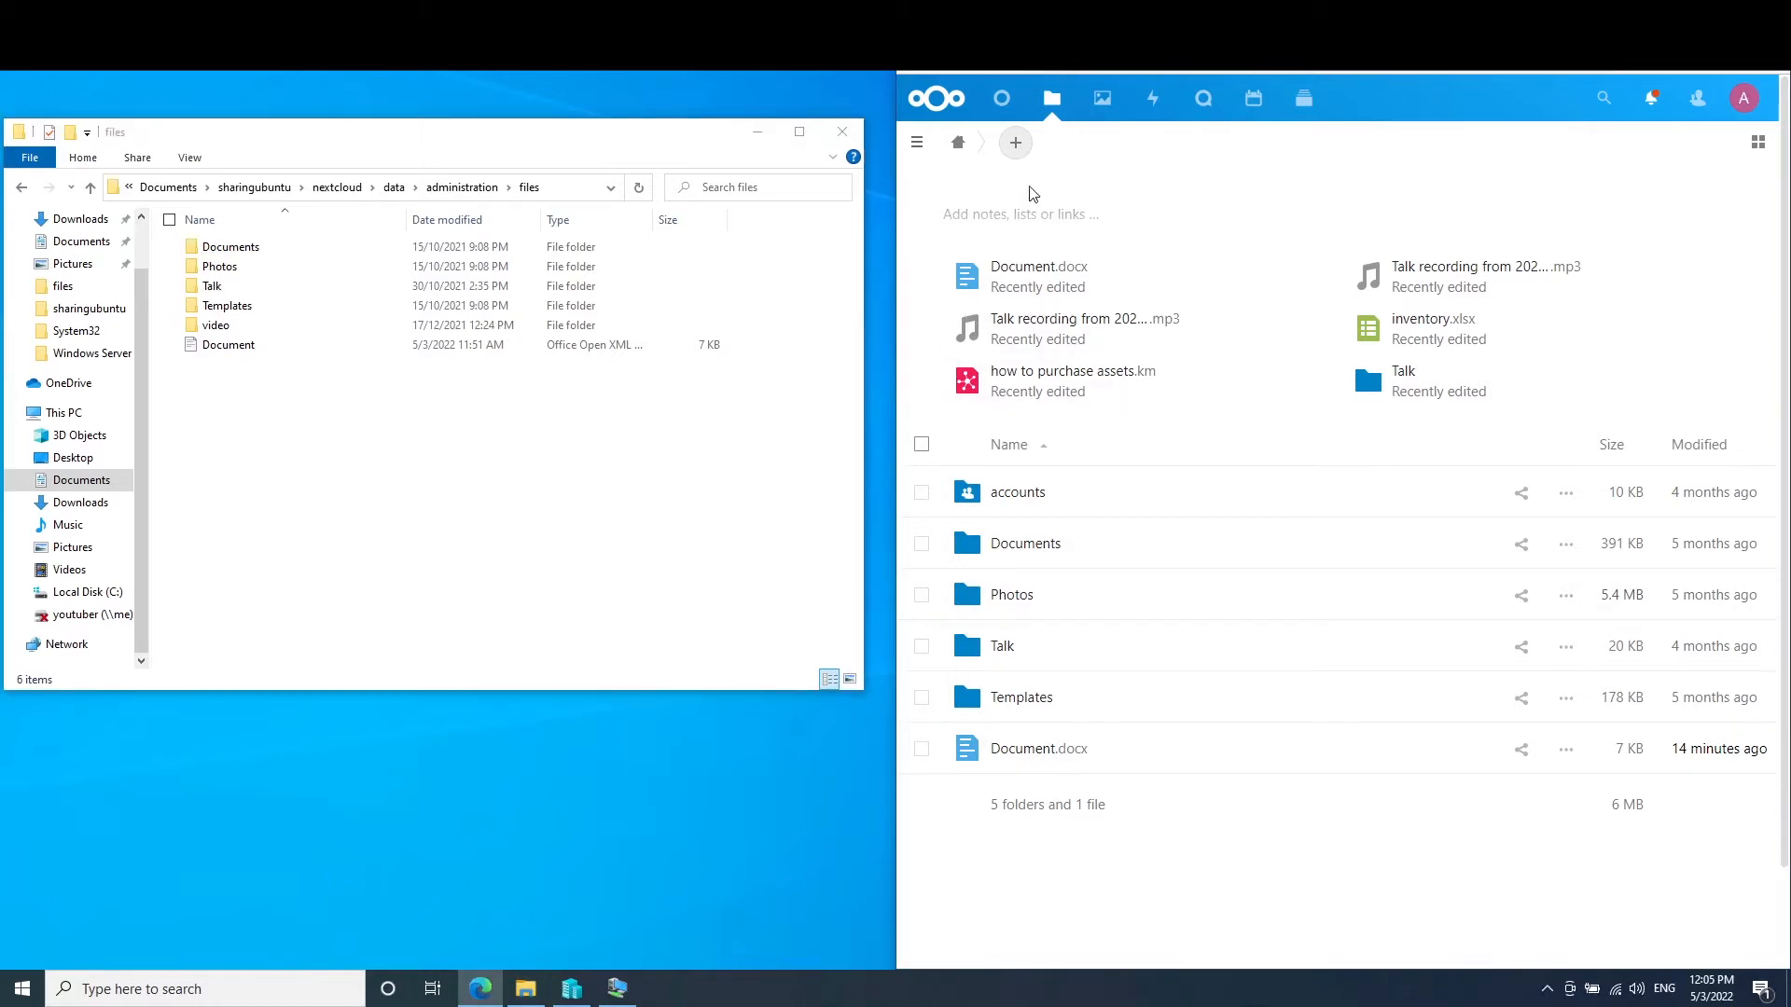
Step: Add a new ONLYOFFICE spreadsheet with 'hello i am the backup' in C3, then return to Files
left_click(1013, 142)
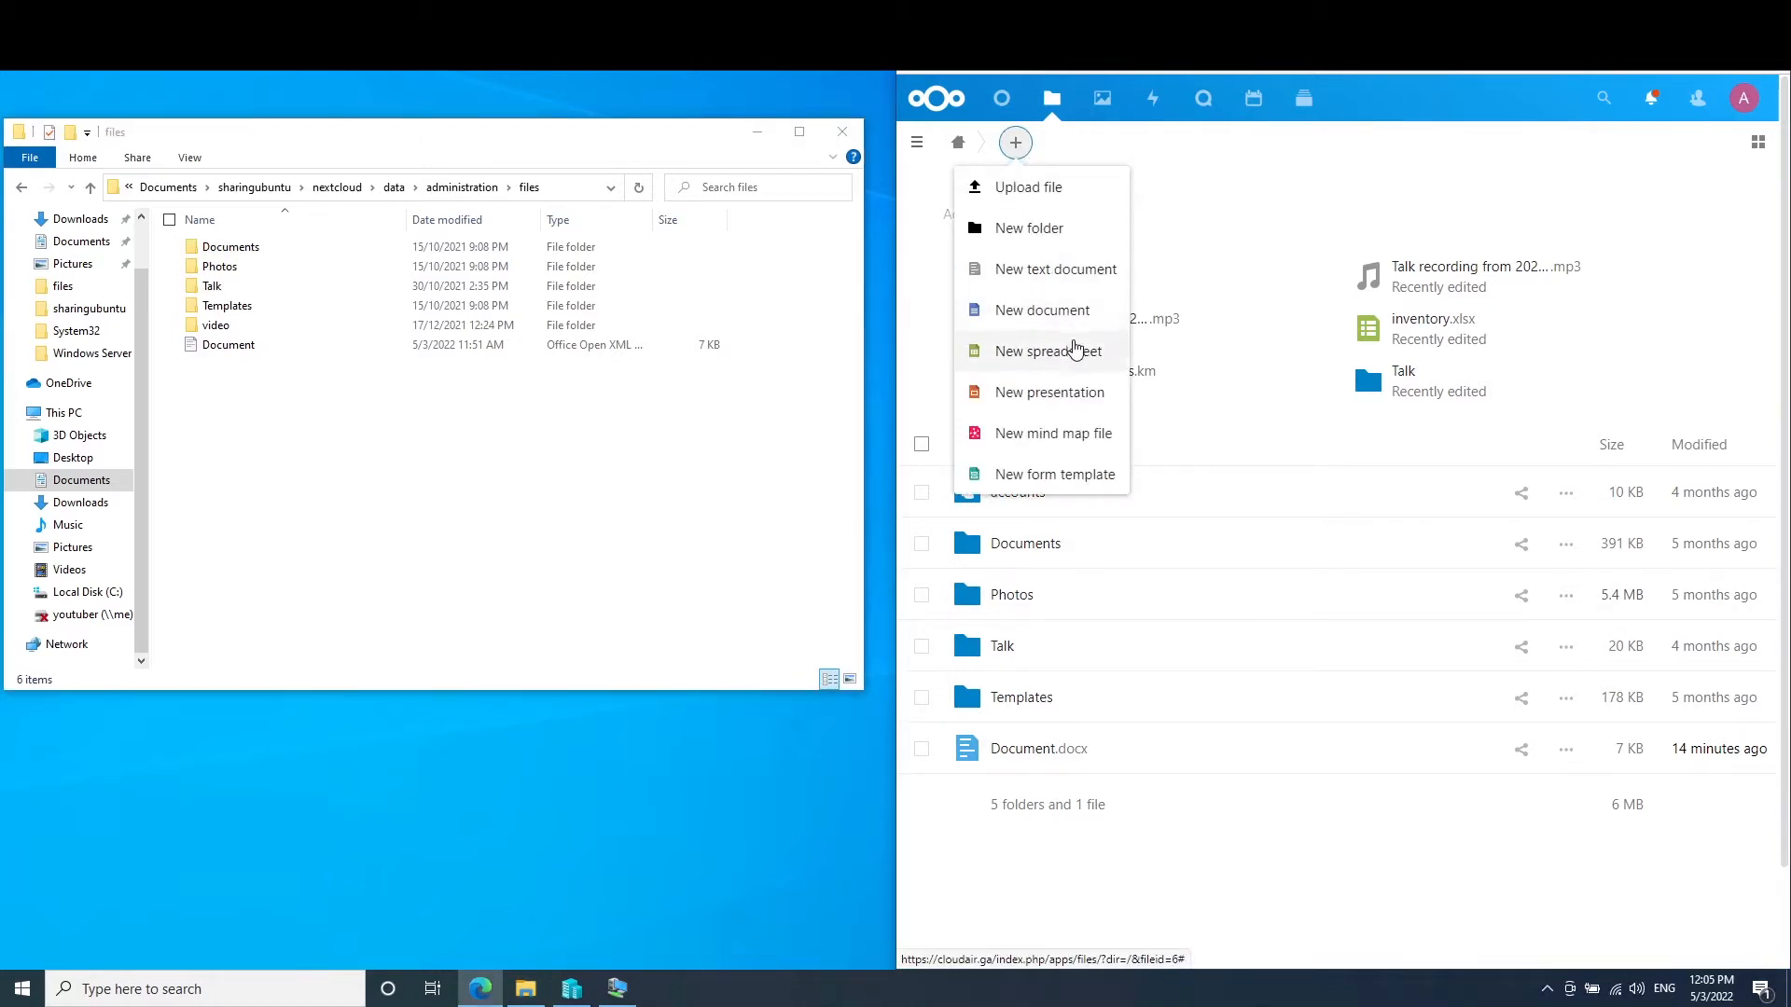
left_click(1046, 351)
type("sd")
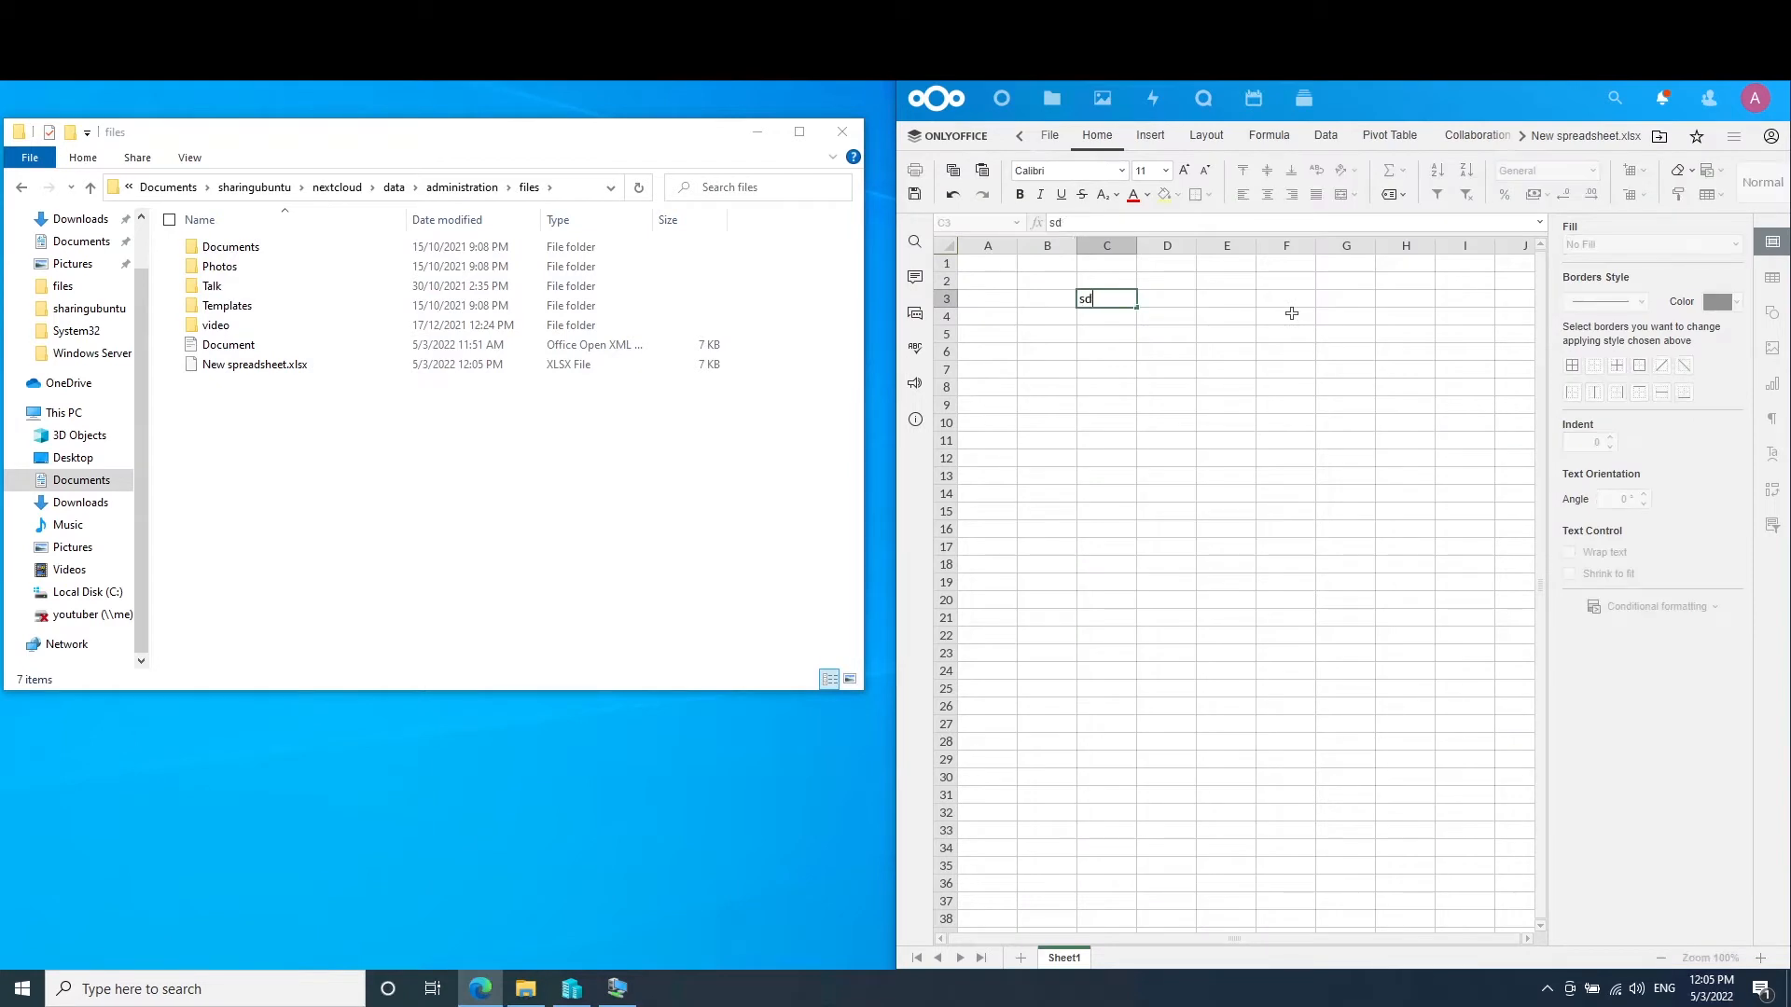
type("hello")
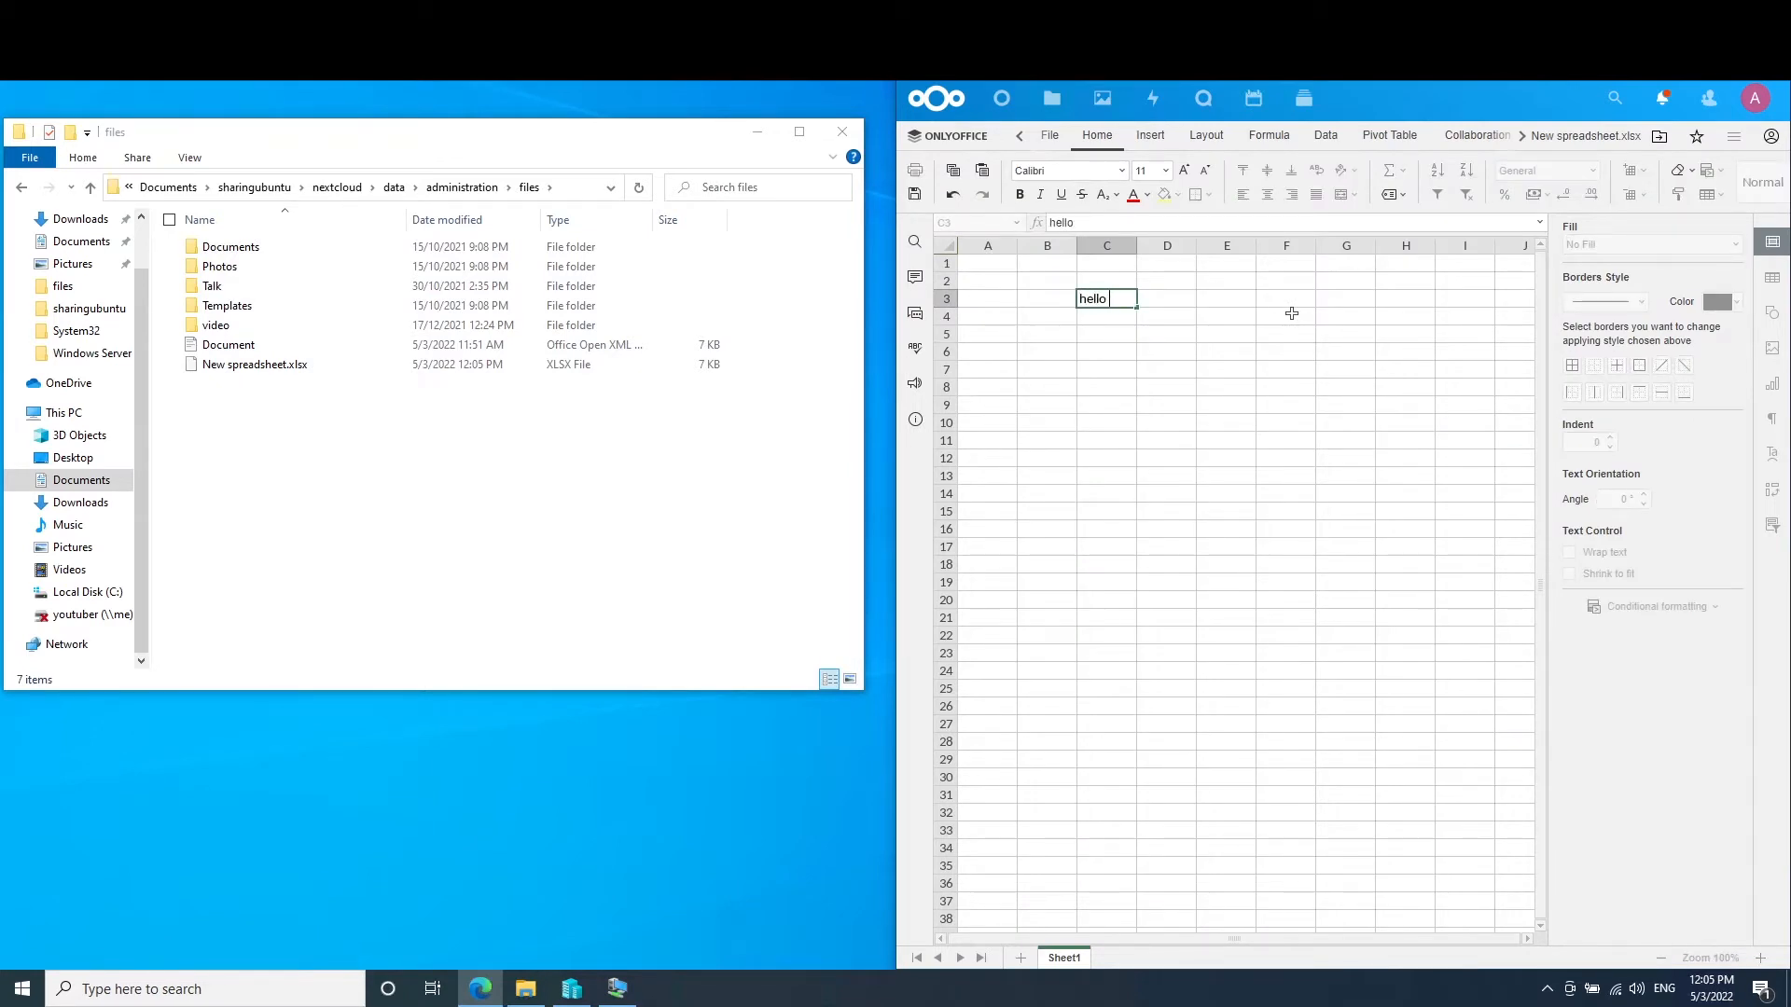
type("i am the backup")
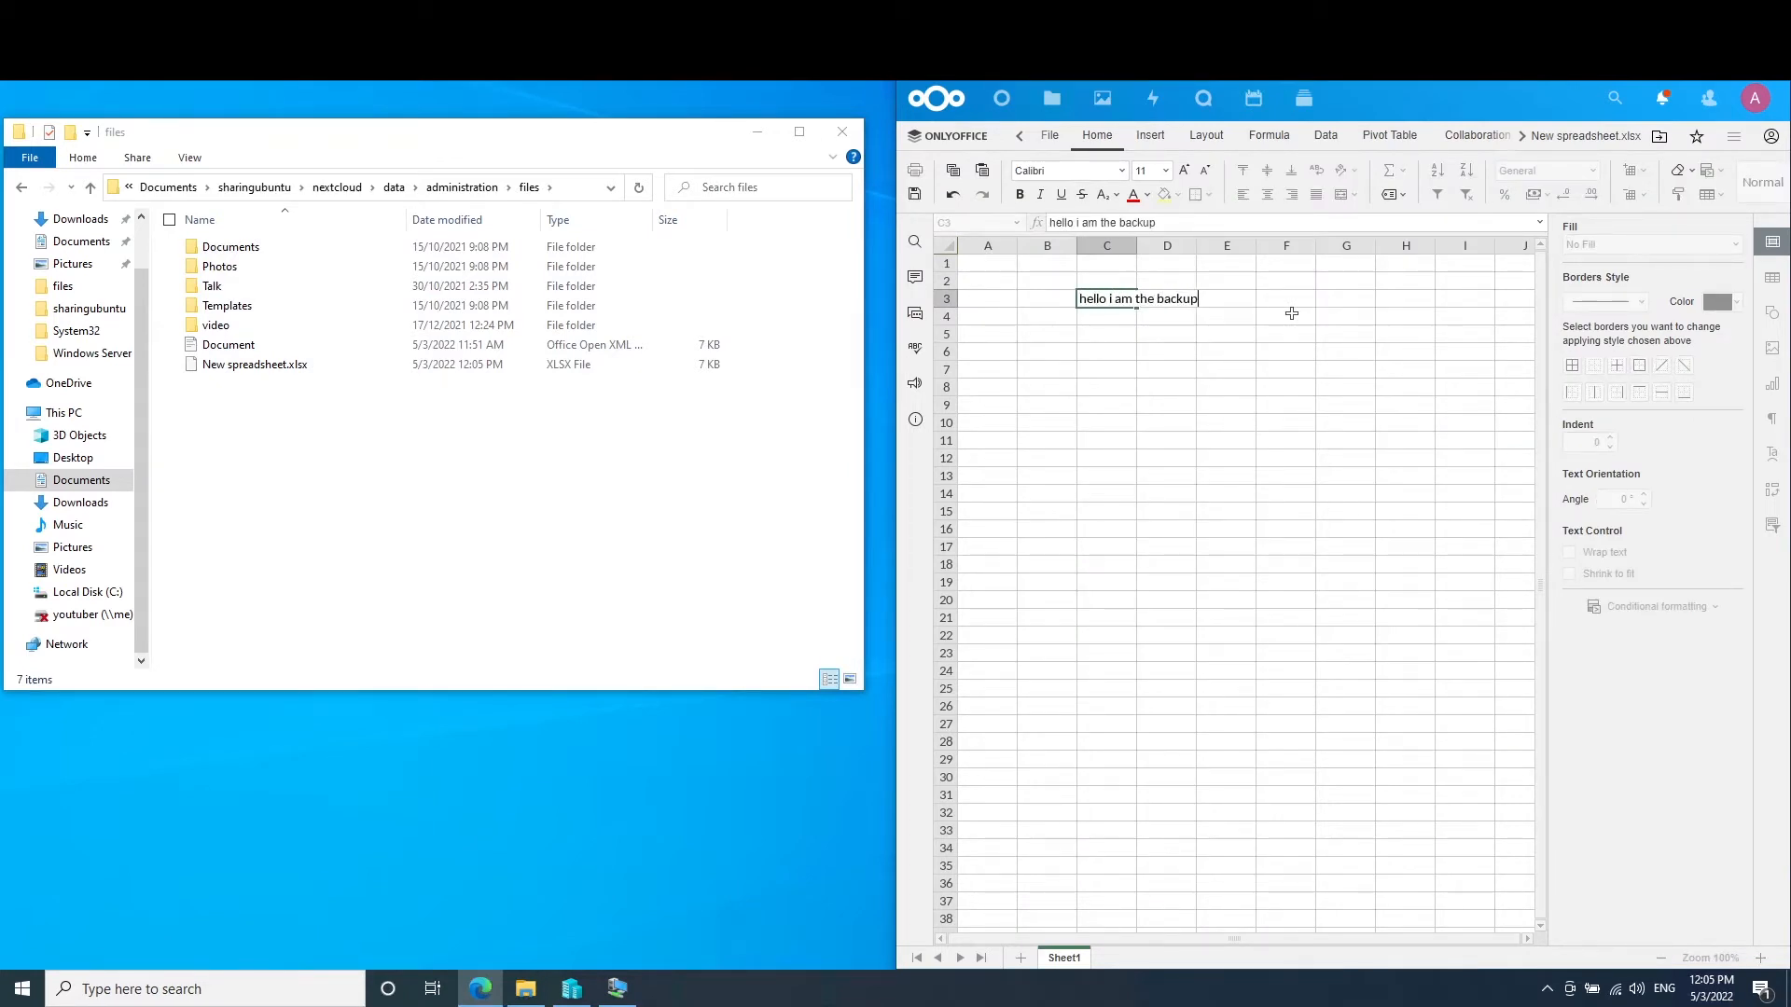
key("enter")
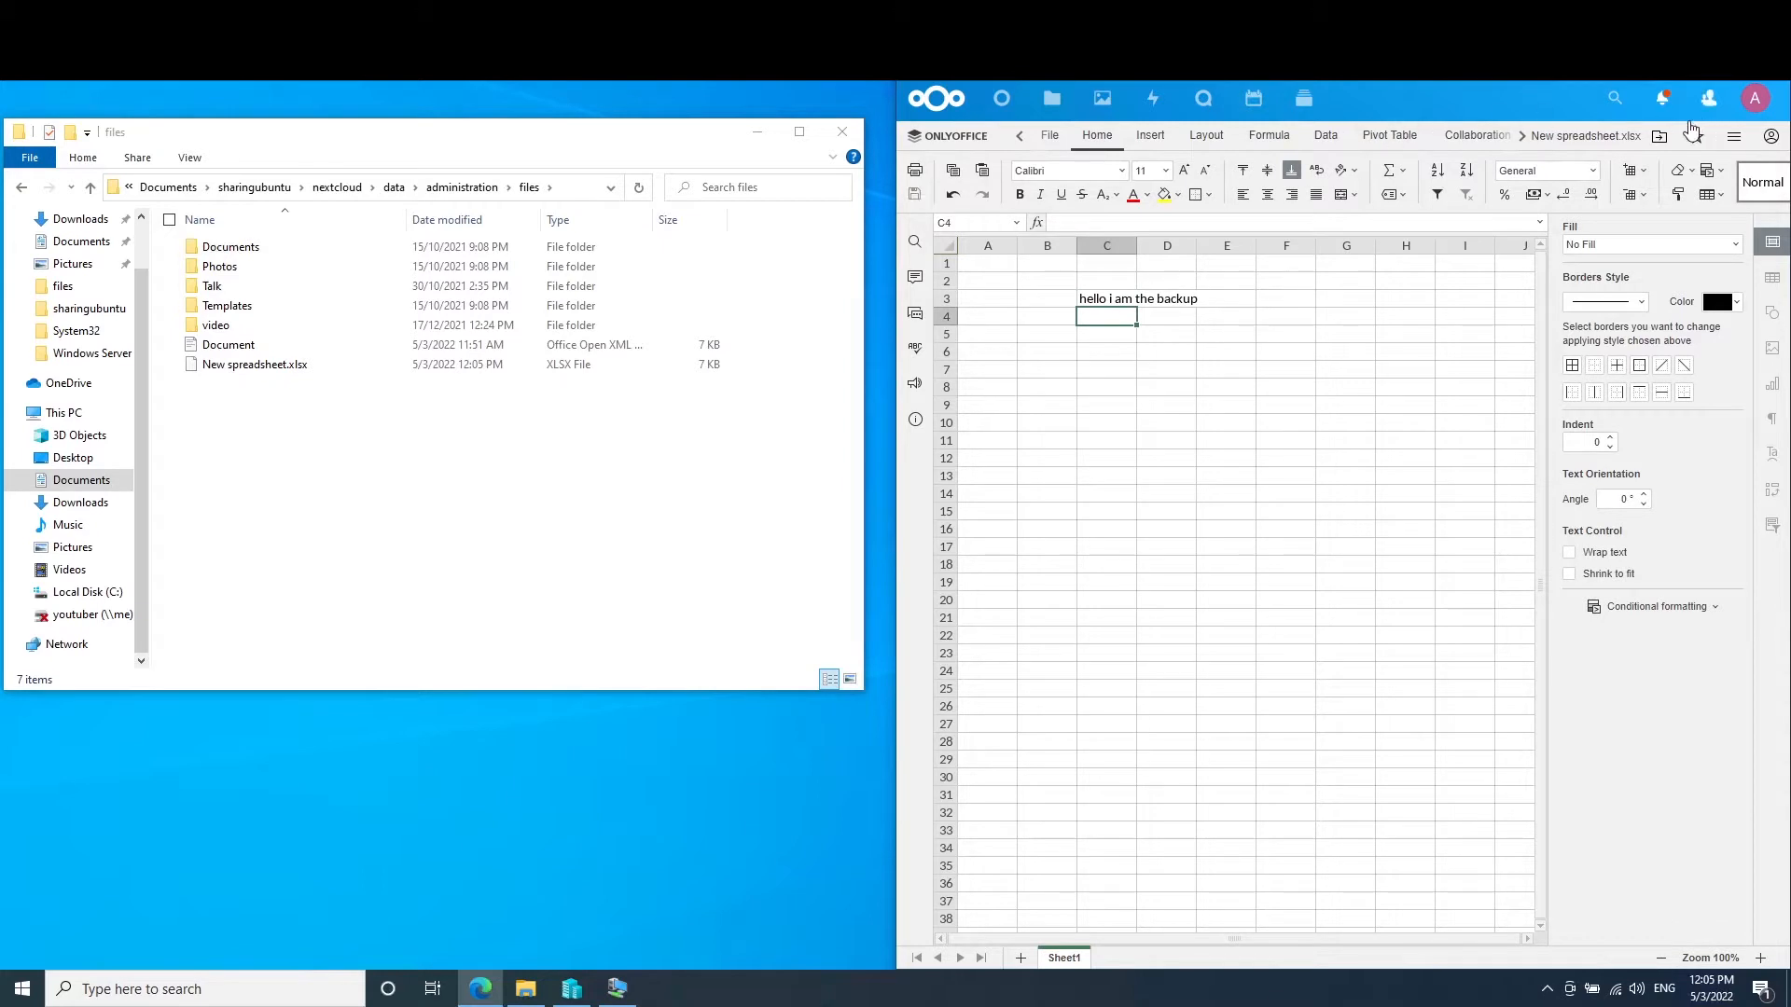
left_click(1050, 98)
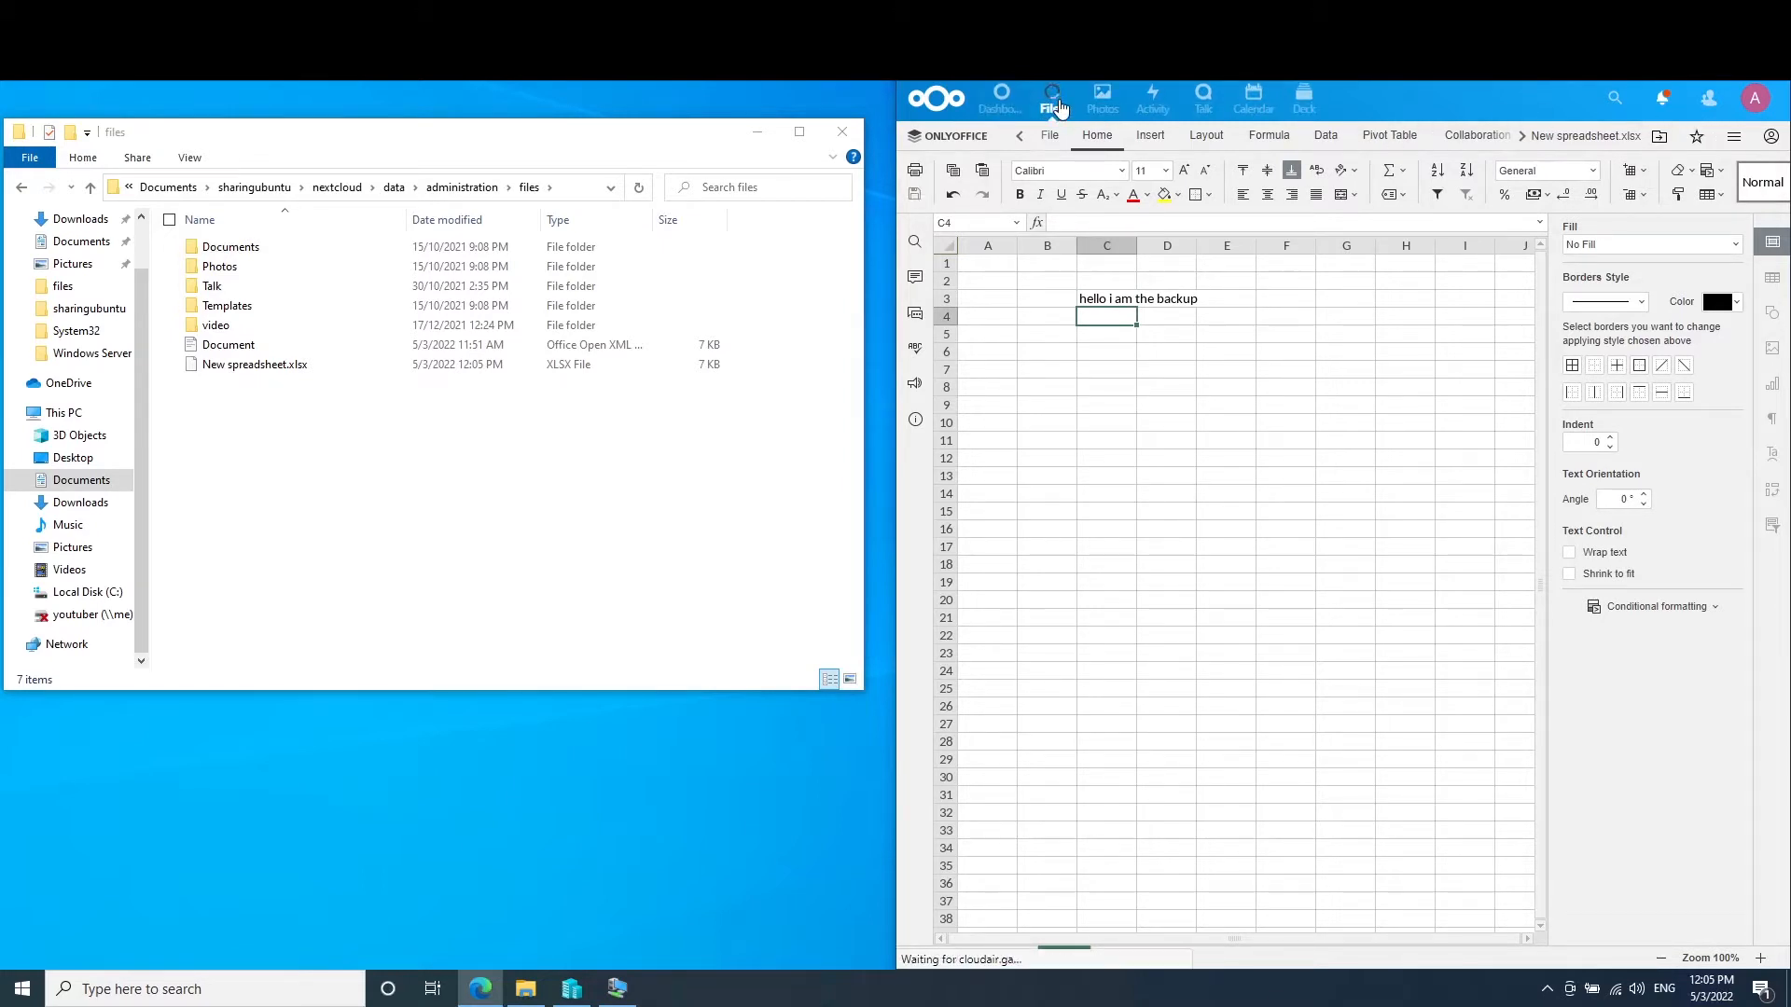
Step: Back in the file list, add an empty New Text Document to the shared files folder
left_click(1051, 98)
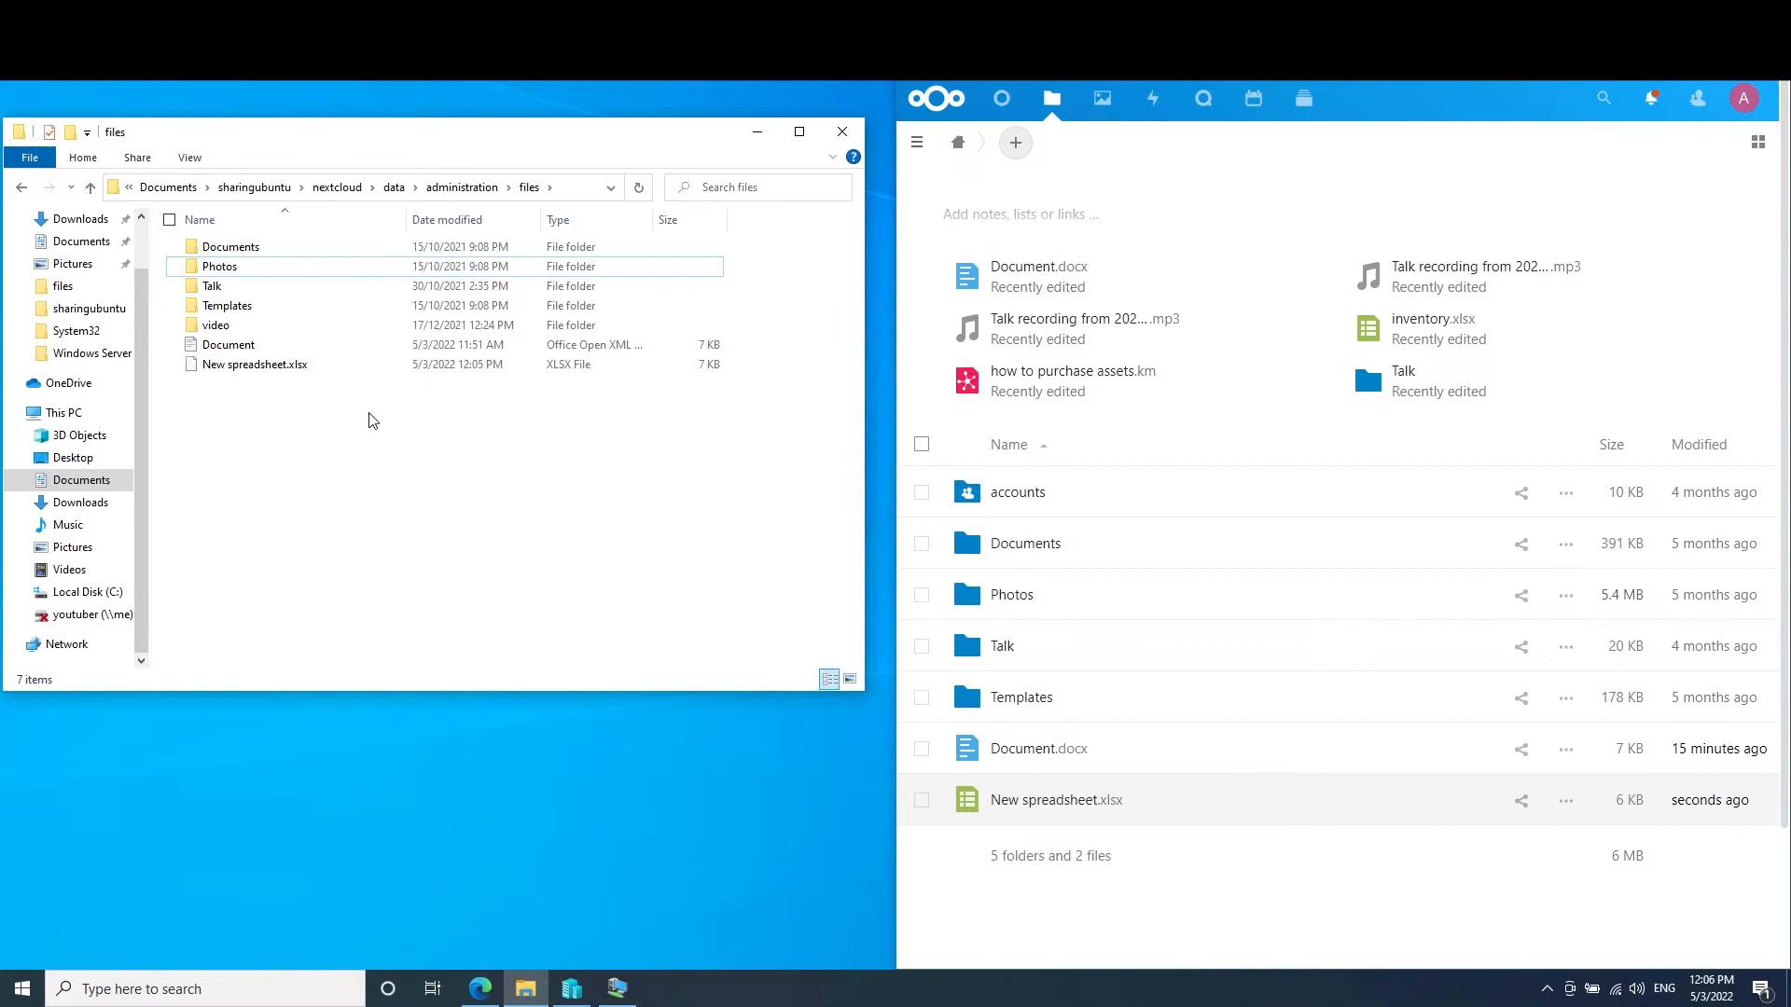
right_click(370, 418)
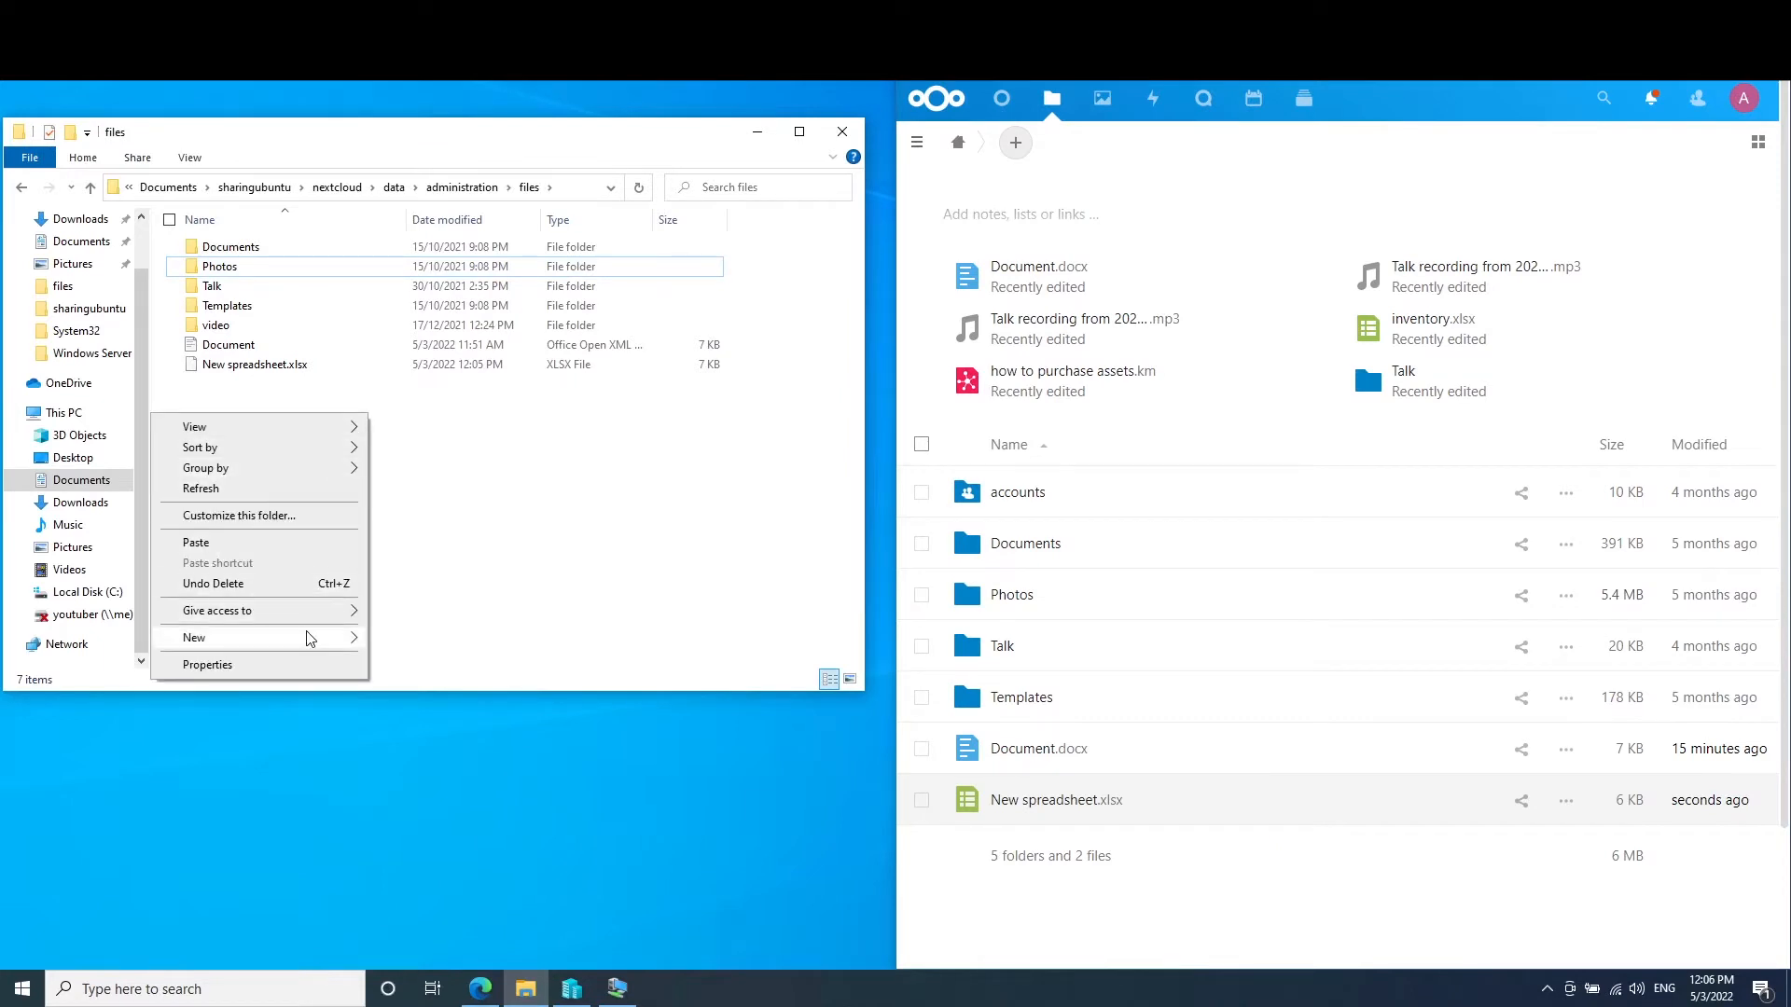
left_click(194, 637)
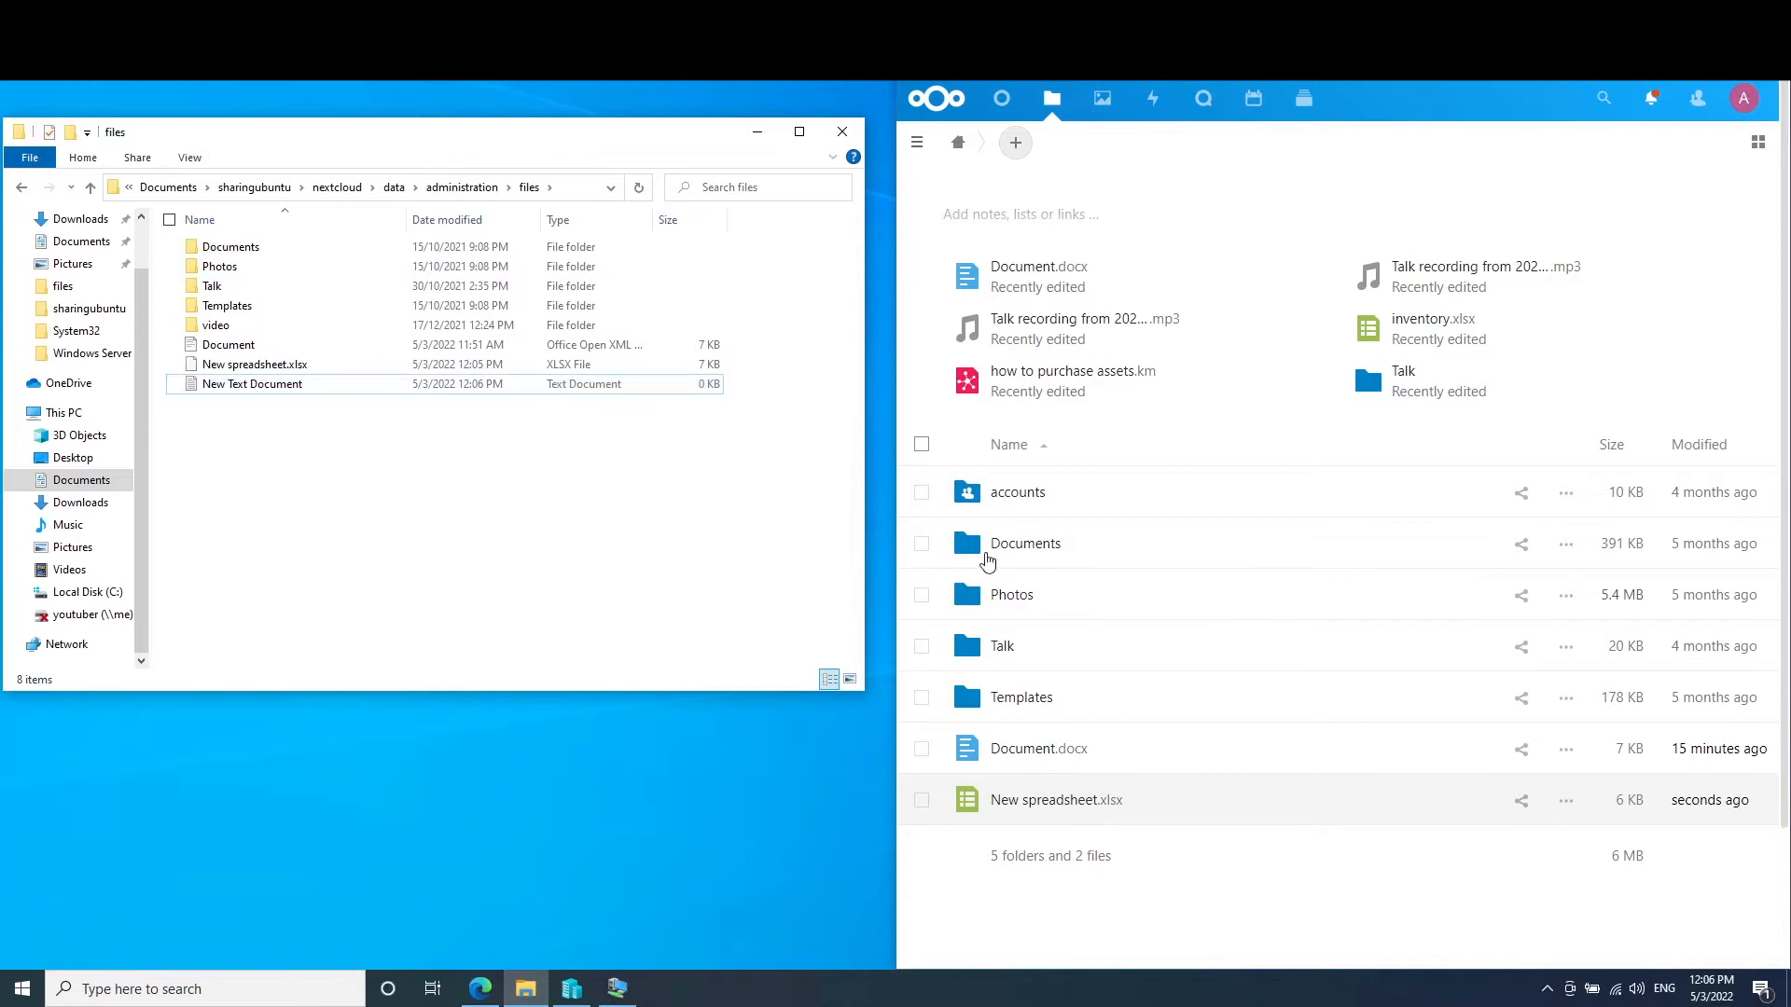
mouse_move(1017, 424)
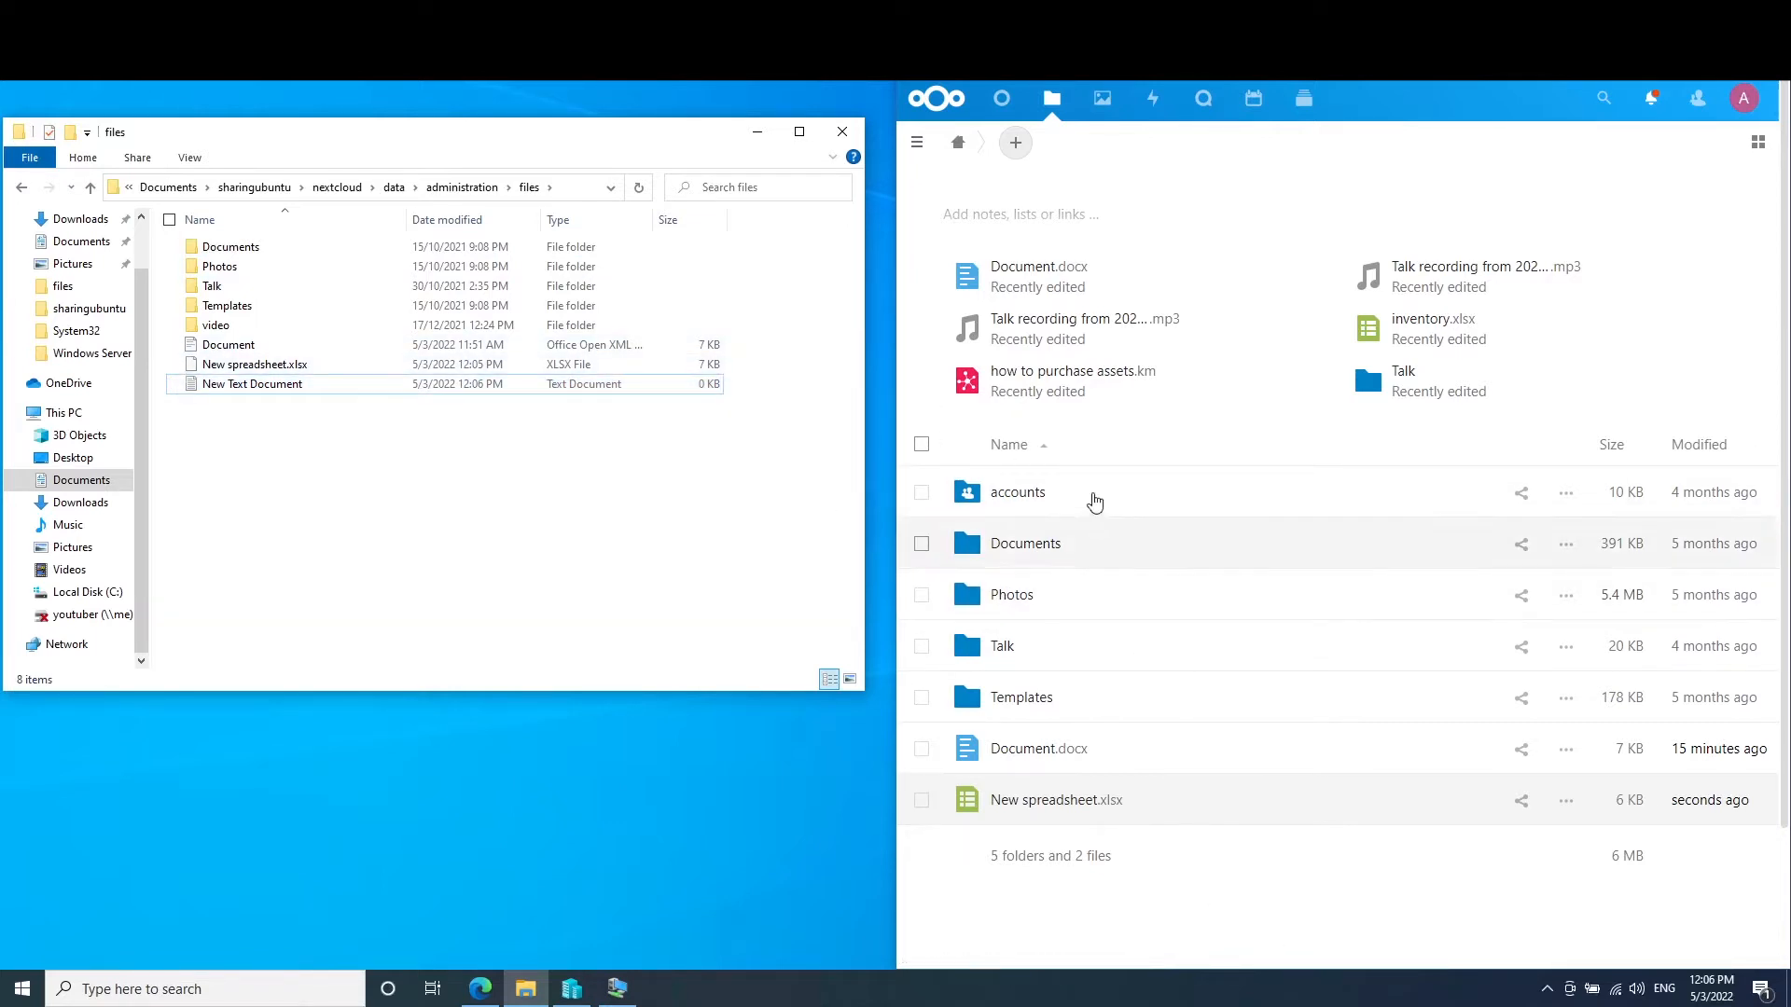
mouse_move(1144, 548)
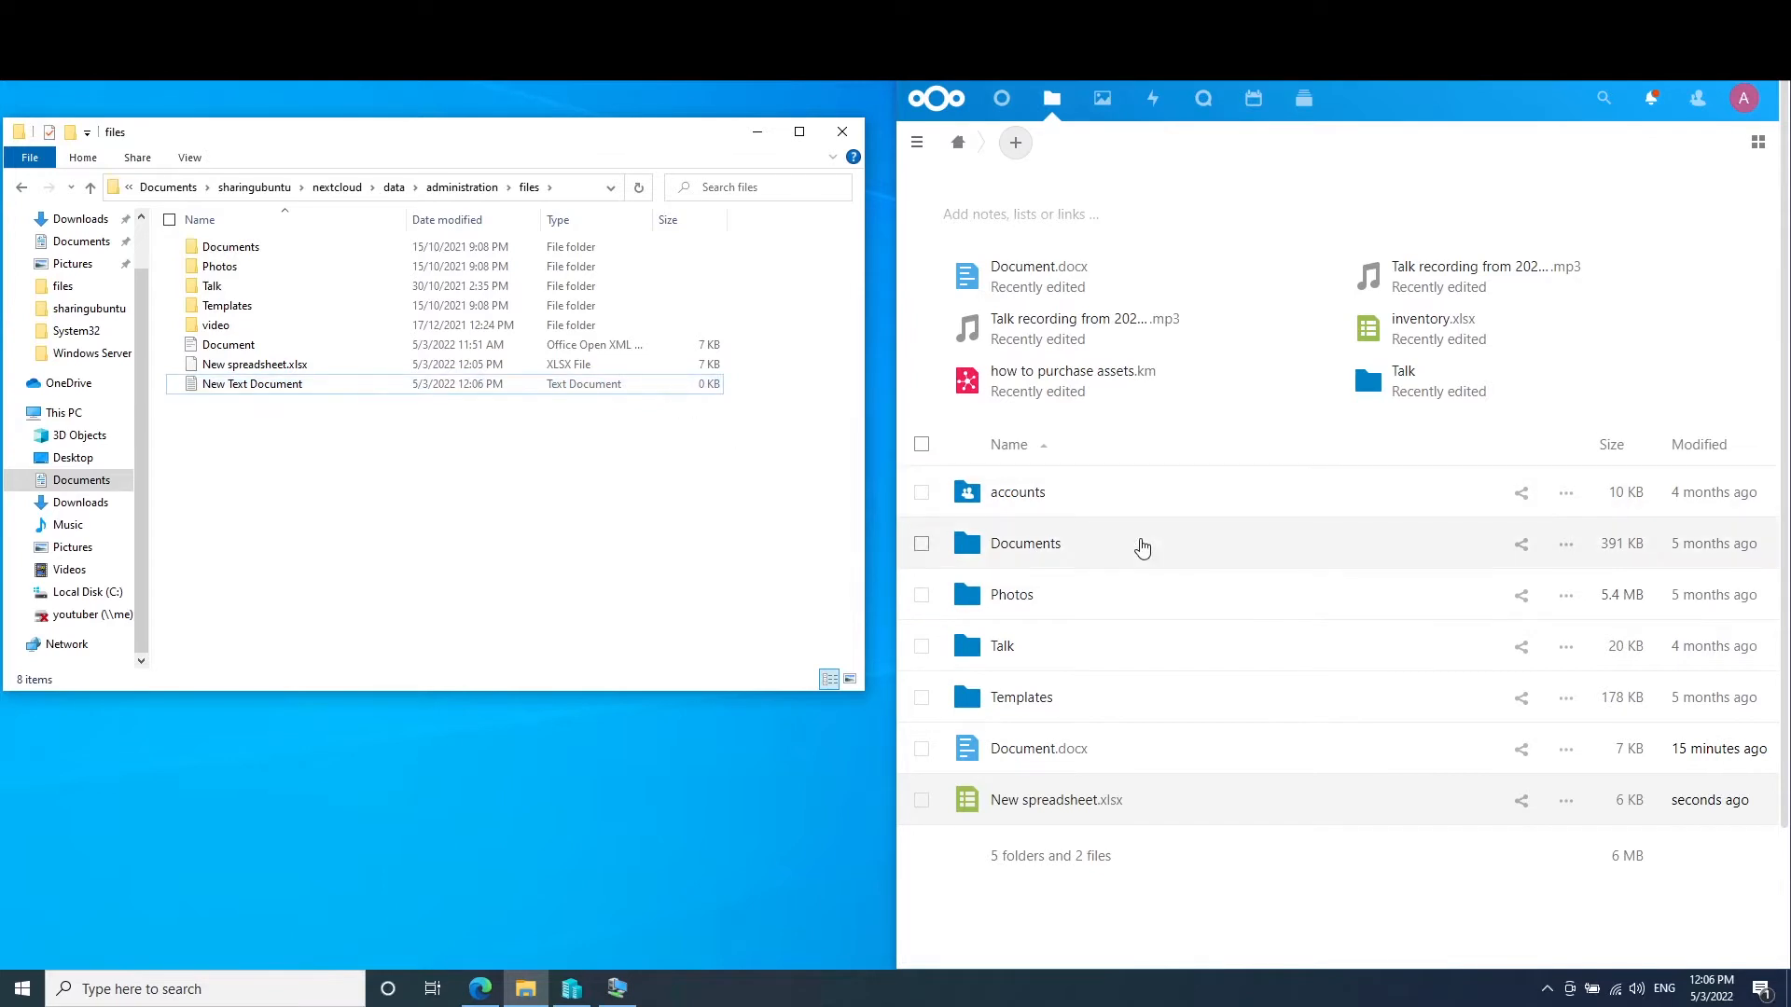
left_click(251, 384)
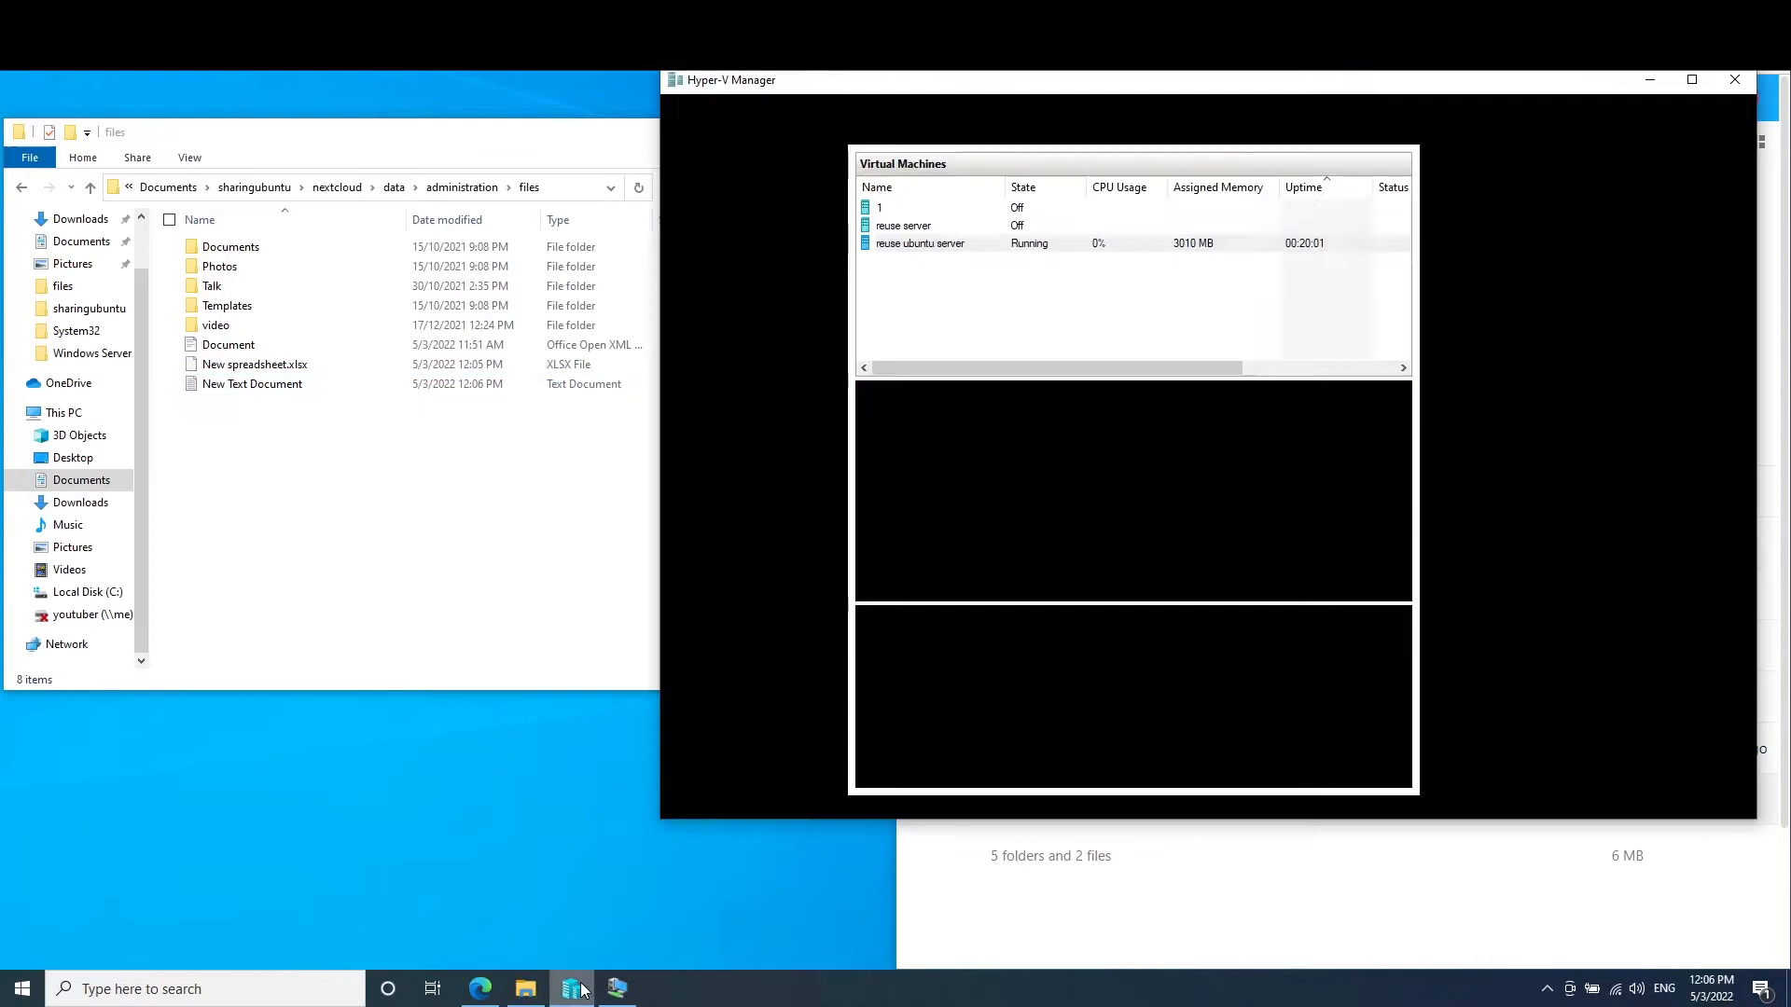
Step: Open Hyper-V Manager and select the running 'reuse ubuntu server' VM
left_click(920, 243)
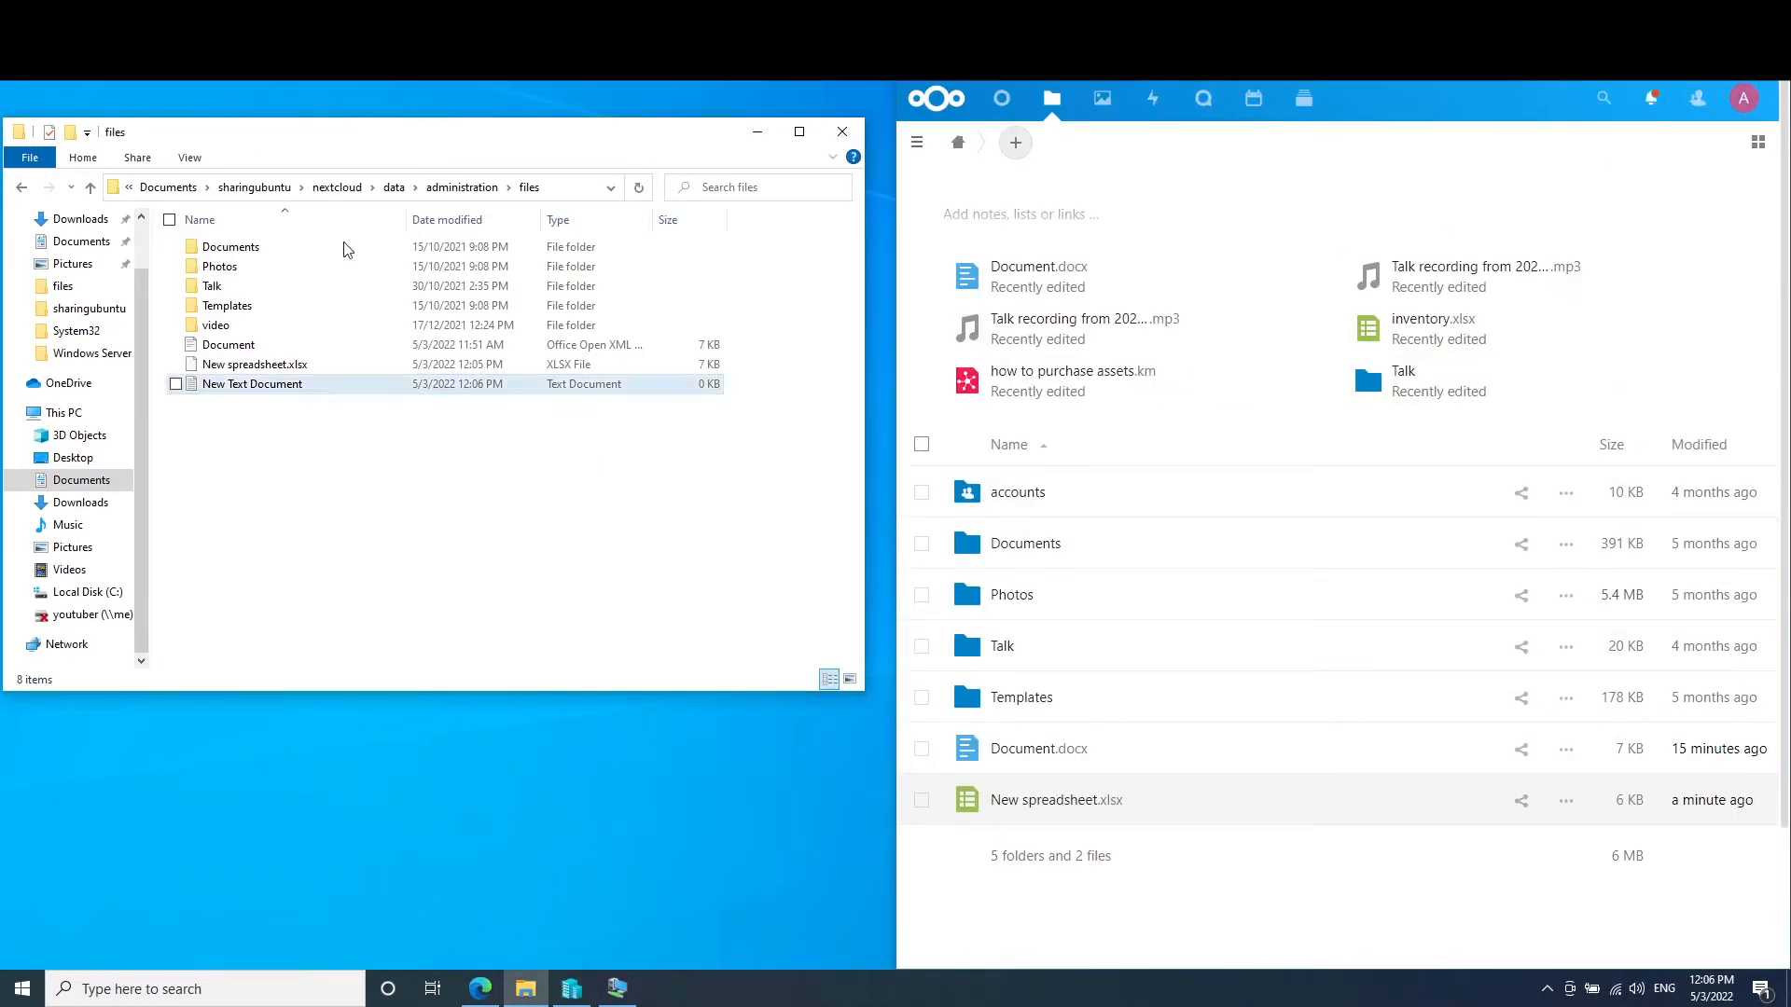
left_click(537, 458)
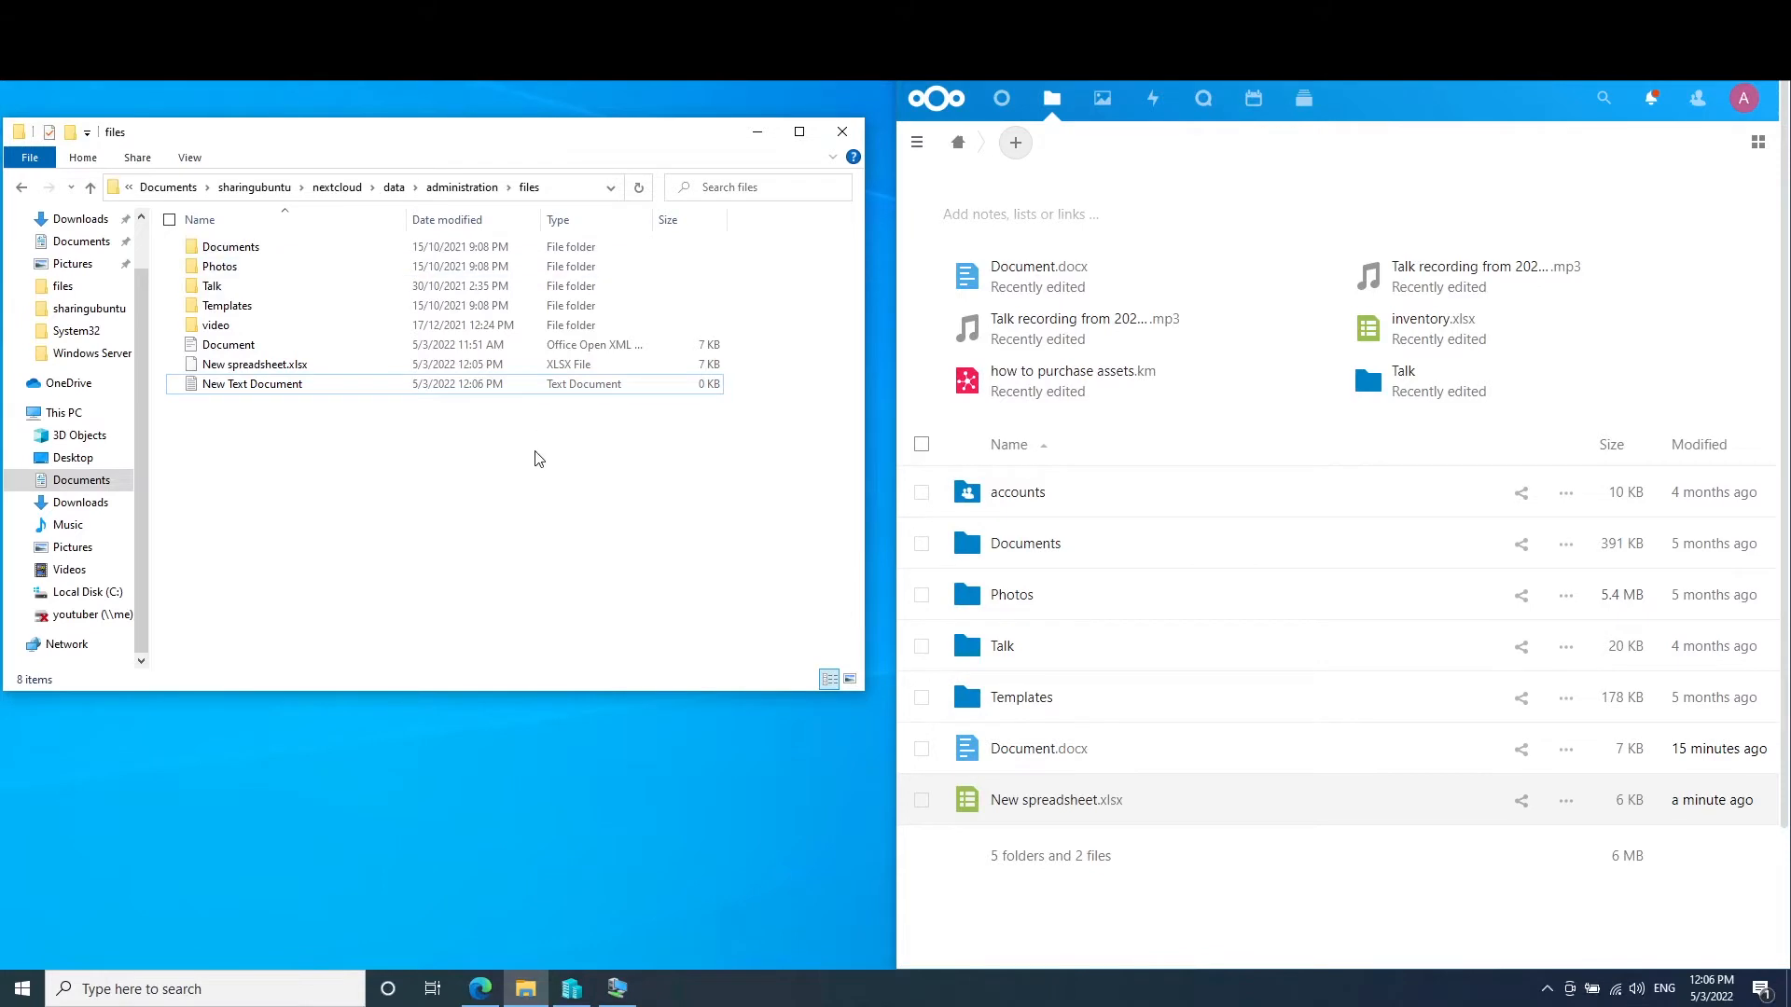
mouse_move(533, 507)
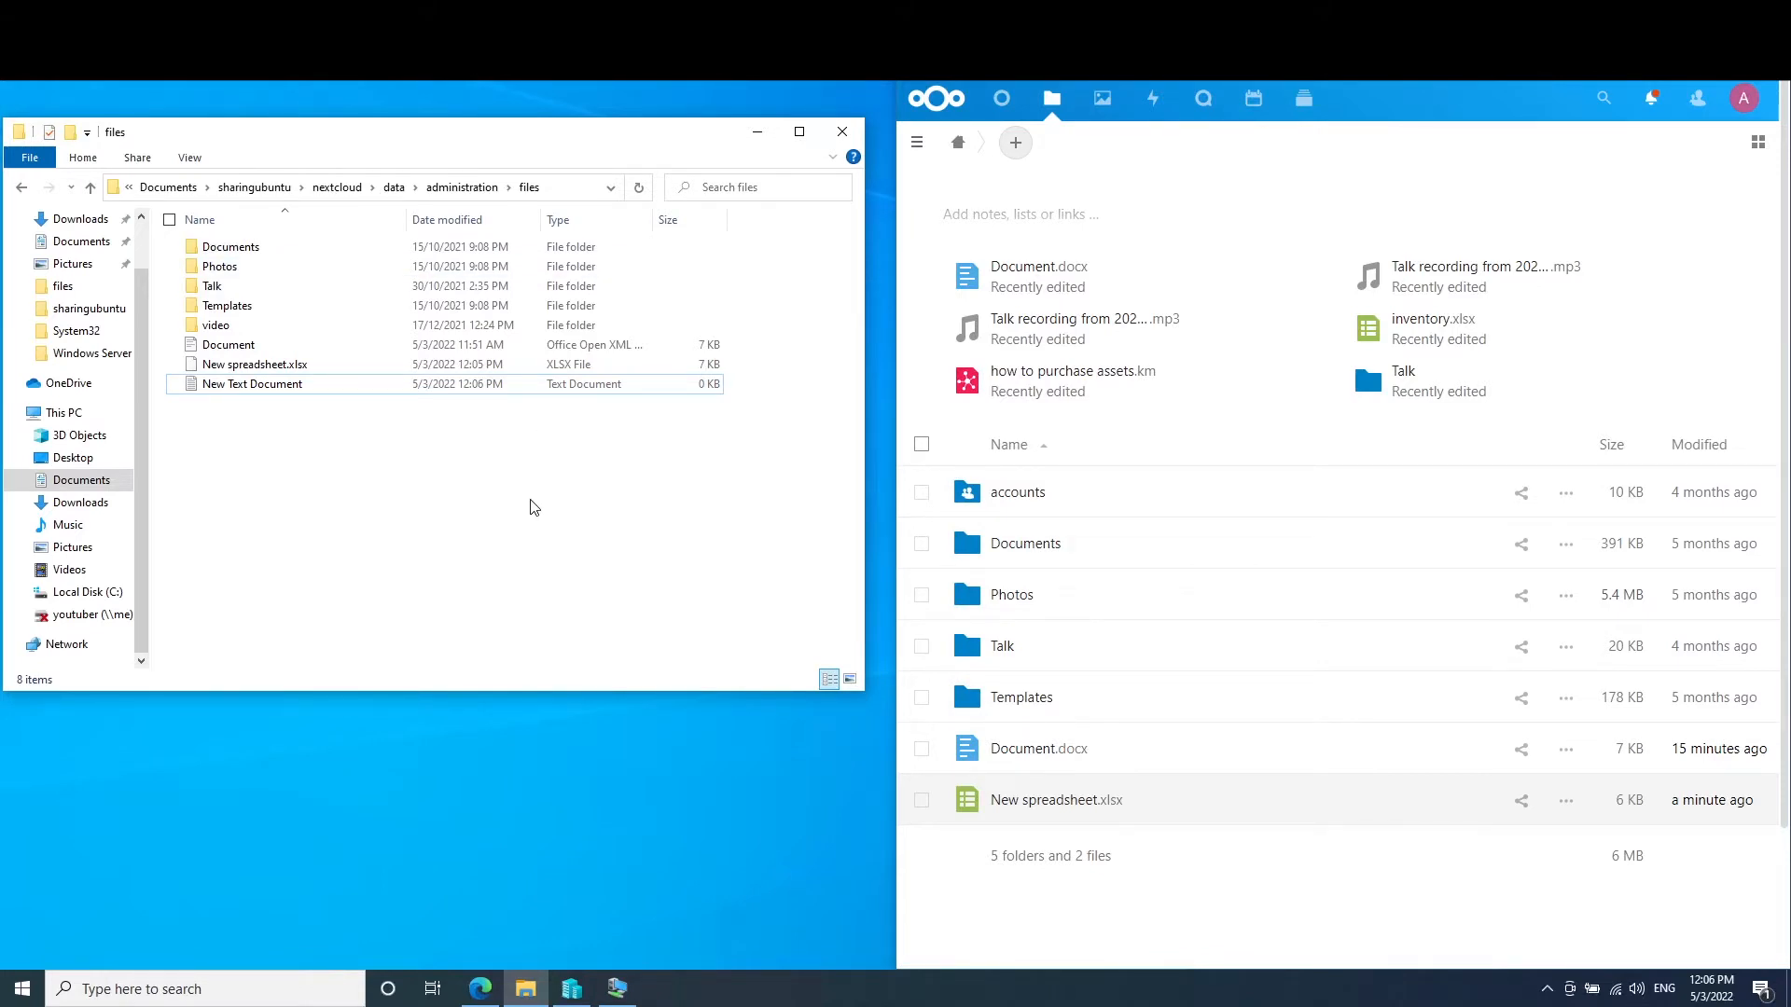
mouse_move(622, 469)
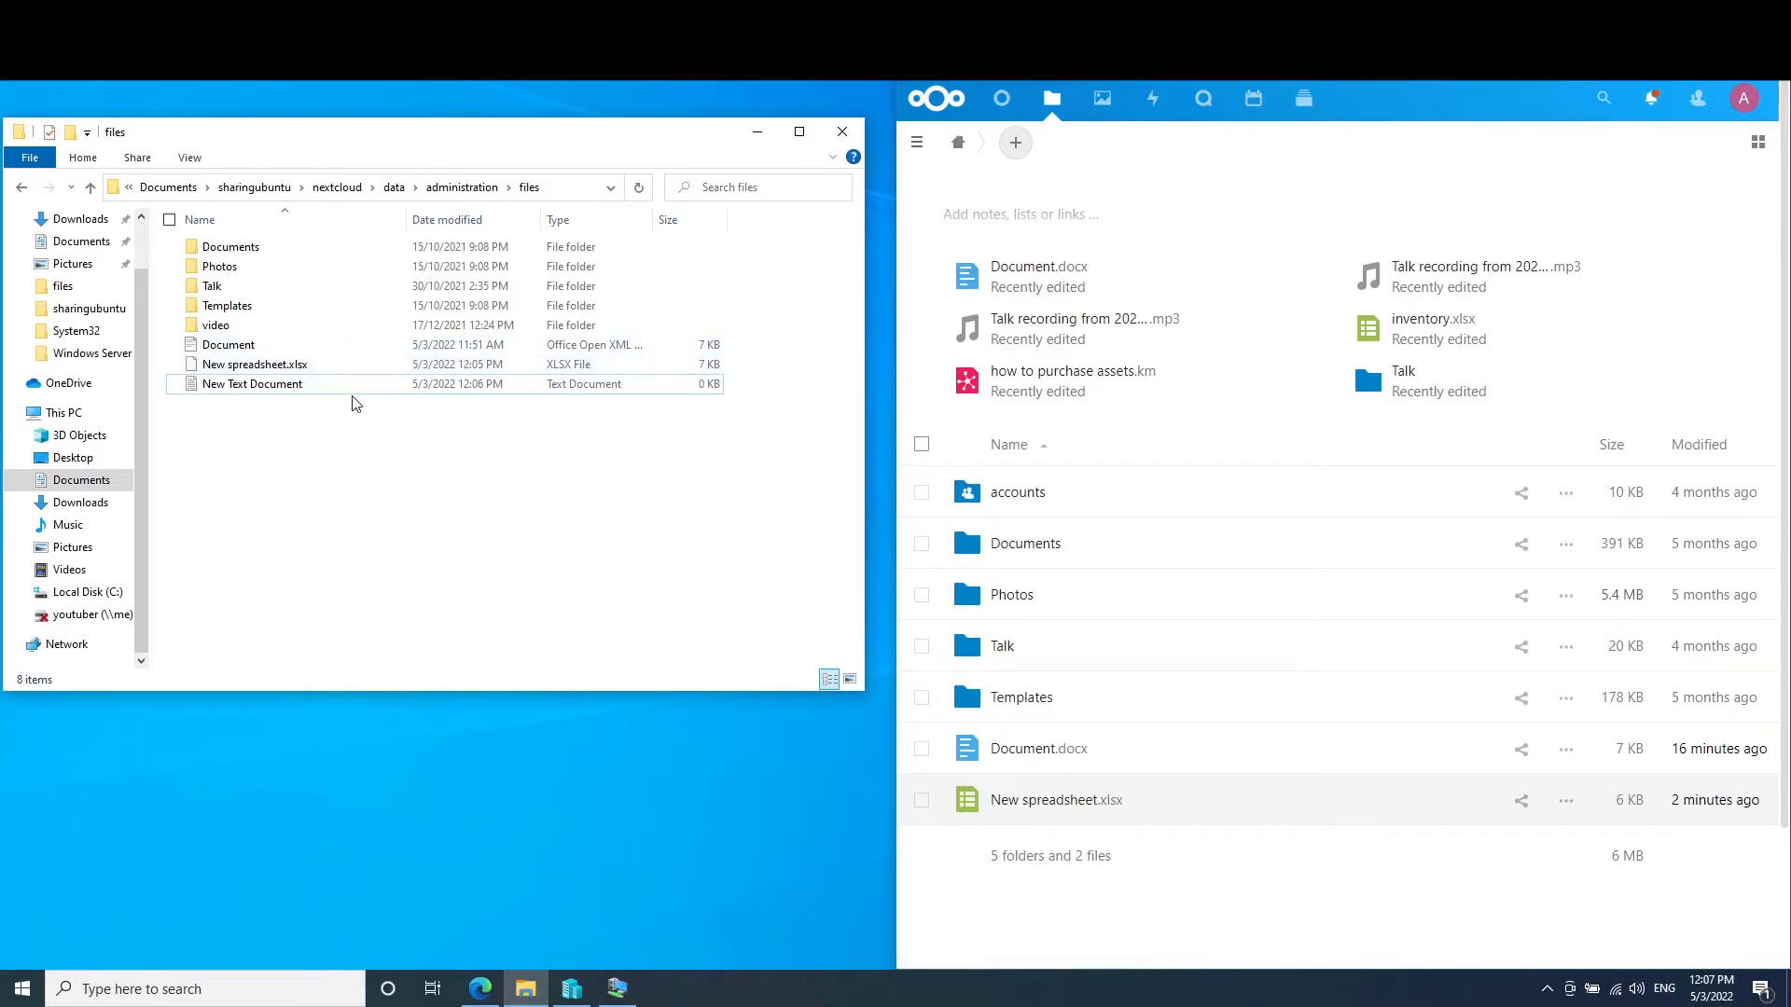
left_click(255, 362)
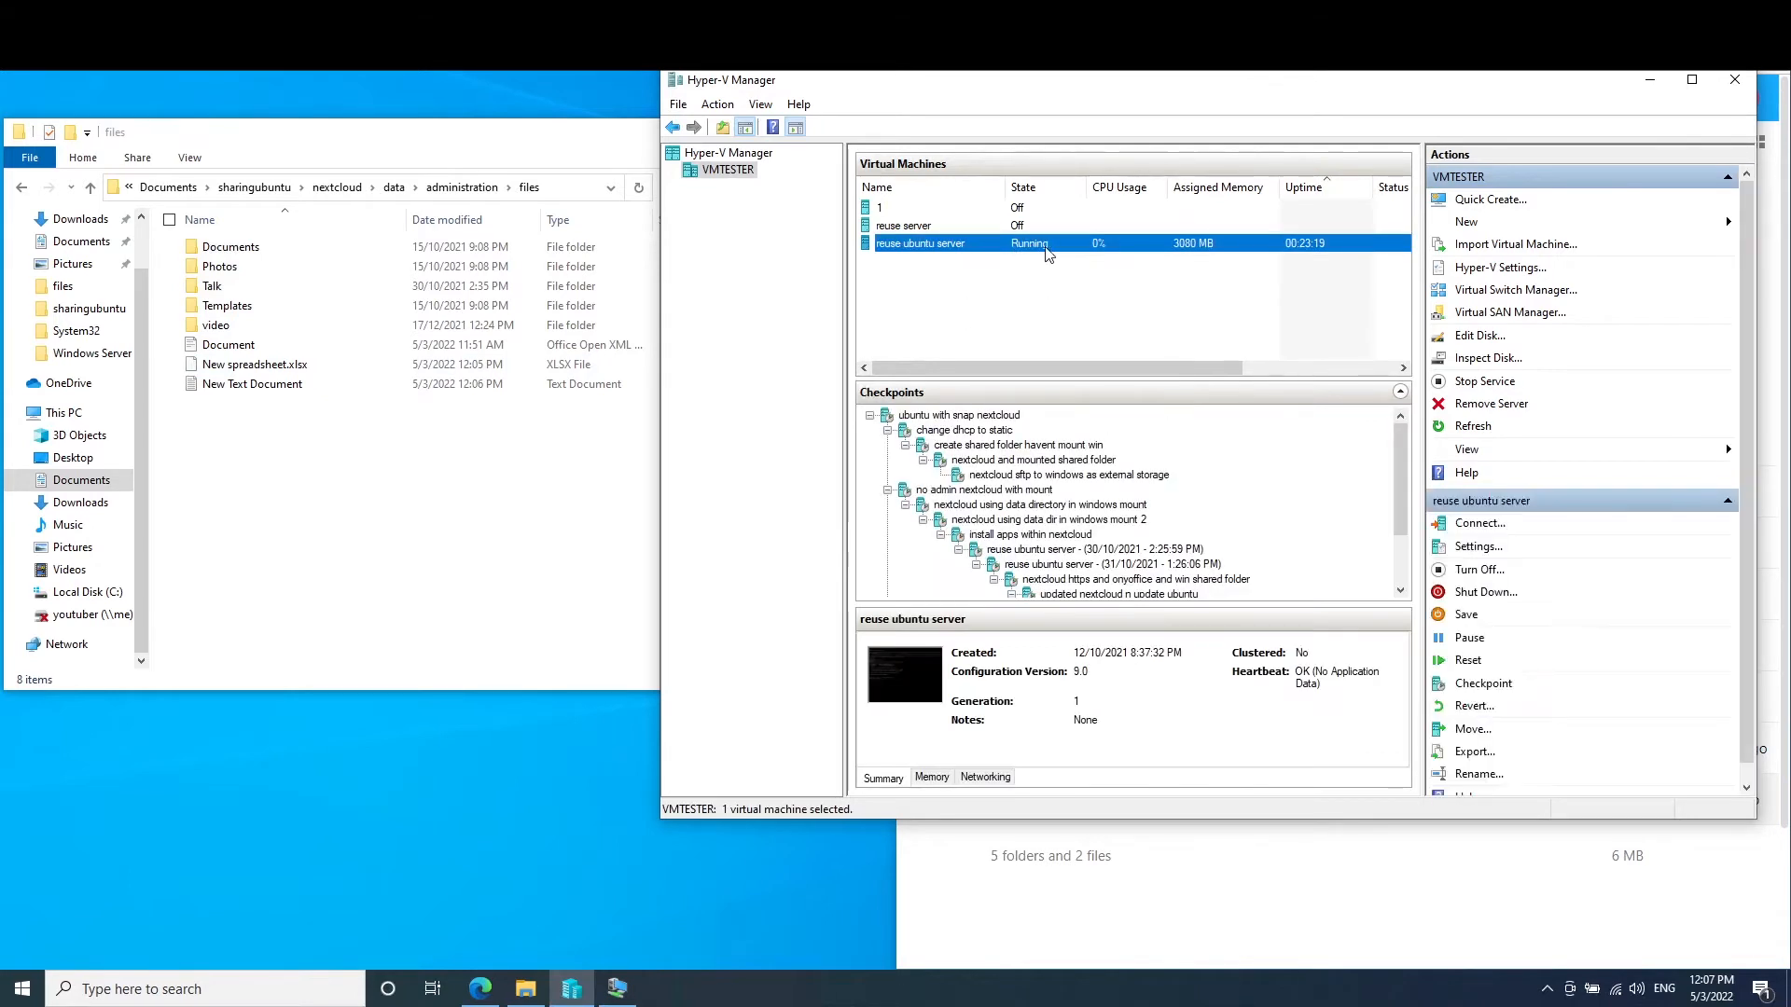
mouse_move(1055, 265)
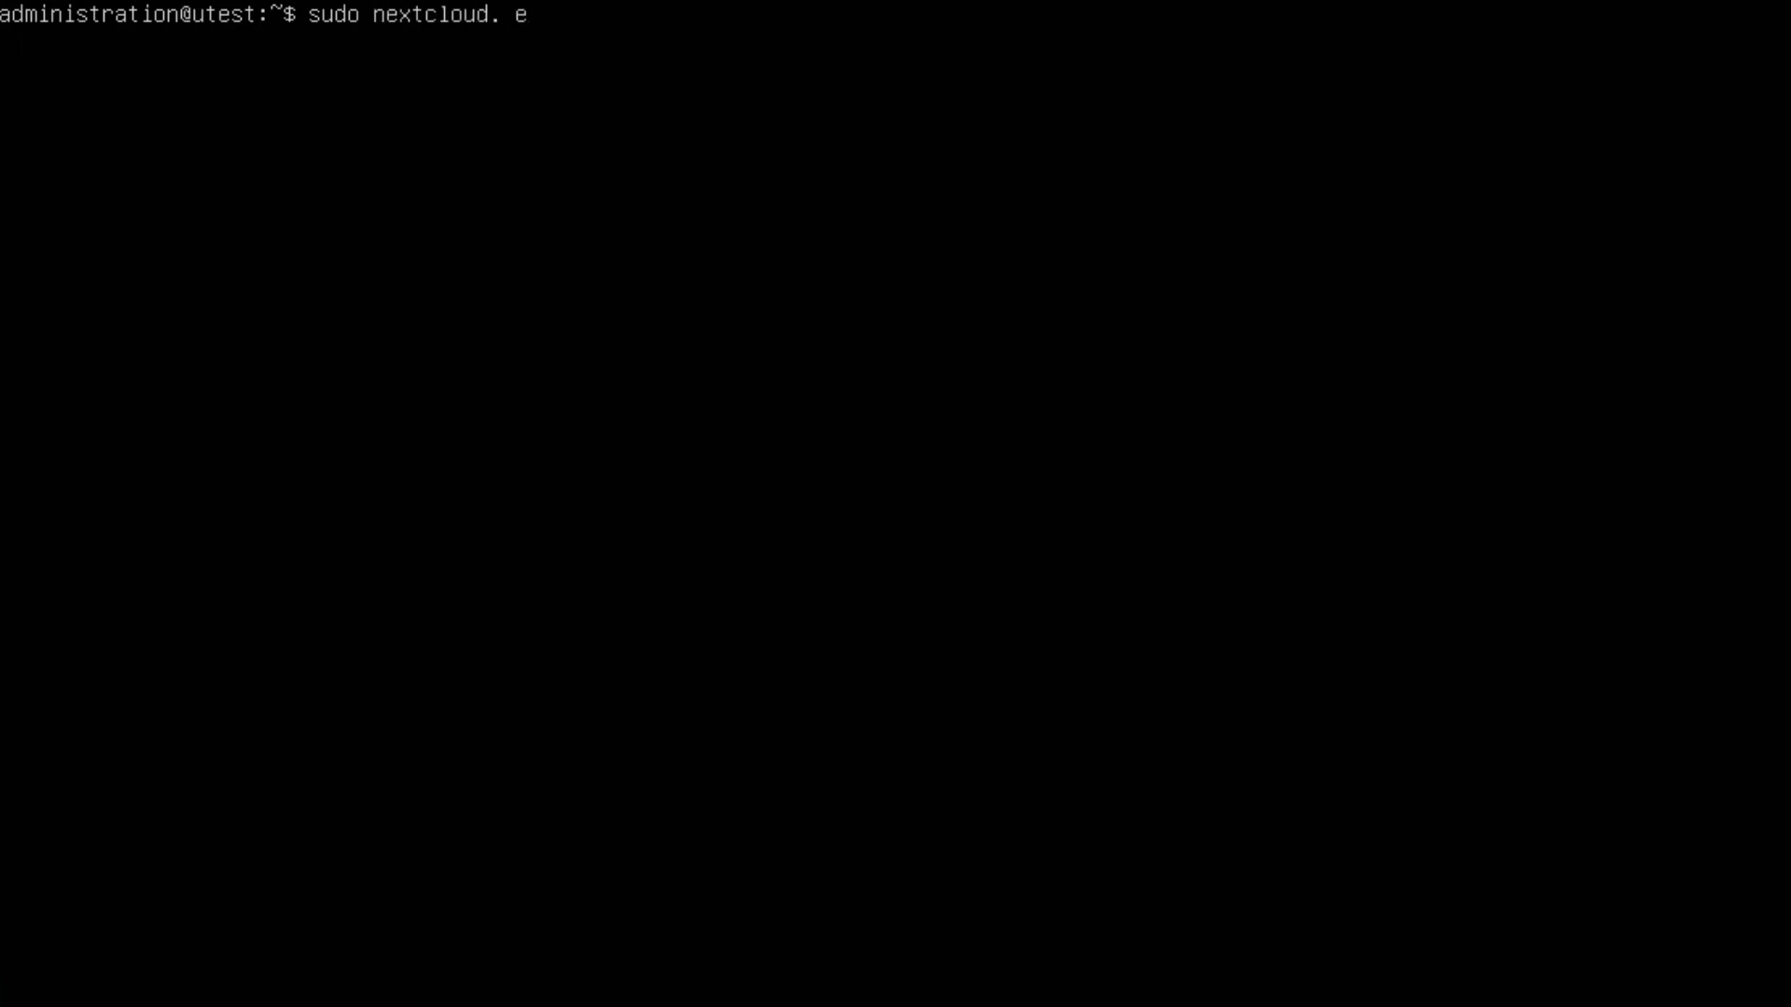
Step: Run sudo nextcloud.export -abc, fixing a typo, to produce the dated backup folder
type("xport")
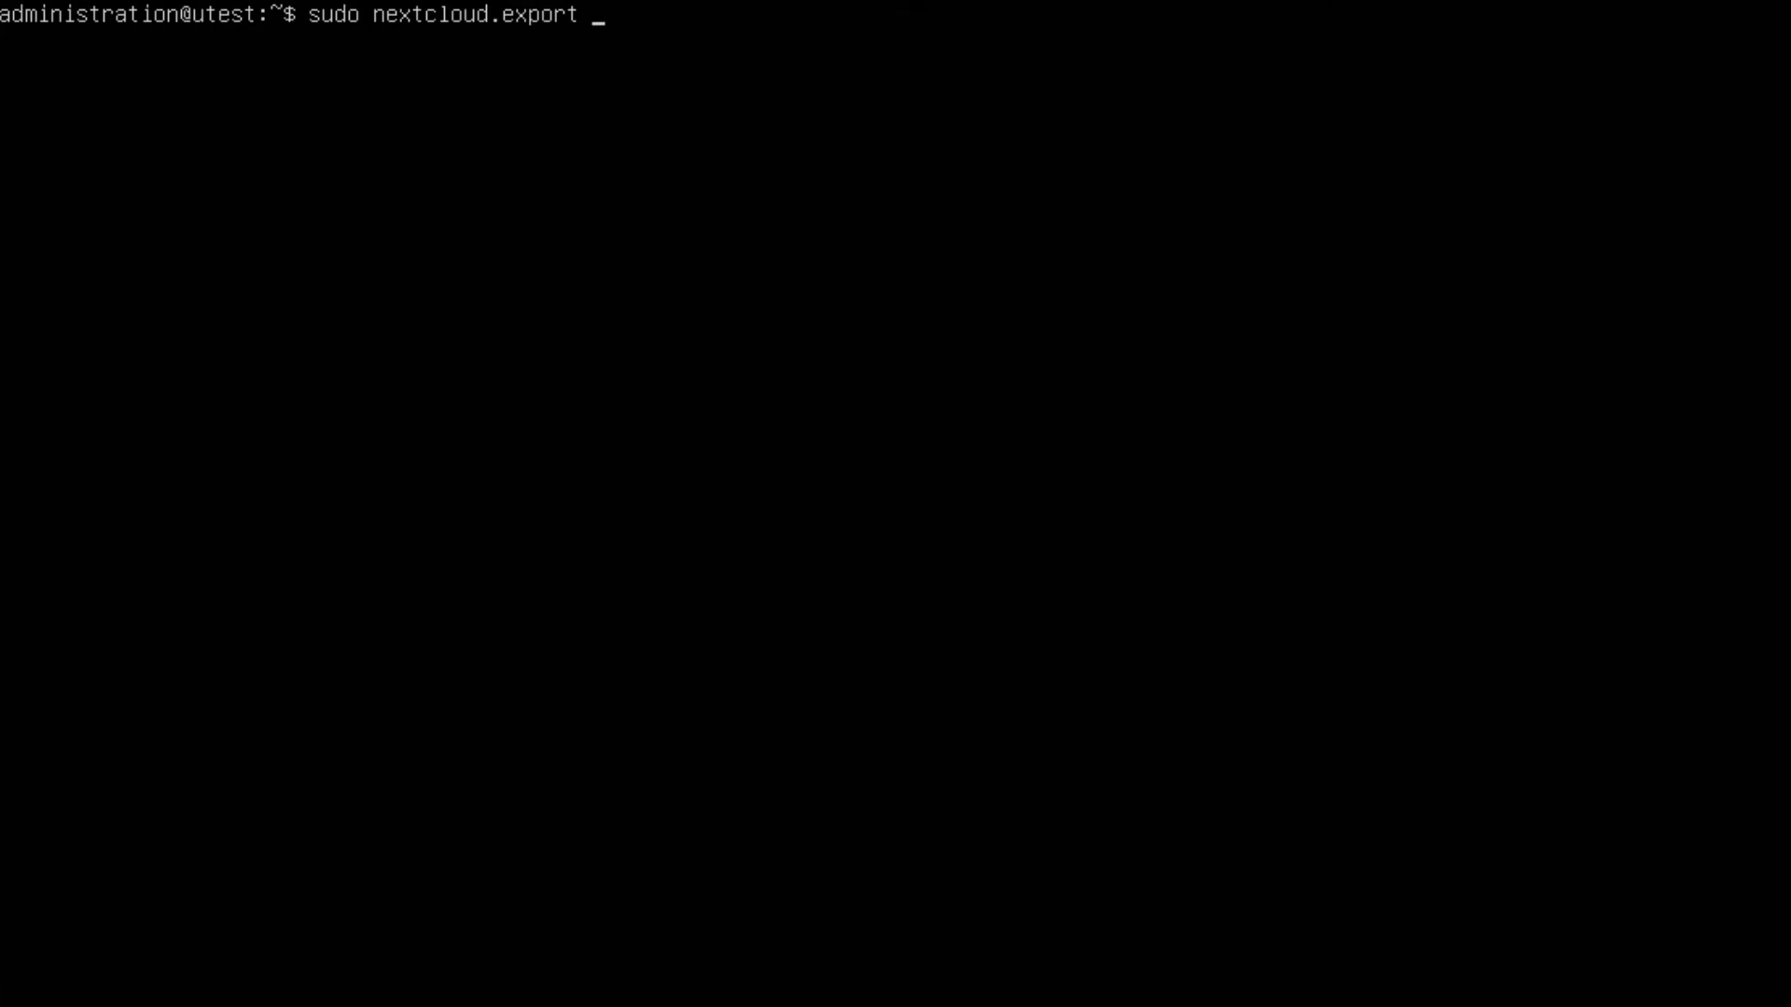
type("-")
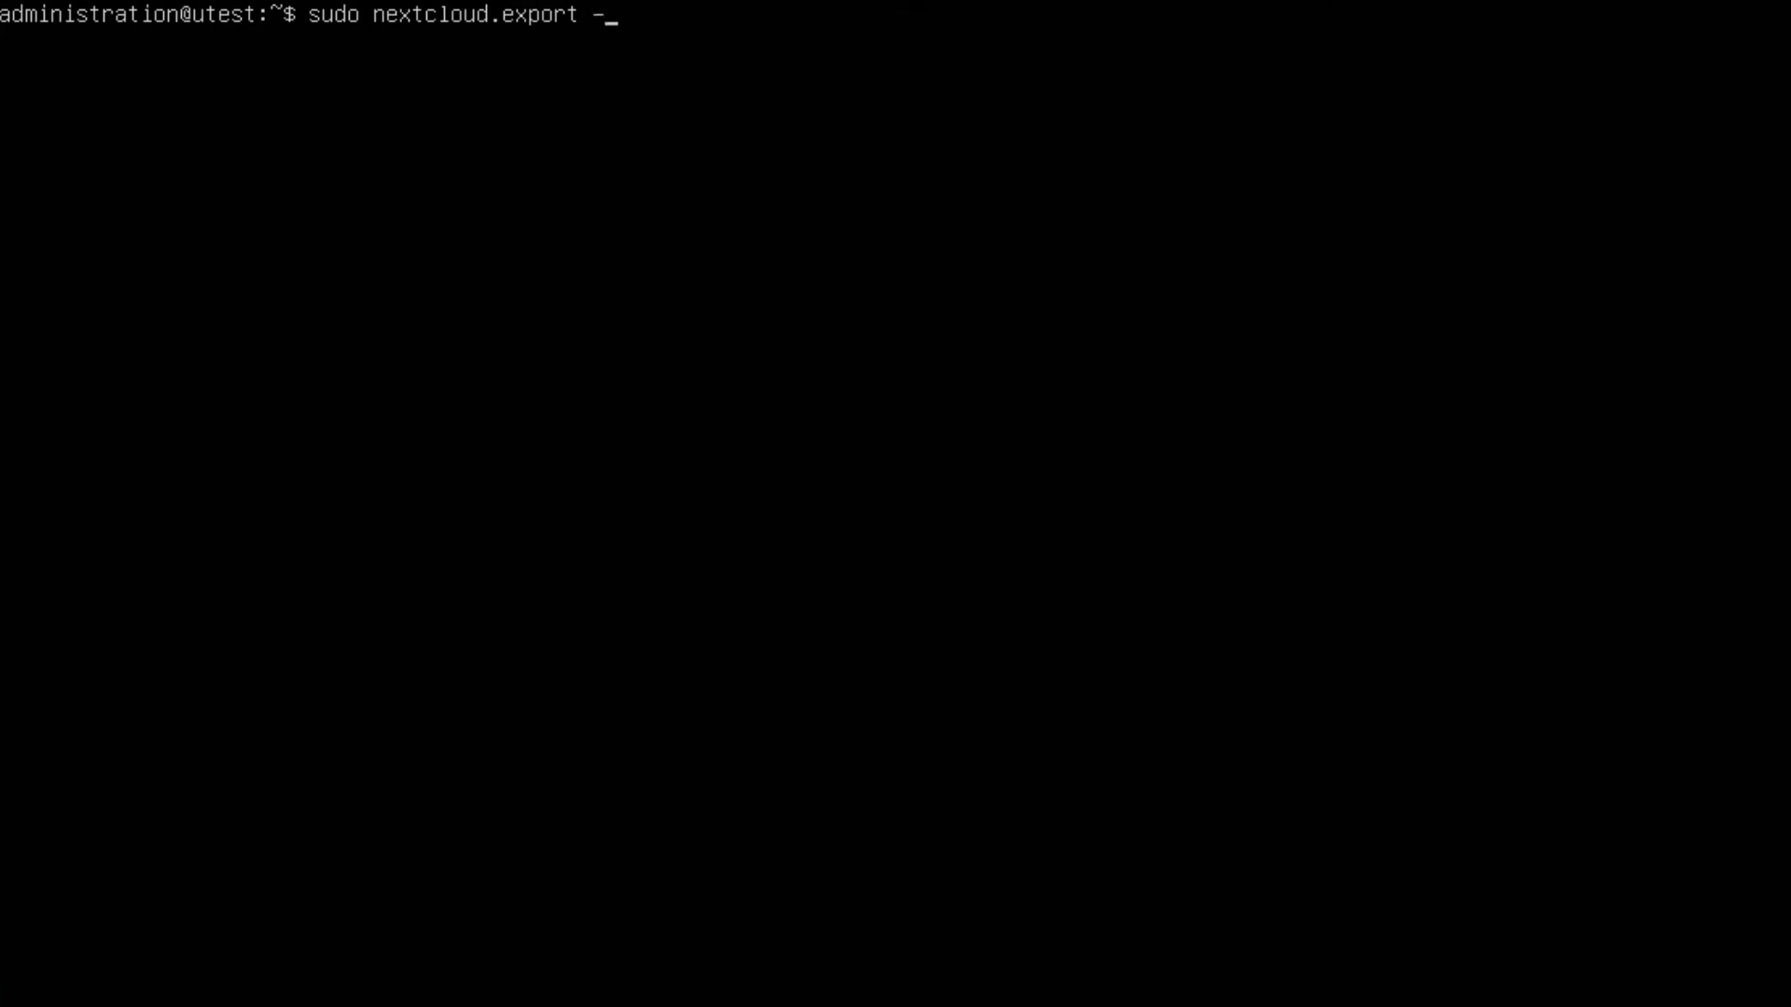
type("a")
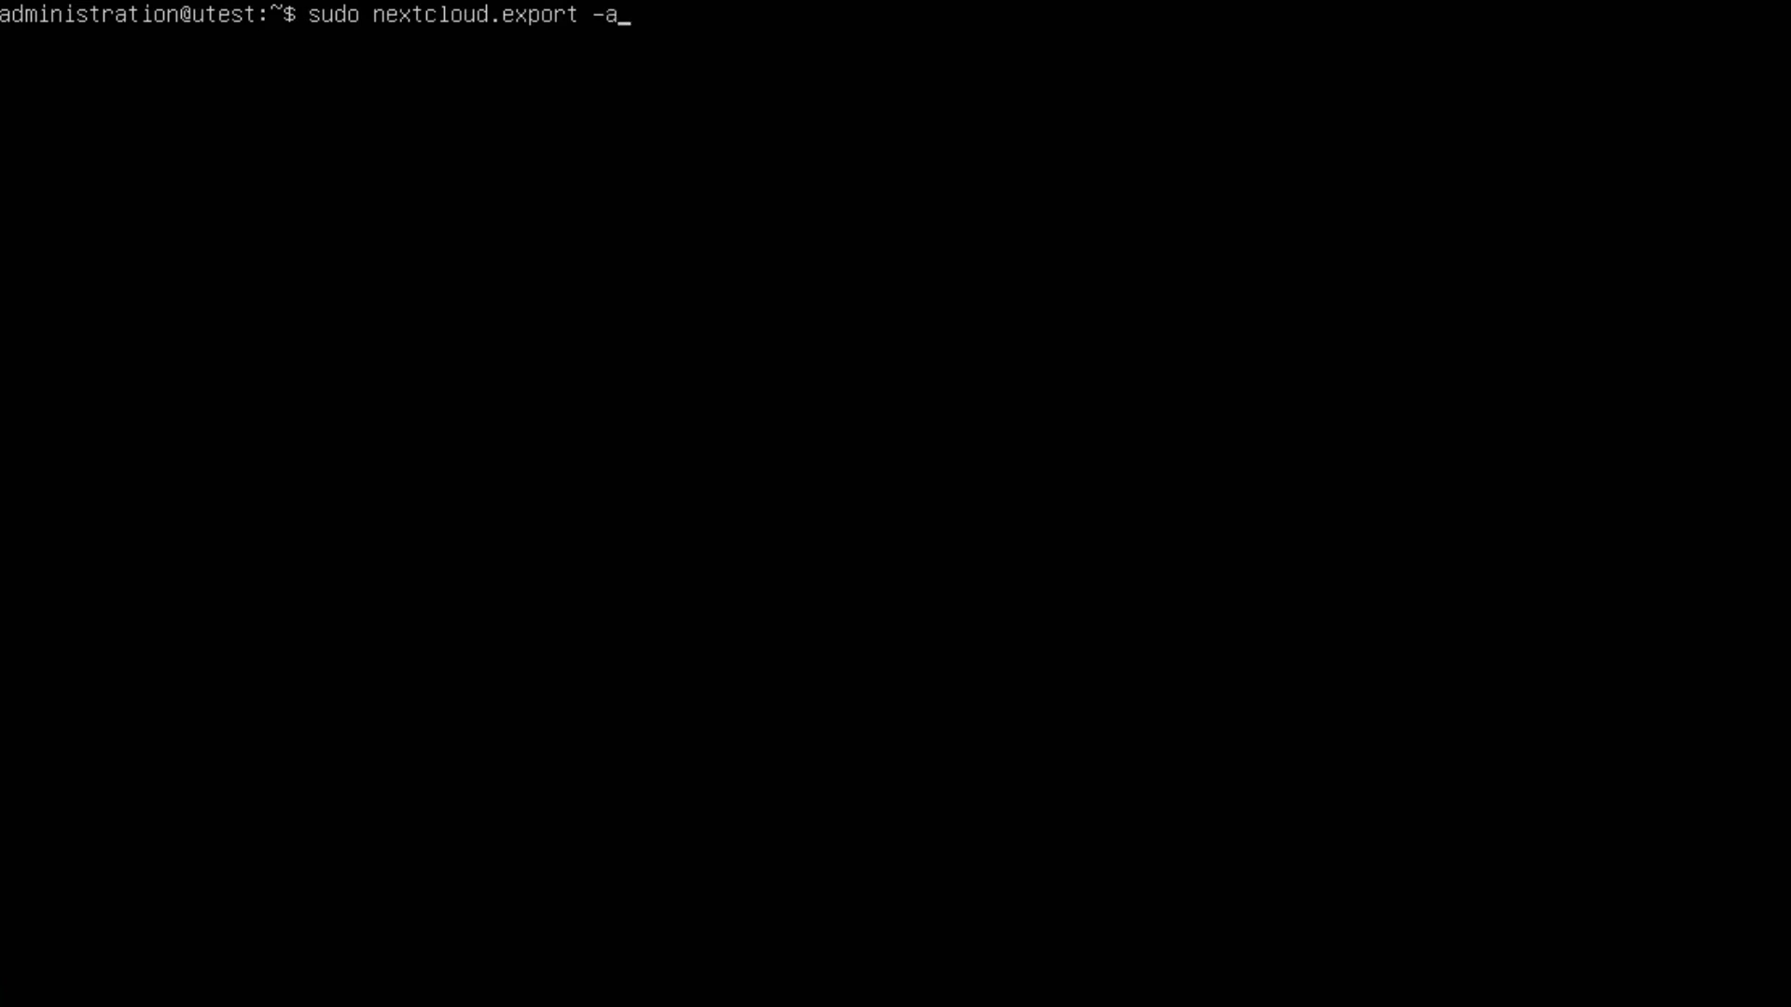
type("b")
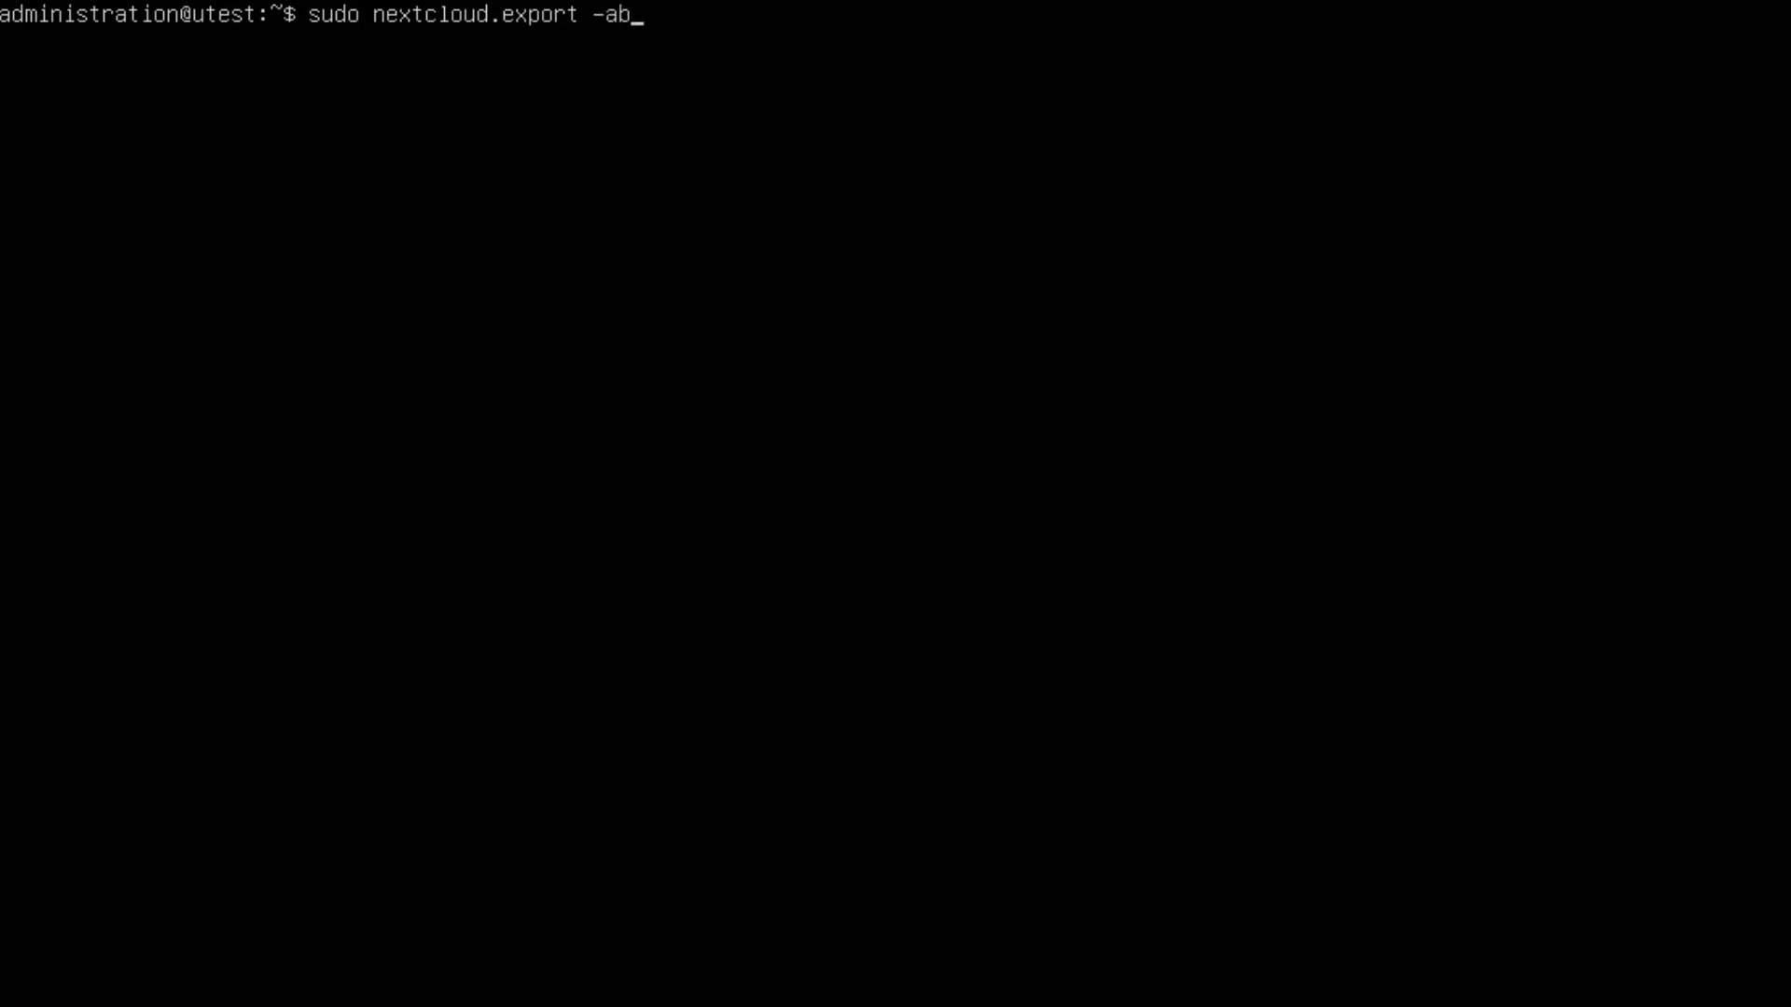
type("cd")
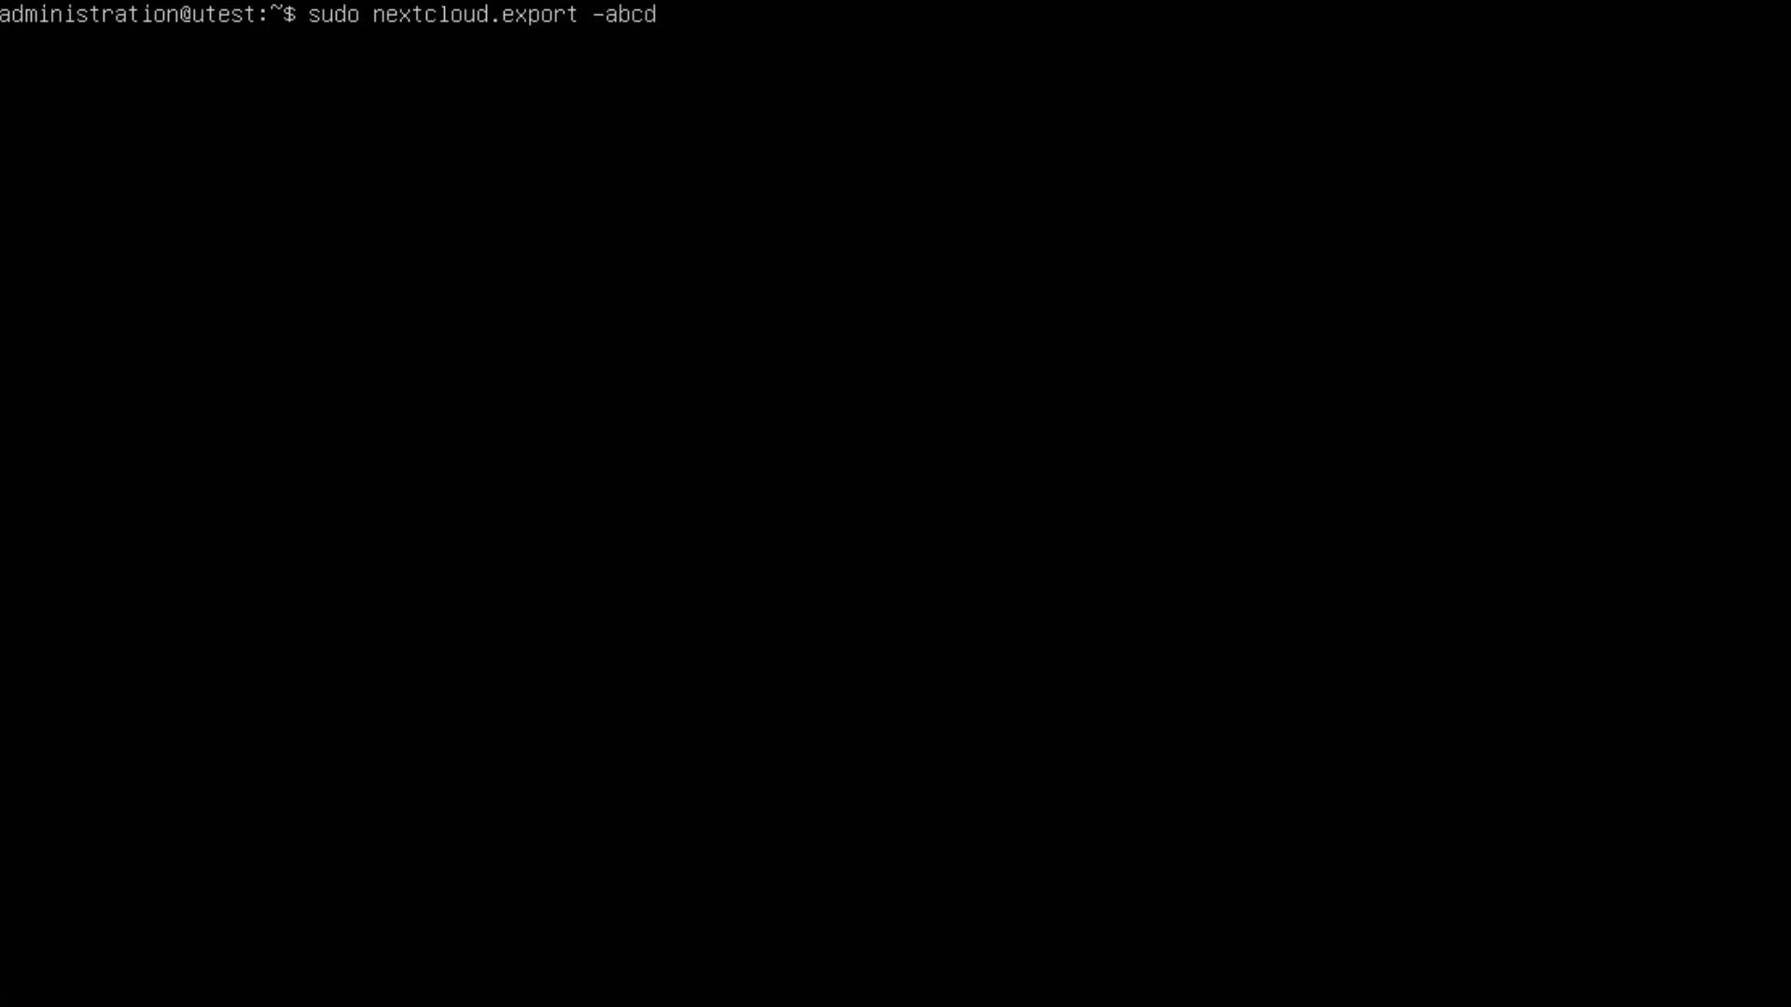
key("BackSpace")
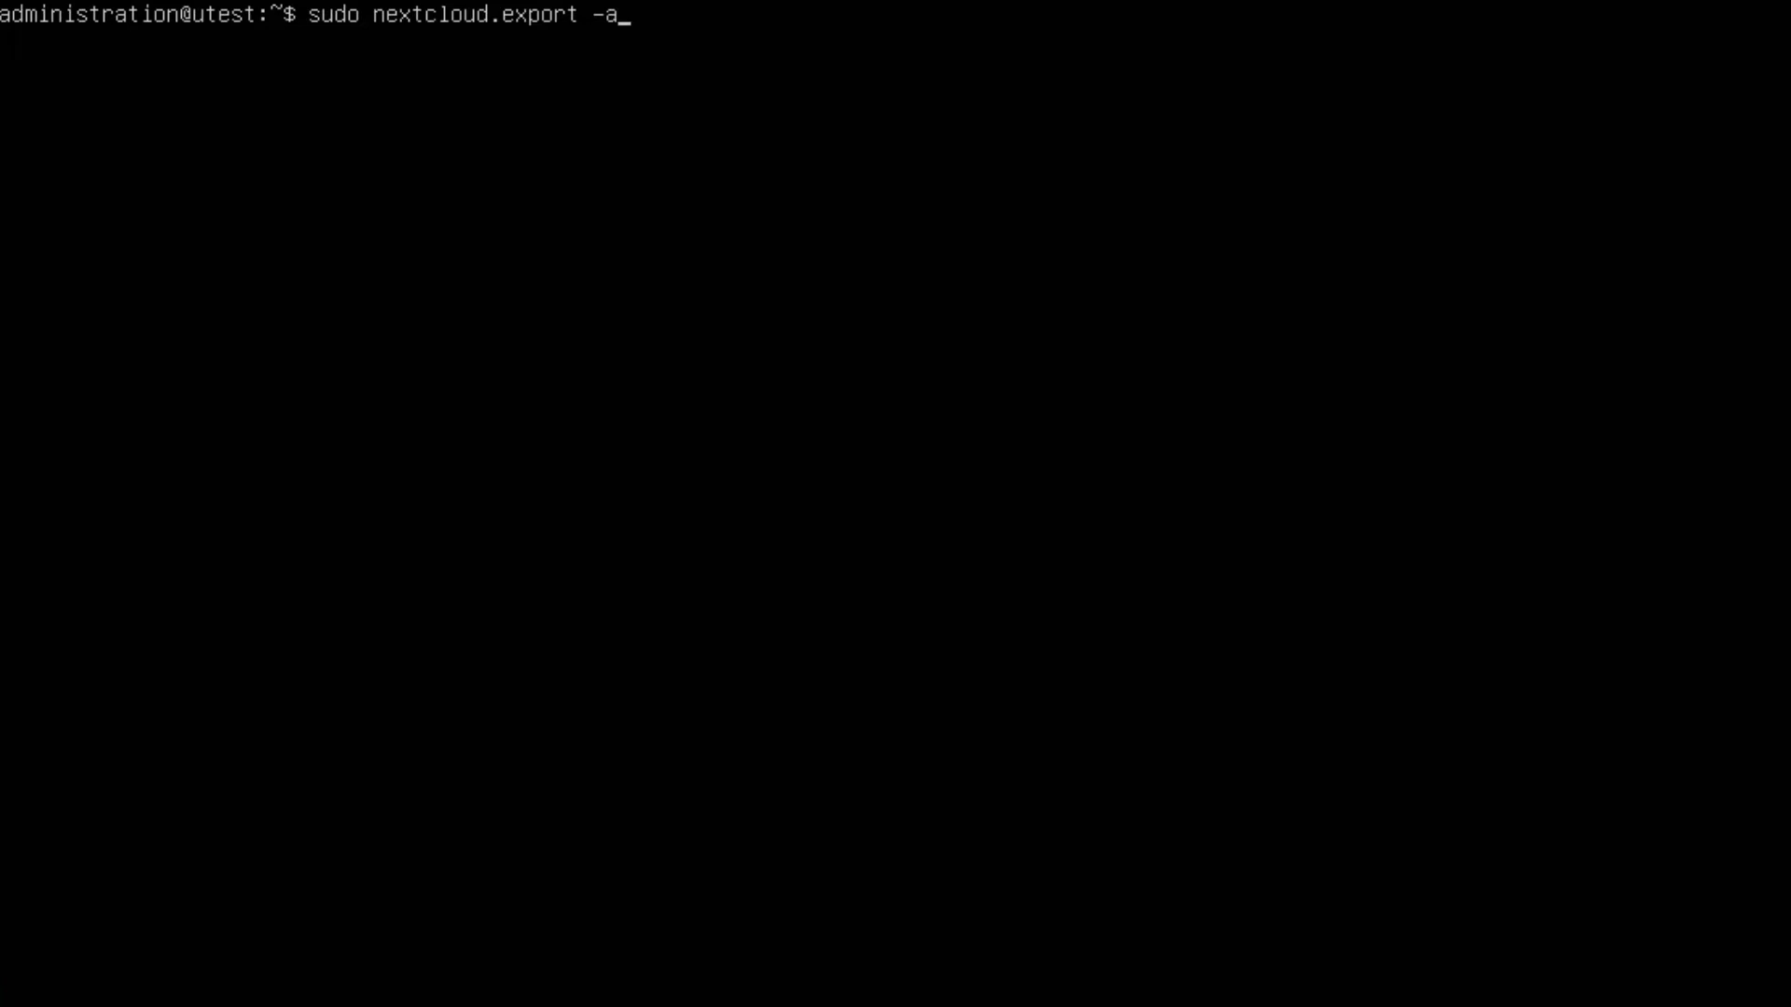
type("bc")
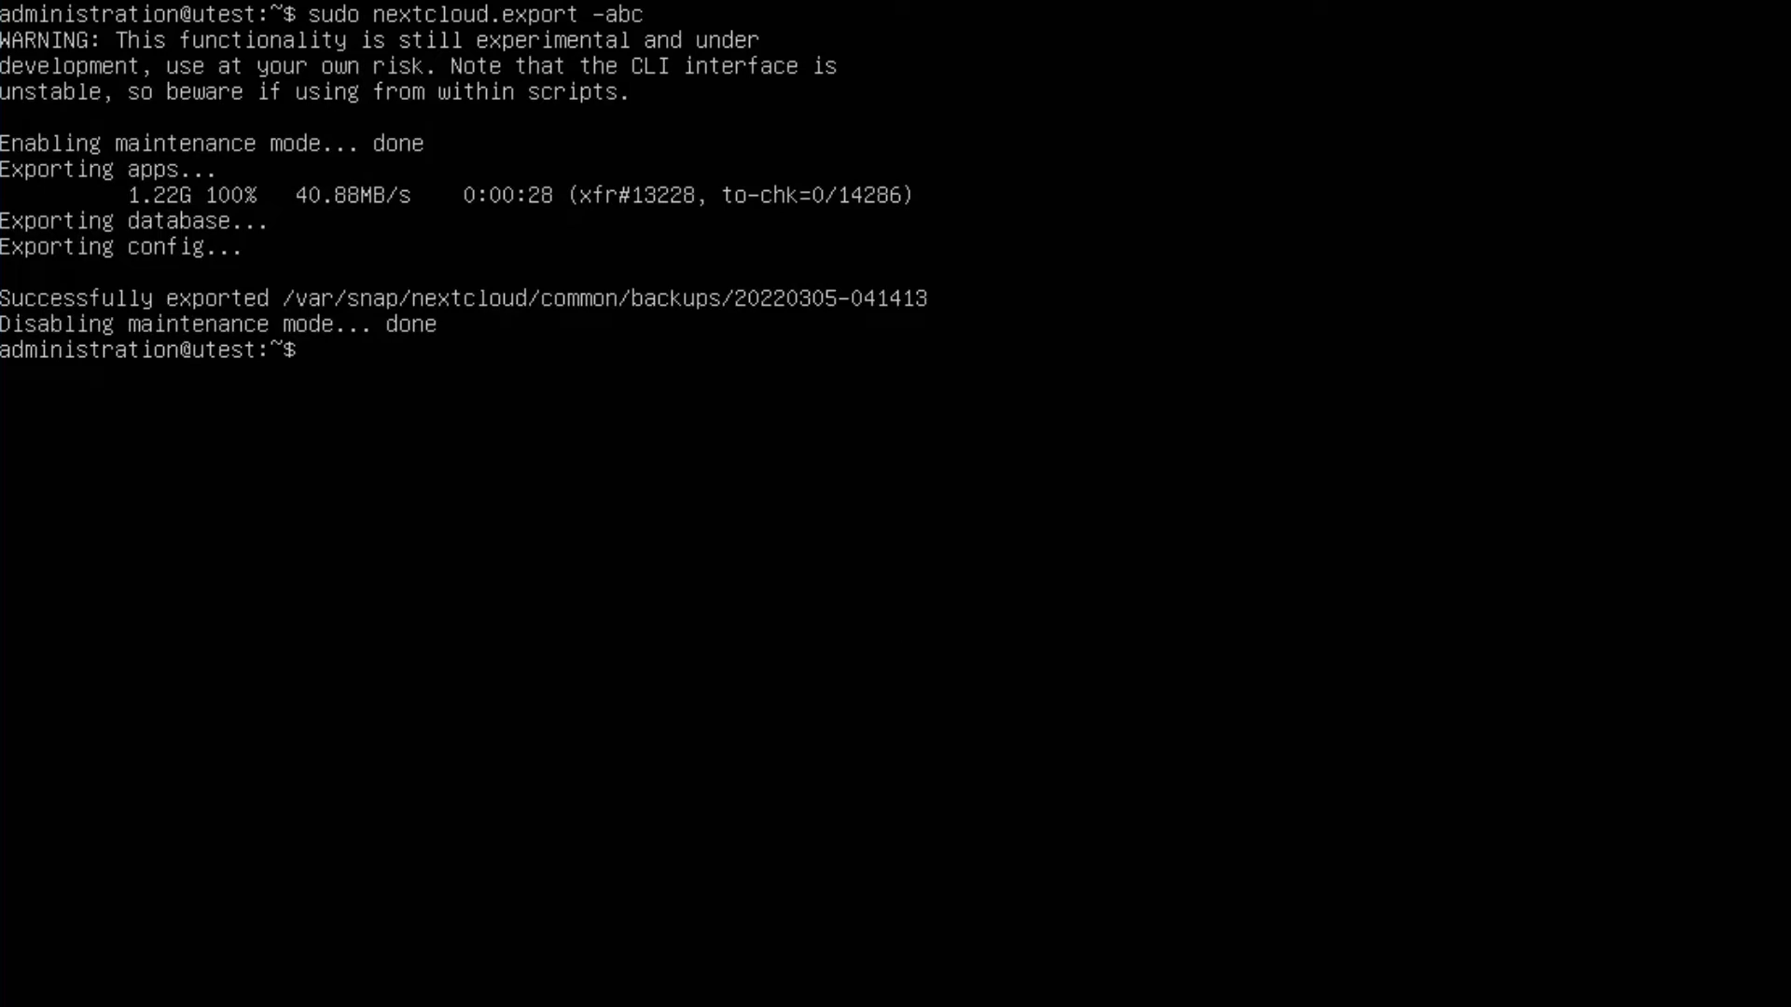
type("mc")
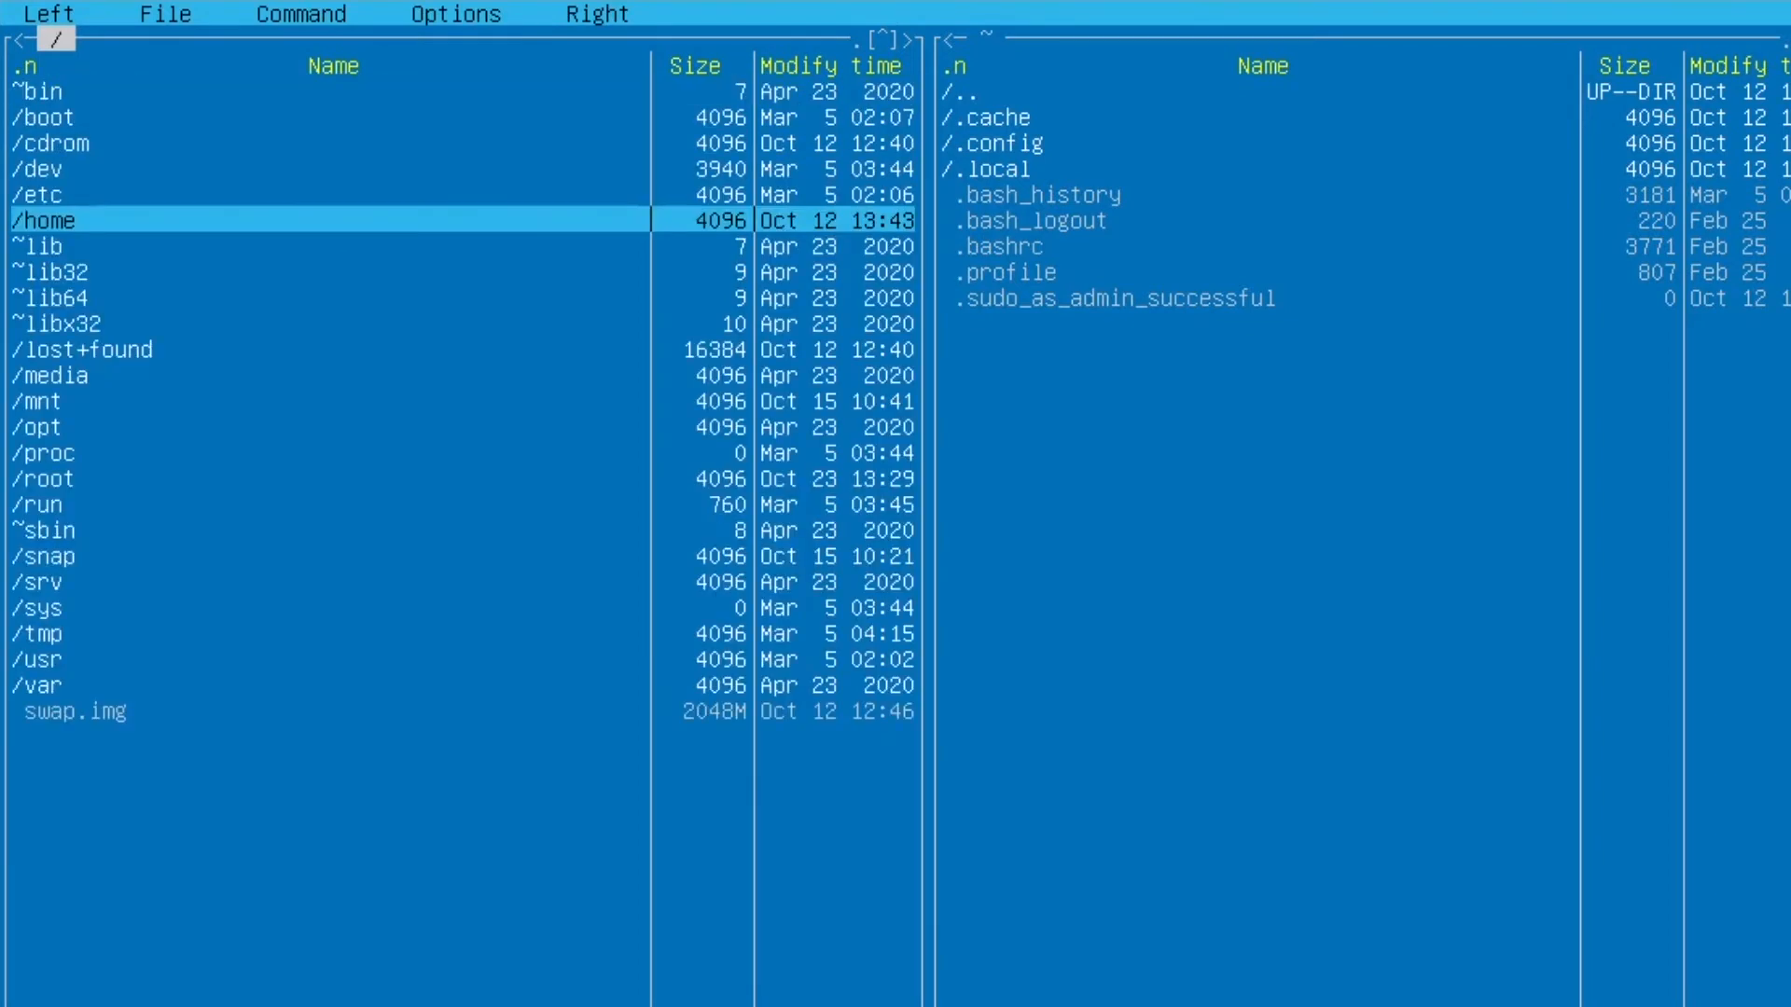
Step: Browse mc to /var/snap/nextcloud/common/backups to view the dated backups, then quit mc
left_click(46, 556)
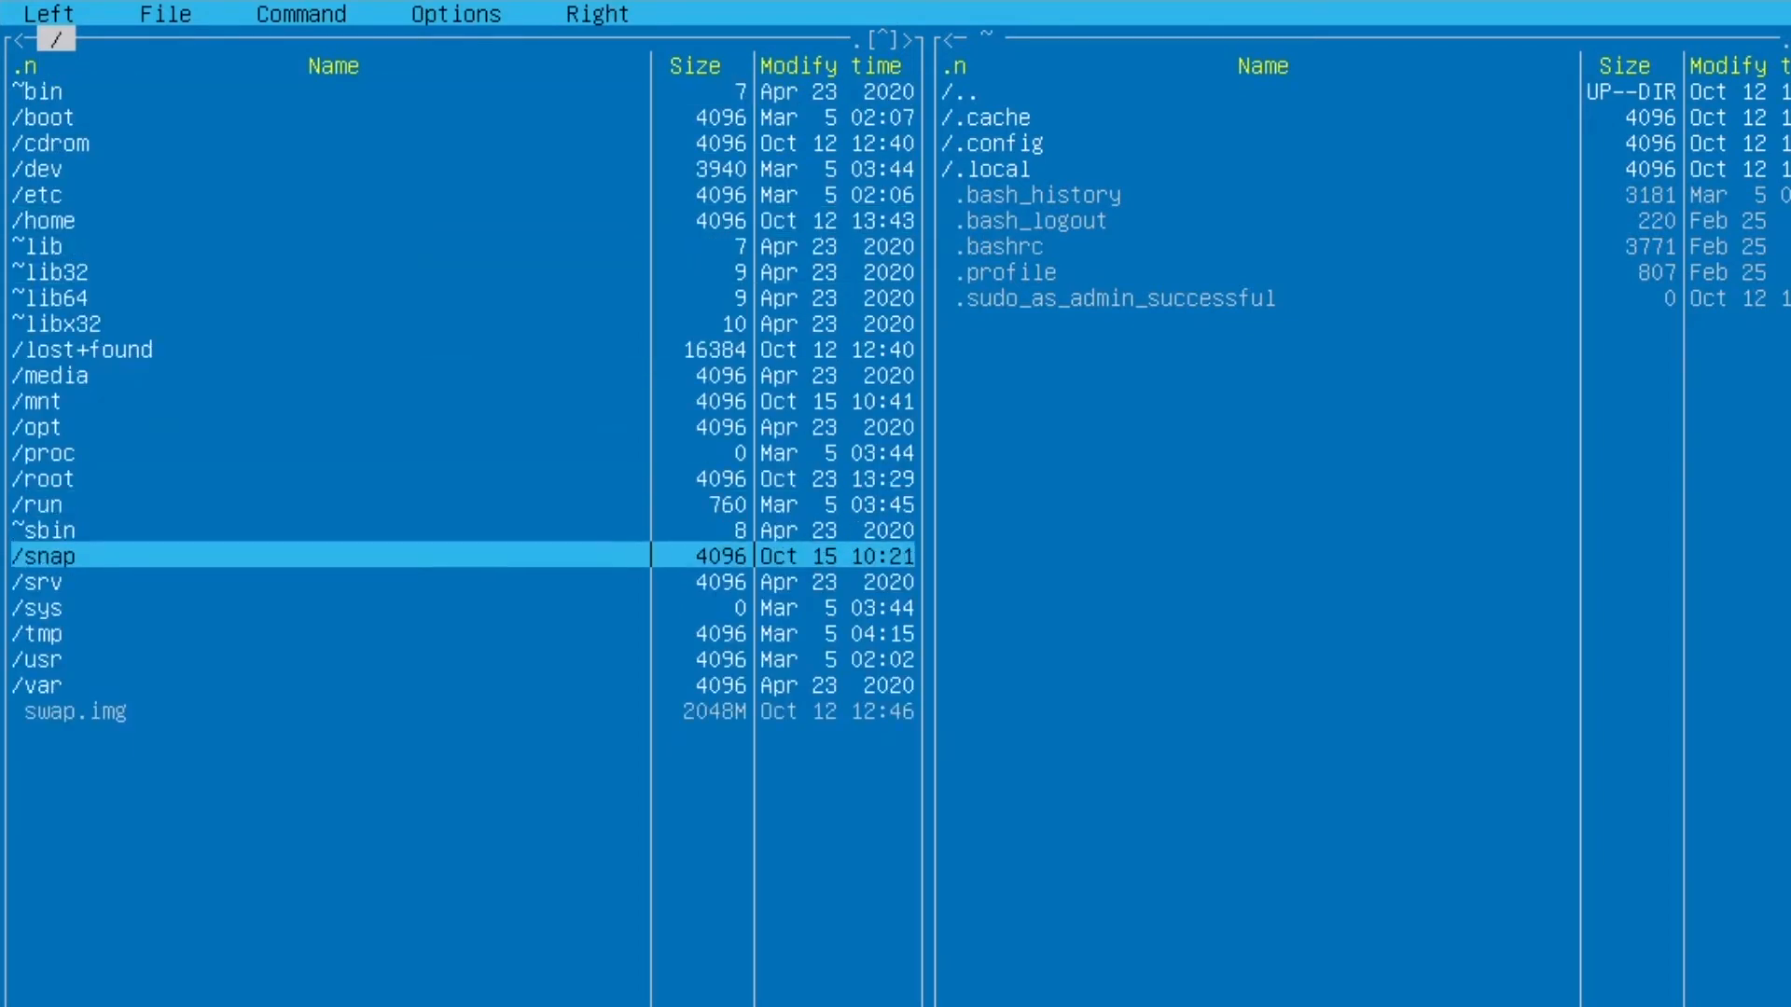
double_click(36, 686)
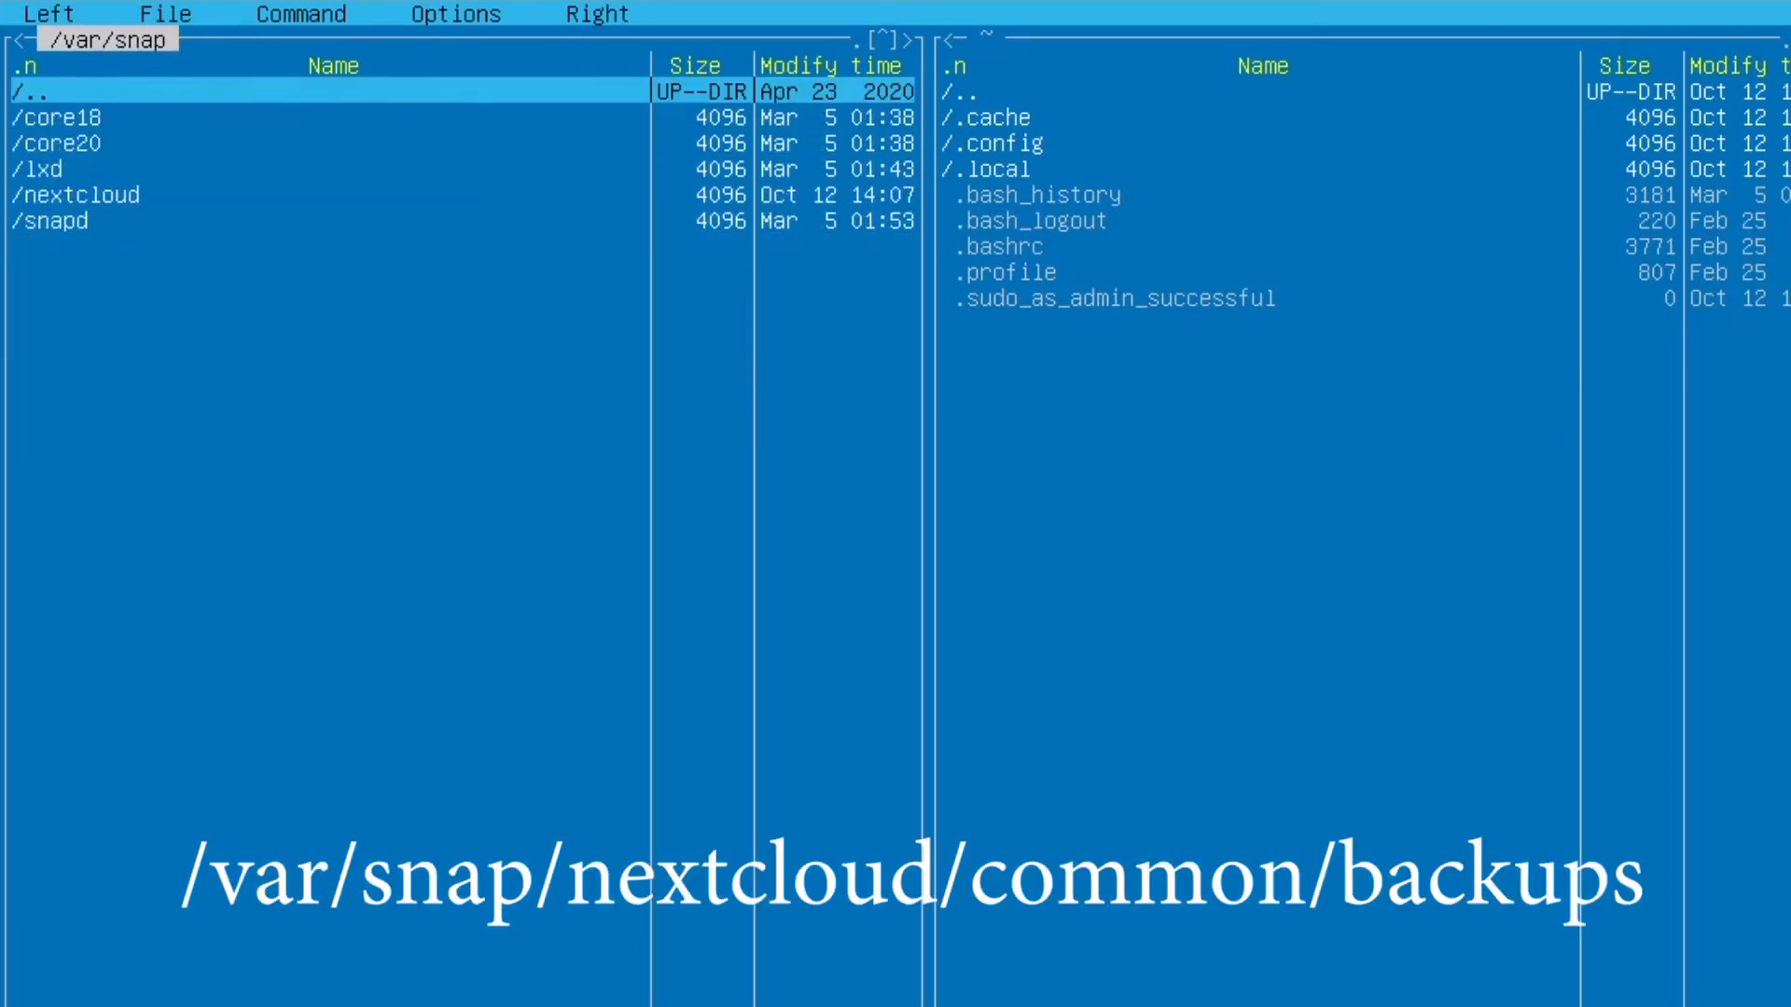
double_click(83, 195)
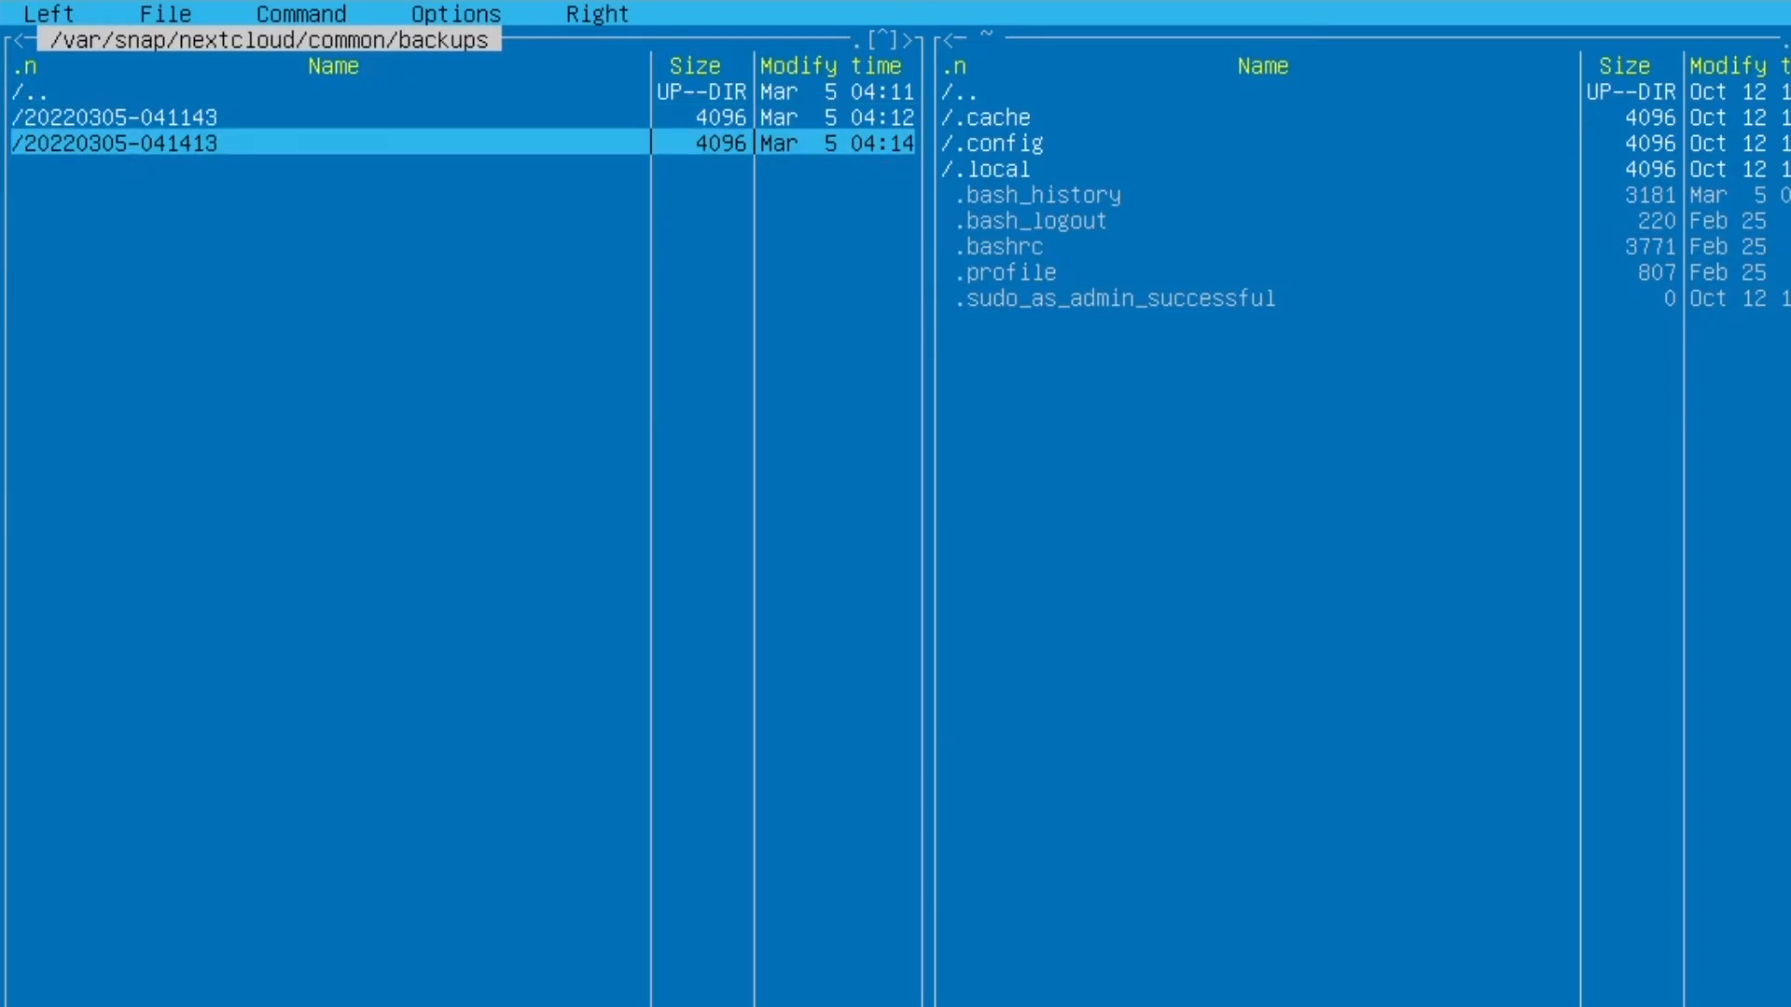
key("F10")
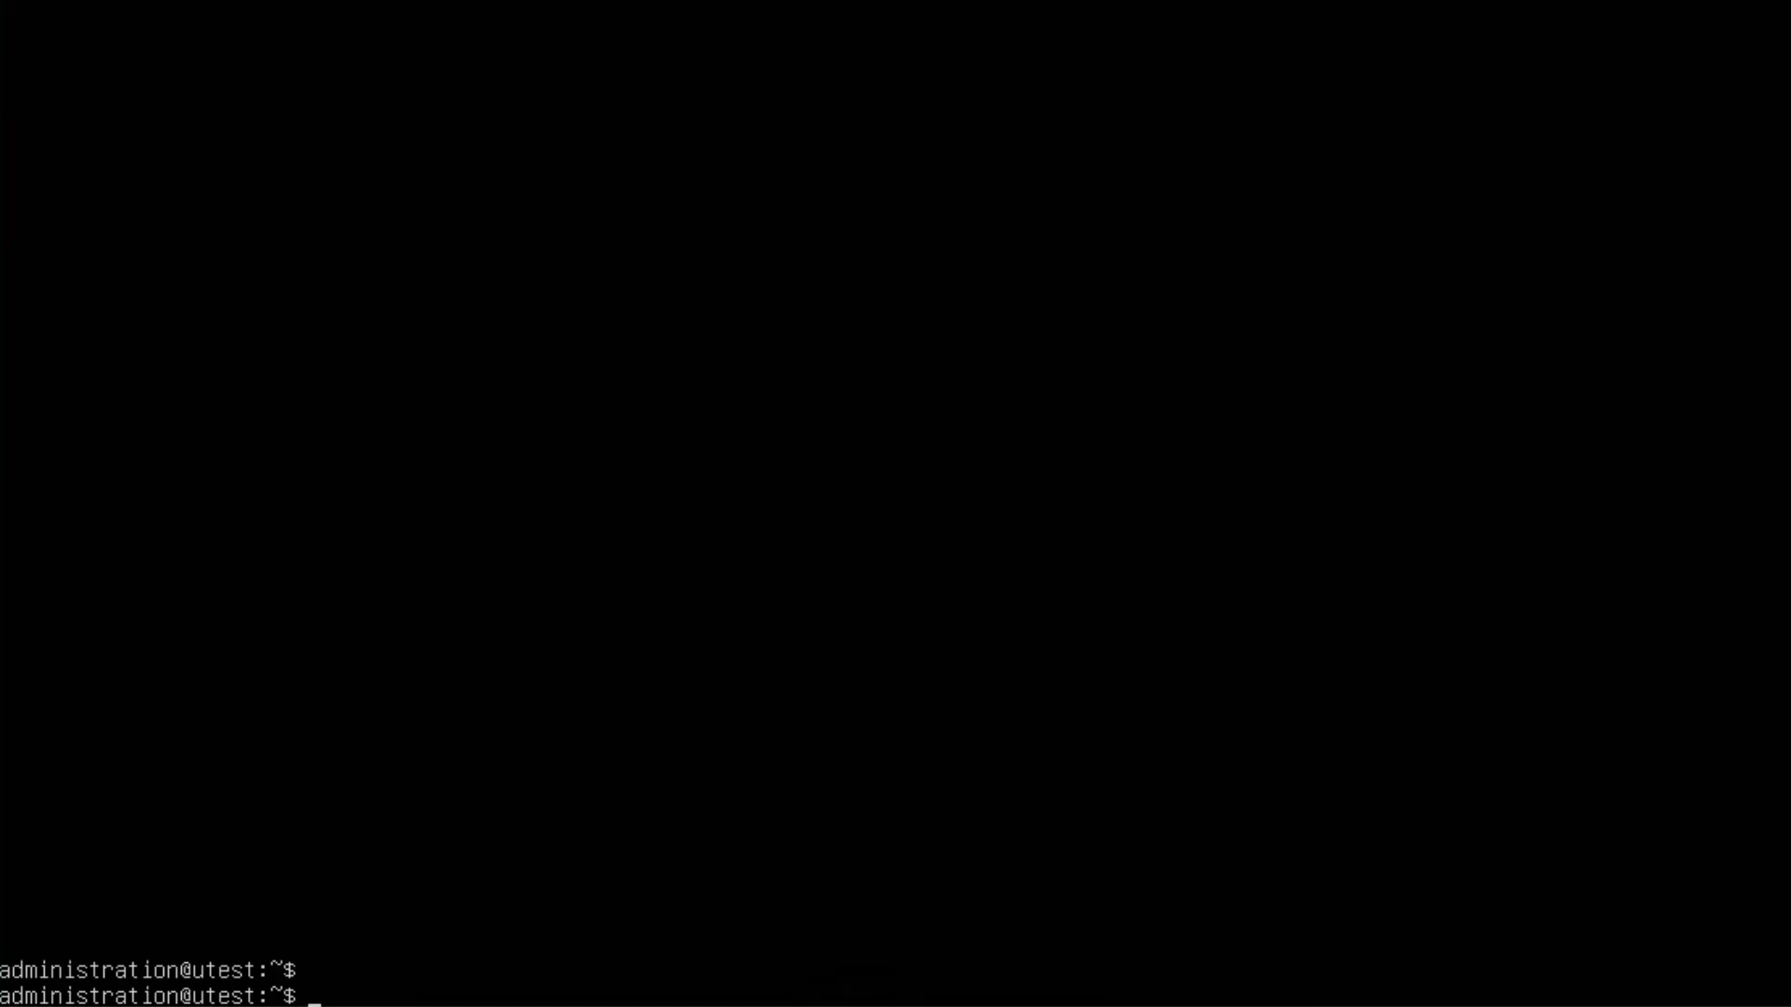
Step: Change directory to /var/snap/nextcloud/common/backups/
type("cd var/s")
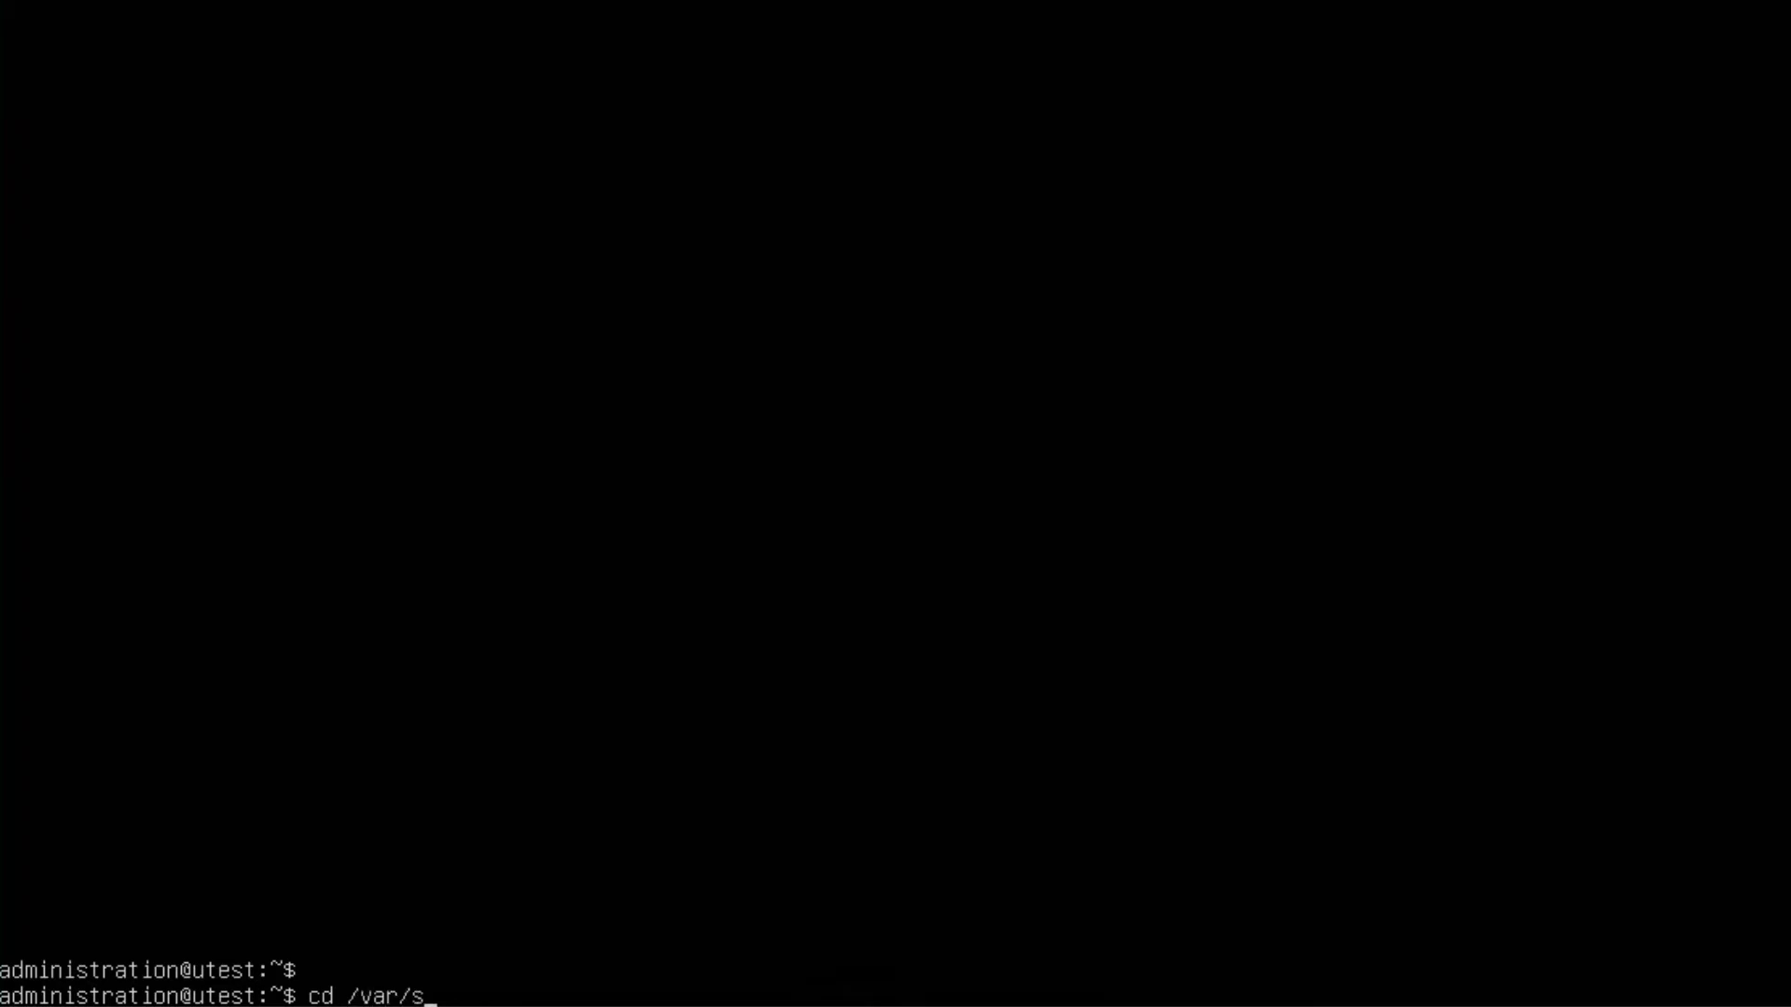
type("na")
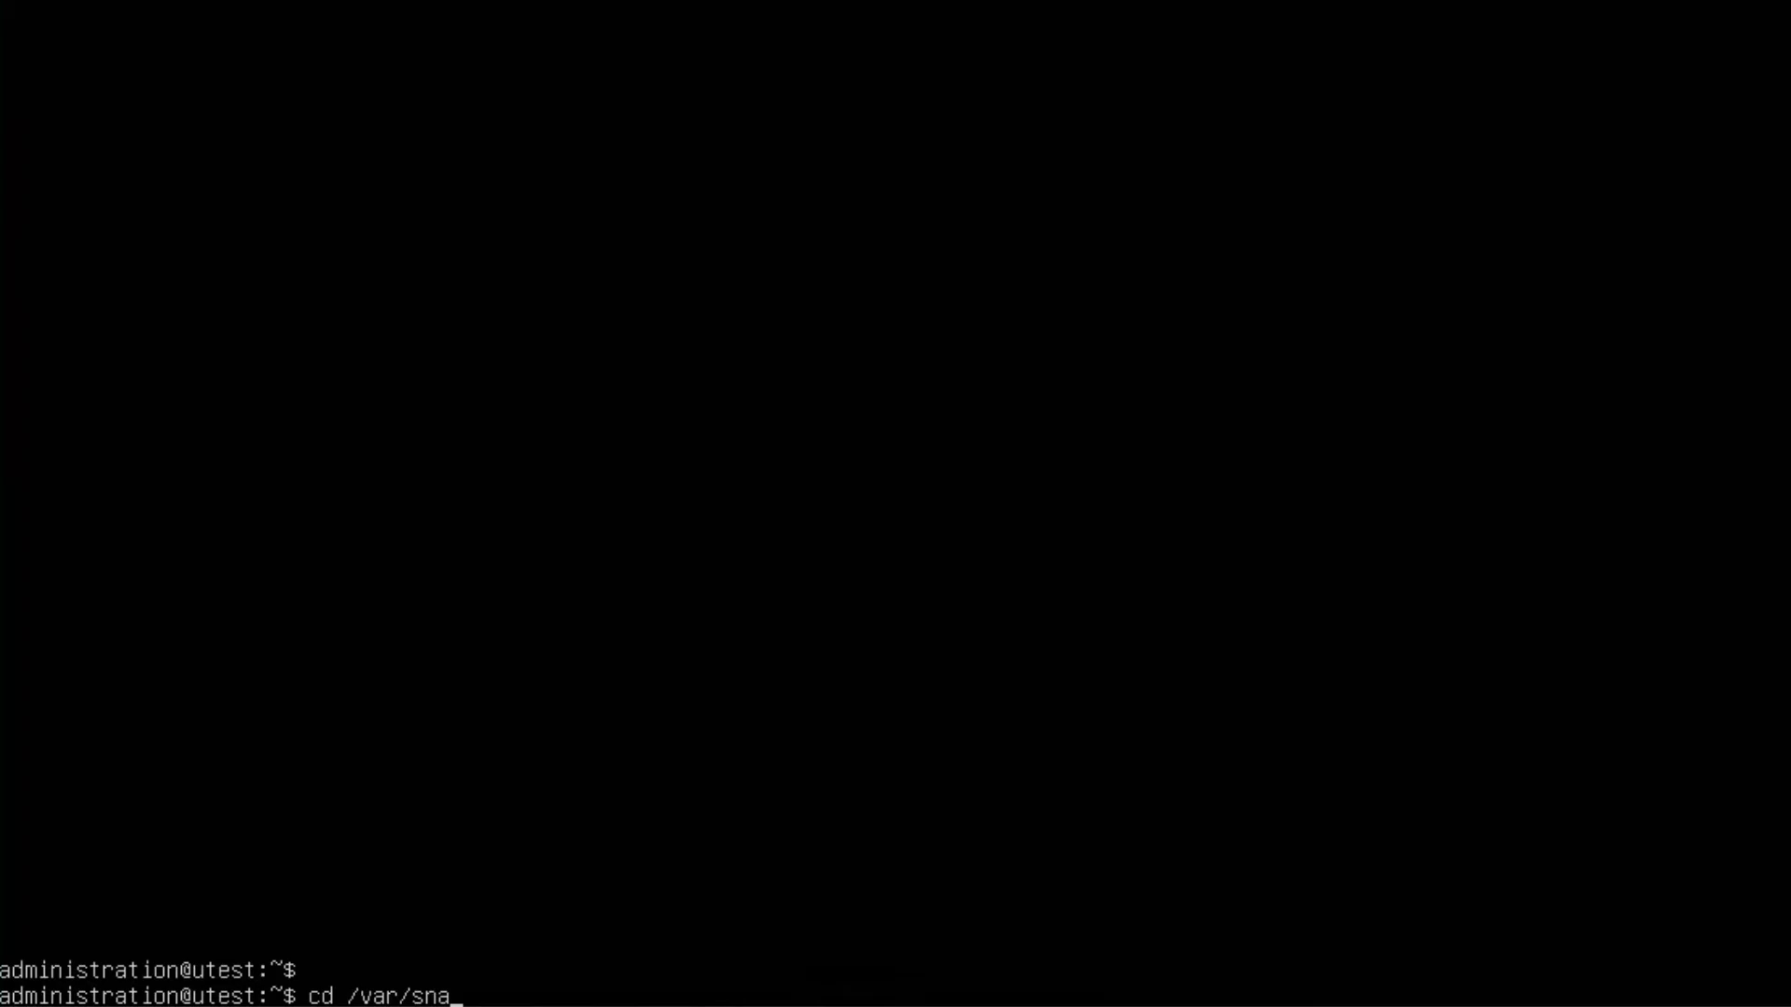
type("p/")
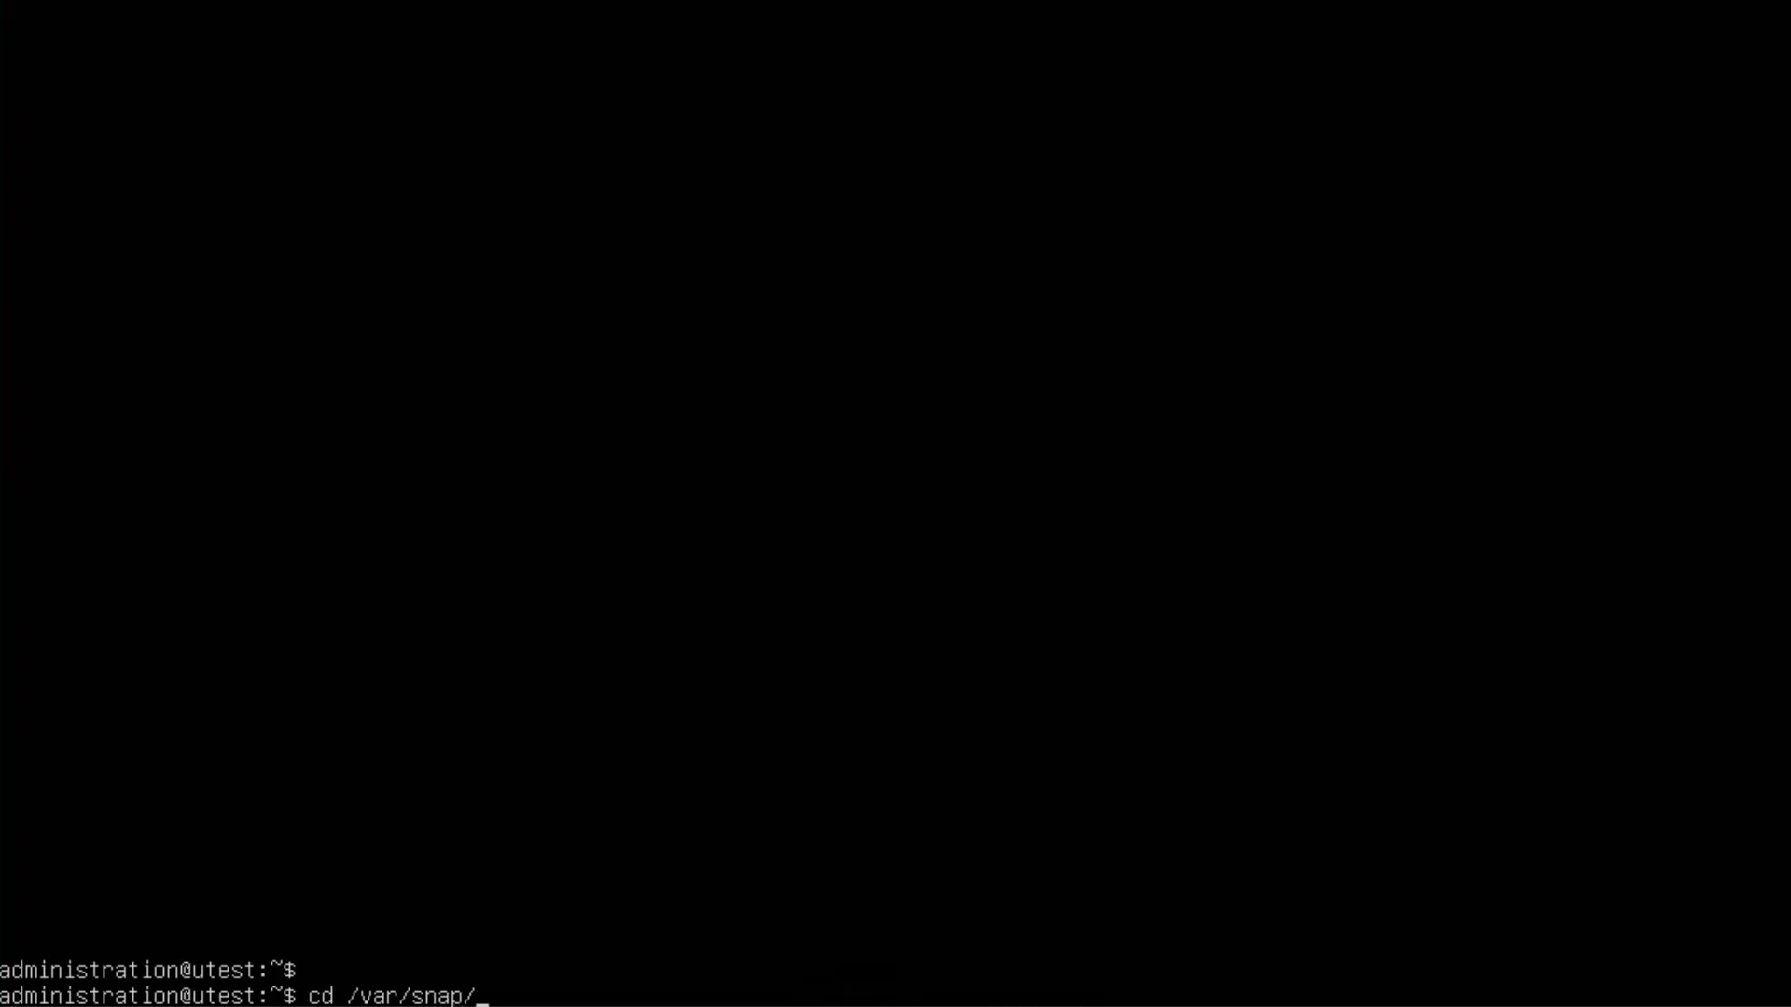
type("nextcloud")
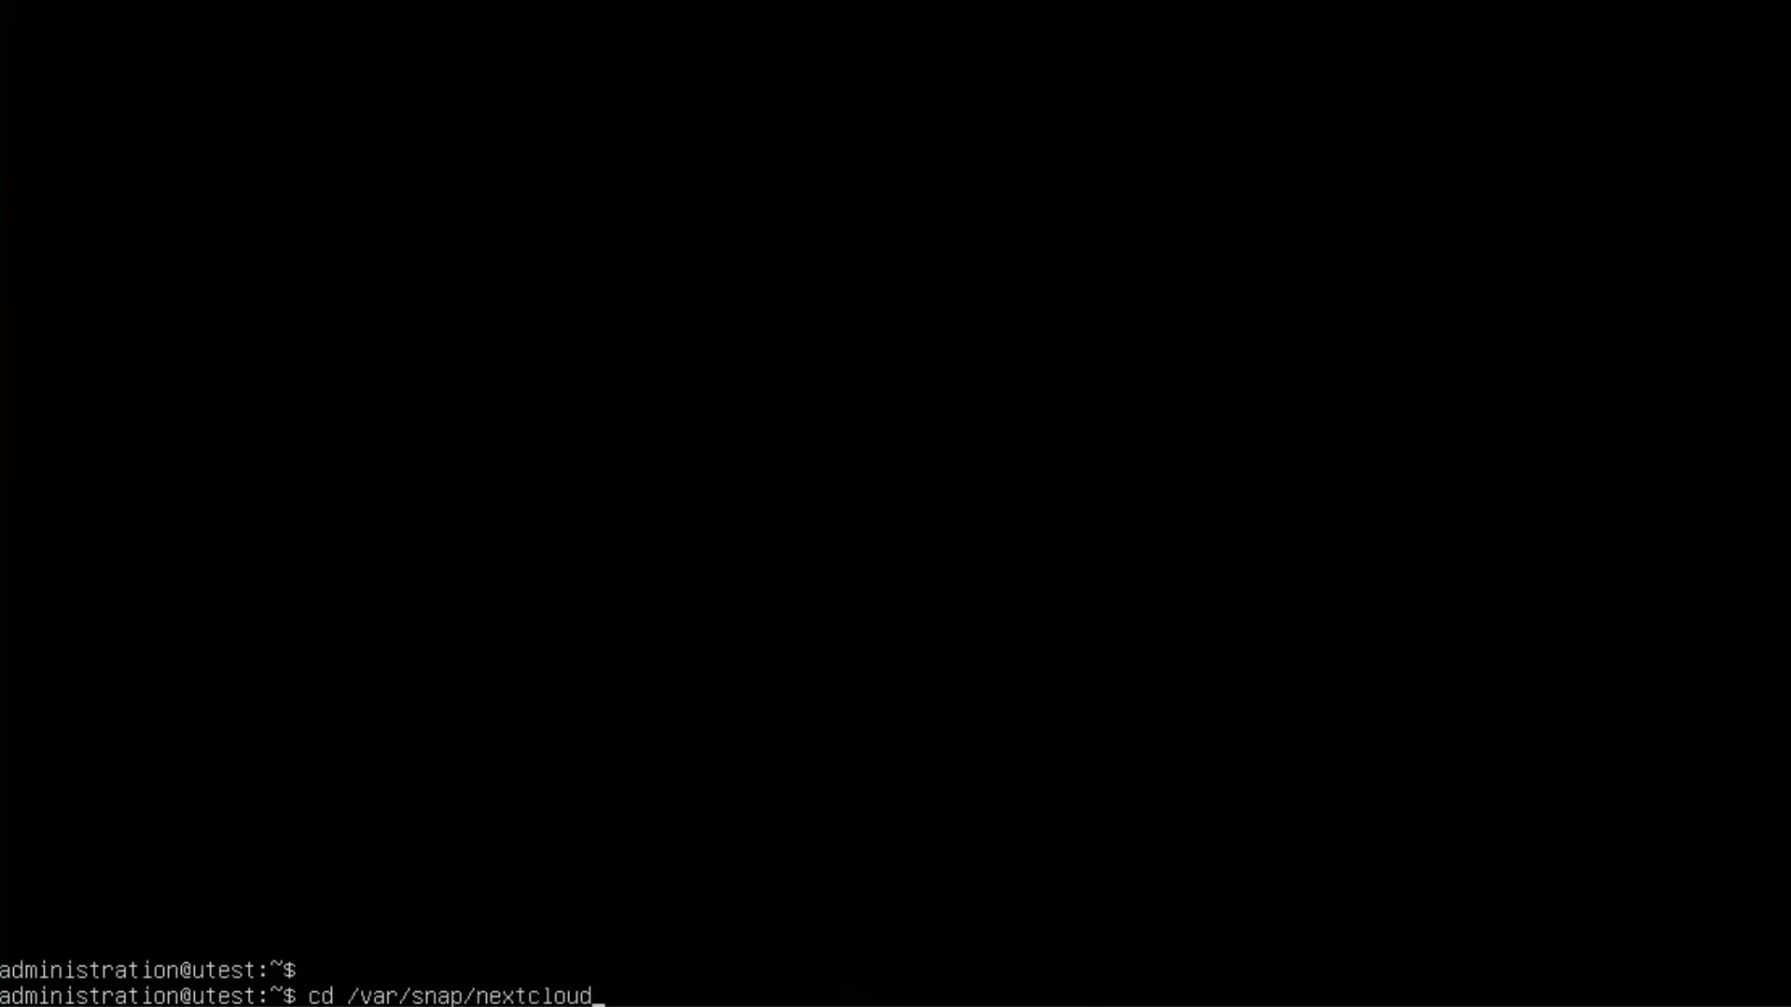
type("/common/ackups")
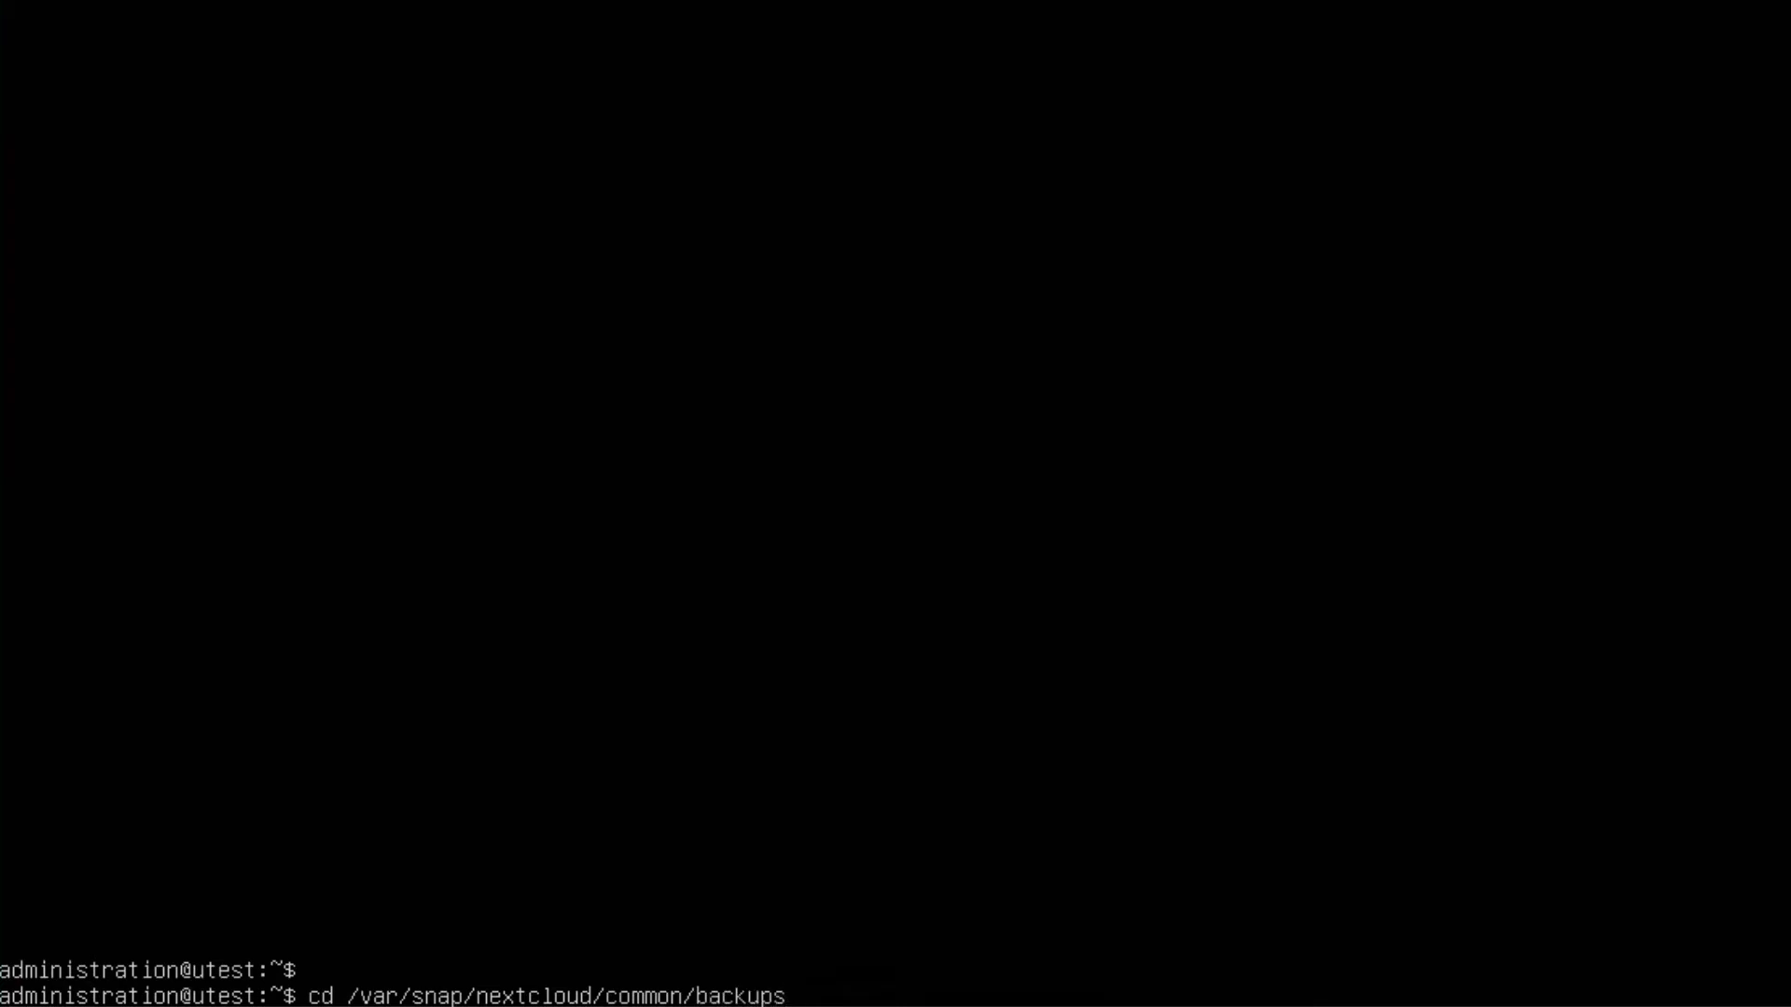
type("/")
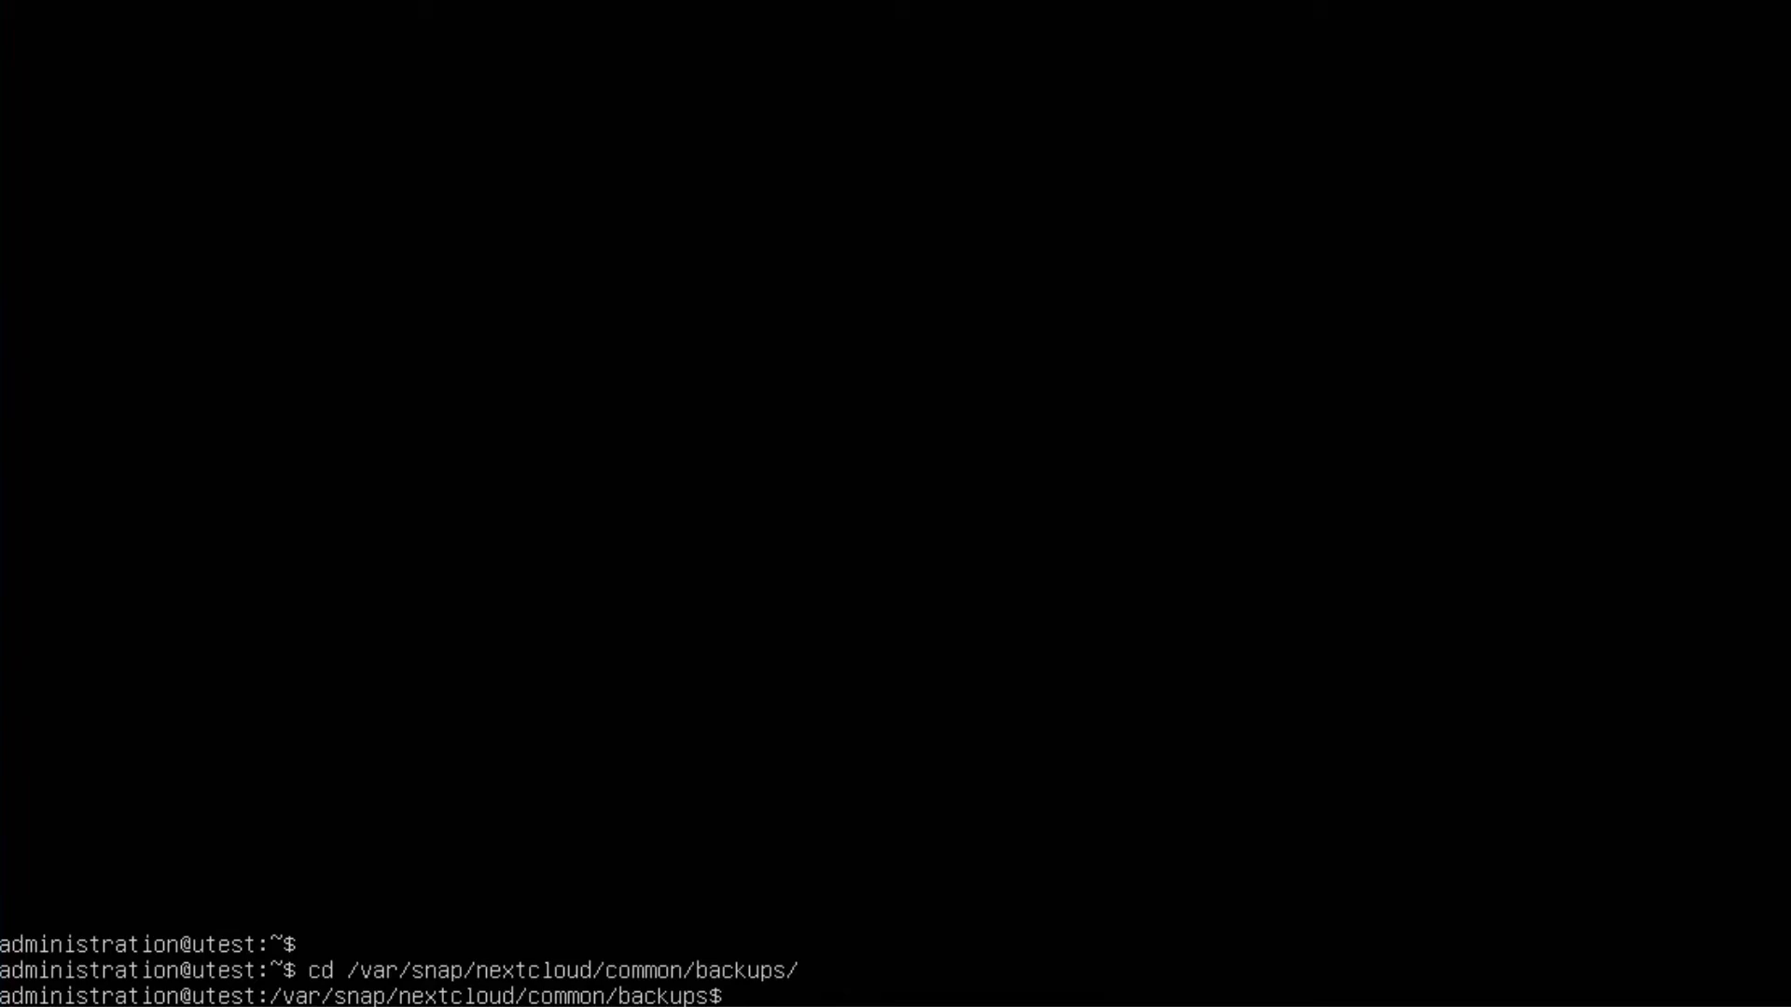
type("sudo tar")
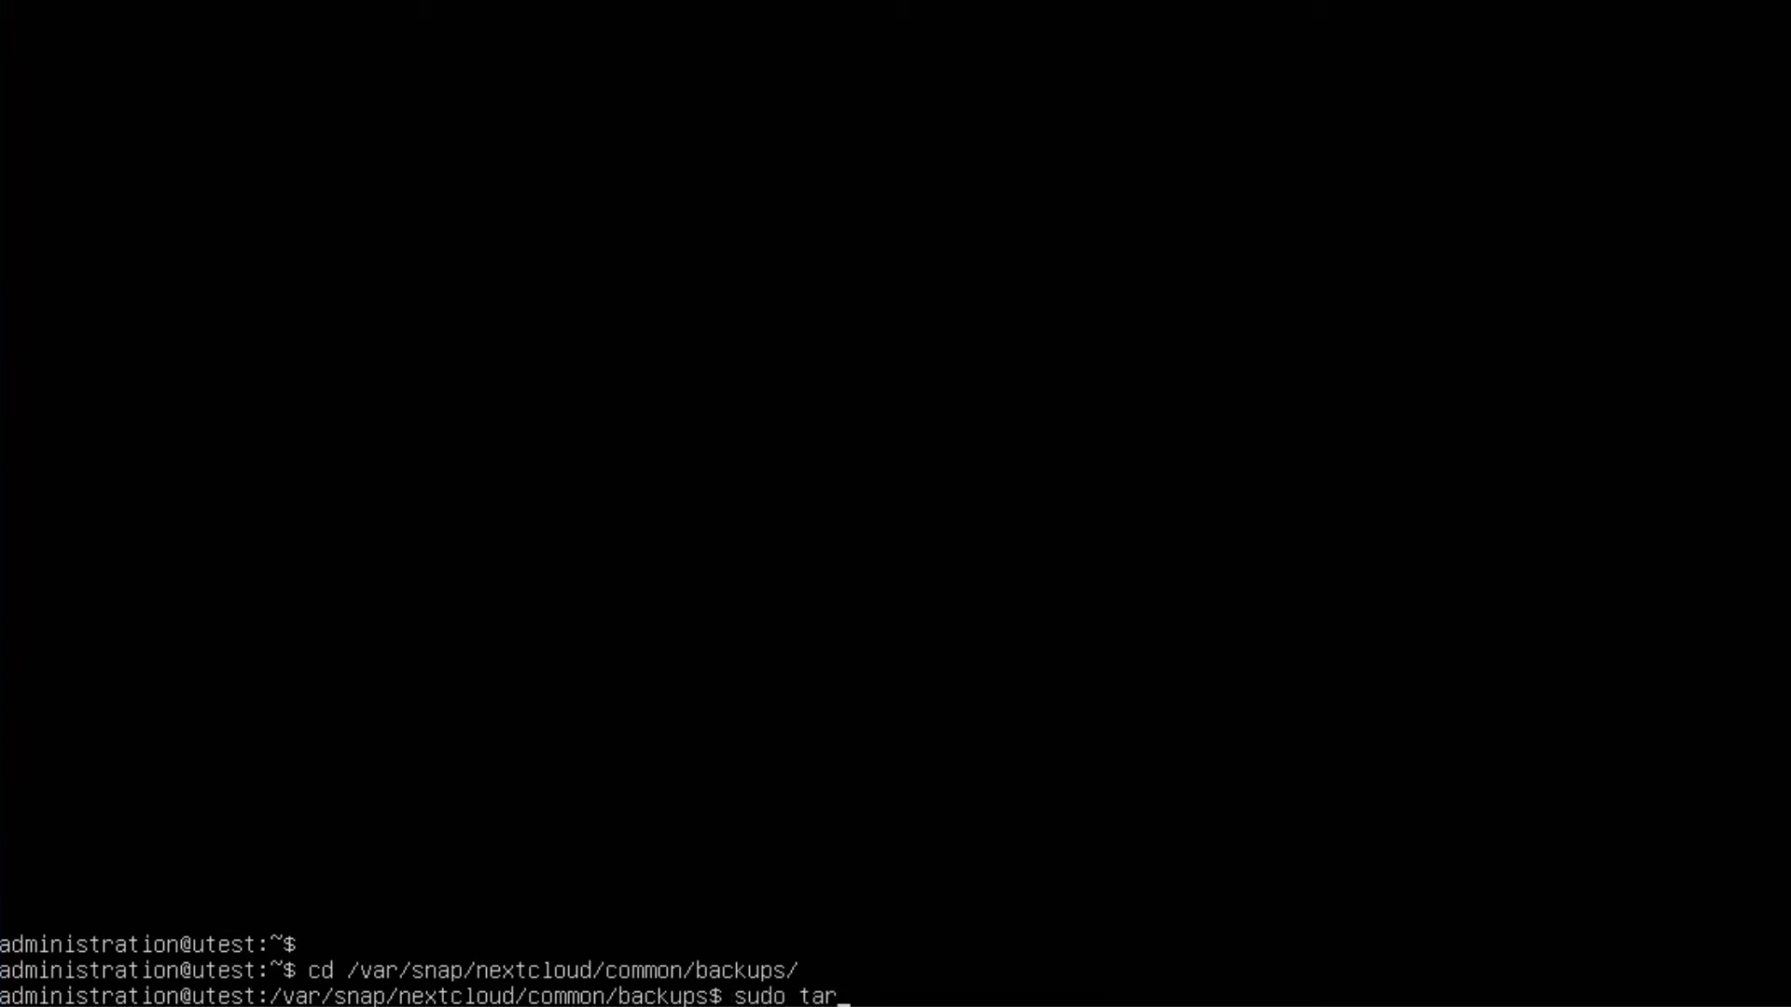
type("-c")
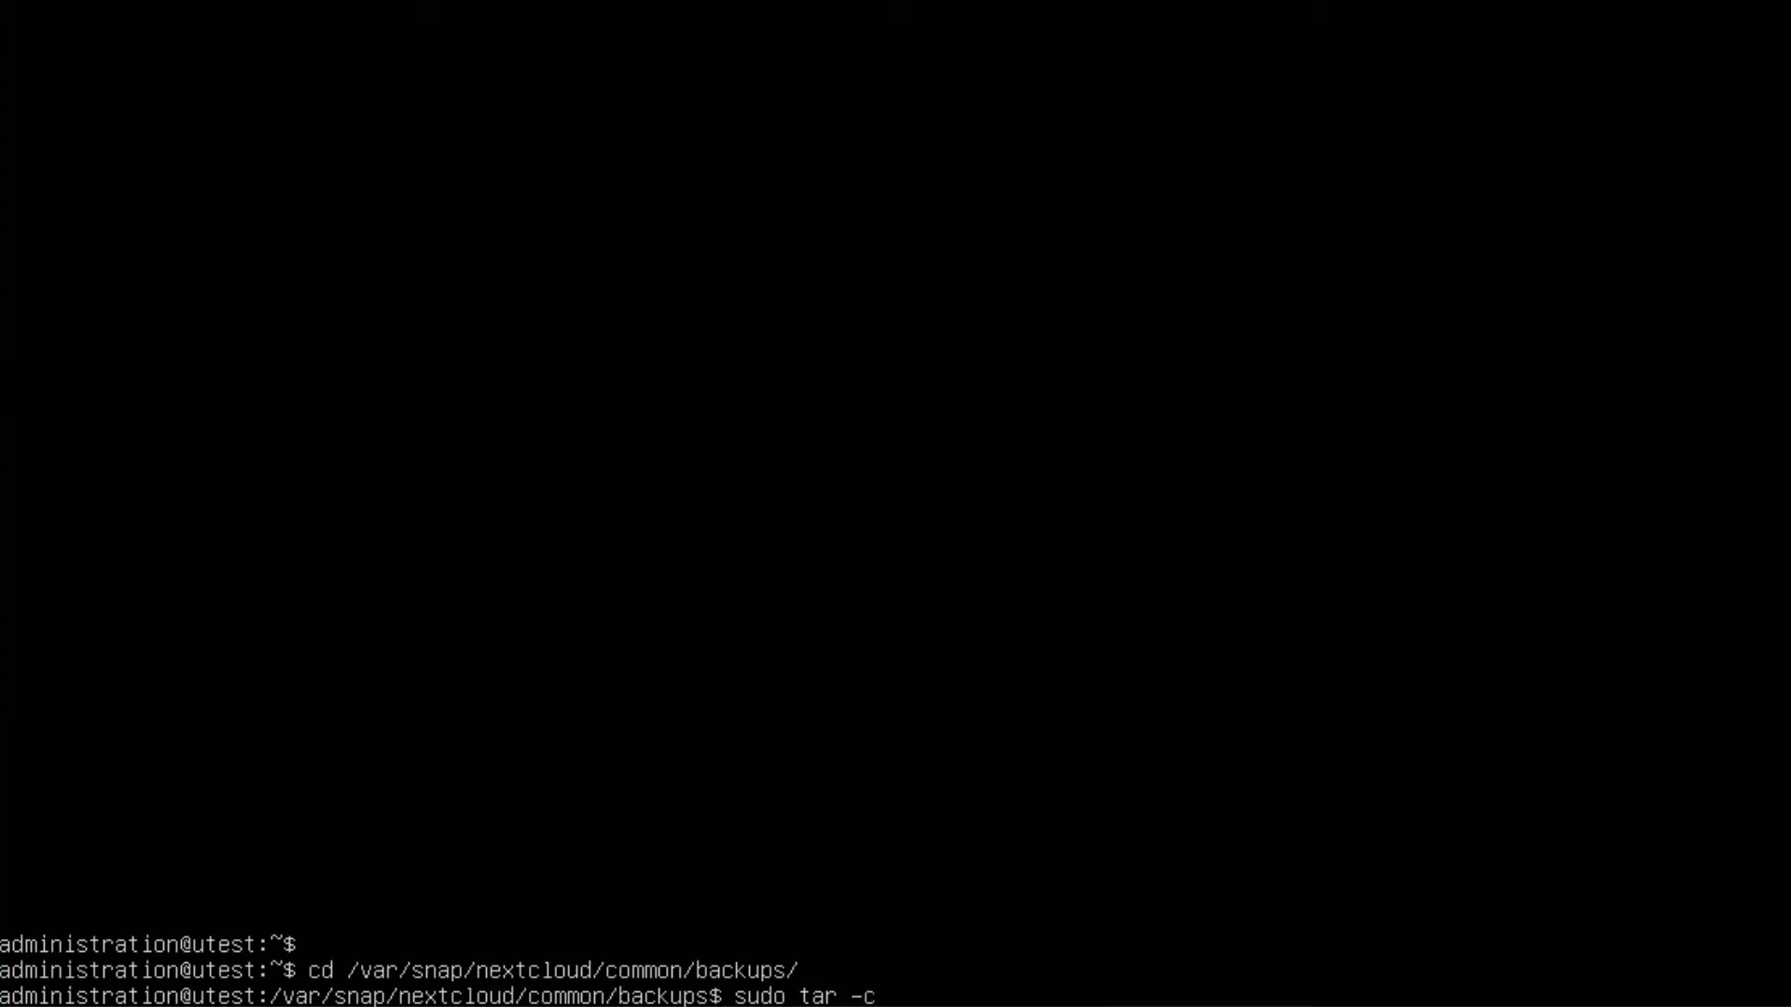
type("vf")
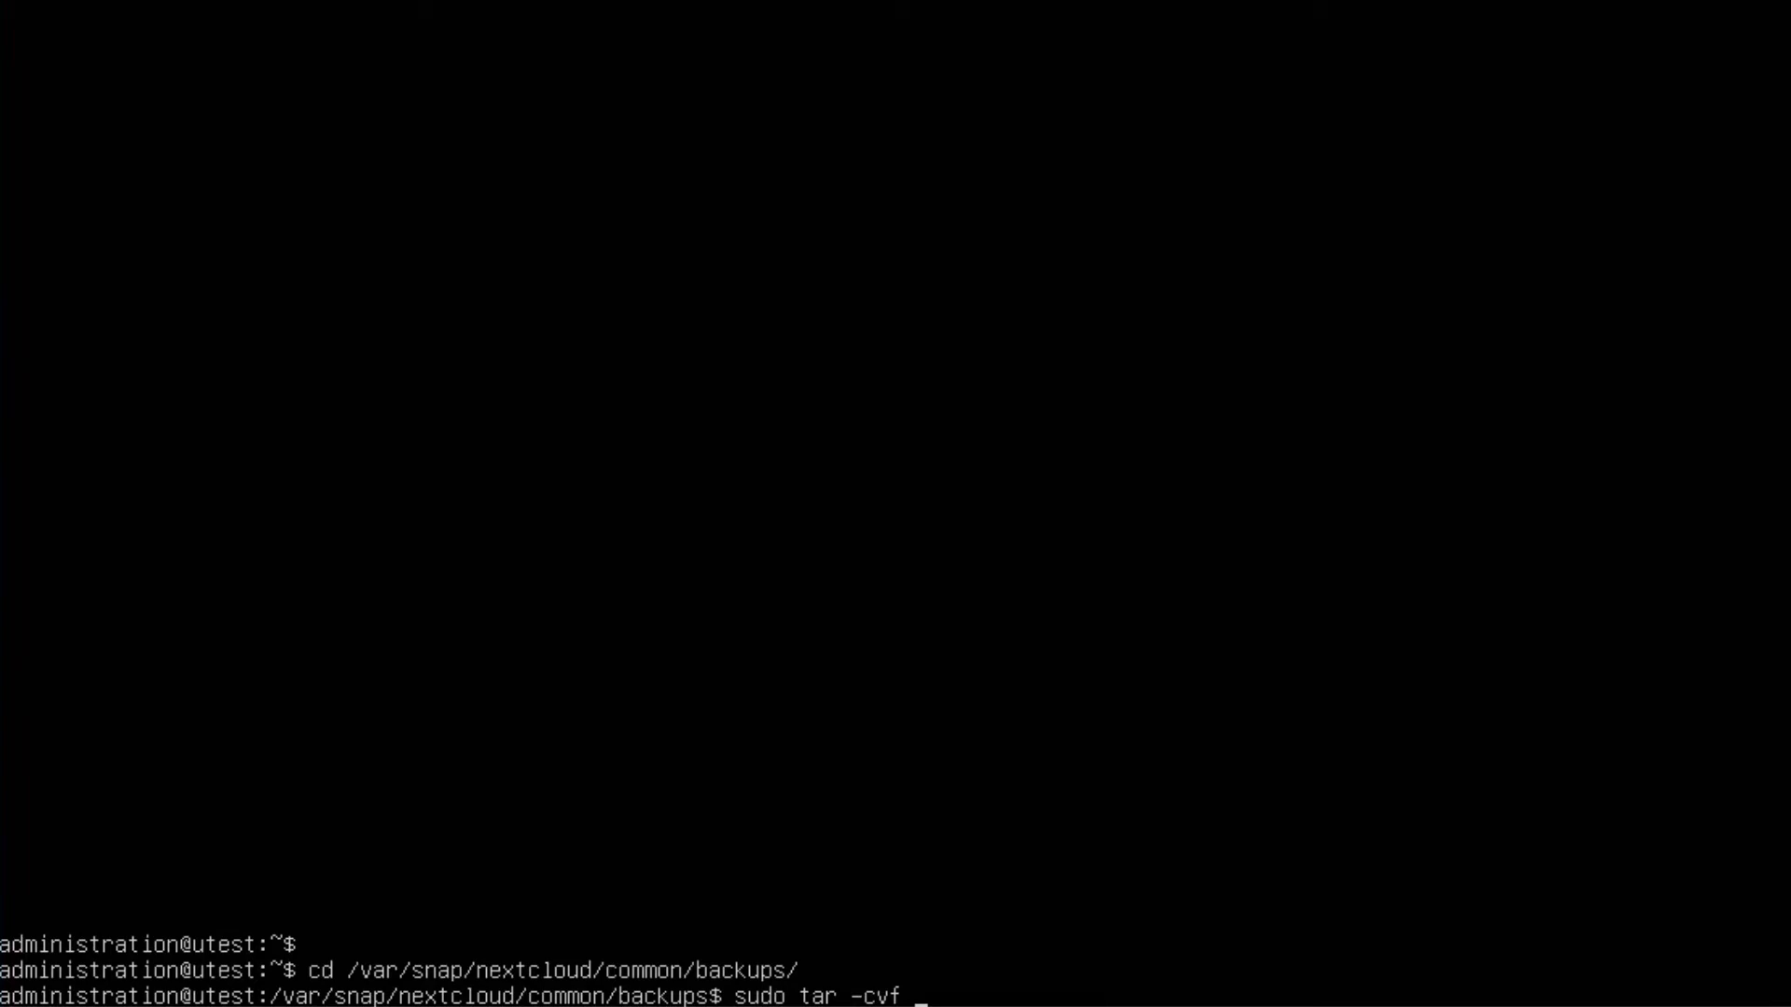
type("backup2")
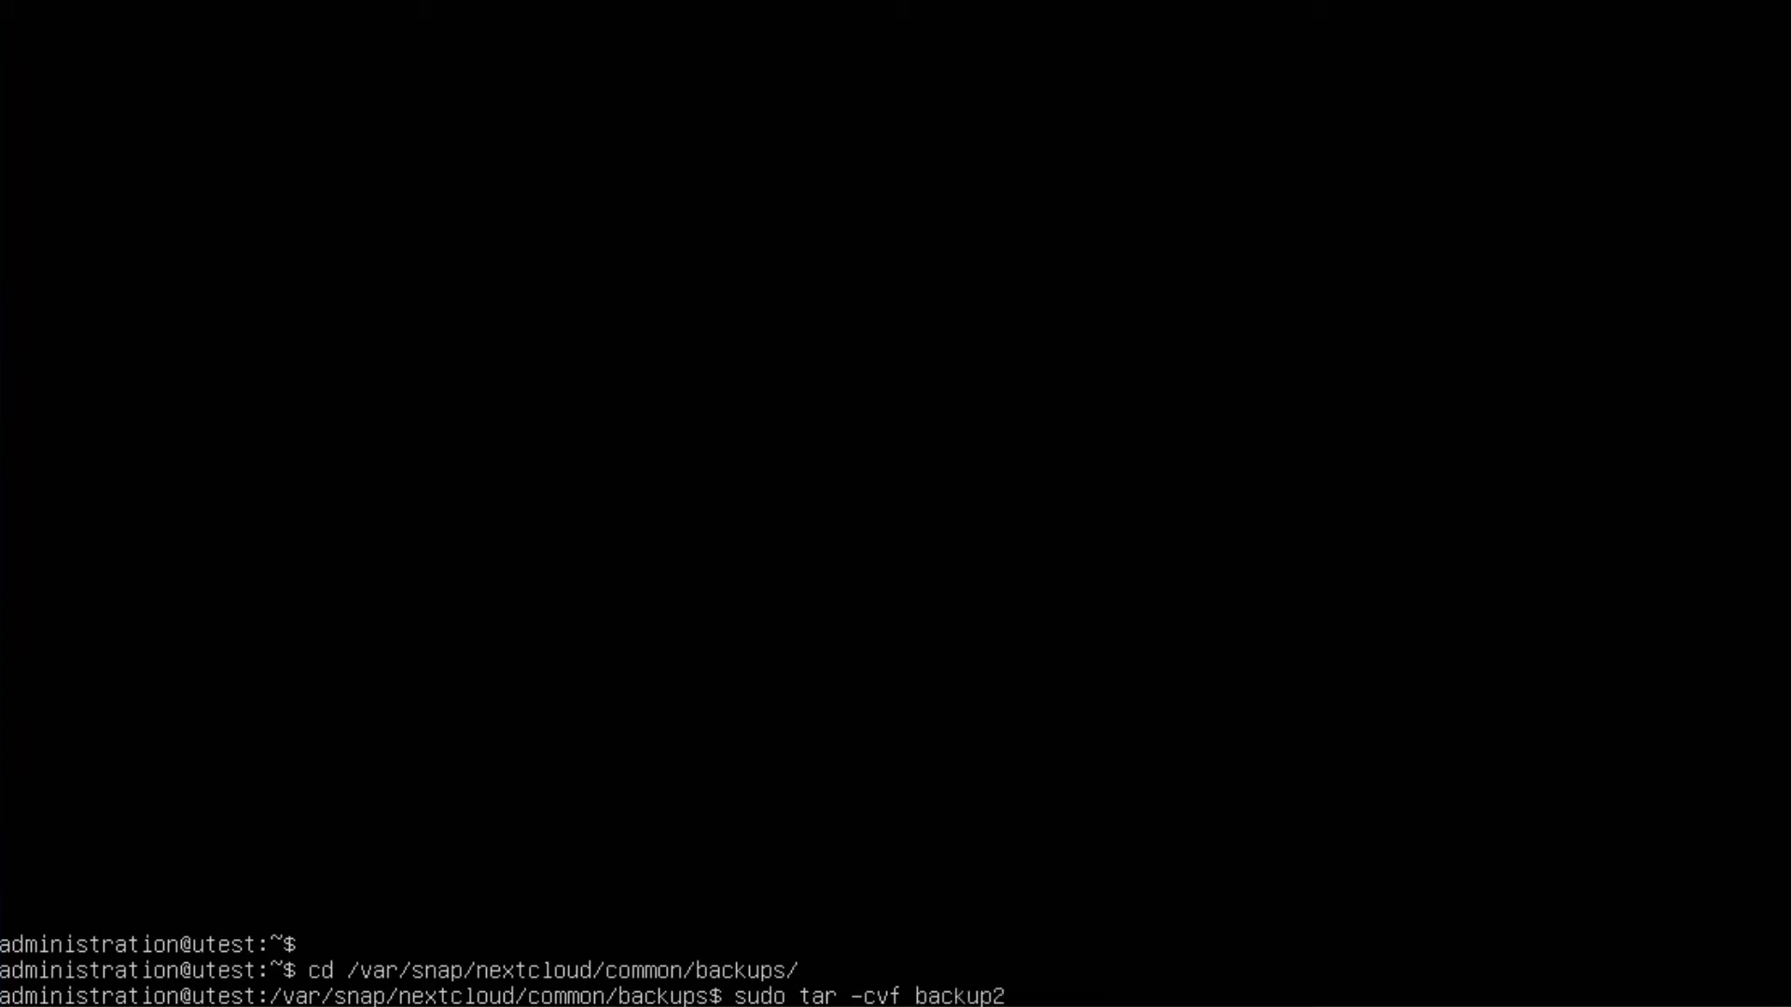
type("022")
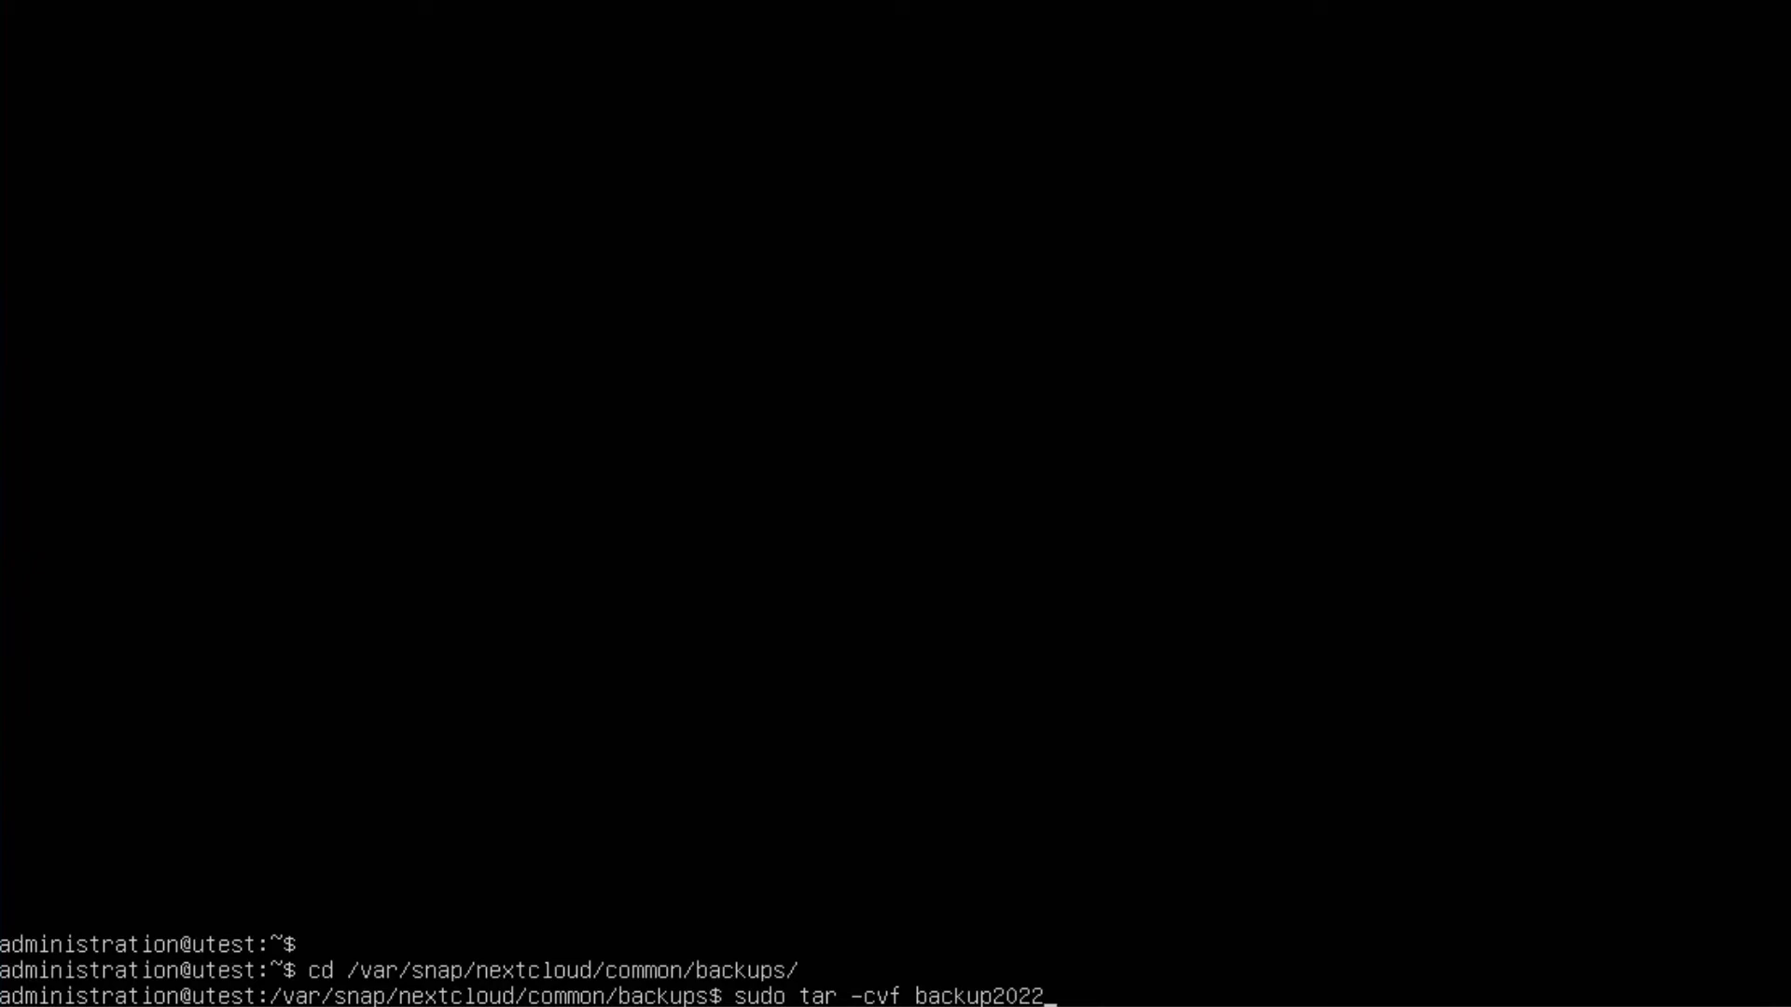
type(".tar")
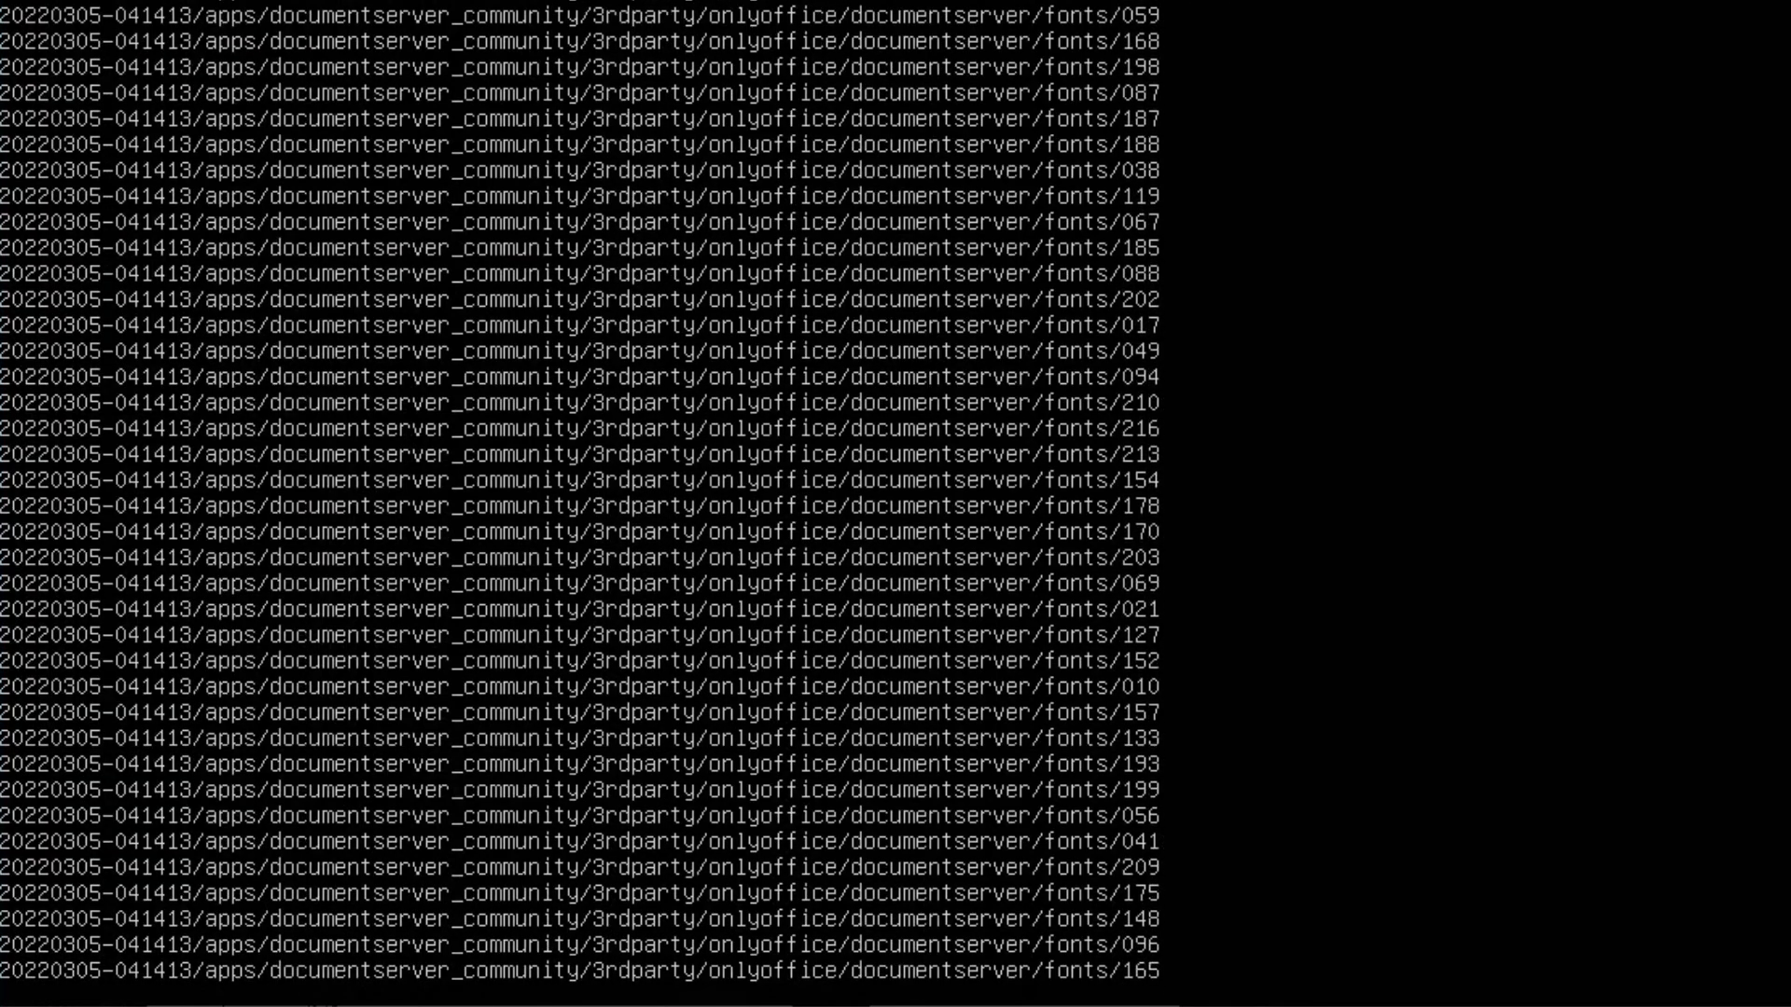
scroll("down", 3)
type("sudo mv backup2022.tar /")
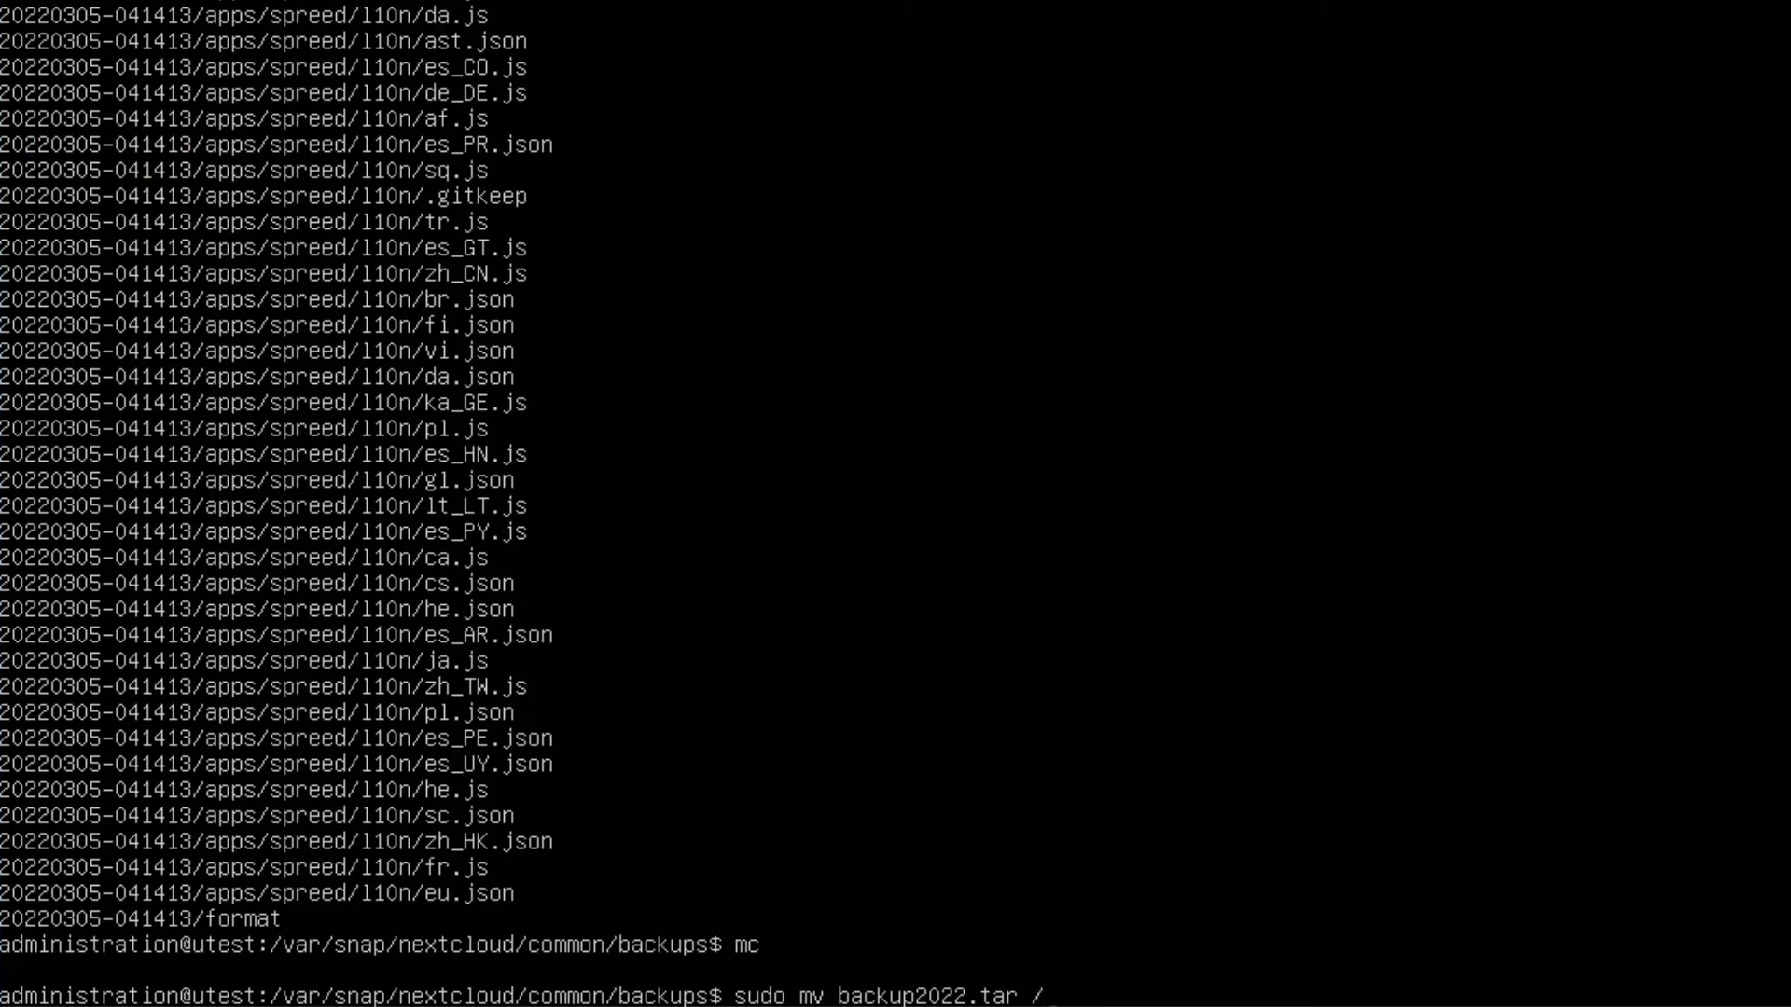
Step: Move backup2022.tar to /mnt/winshare/ with sudo mv
type("mnt")
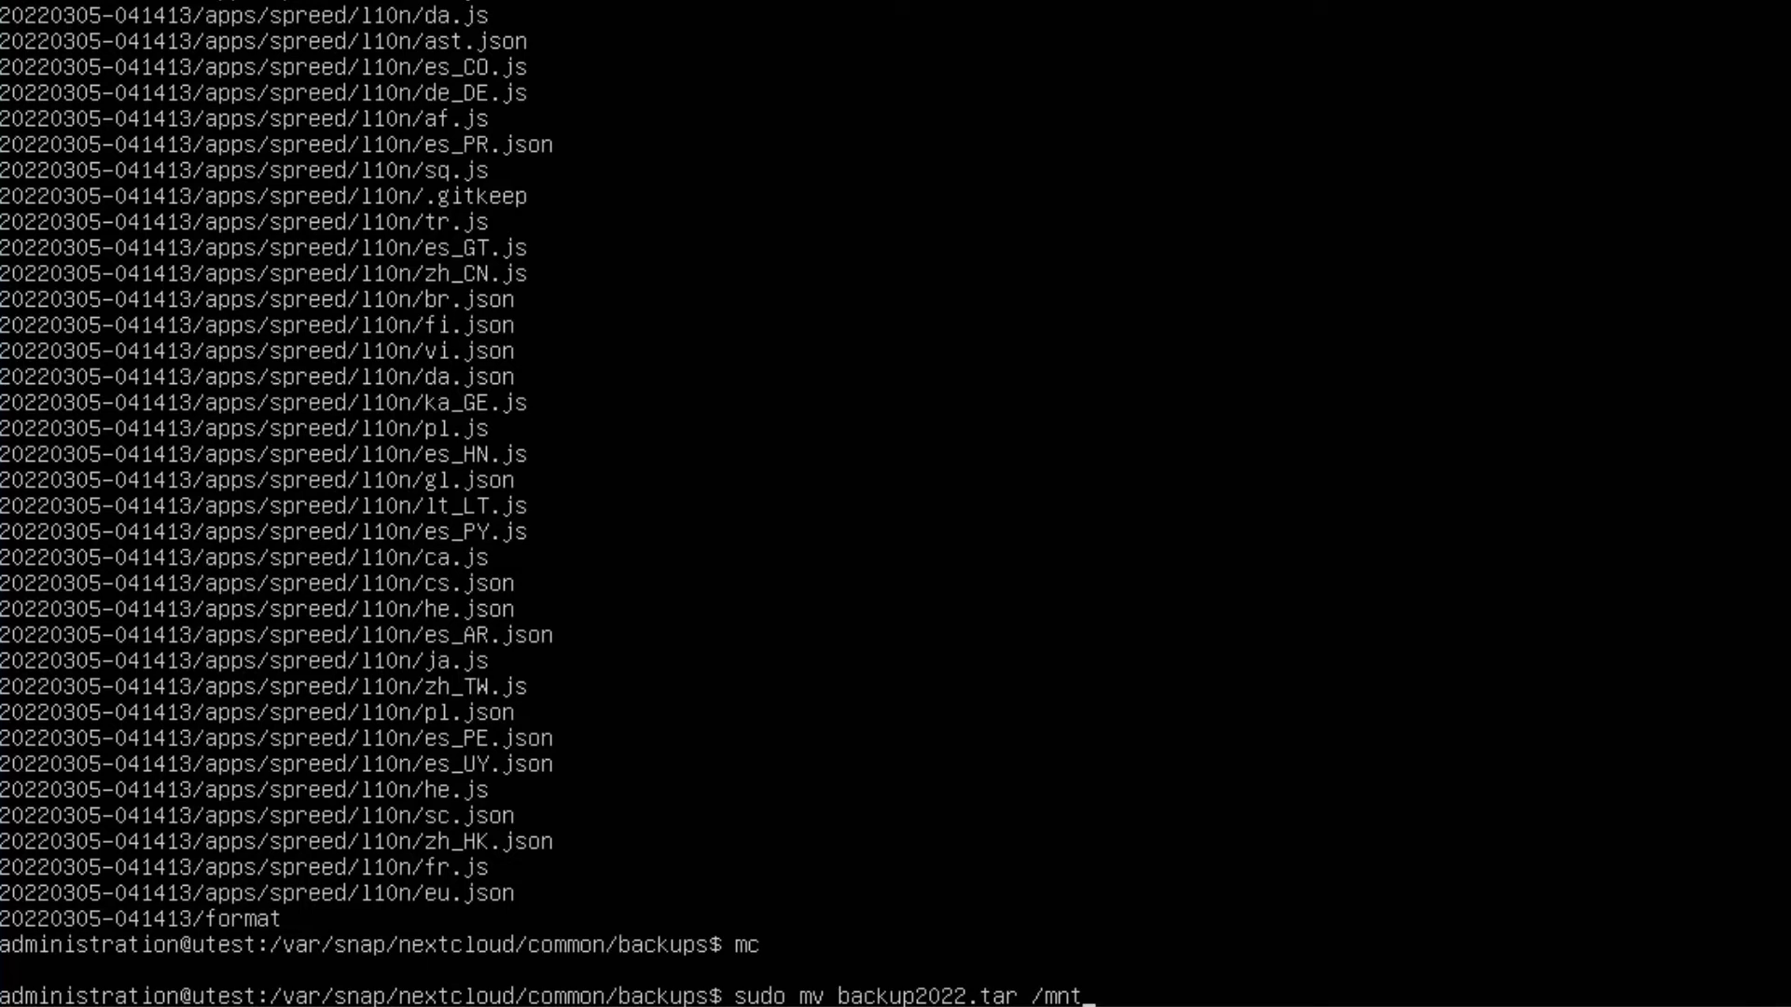
type("/")
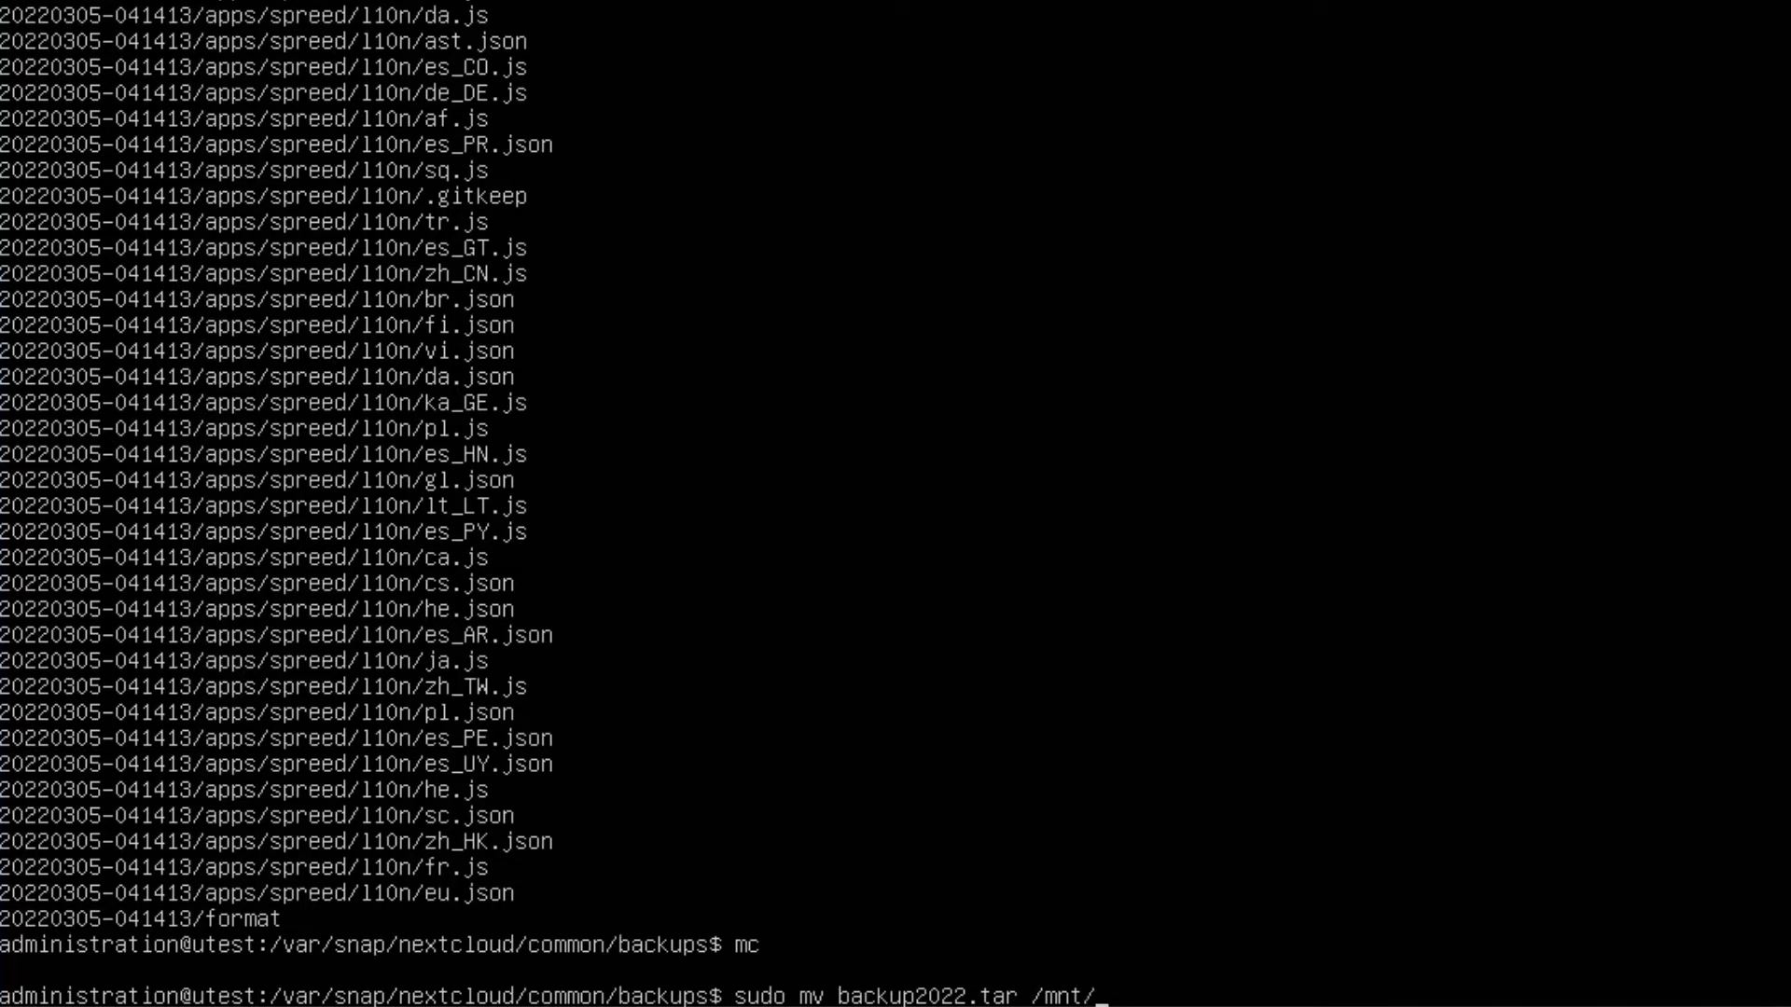
type("winshare/")
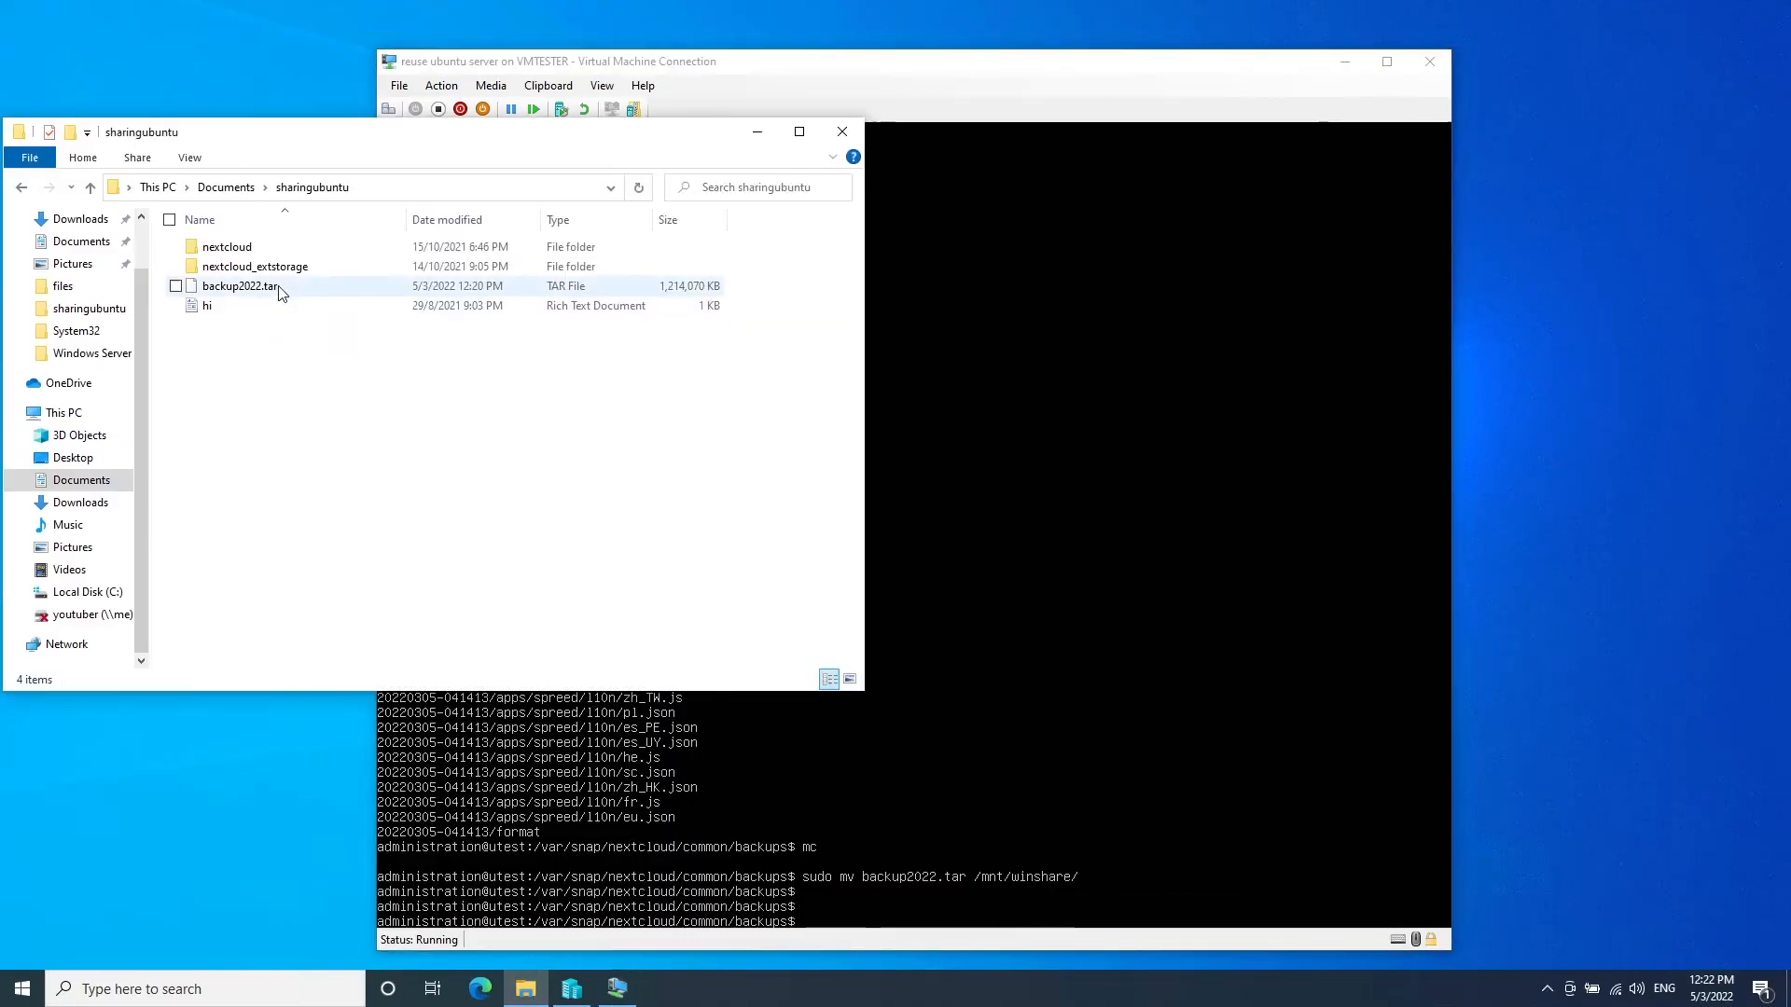
mouse_move(258, 291)
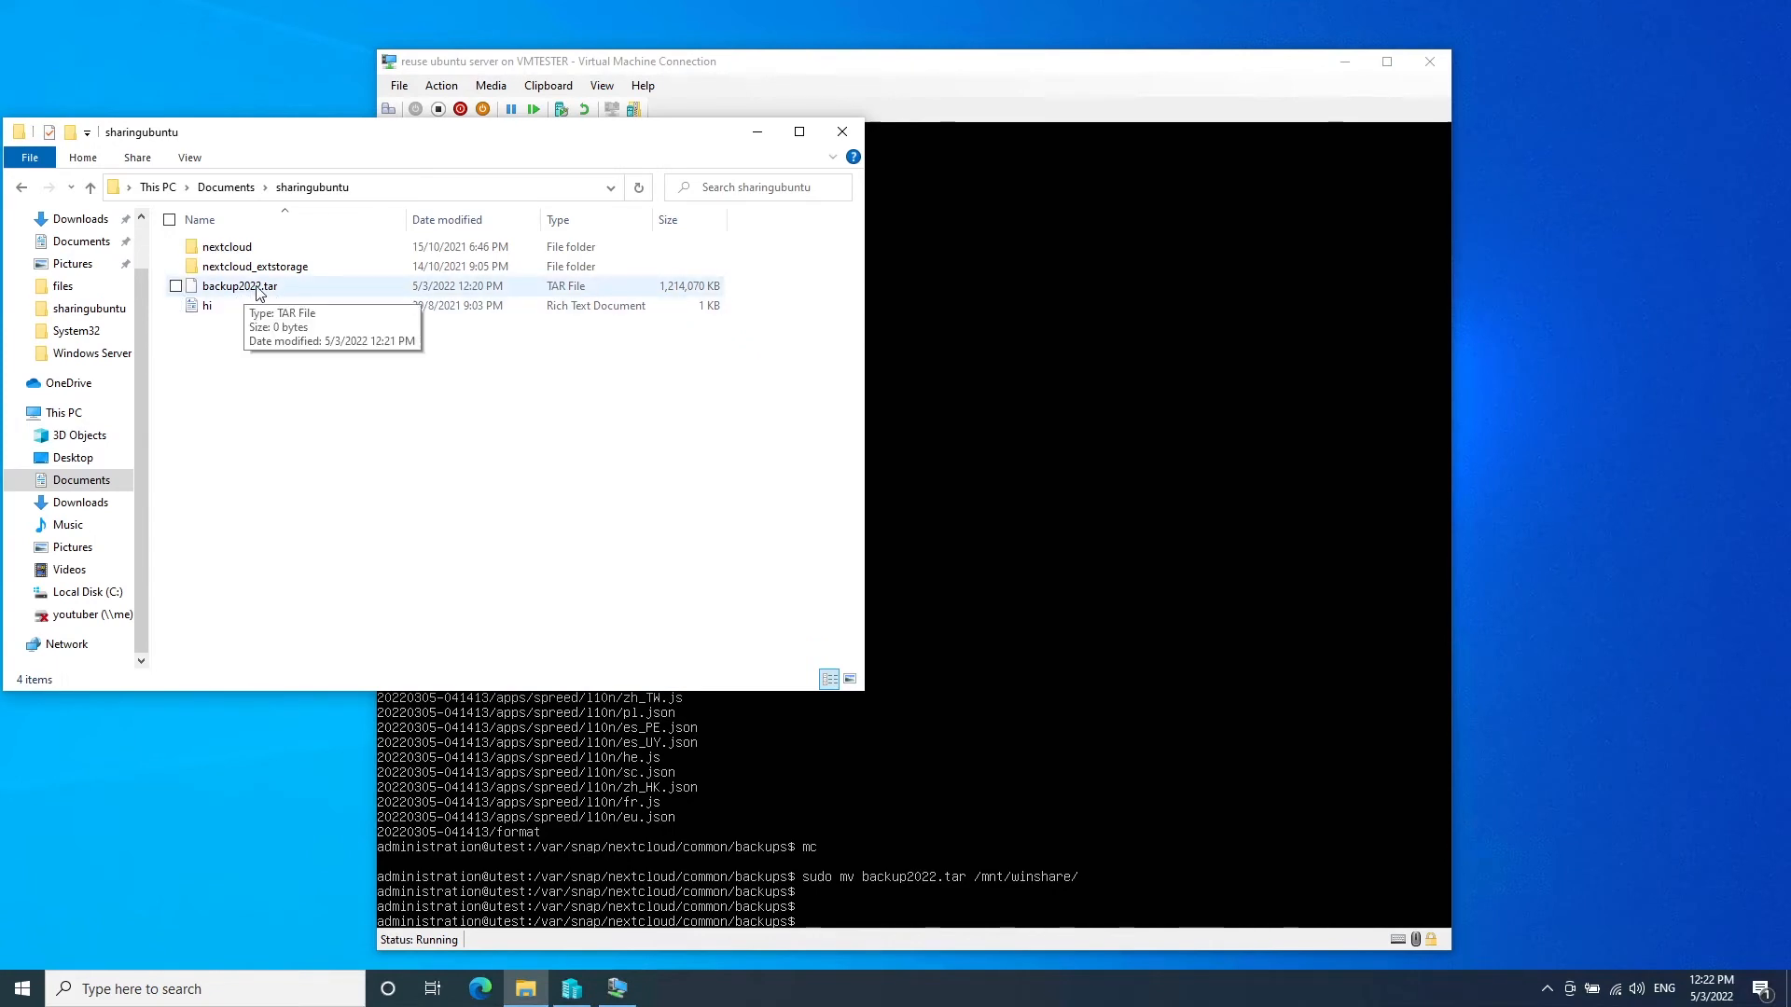
mouse_move(331, 297)
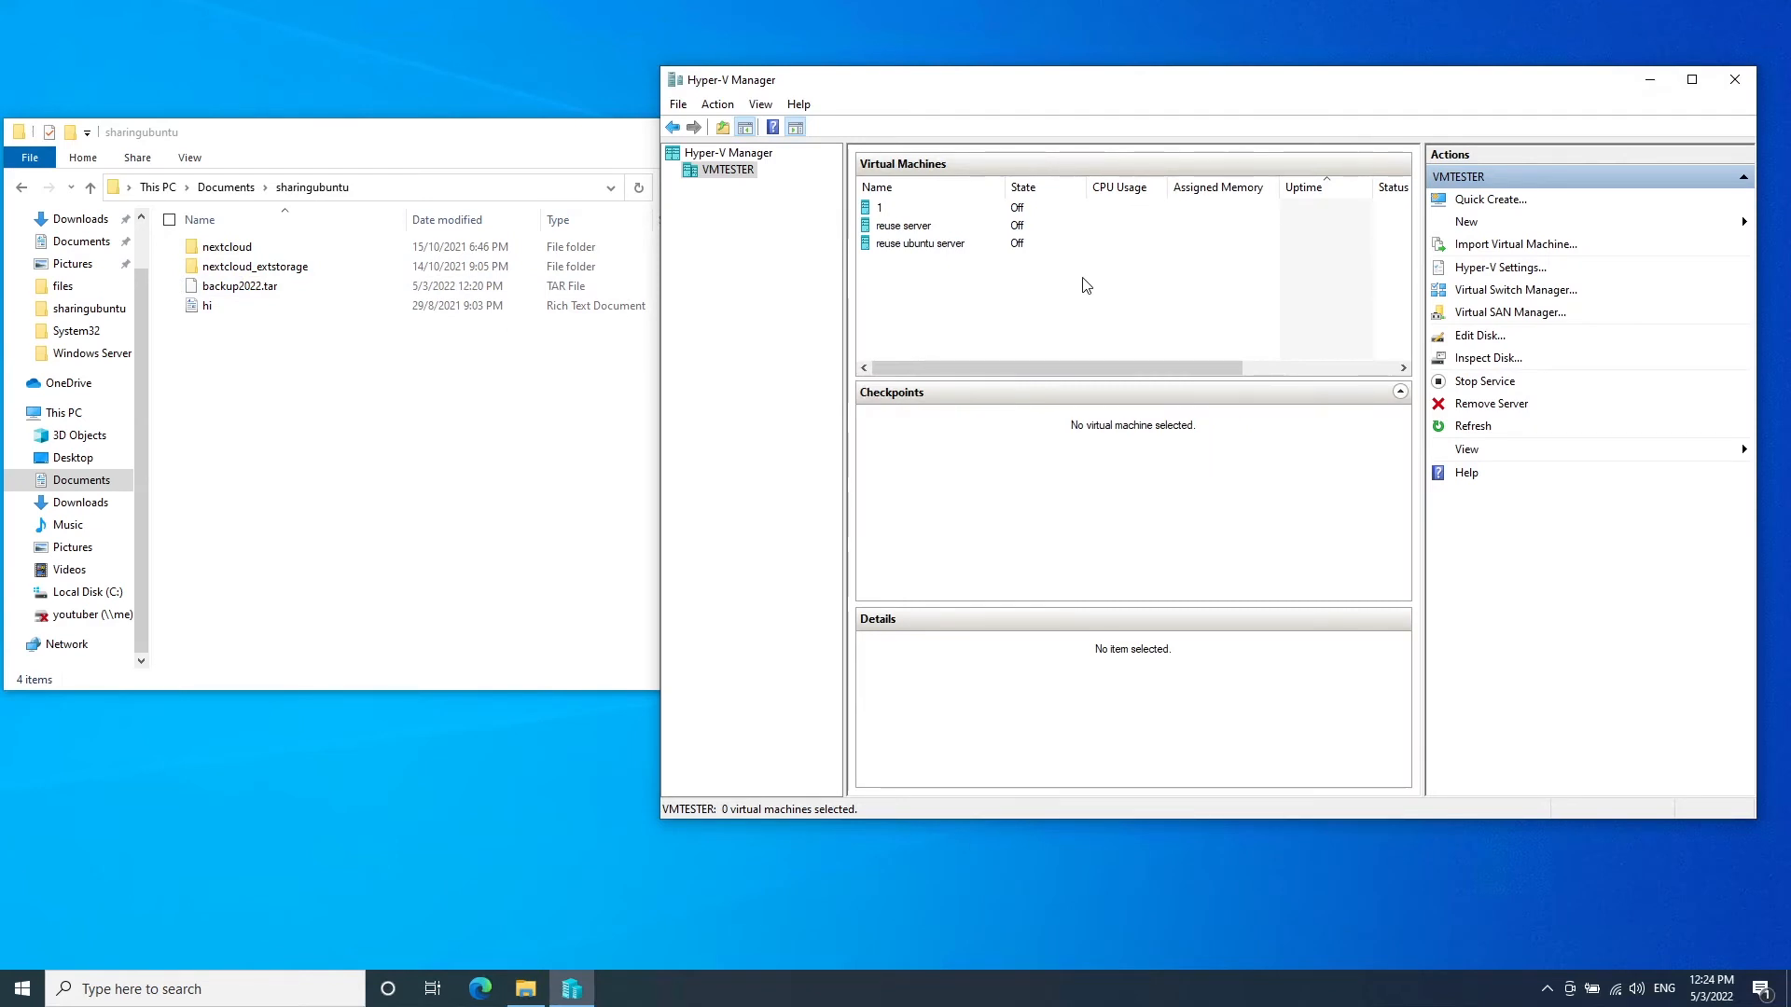
Step: Select 'reuse ubuntu server' and browse its tree in the Checkpoints pane
left_click(919, 244)
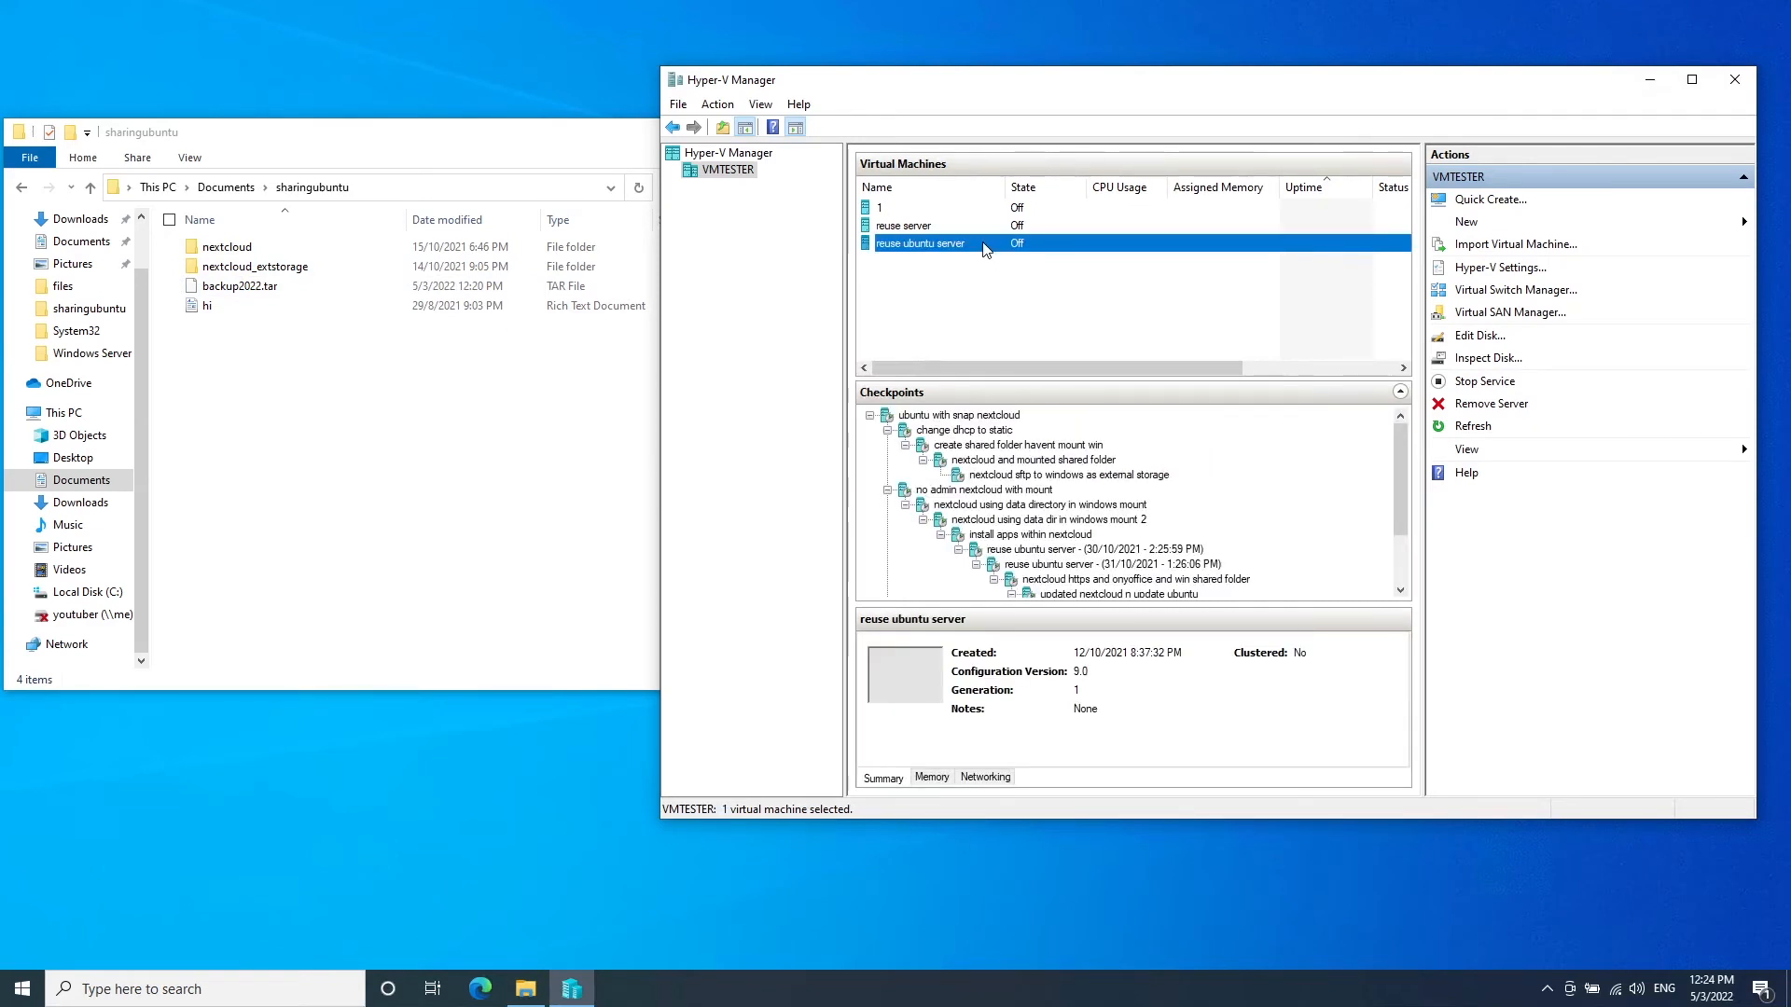
left_click(920, 243)
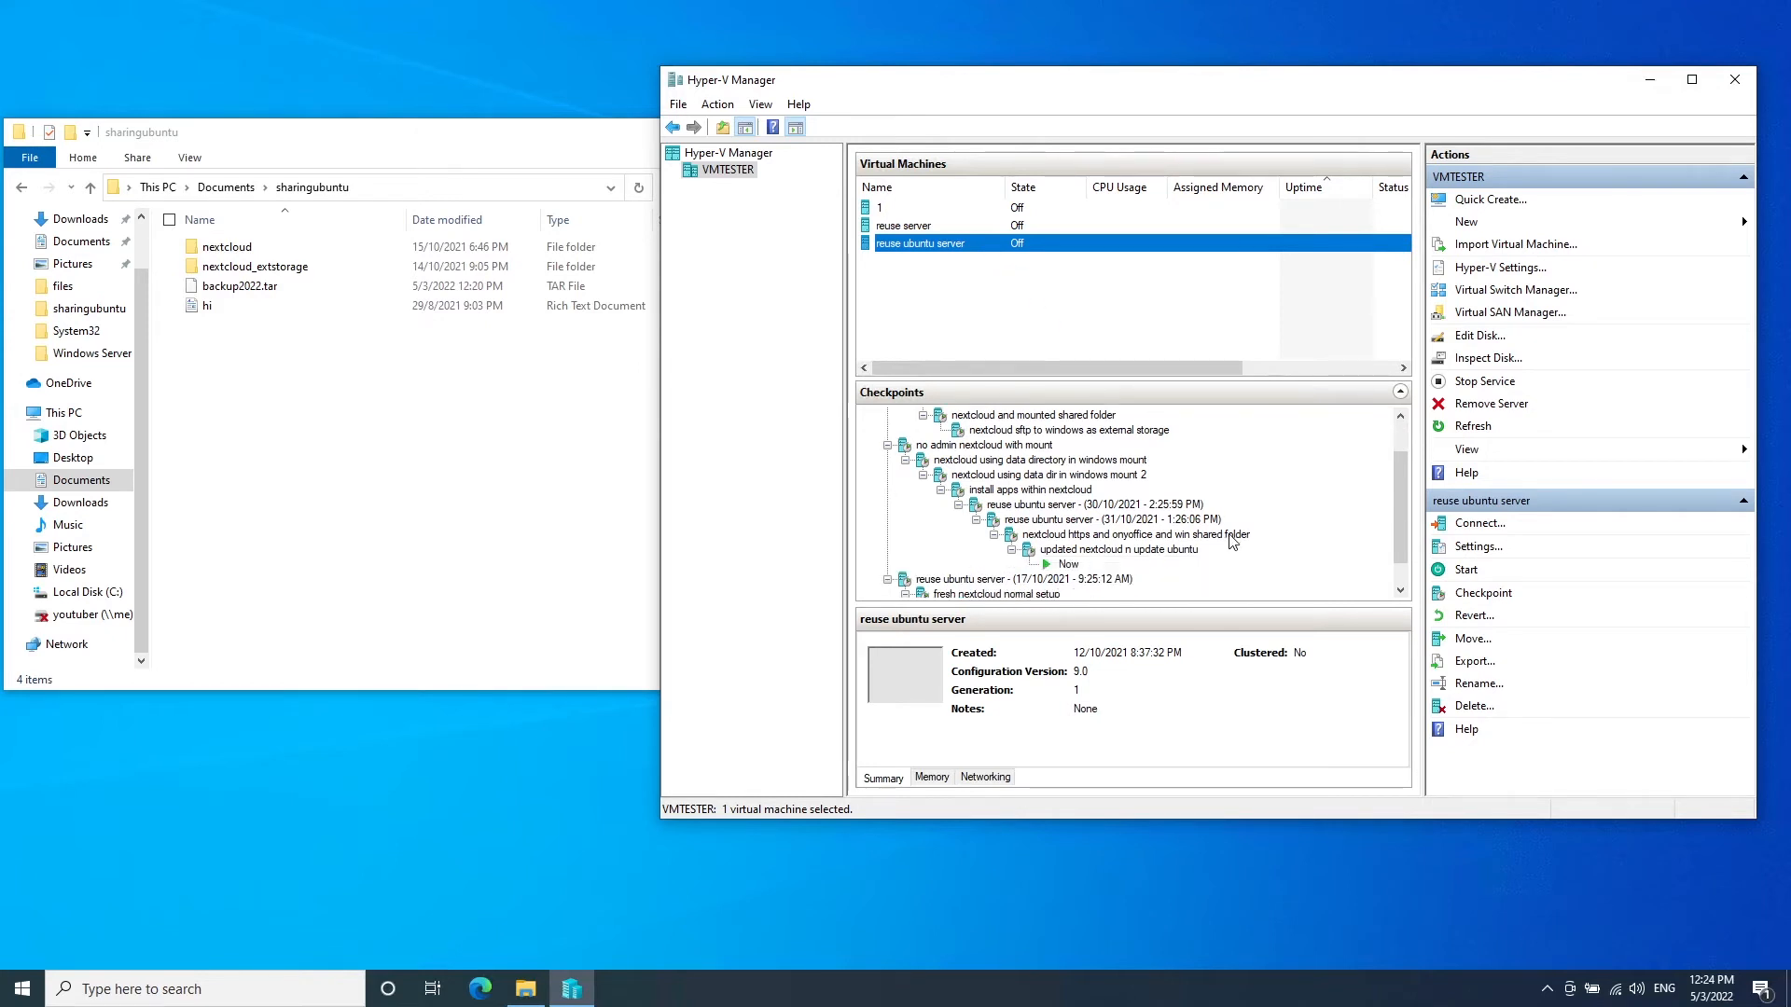
left_click(1118, 549)
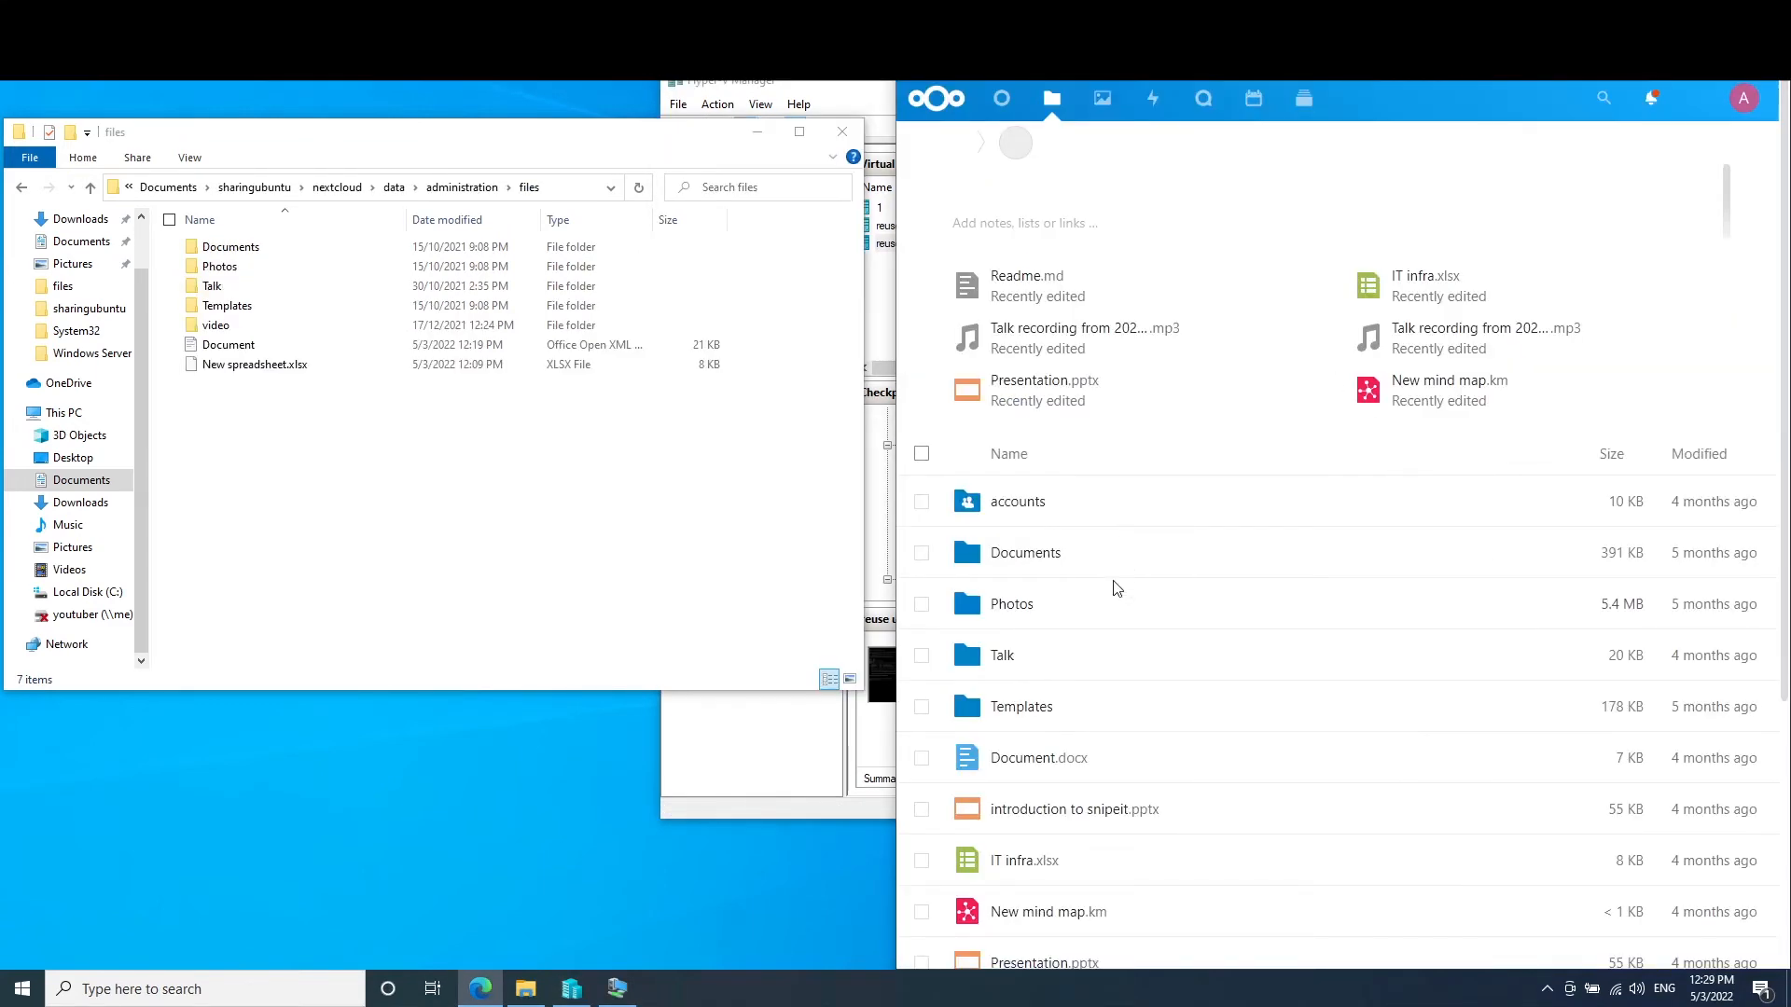
mouse_move(1725, 188)
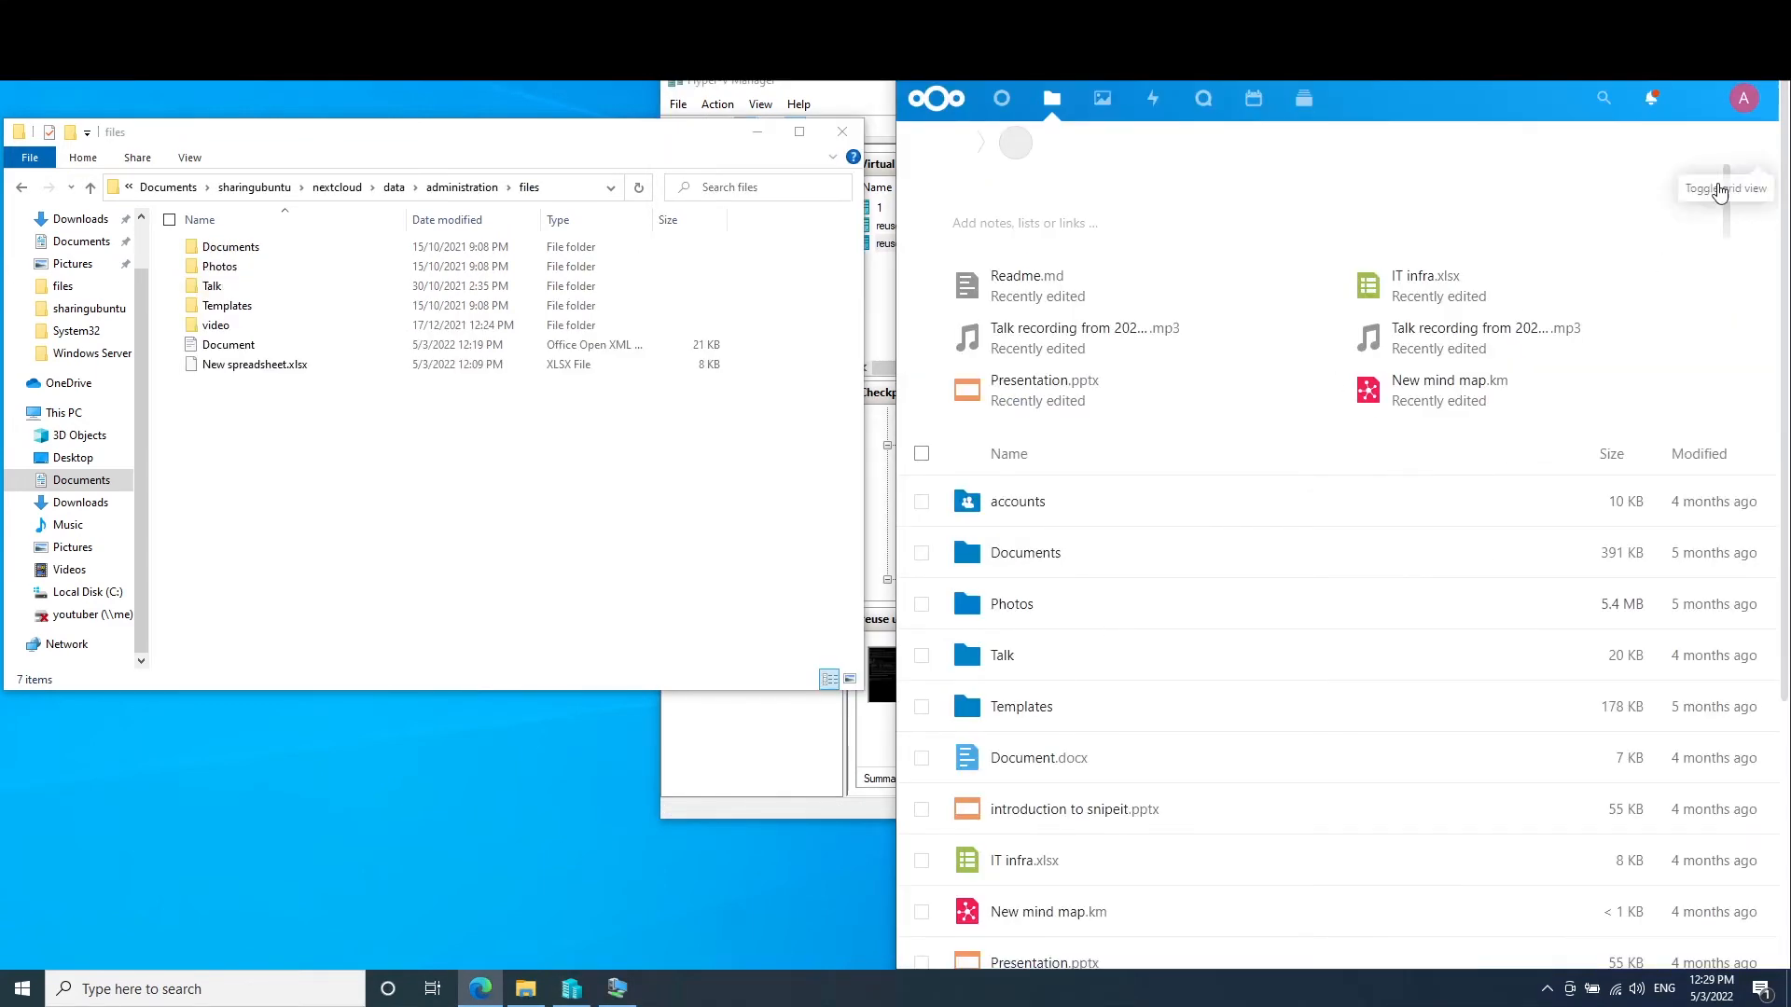
left_click(1725, 188)
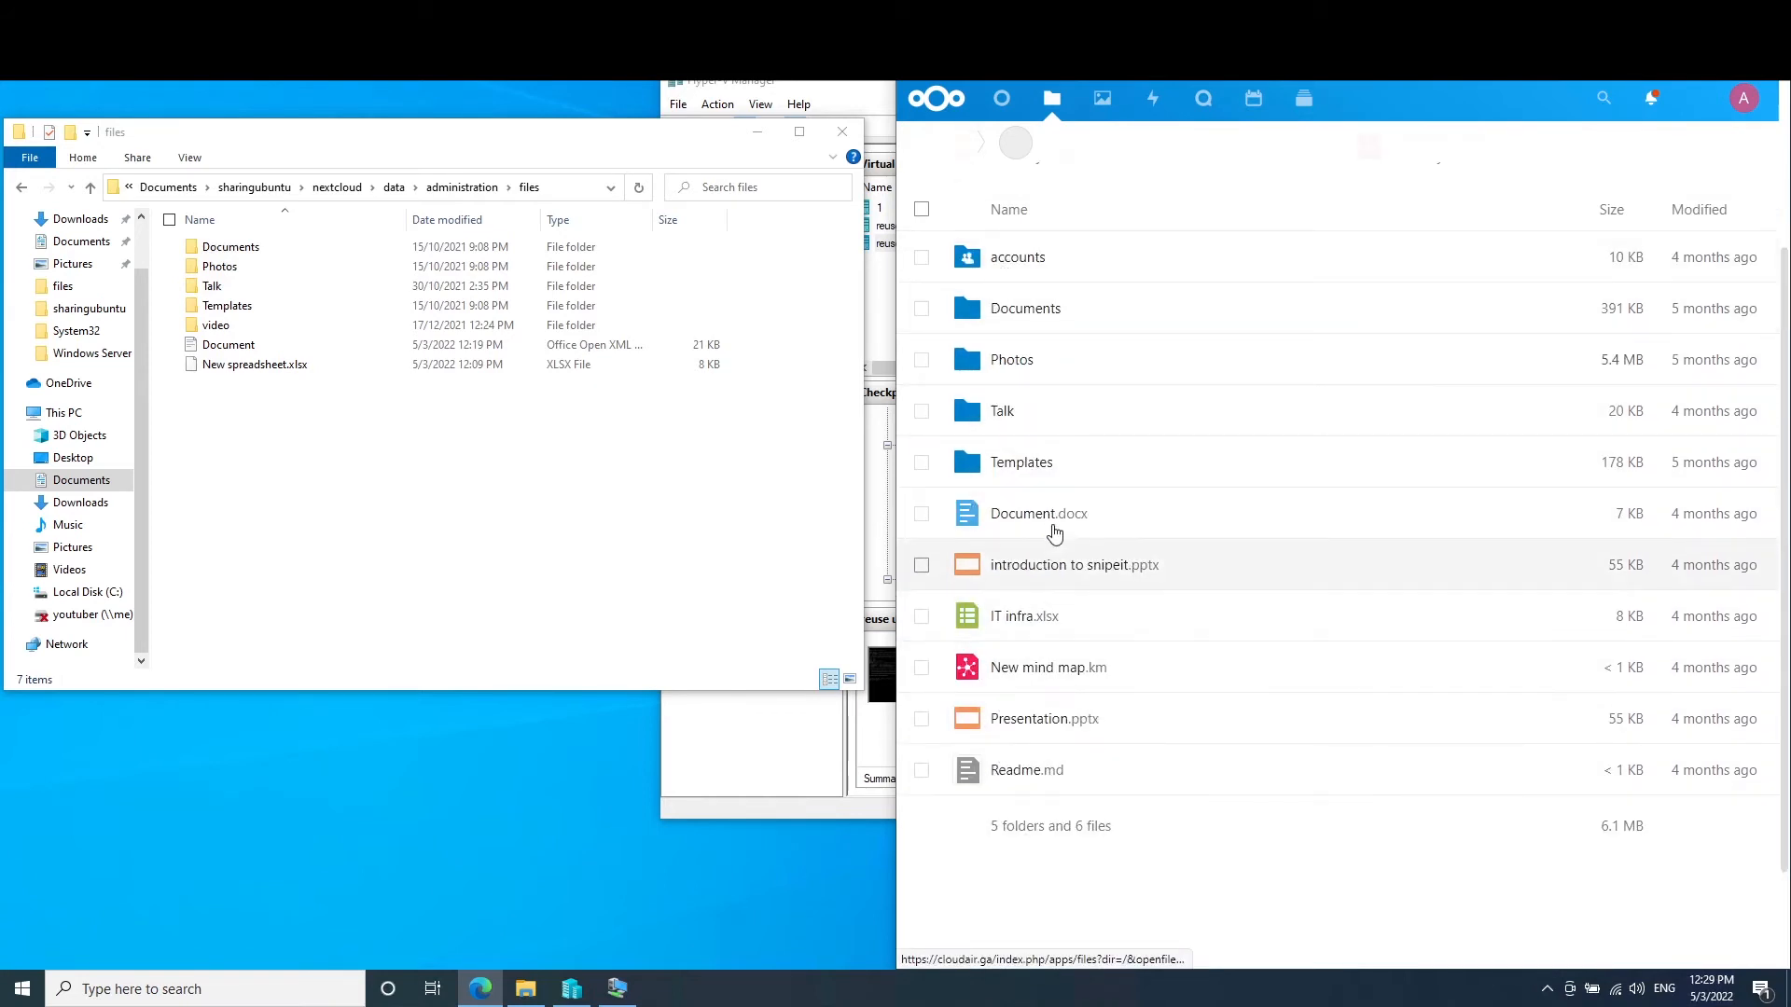
mouse_move(1171, 573)
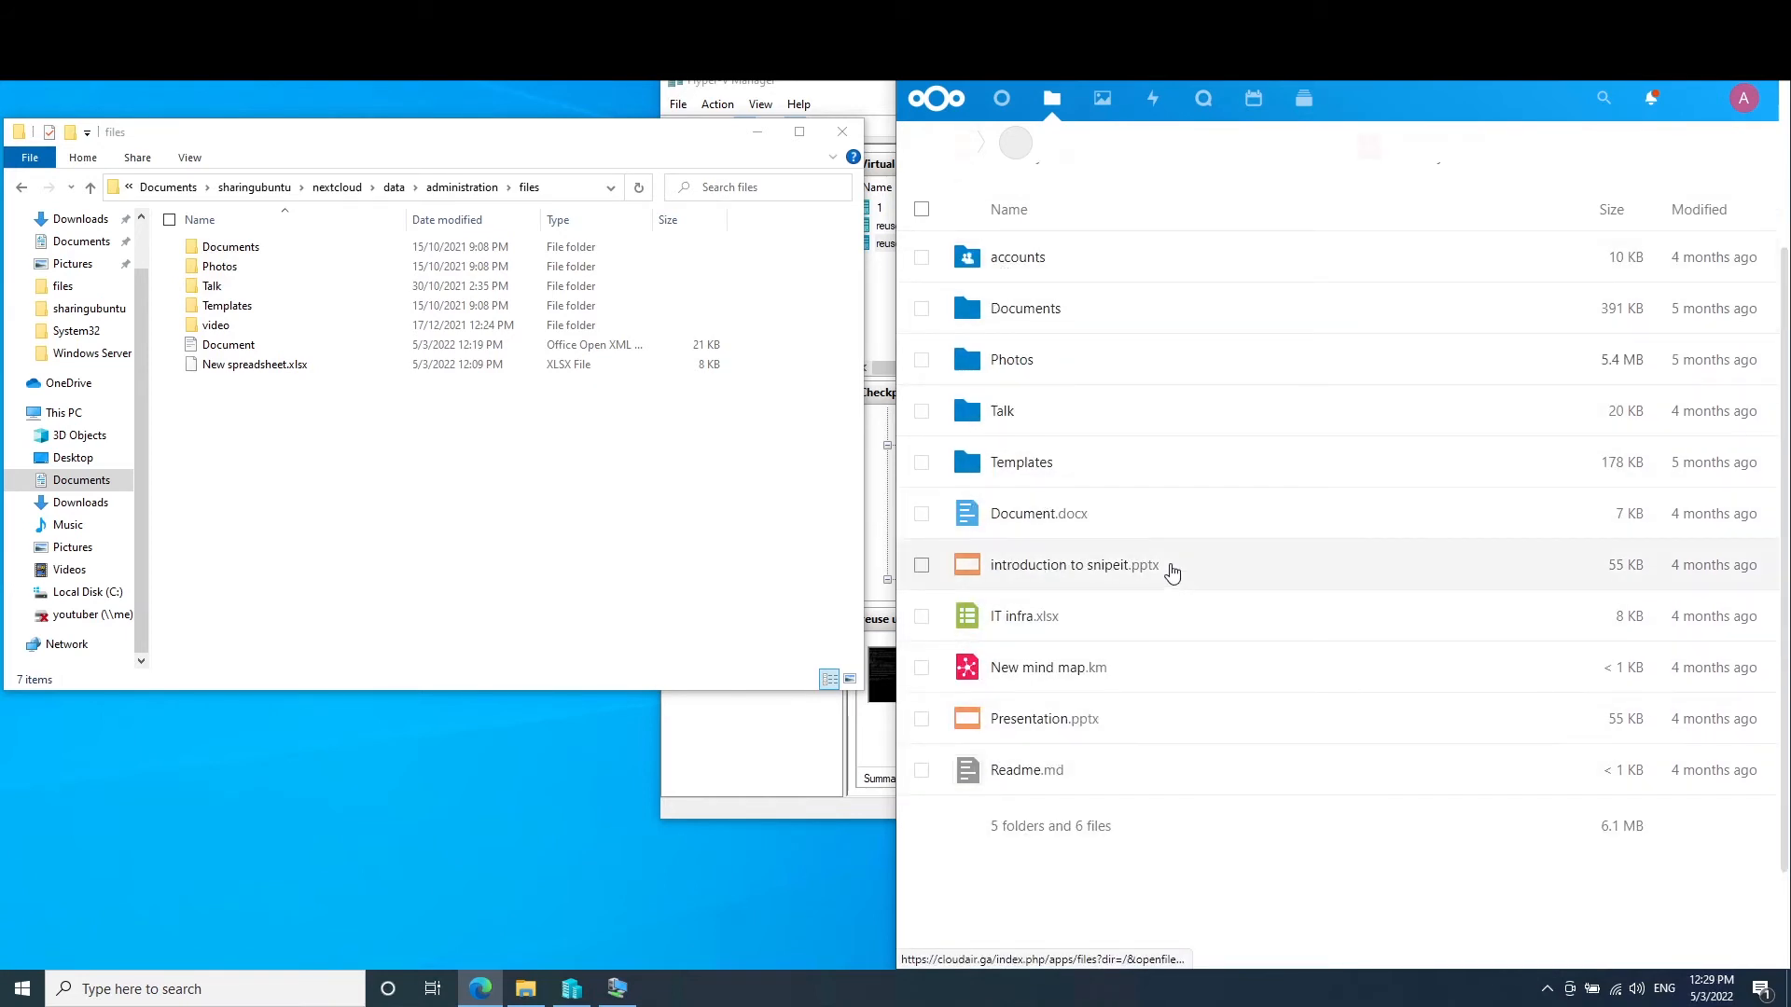
mouse_move(1053, 554)
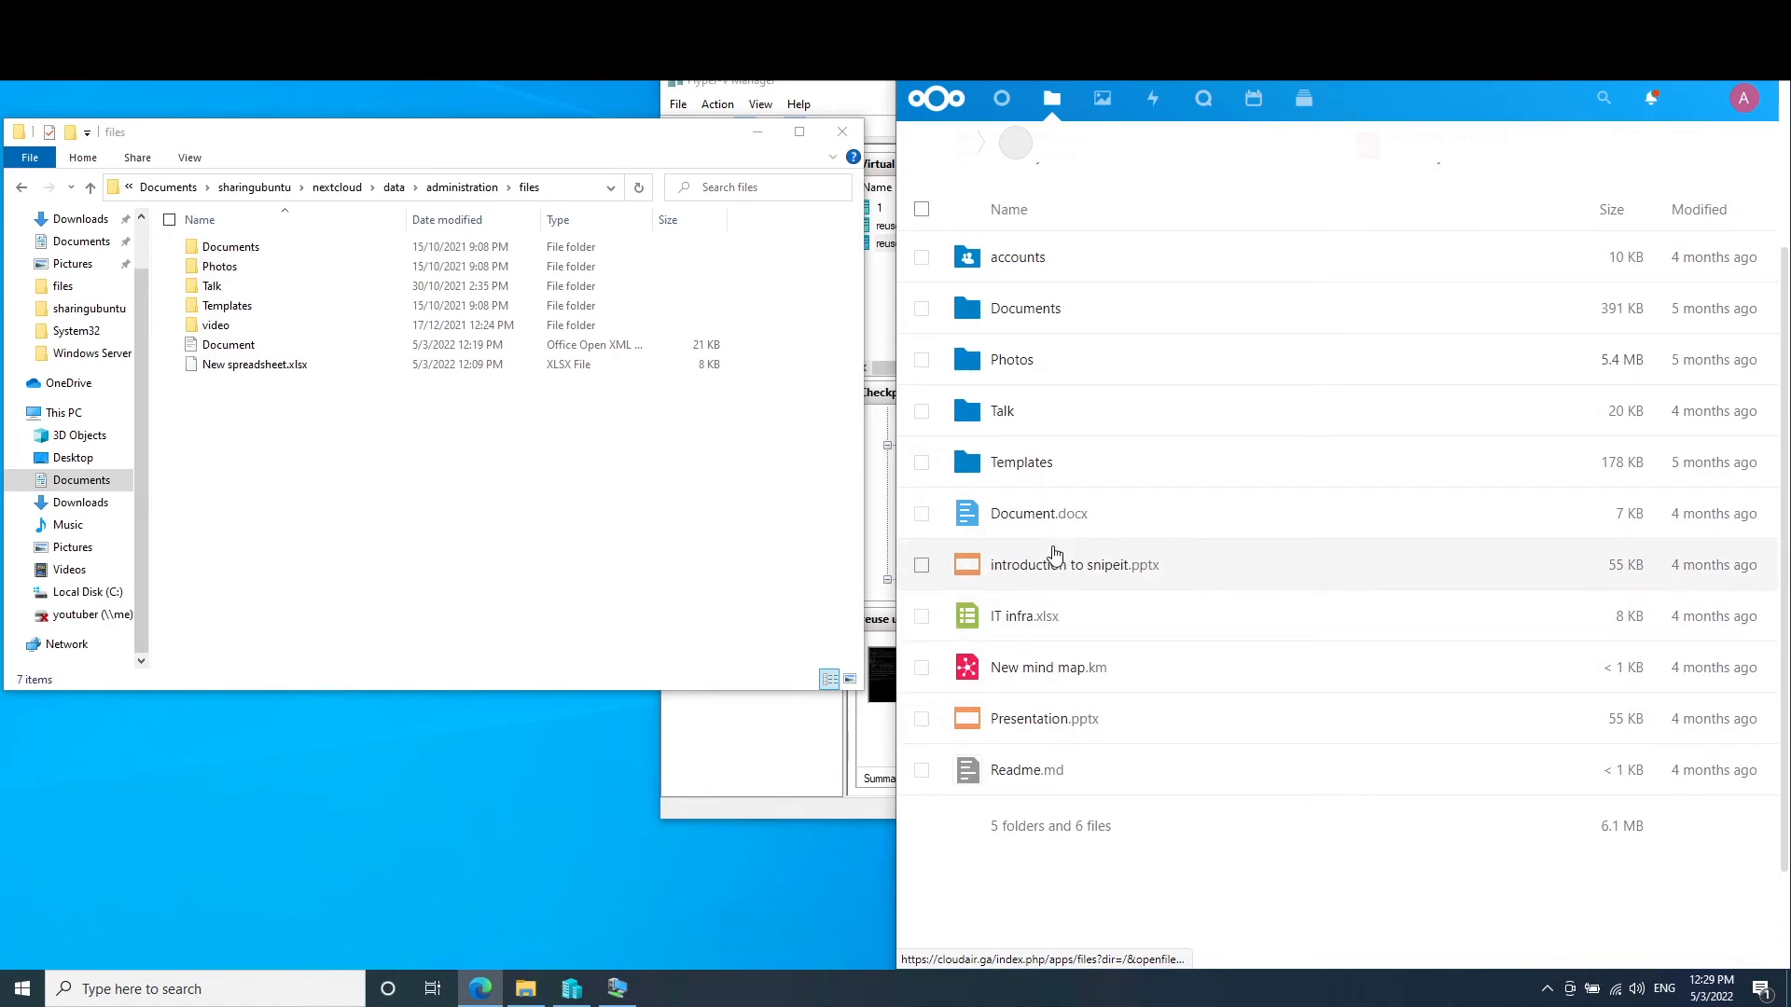
left_click(254, 363)
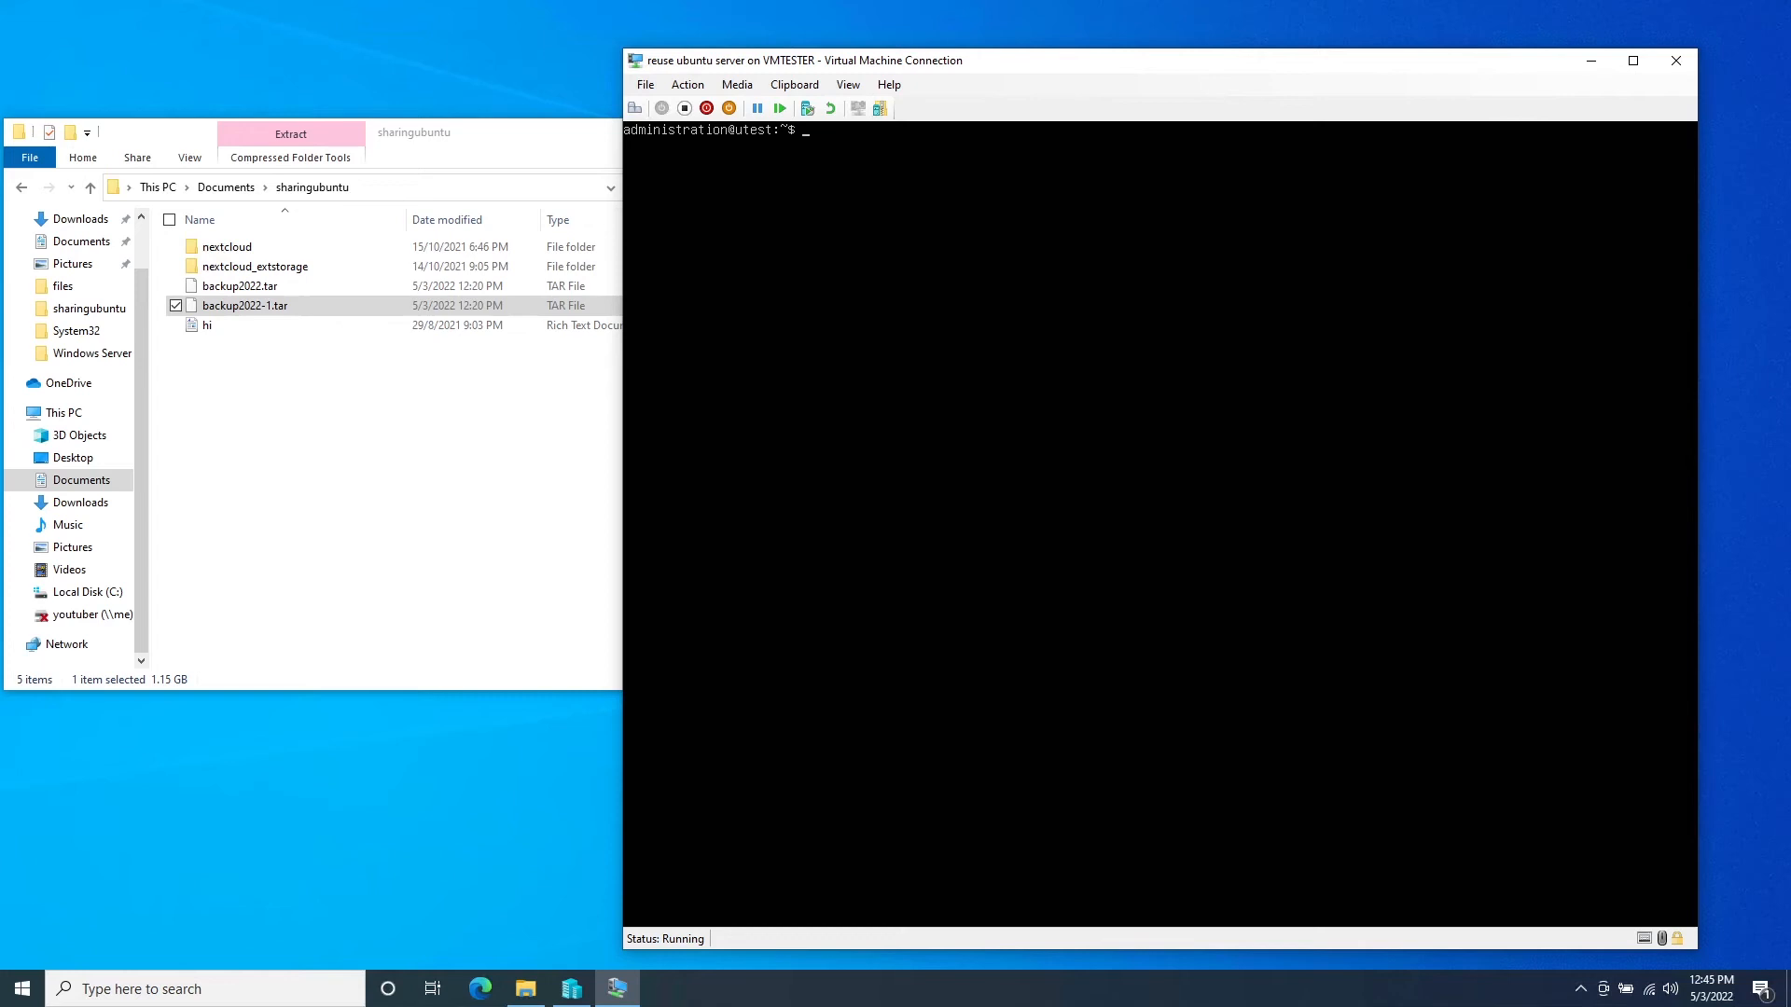
Step: Switch the server shell to /mnt/winshare and briefly run mc there
type("cd /mnt/")
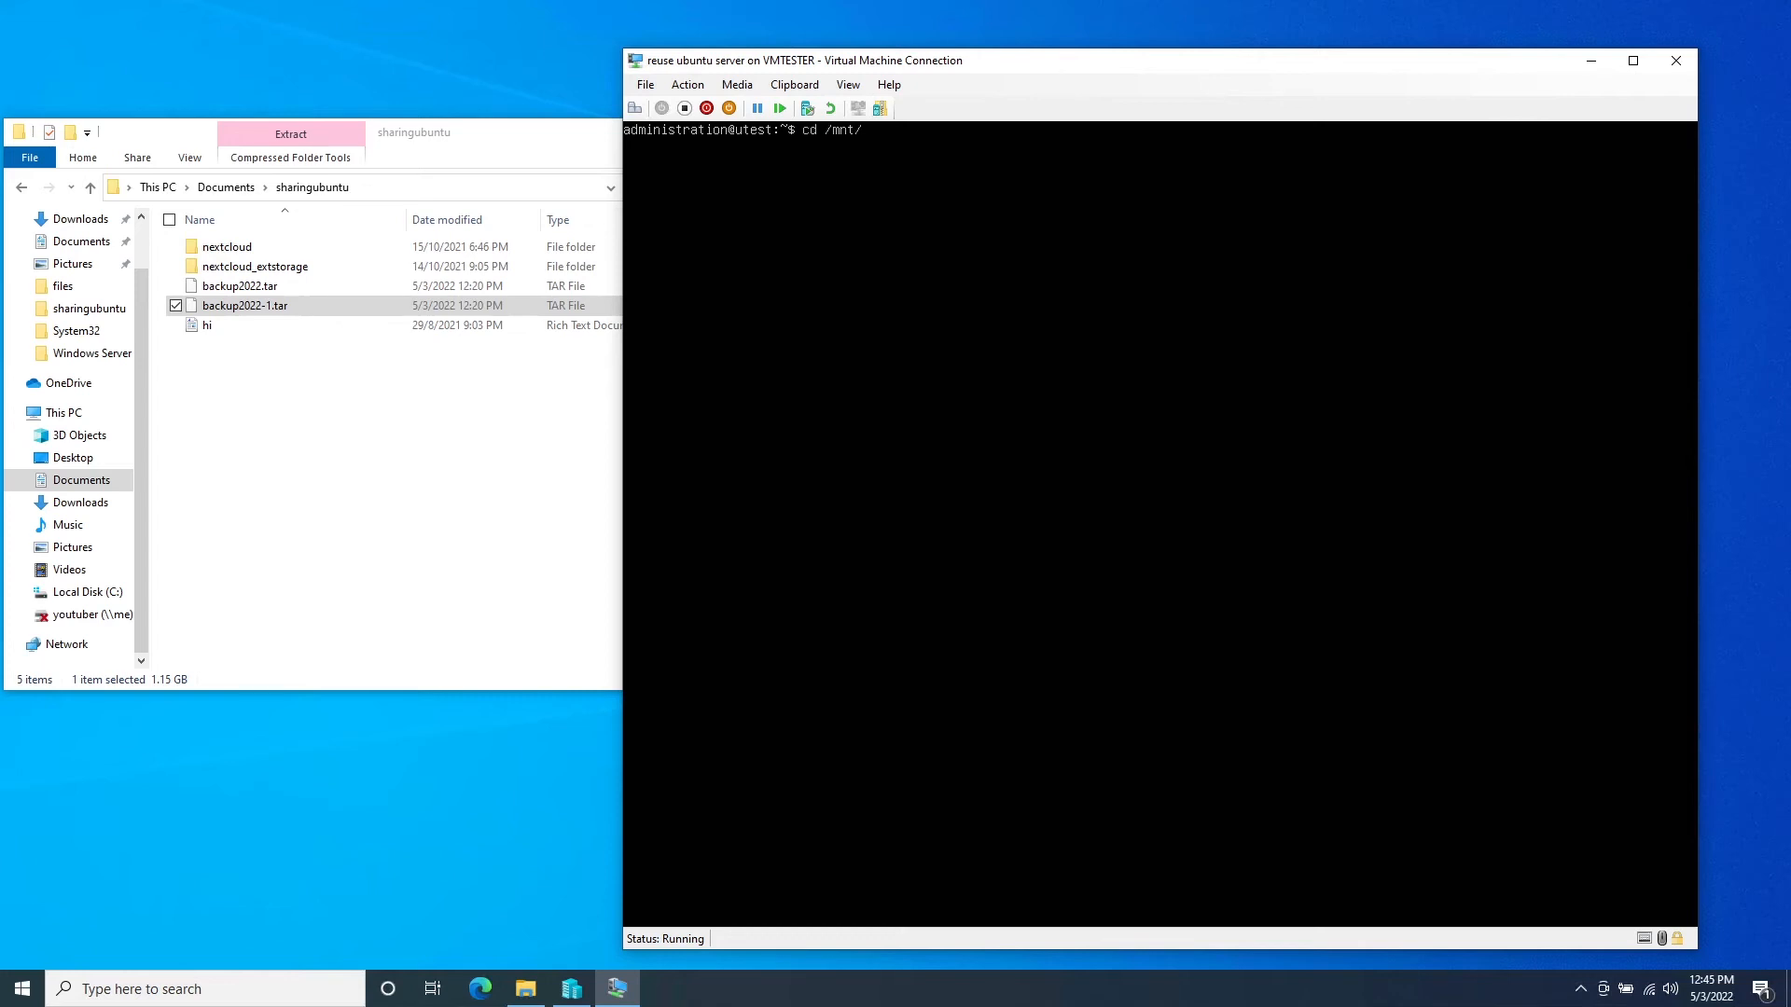
type("winshare")
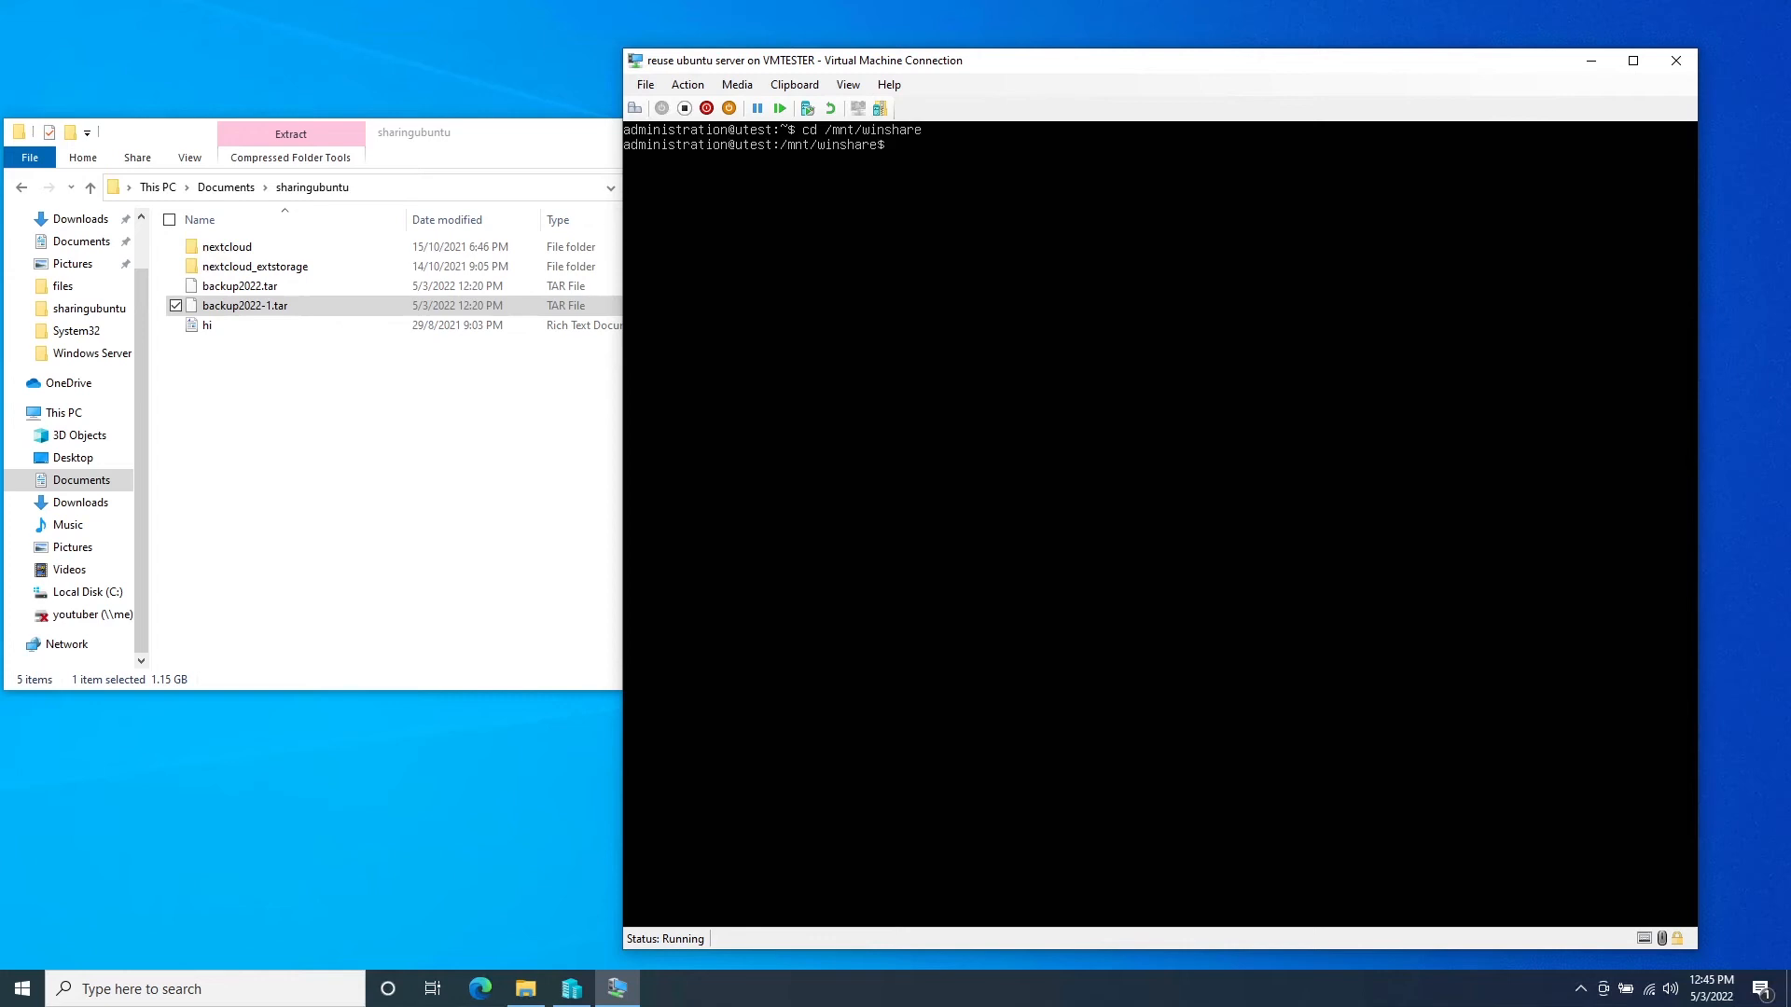
left_click(244, 305)
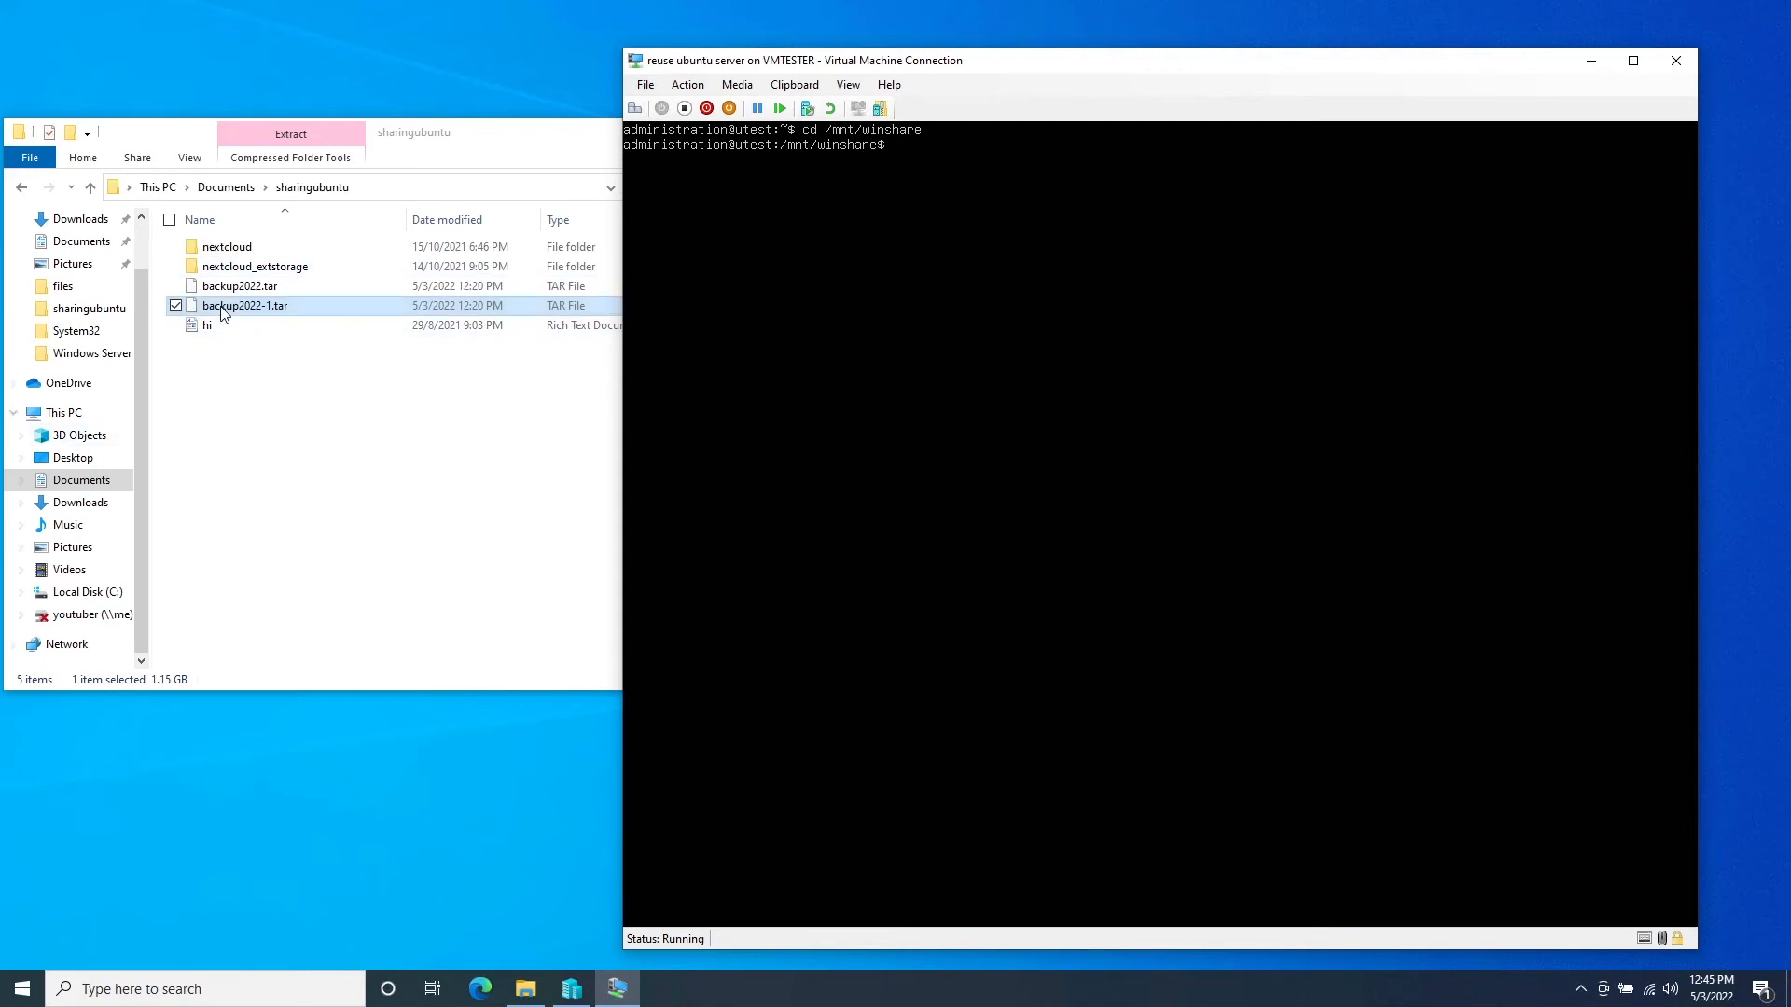
type("mc")
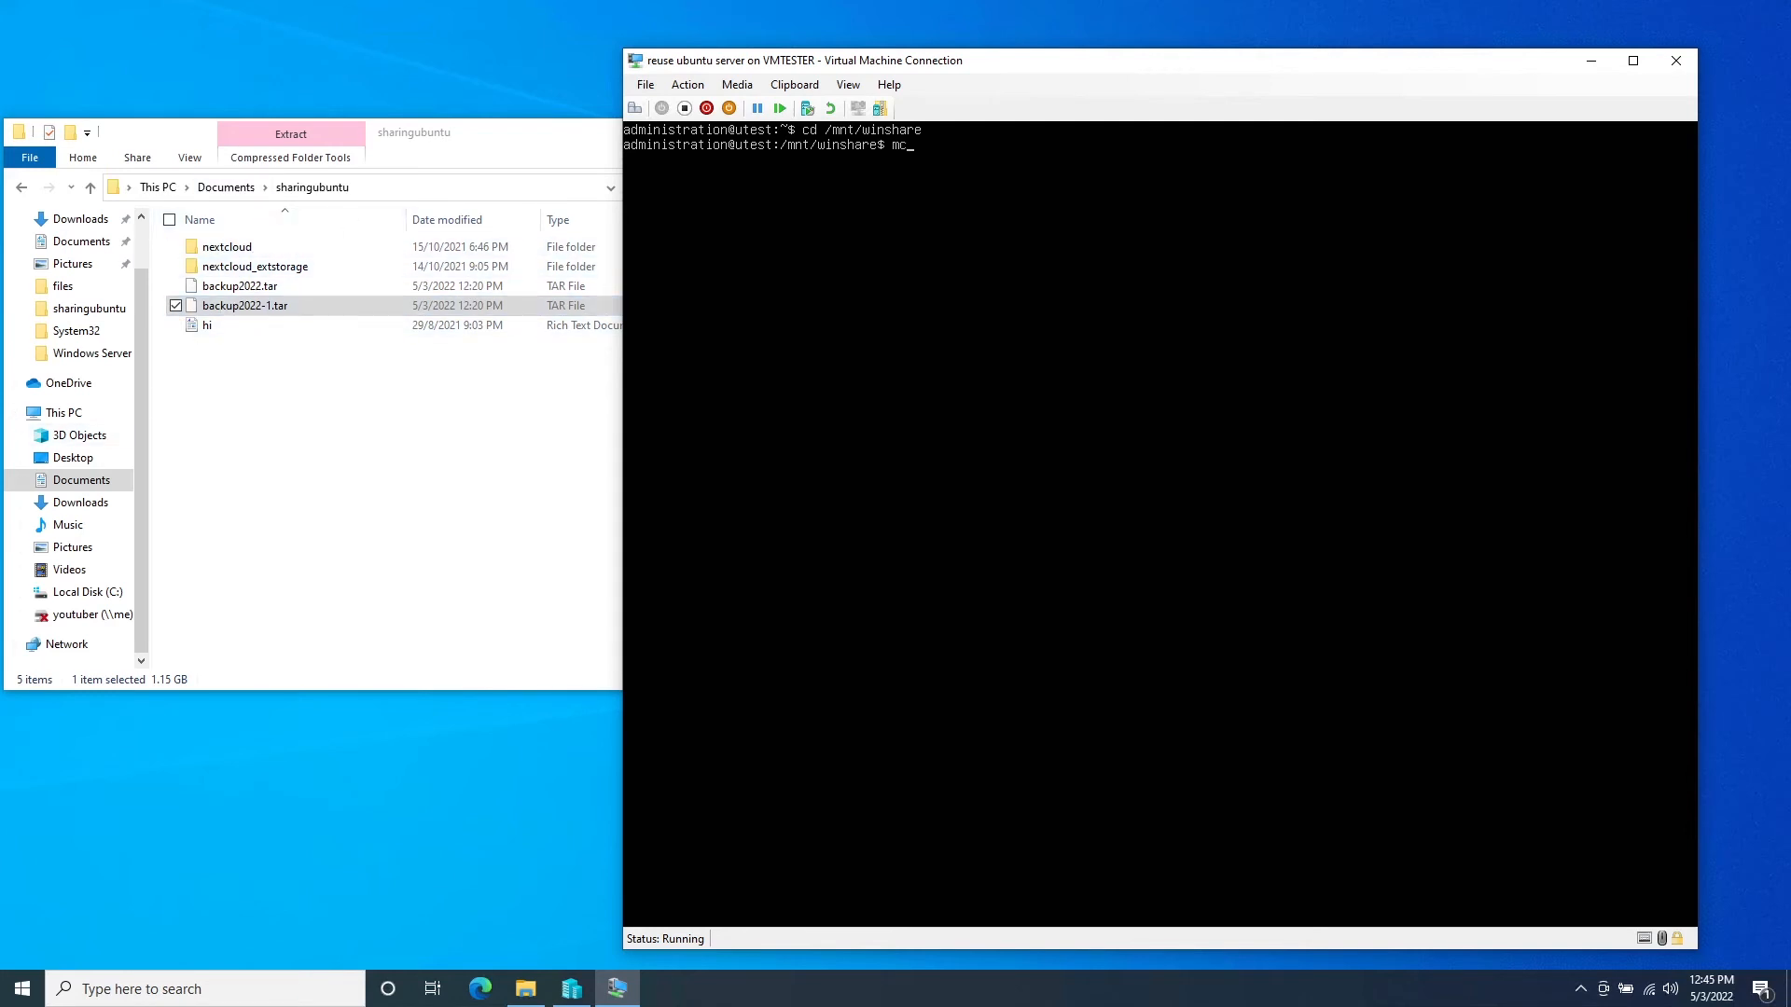
key("Enter")
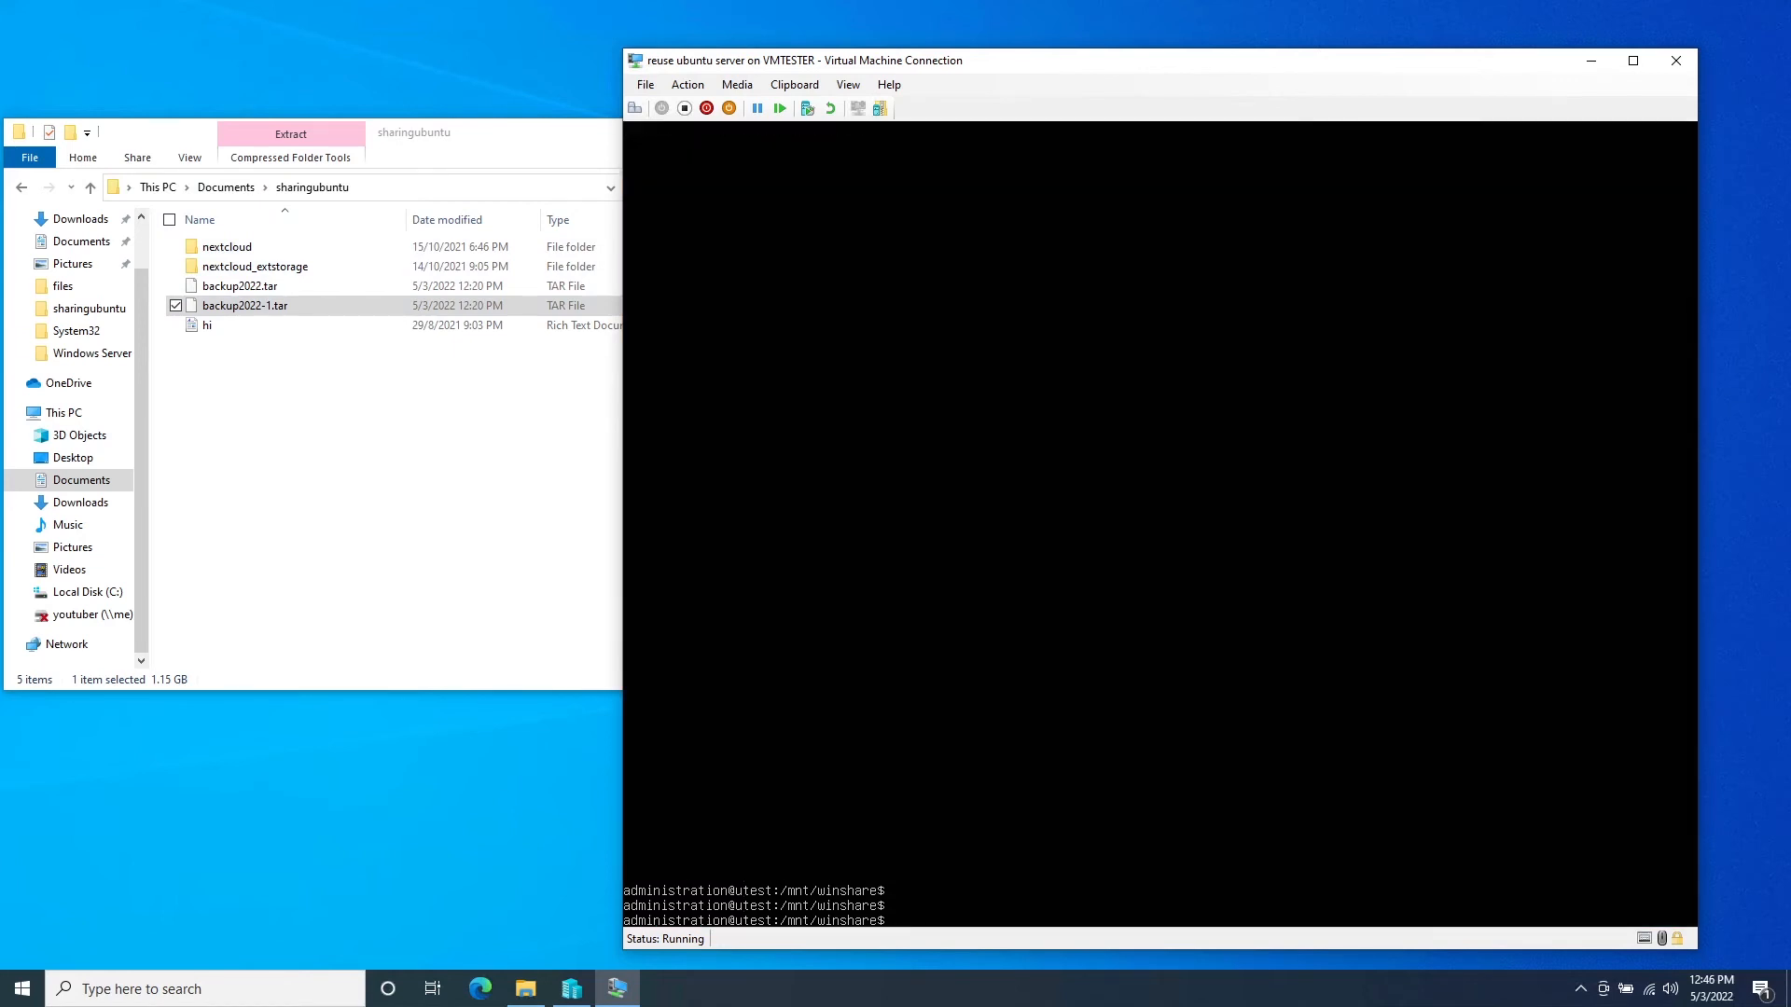
type("mv backup")
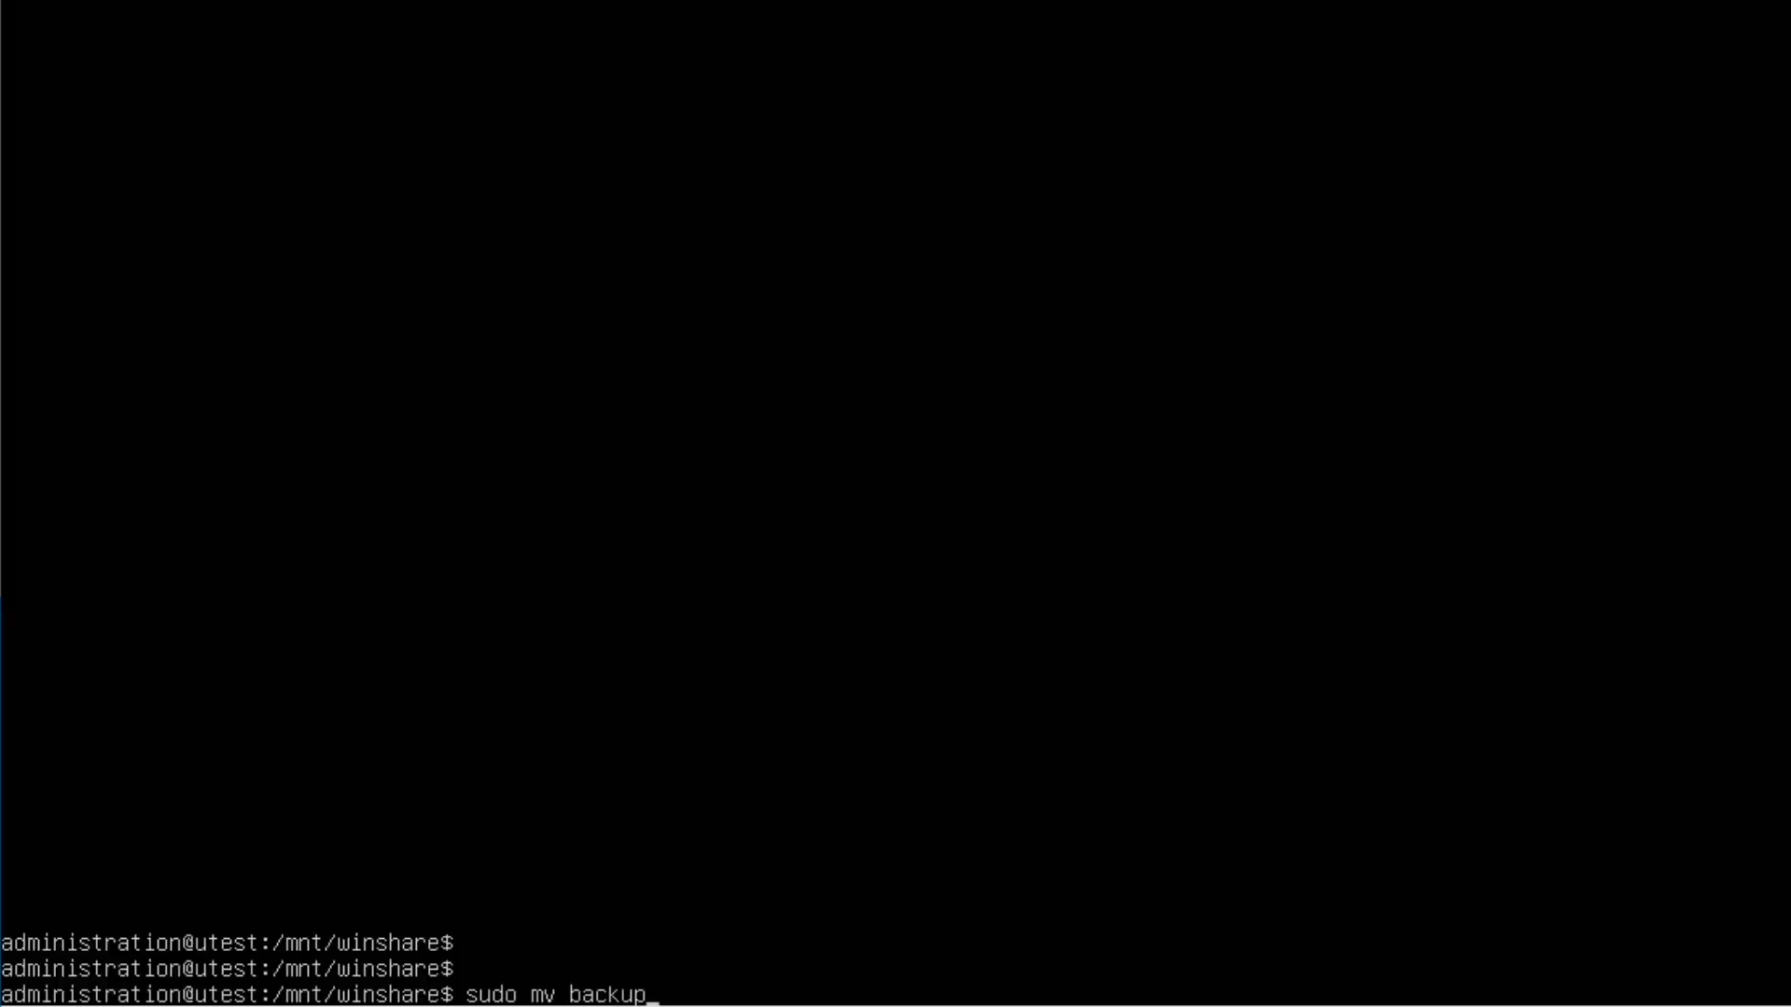
Step: Move backup2022-1.tar from the Windows share into /var/snap/nextcloud/common with sudo mv
type("2022")
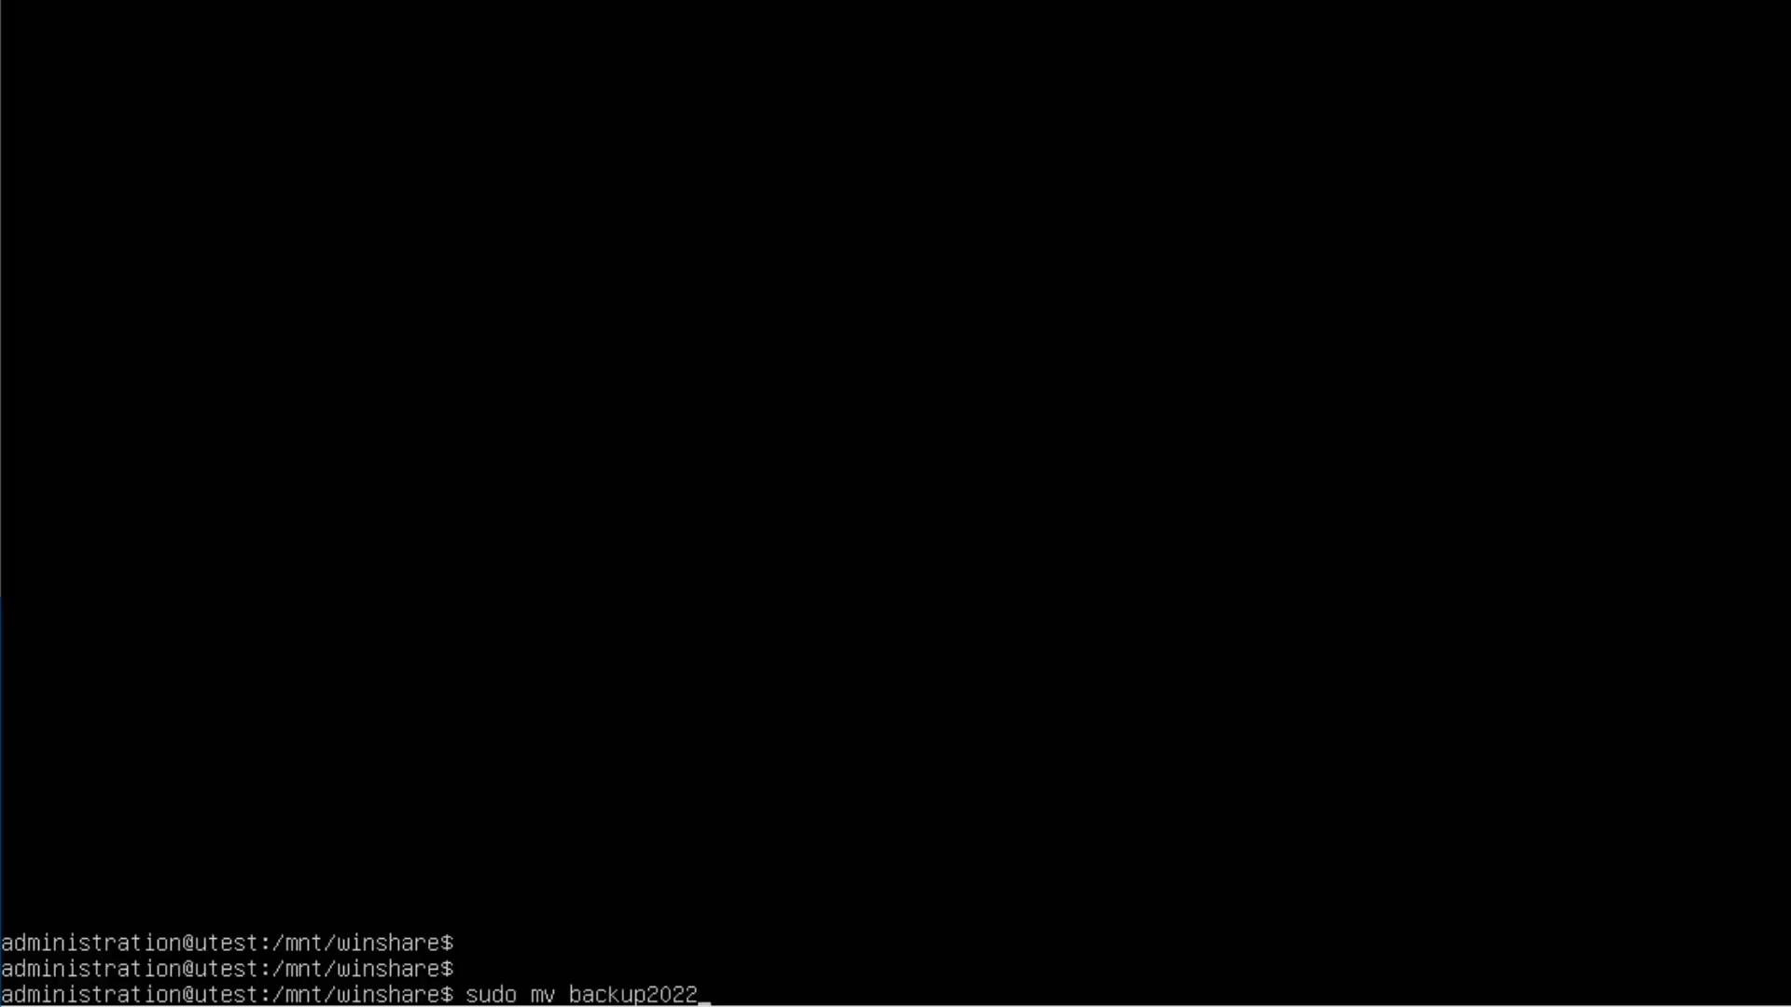
type(".")
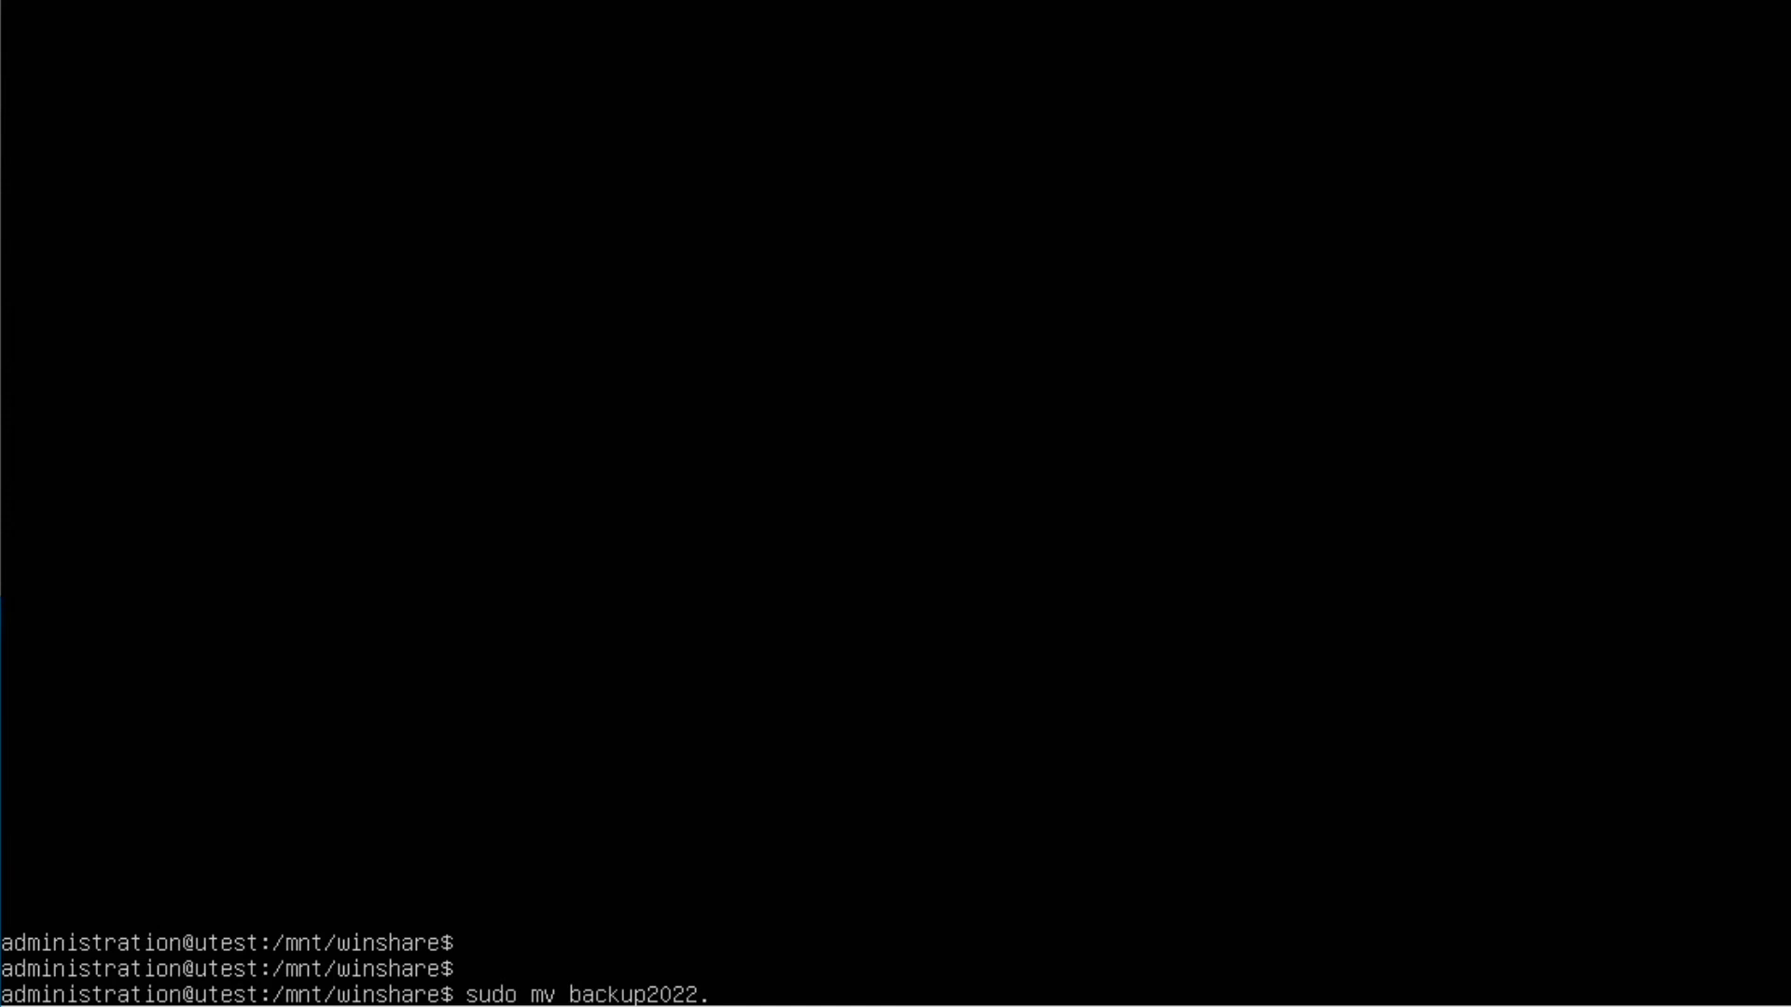
type("-1")
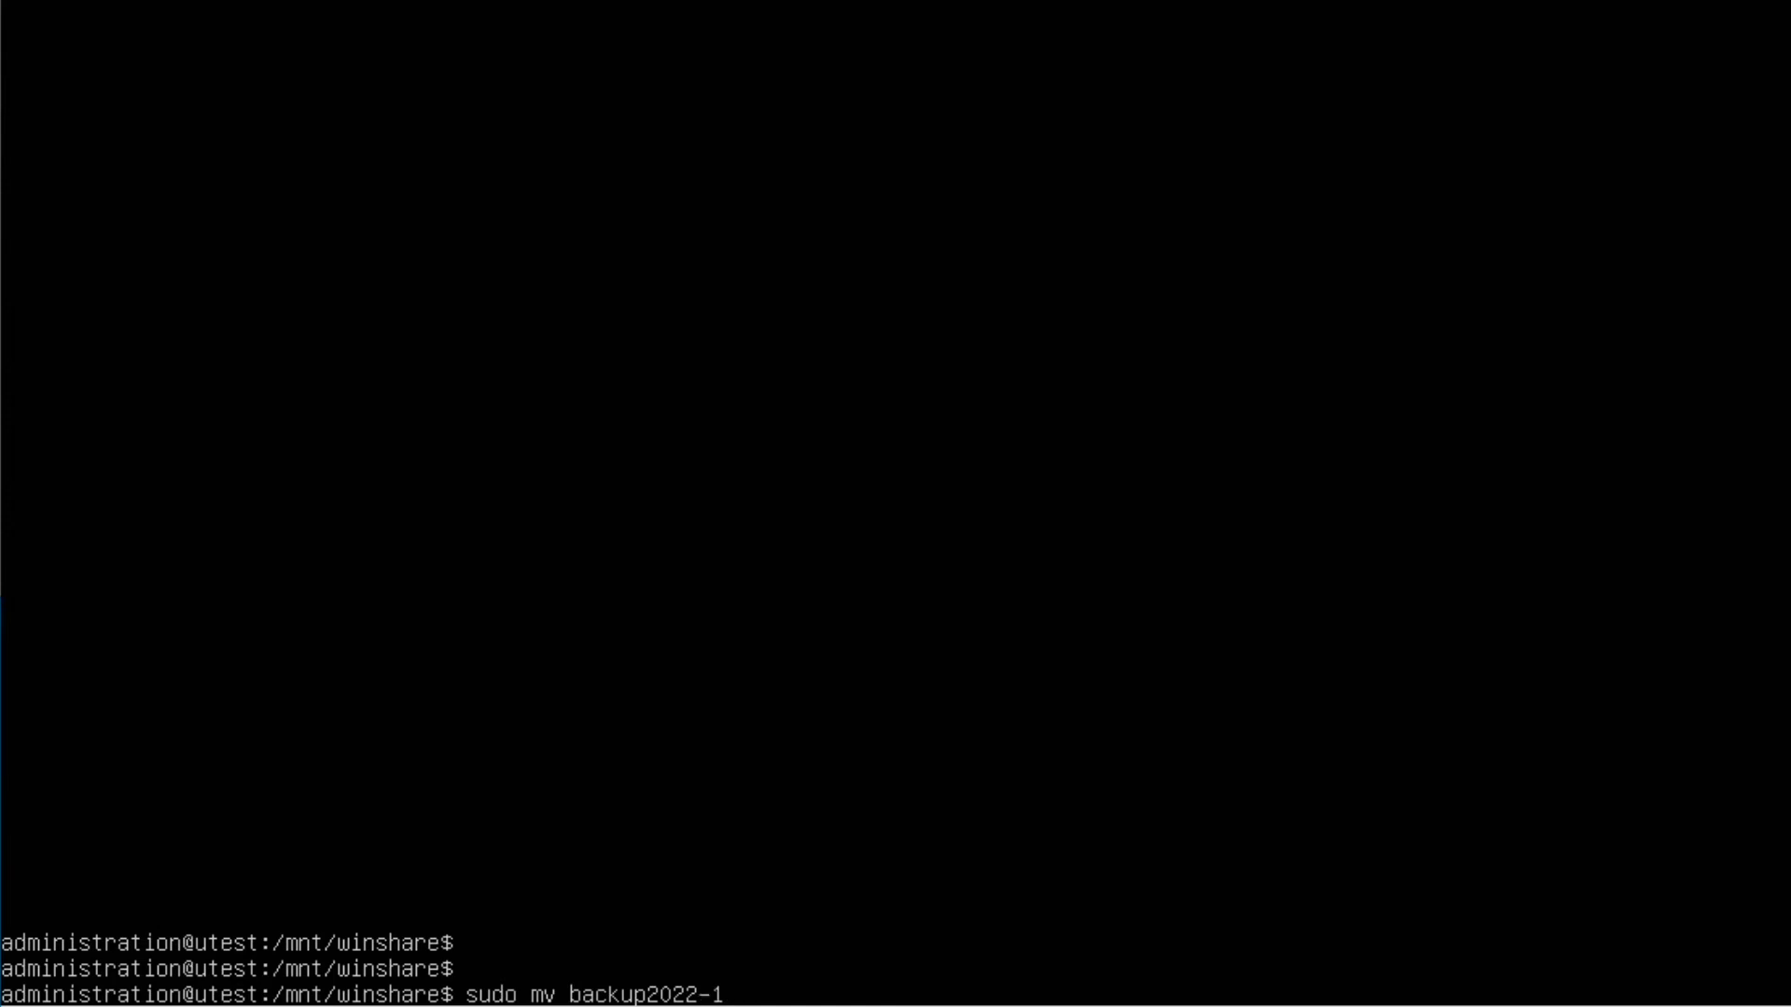
type(".tar /")
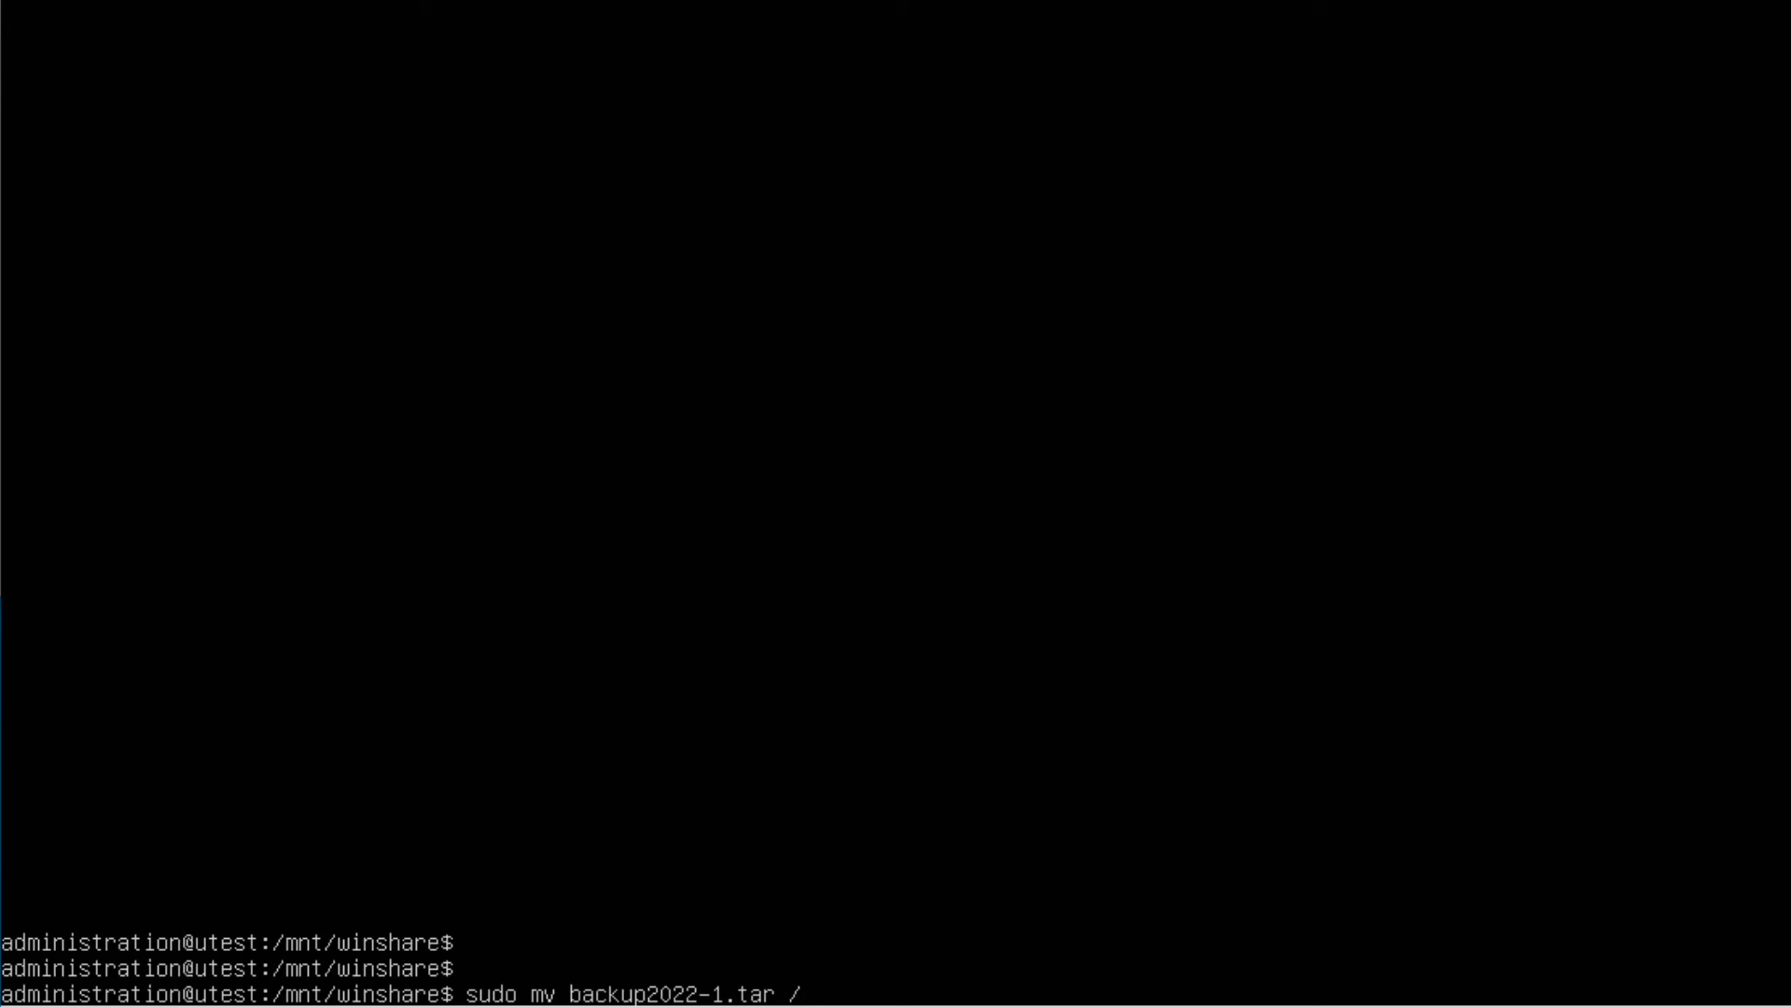
type("var")
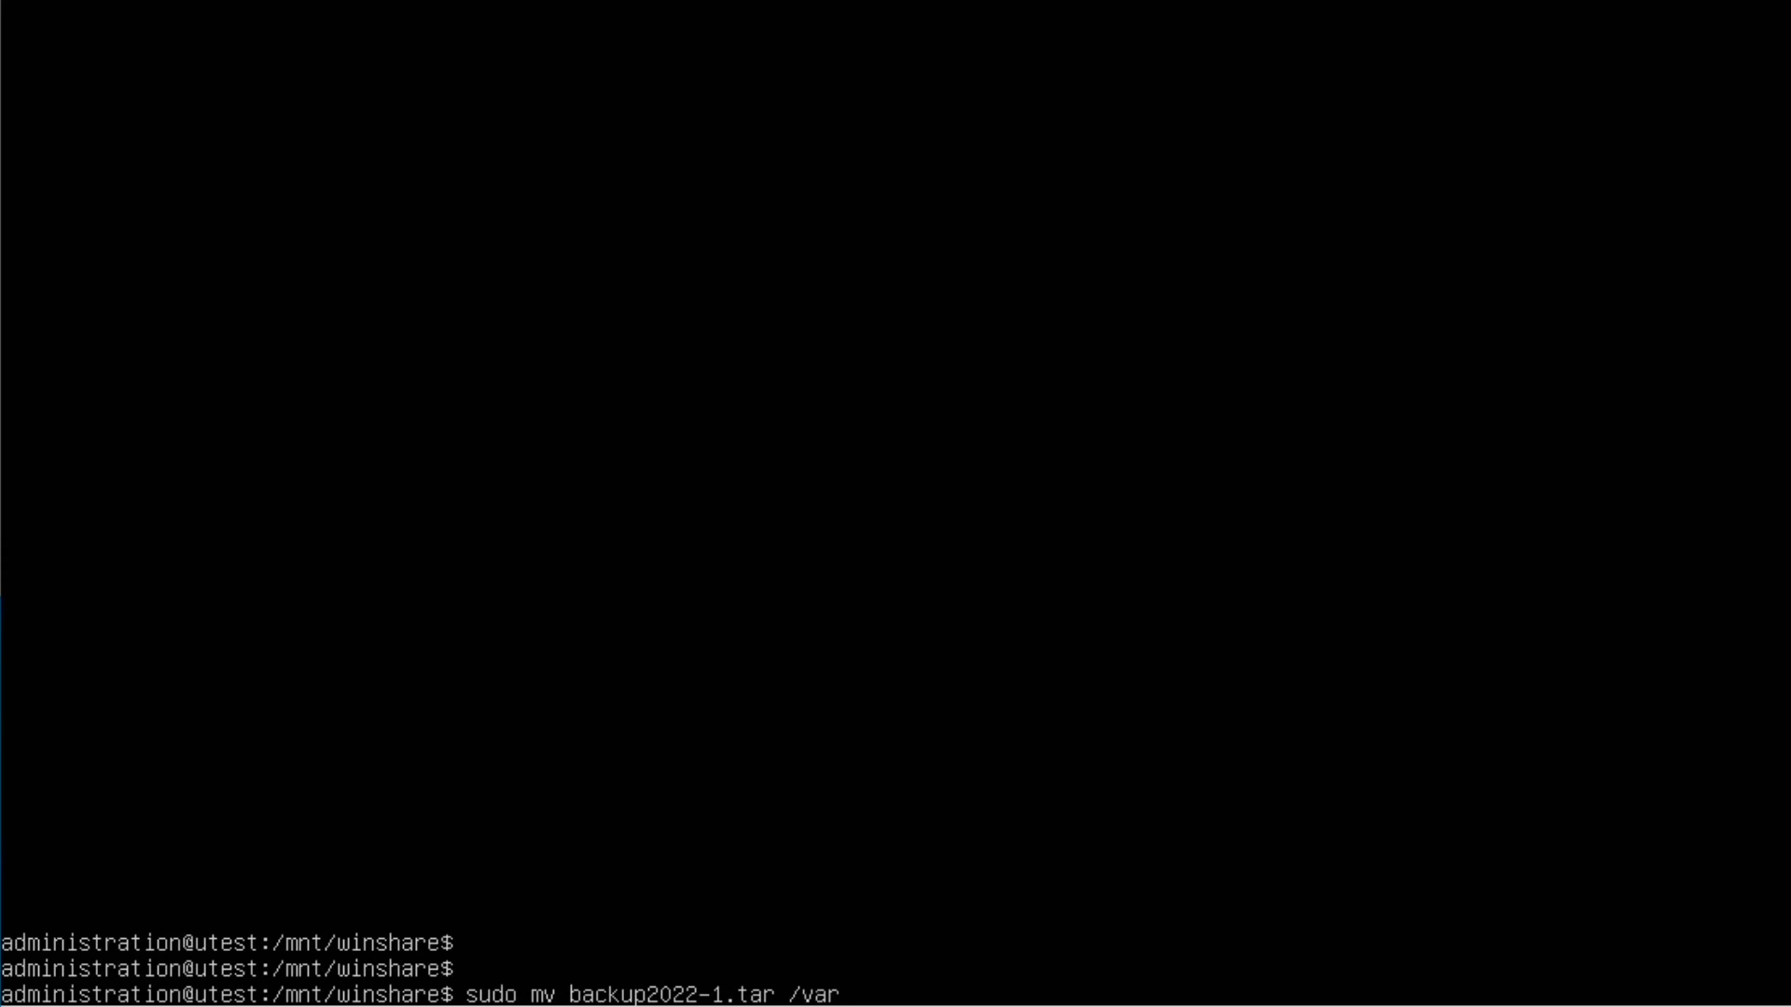
type("/snap/ne")
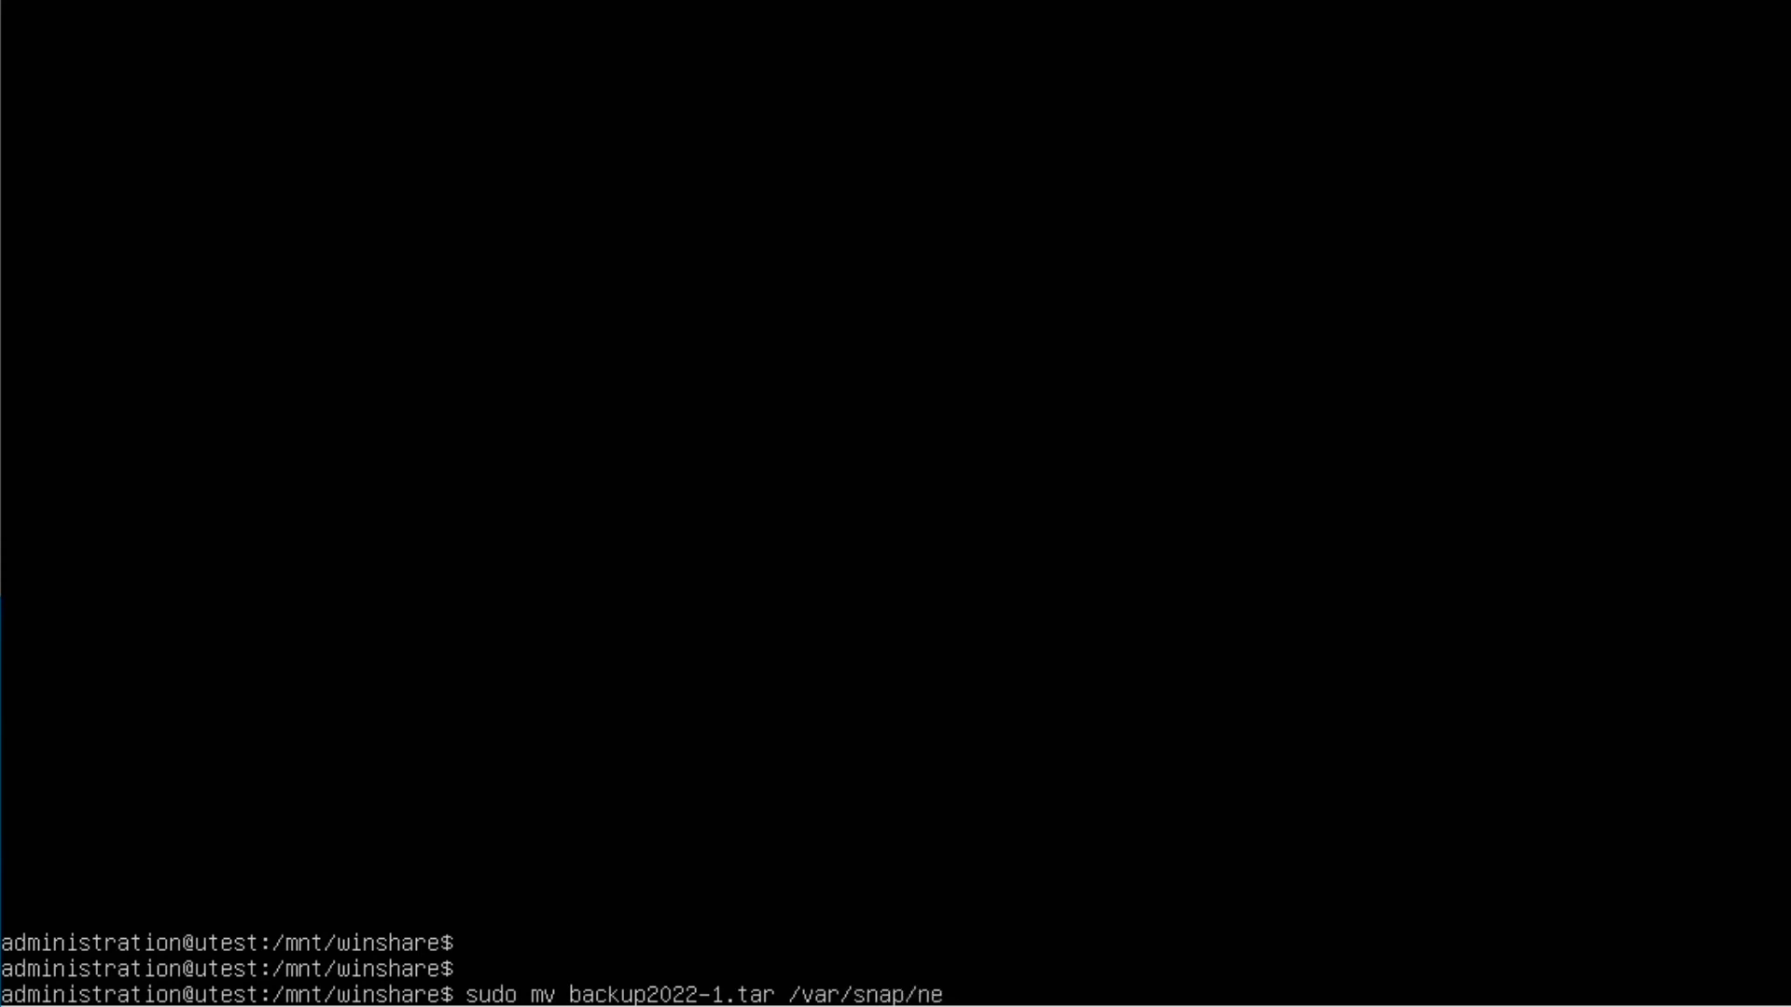
type("xtcloud/")
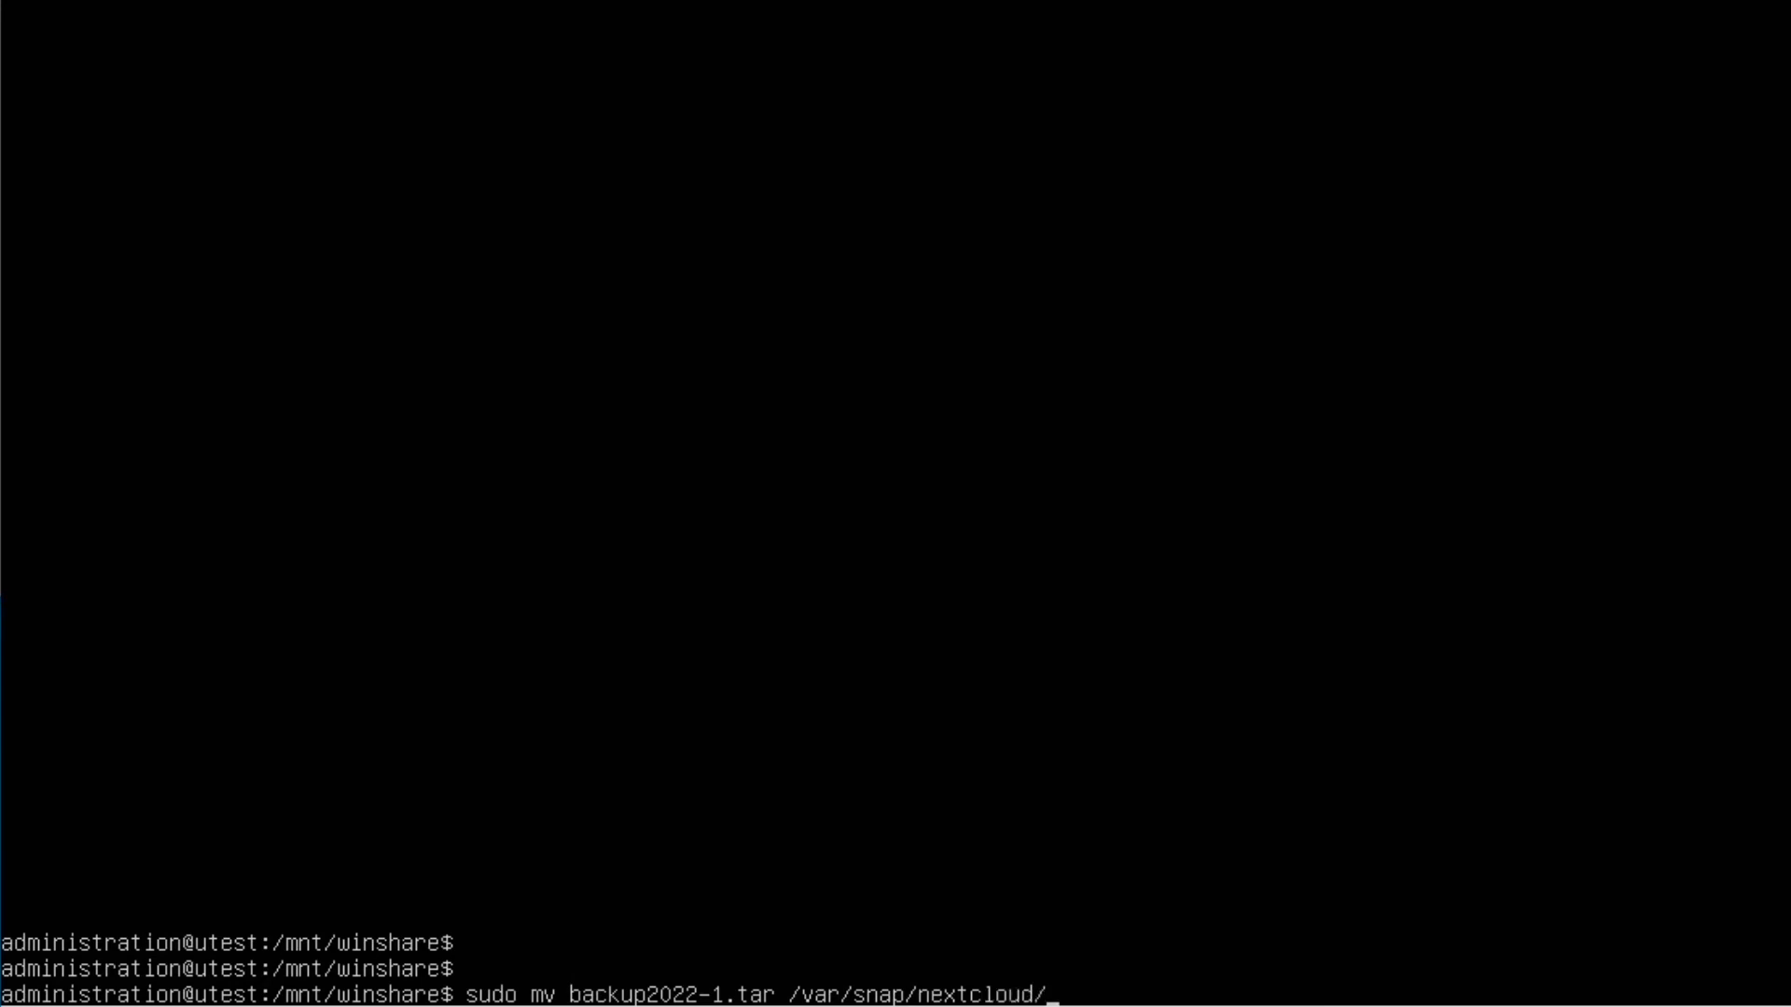
type("common")
type("cd")
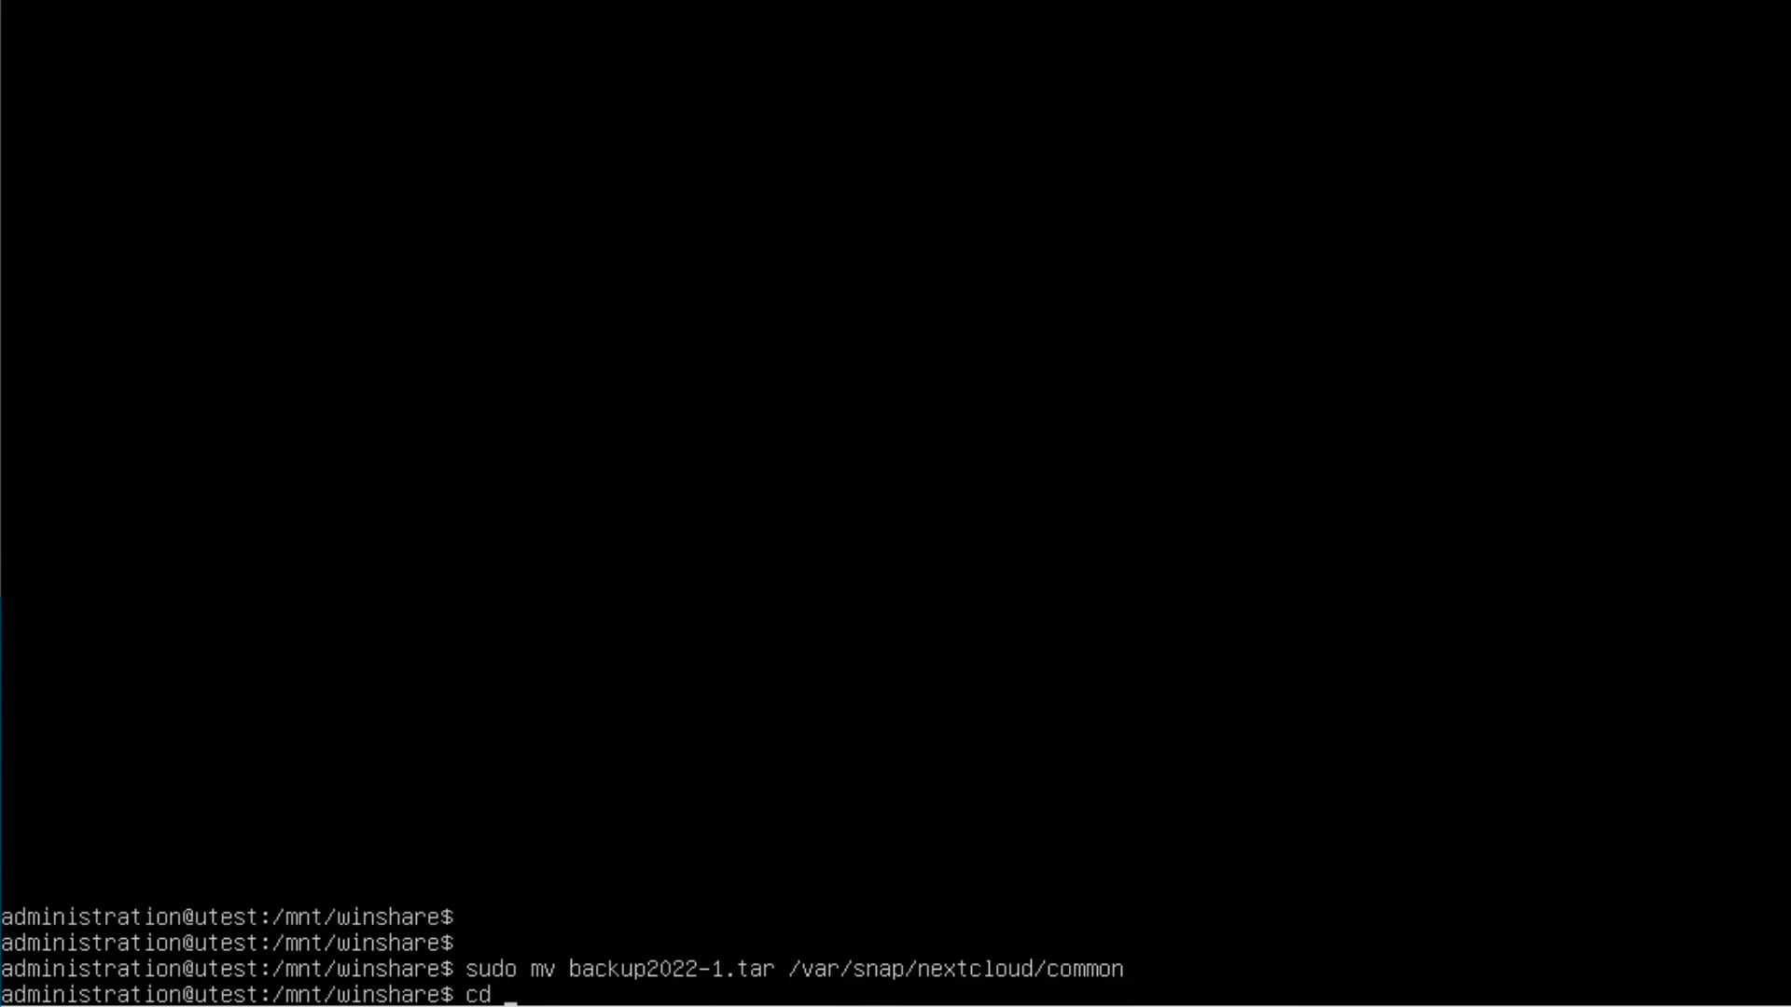
Step: Change the working directory to /var/snap/nextcloud/common
type("/var")
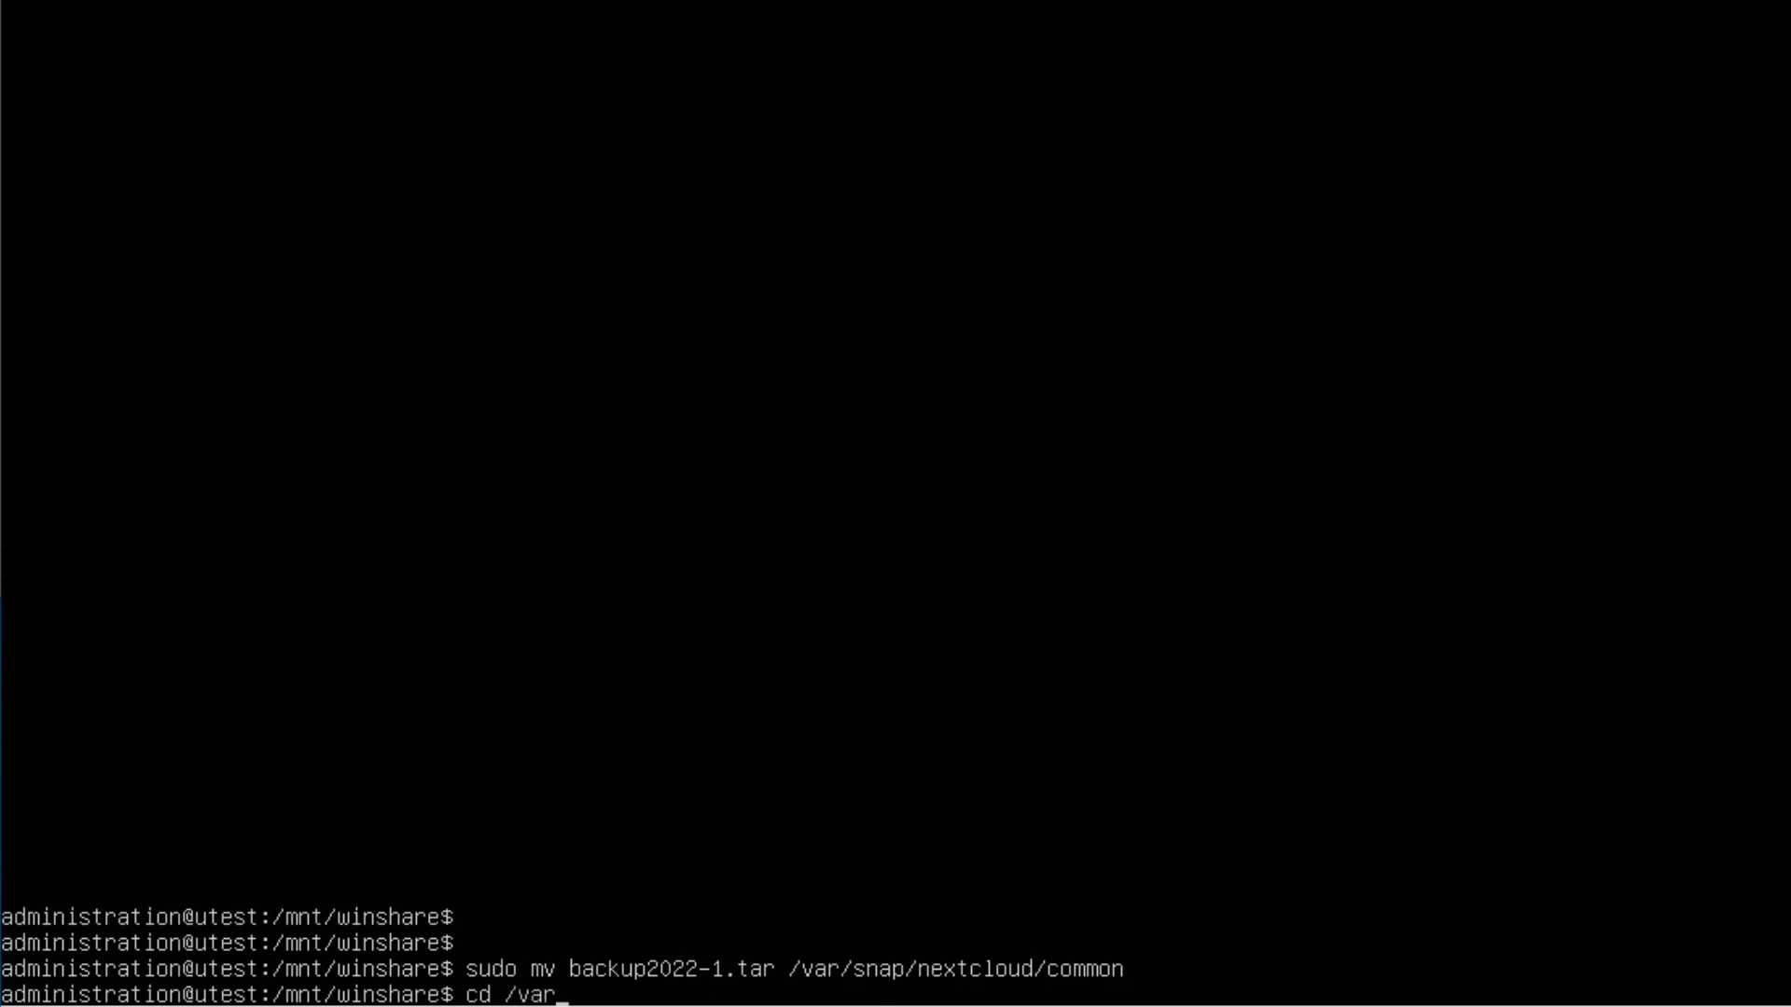
type("/snap/nextcloud/common")
type("mc")
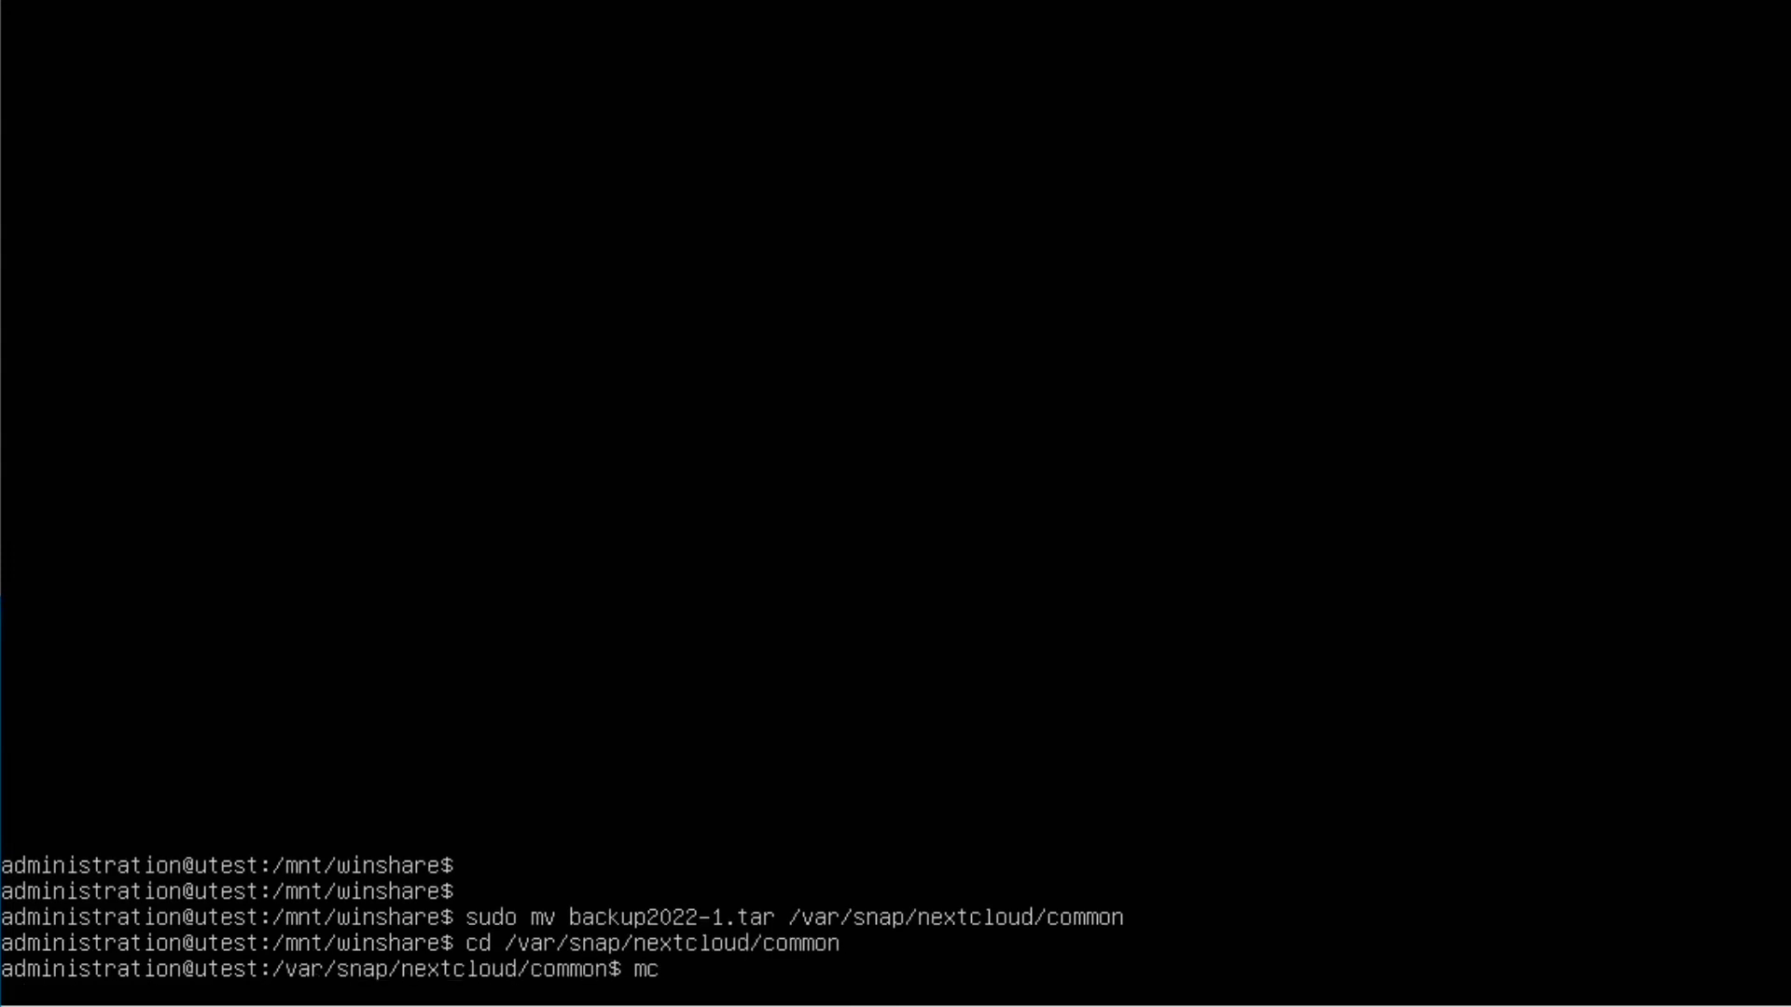
key("Return")
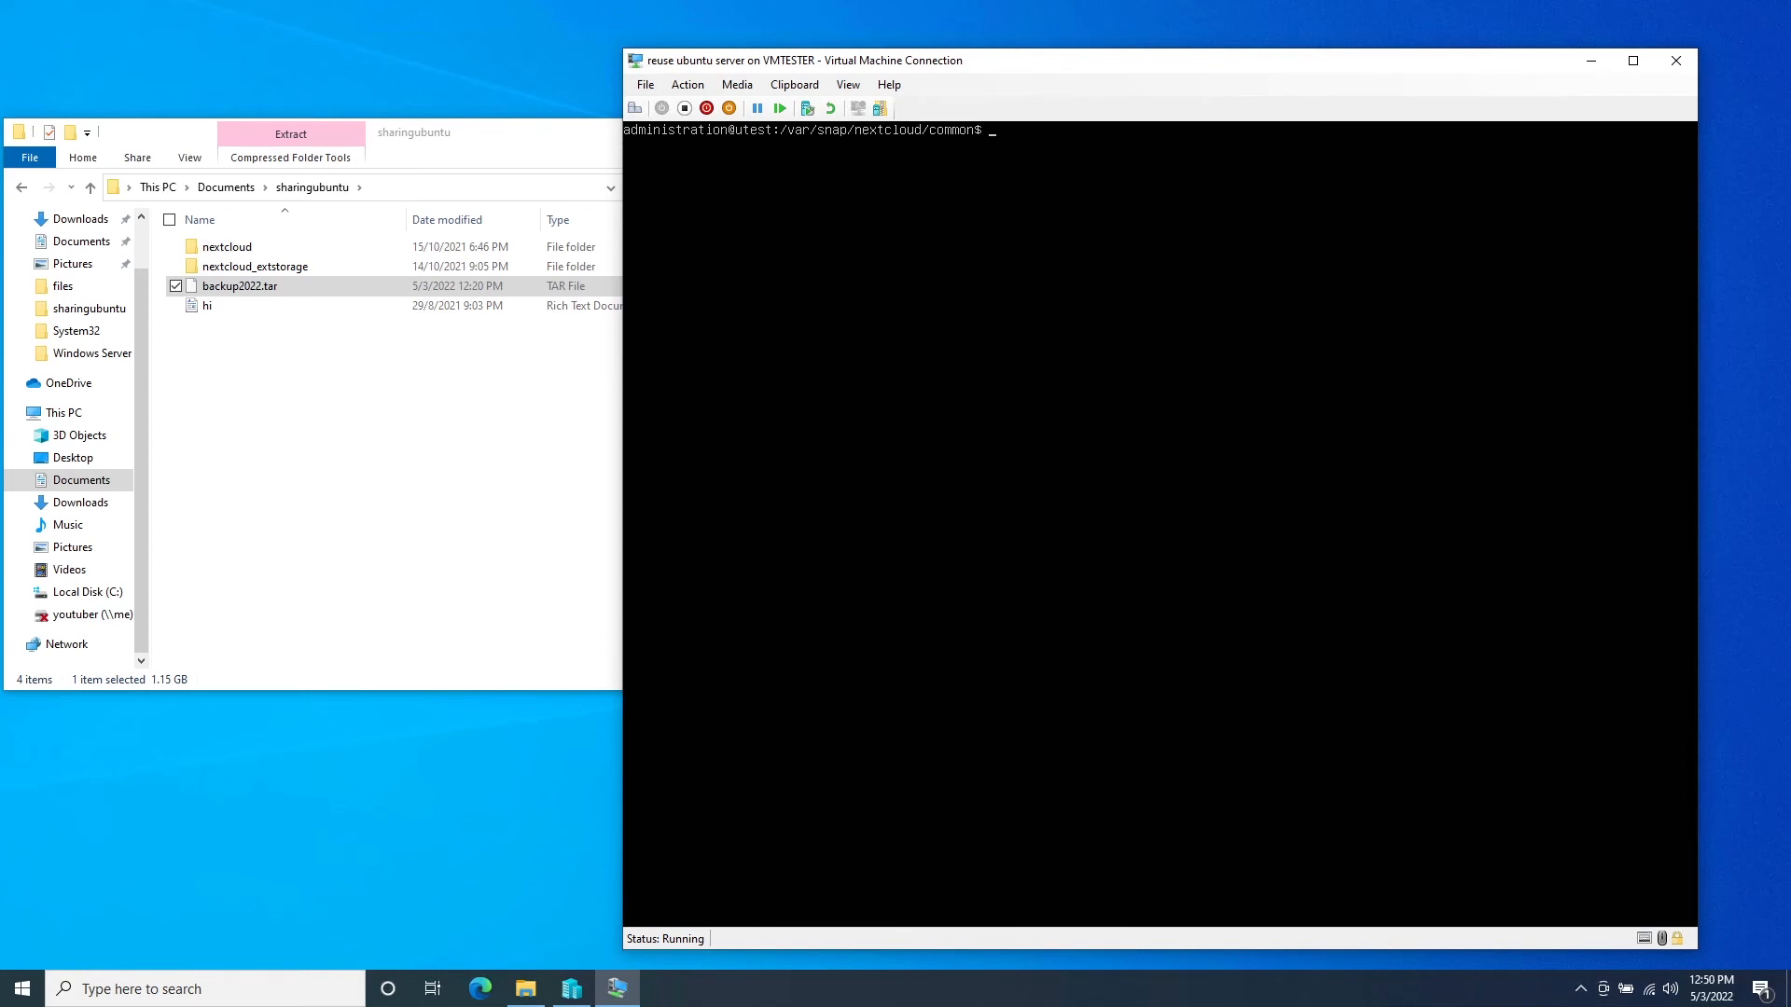
Step: Extract backup2022-1.tar with sudo tar -xvf in the common folder
type("sudo")
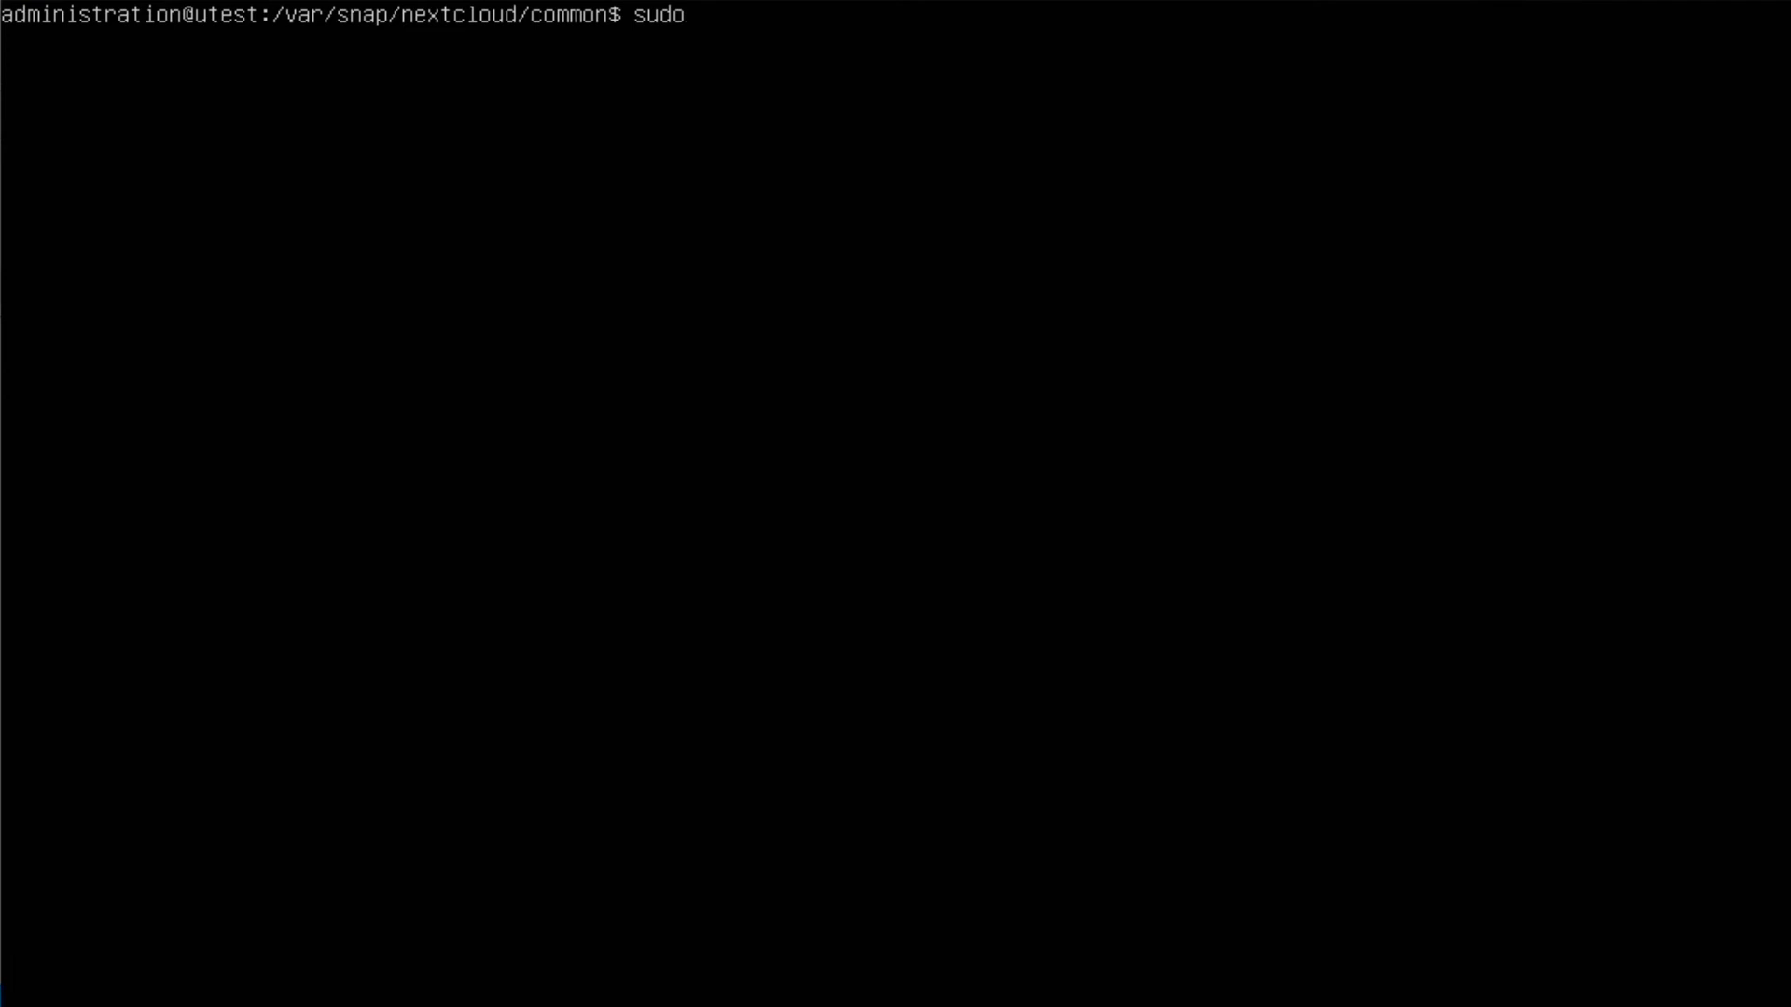
type("tar")
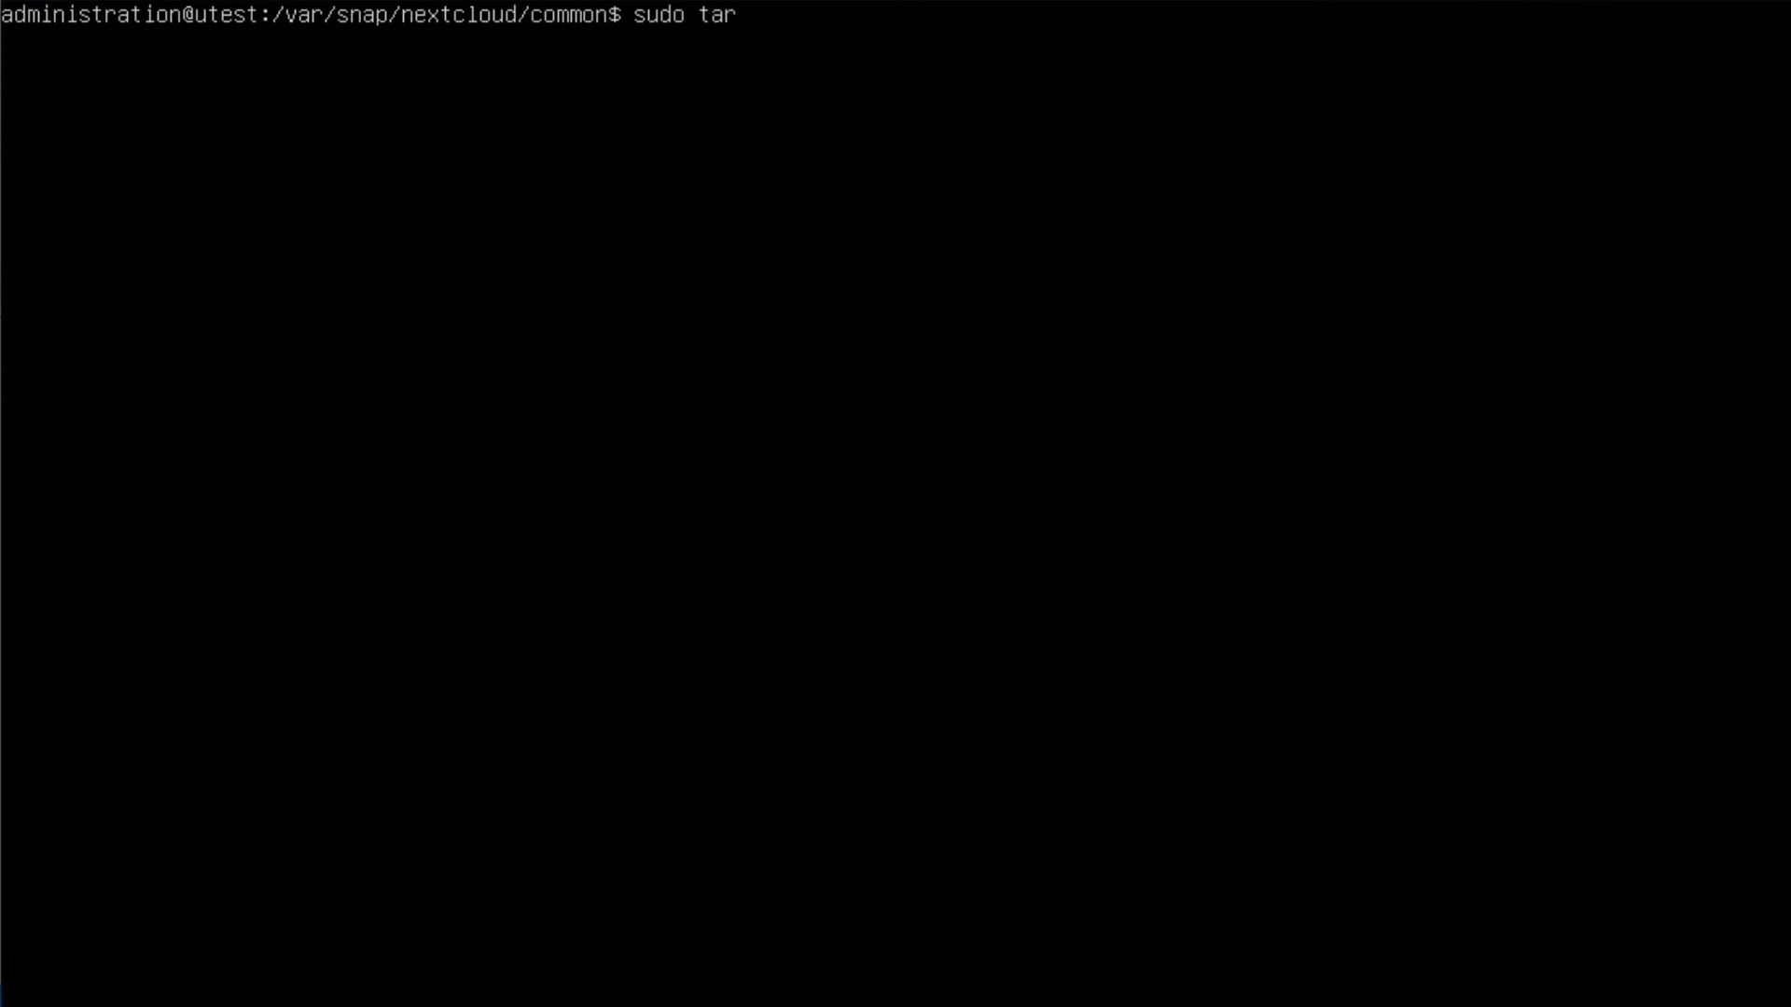
type("-x")
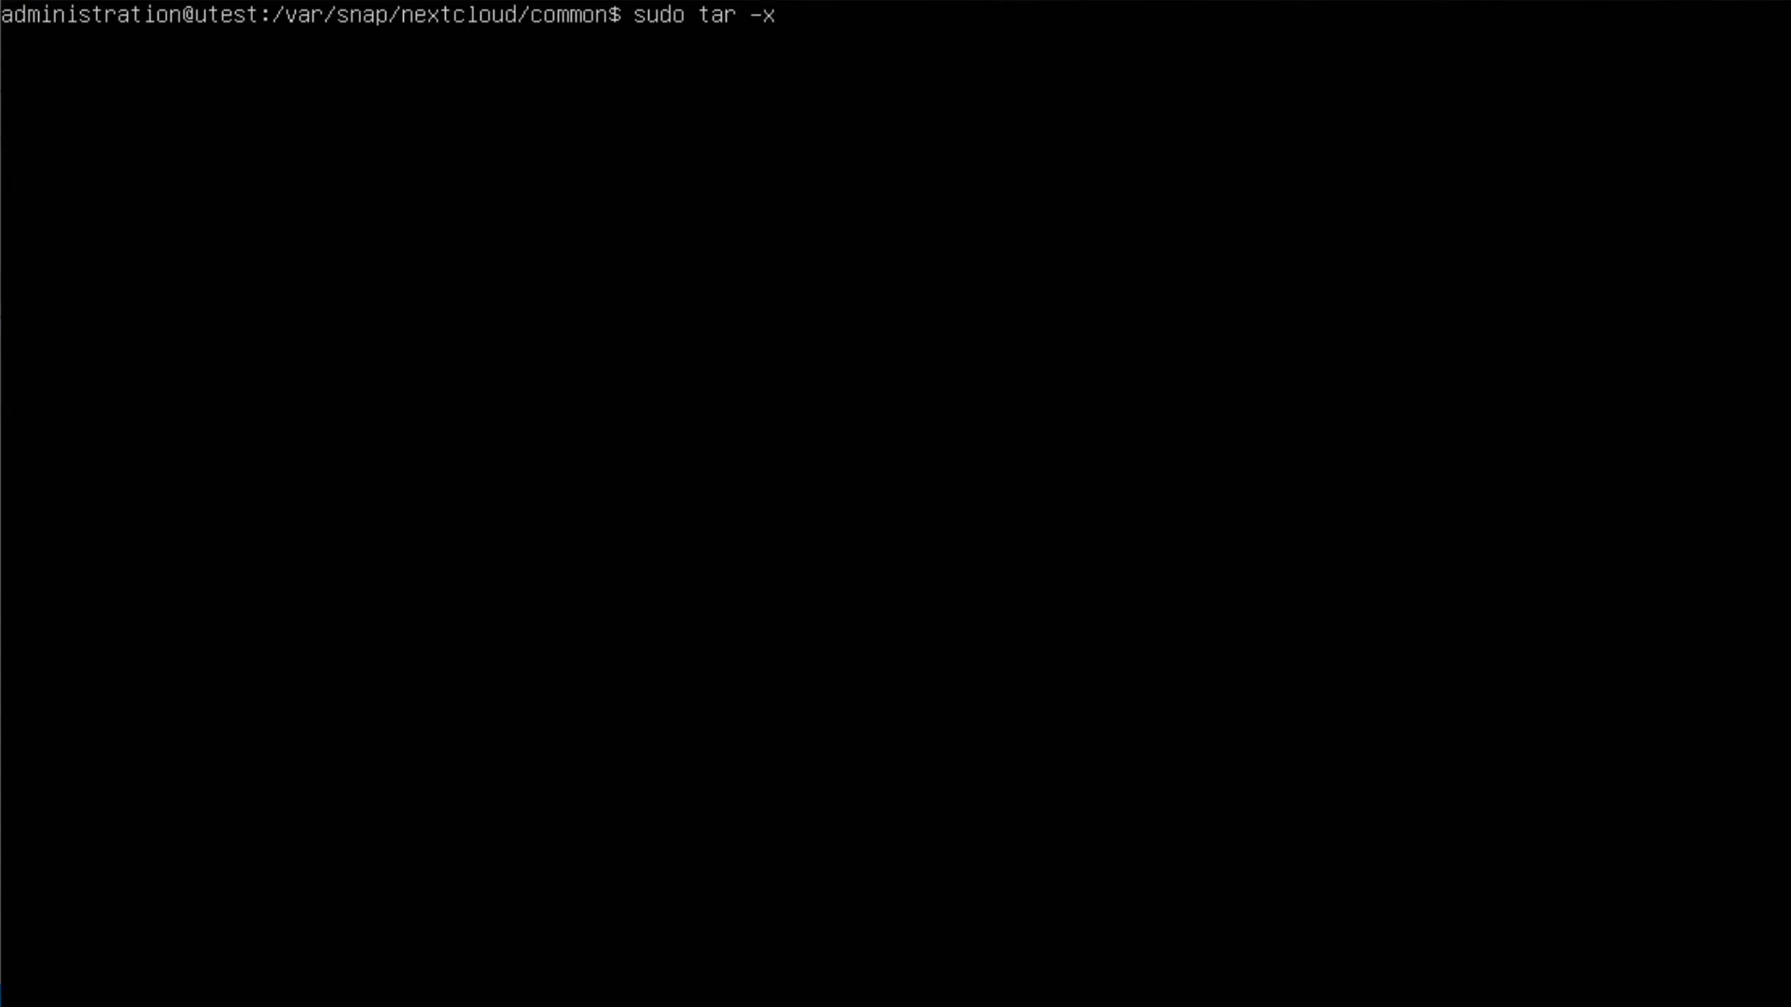
type("vf")
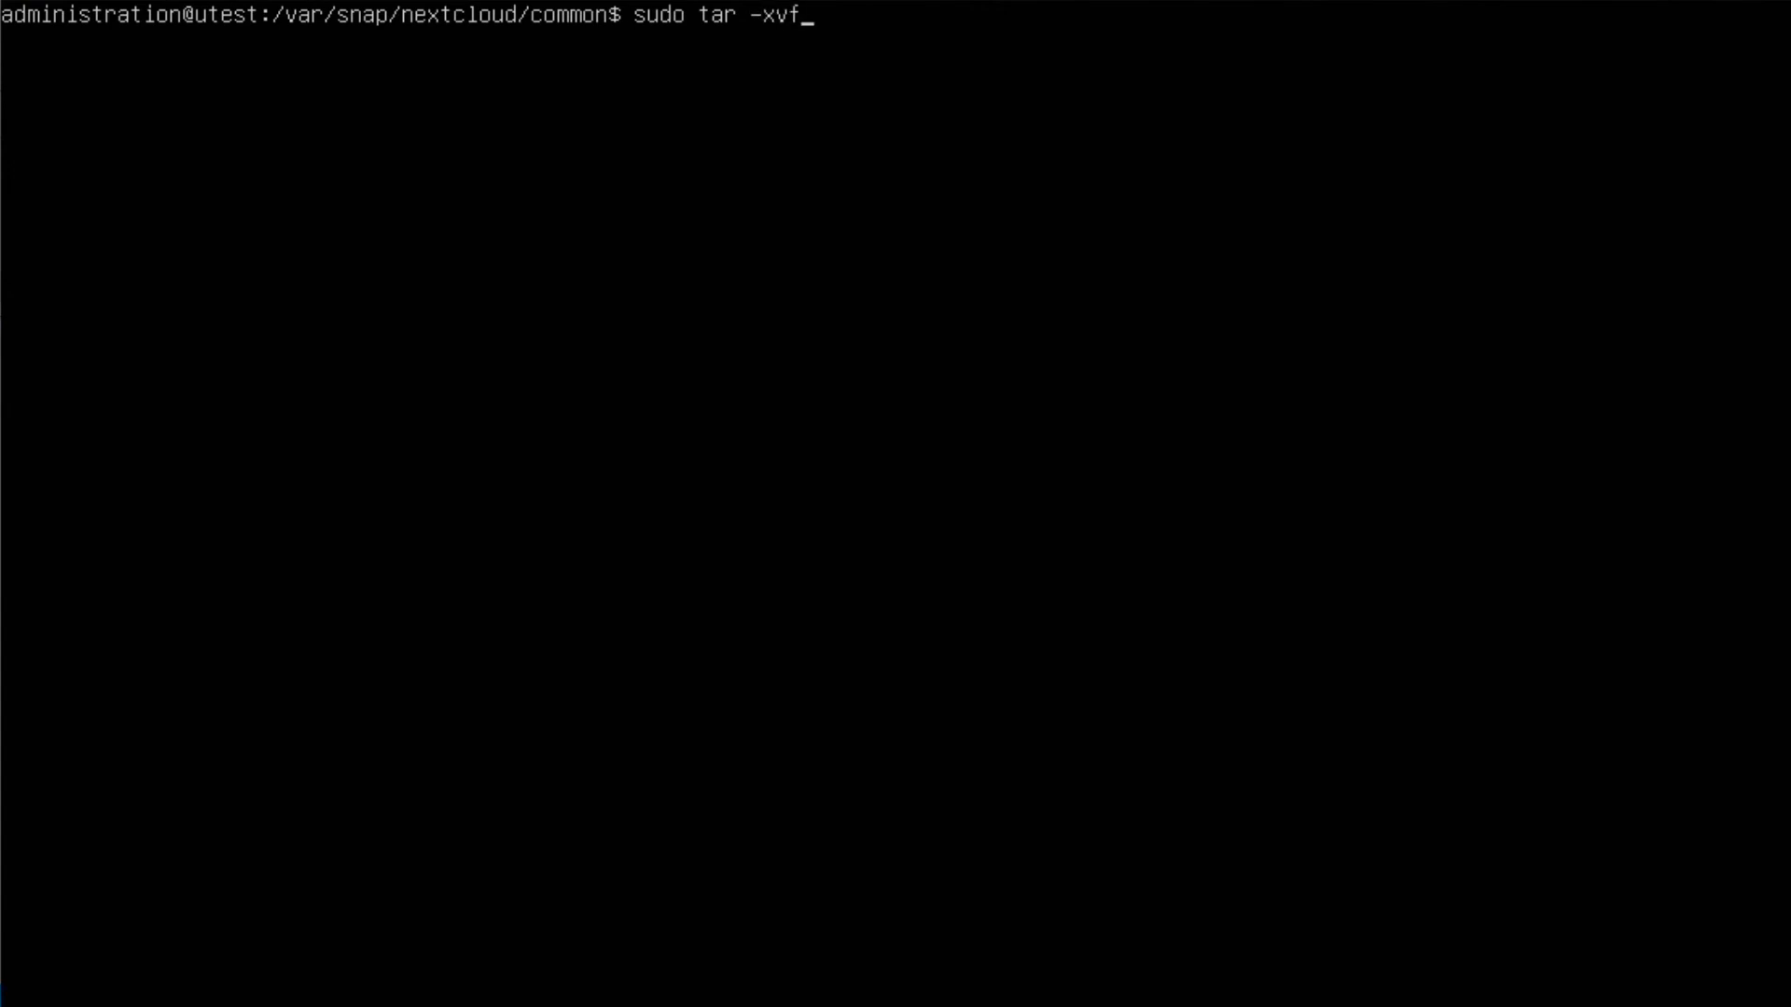
type("backu")
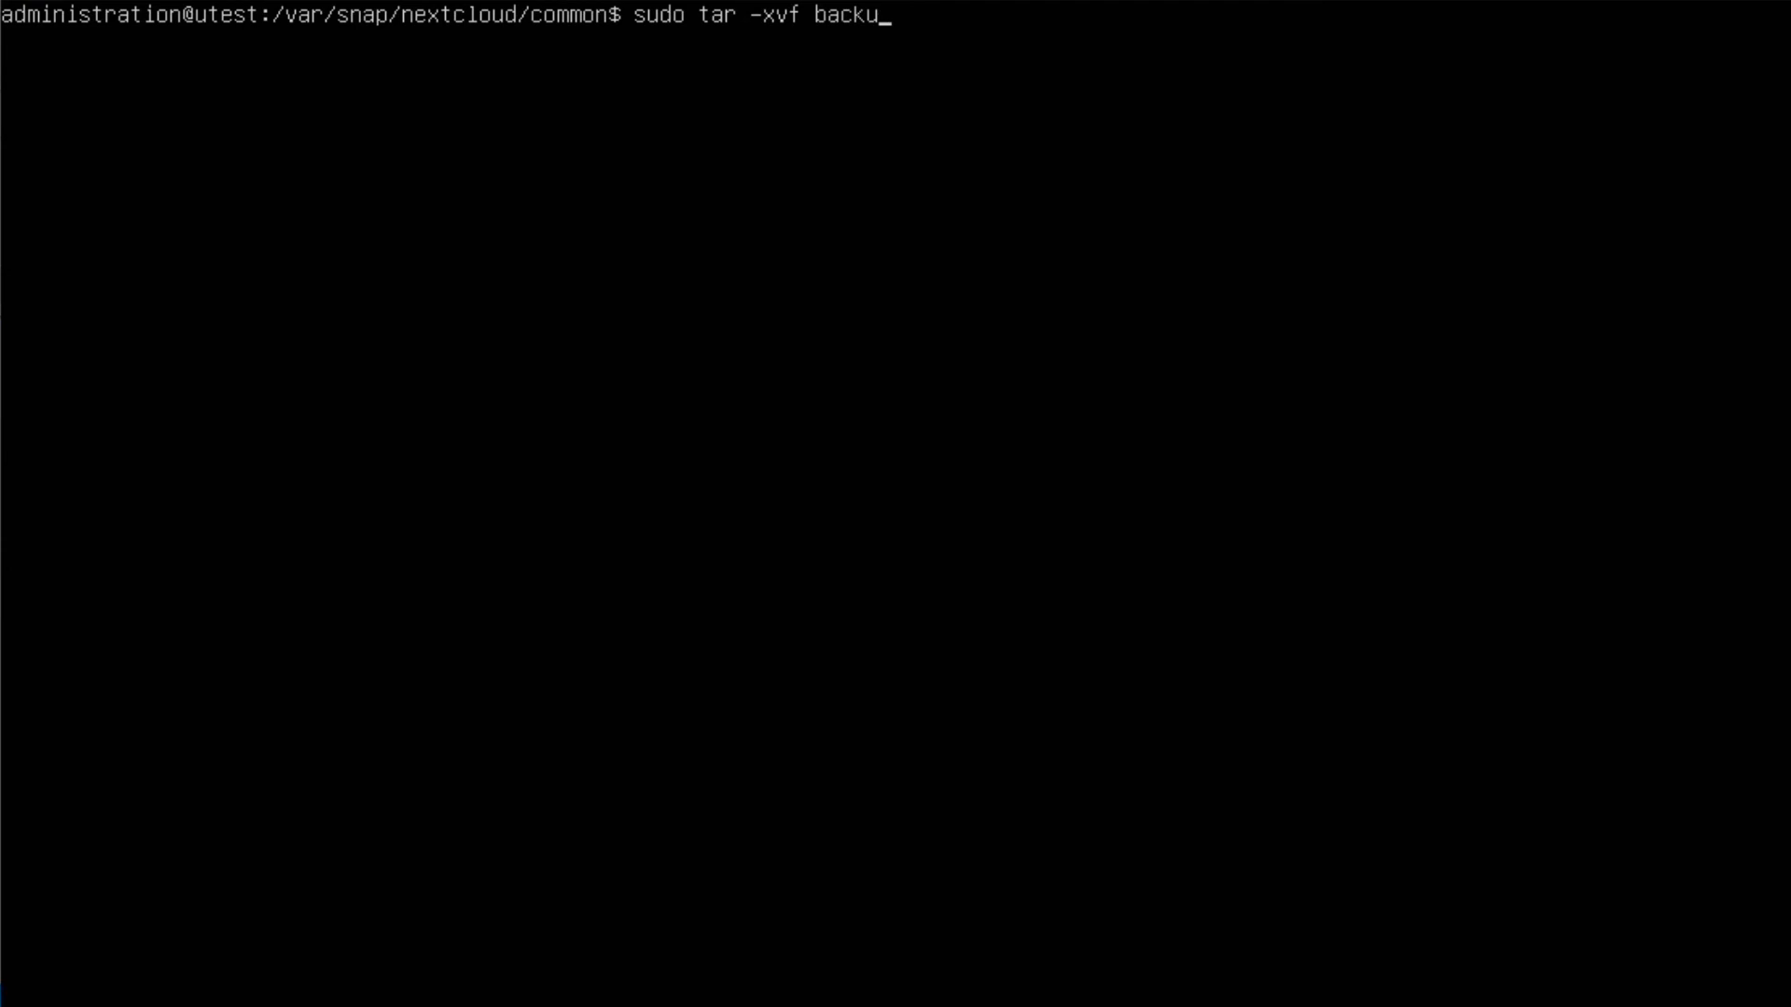
type("p2022")
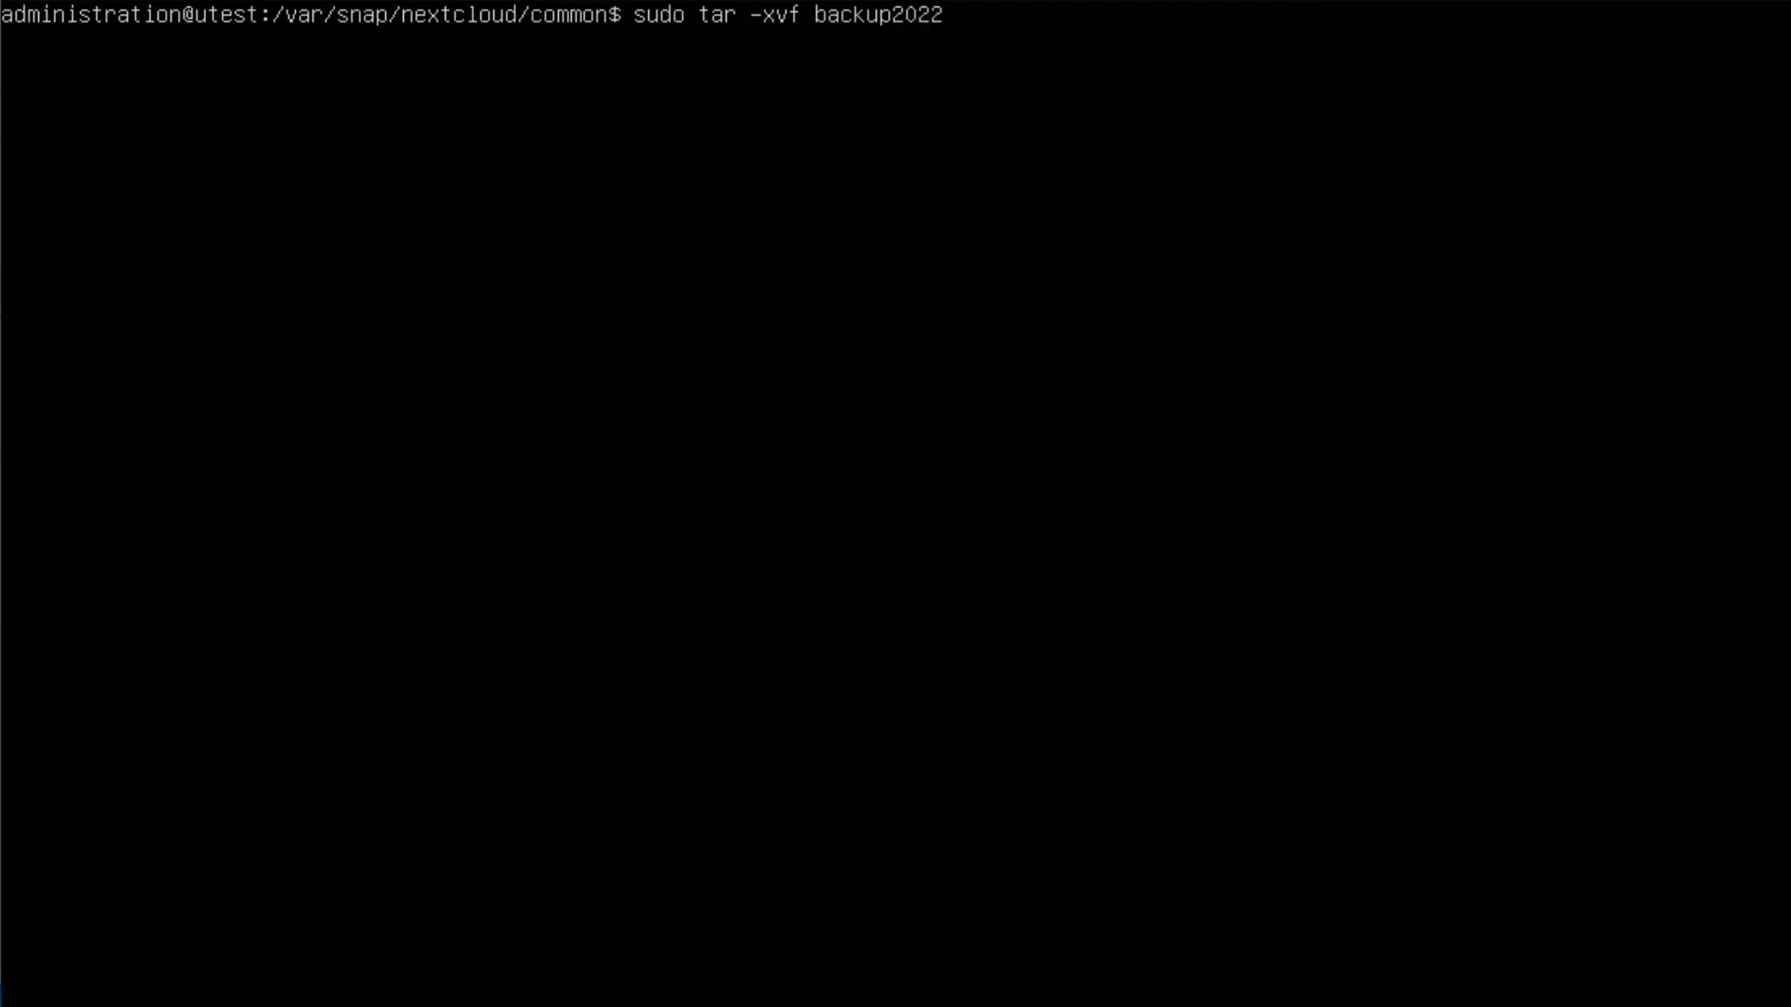
type("-1.tar")
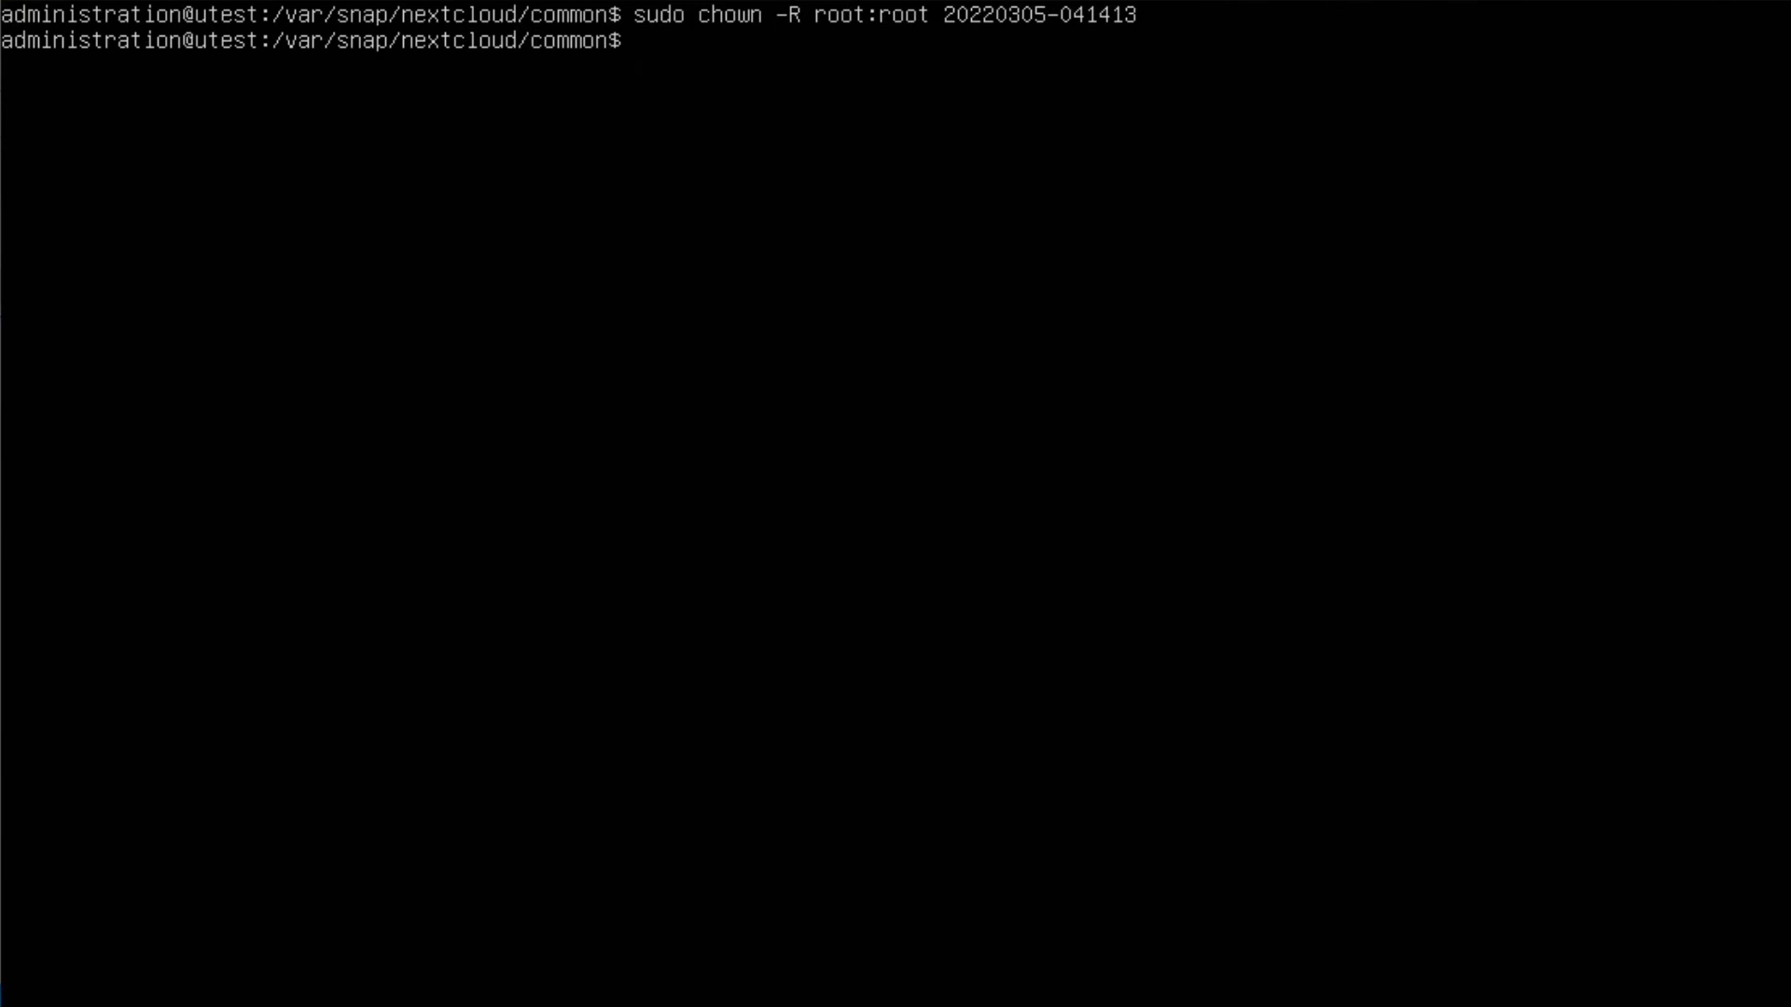
type("sudo bn")
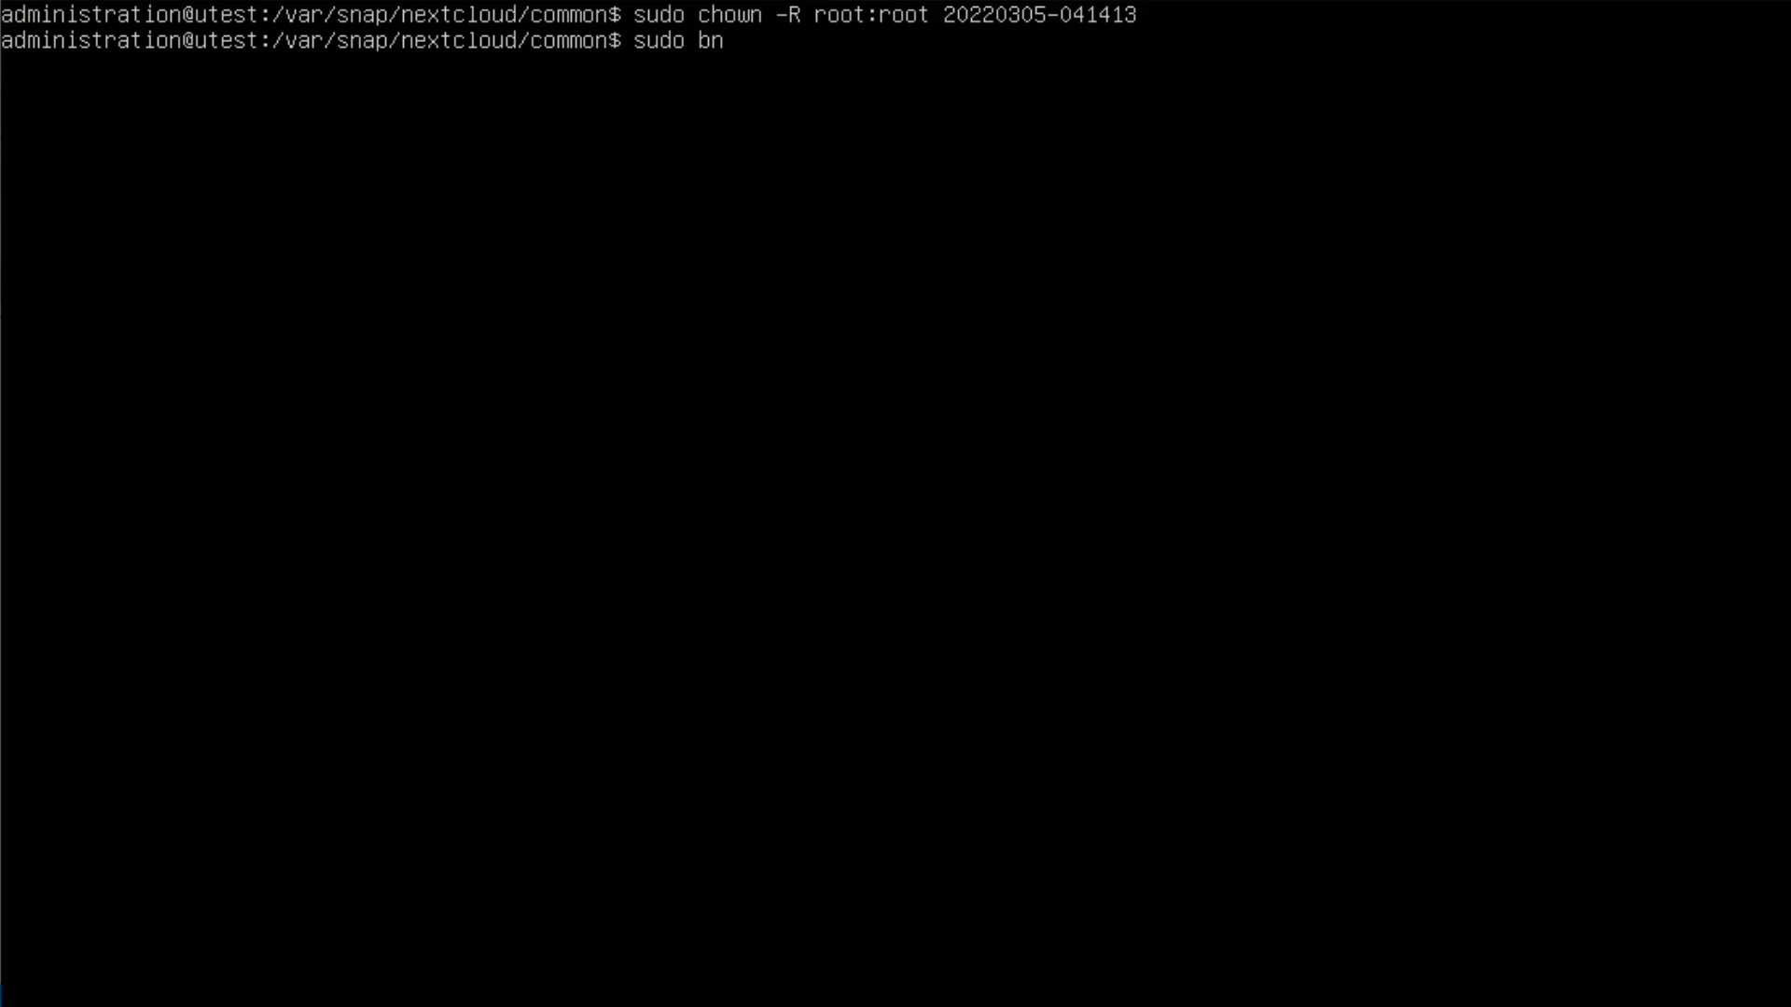
type("next")
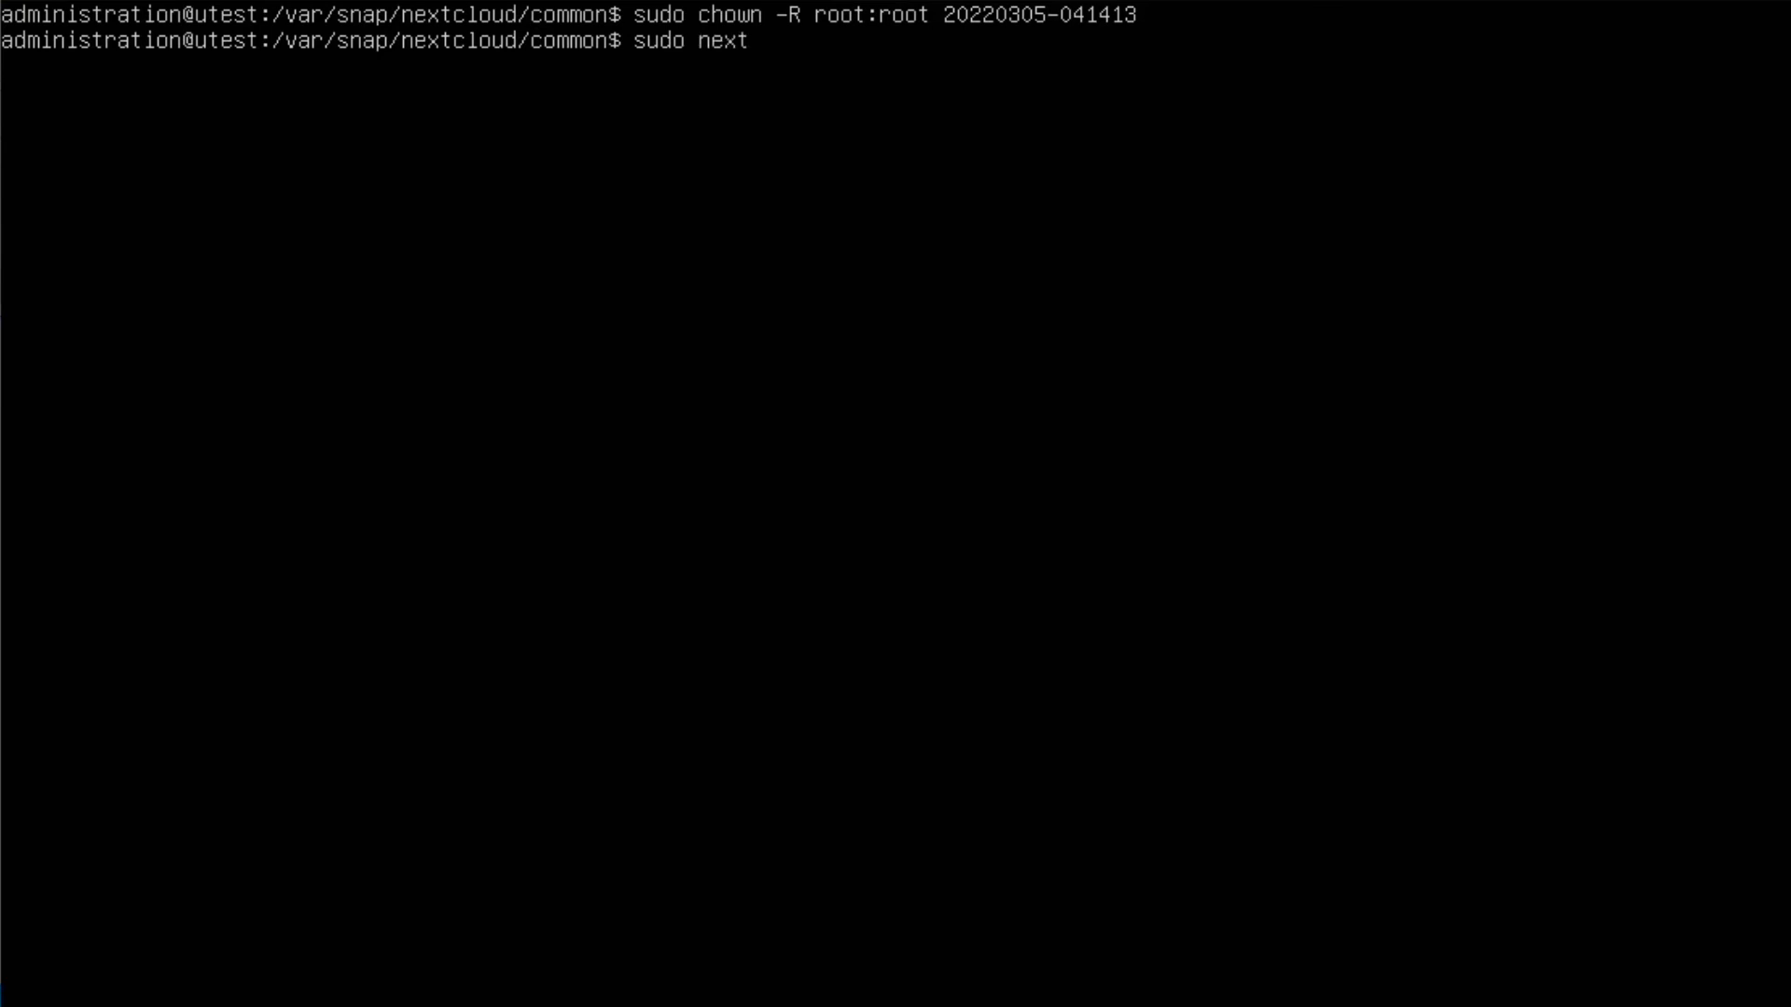
type("cloud.import")
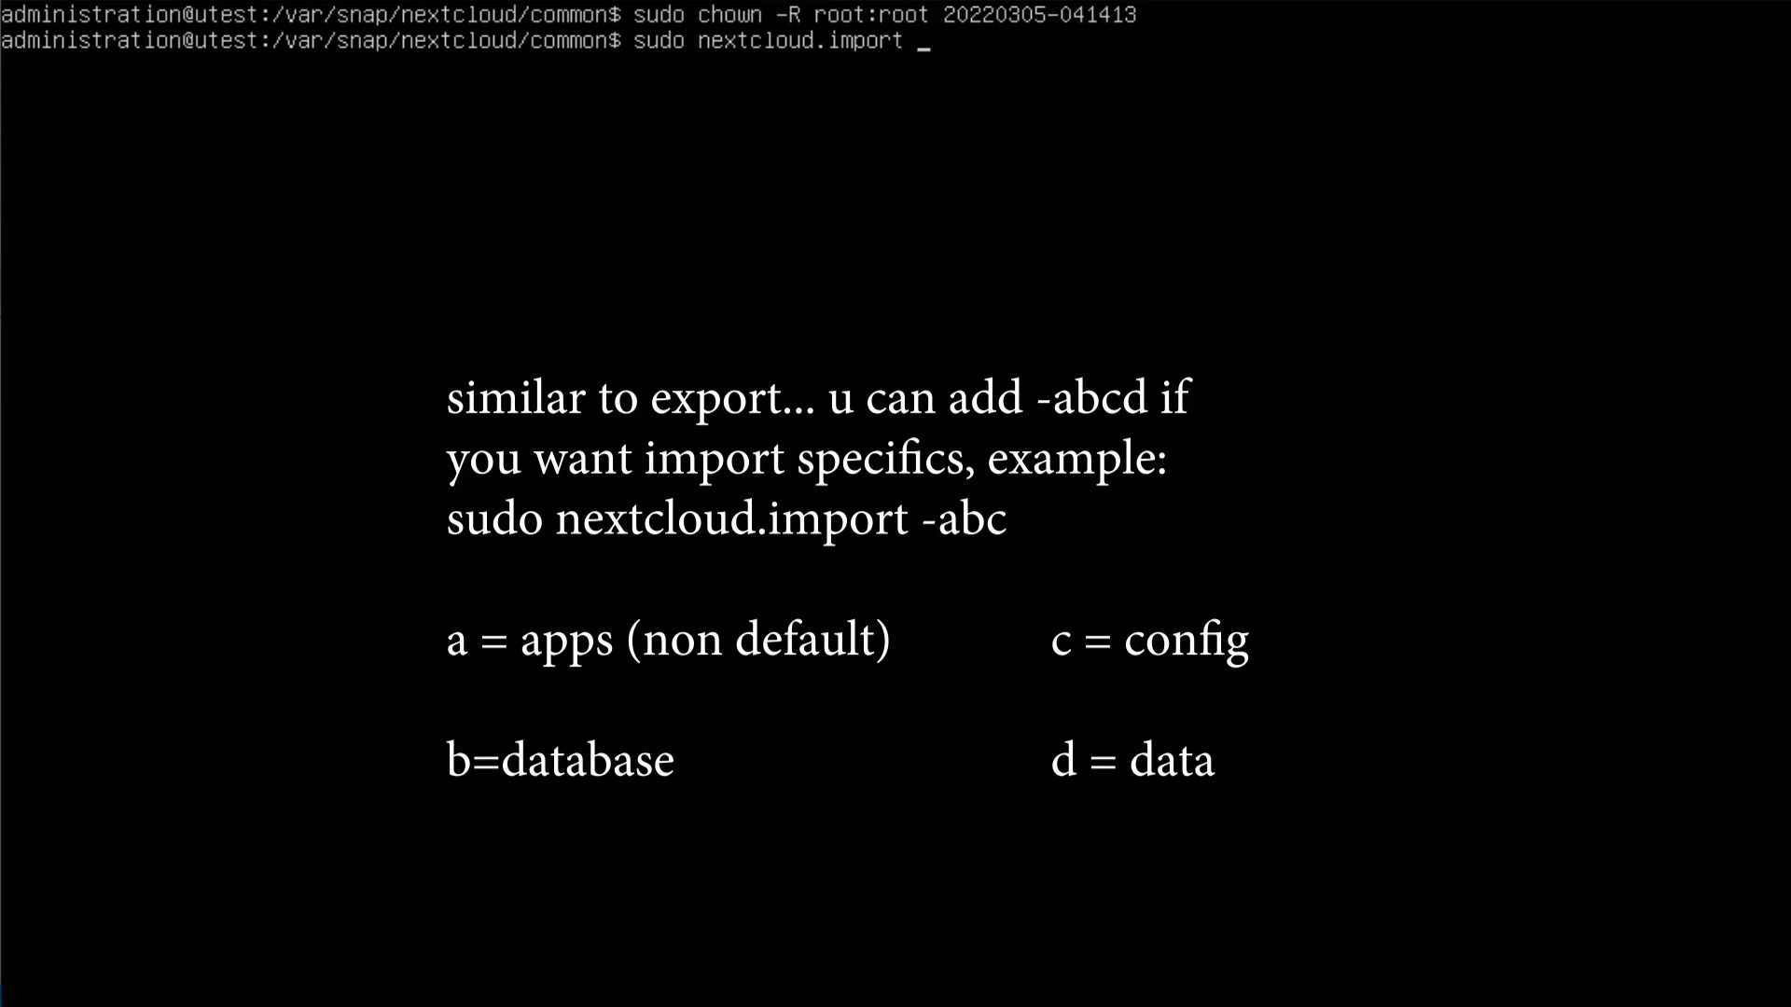
type("20")
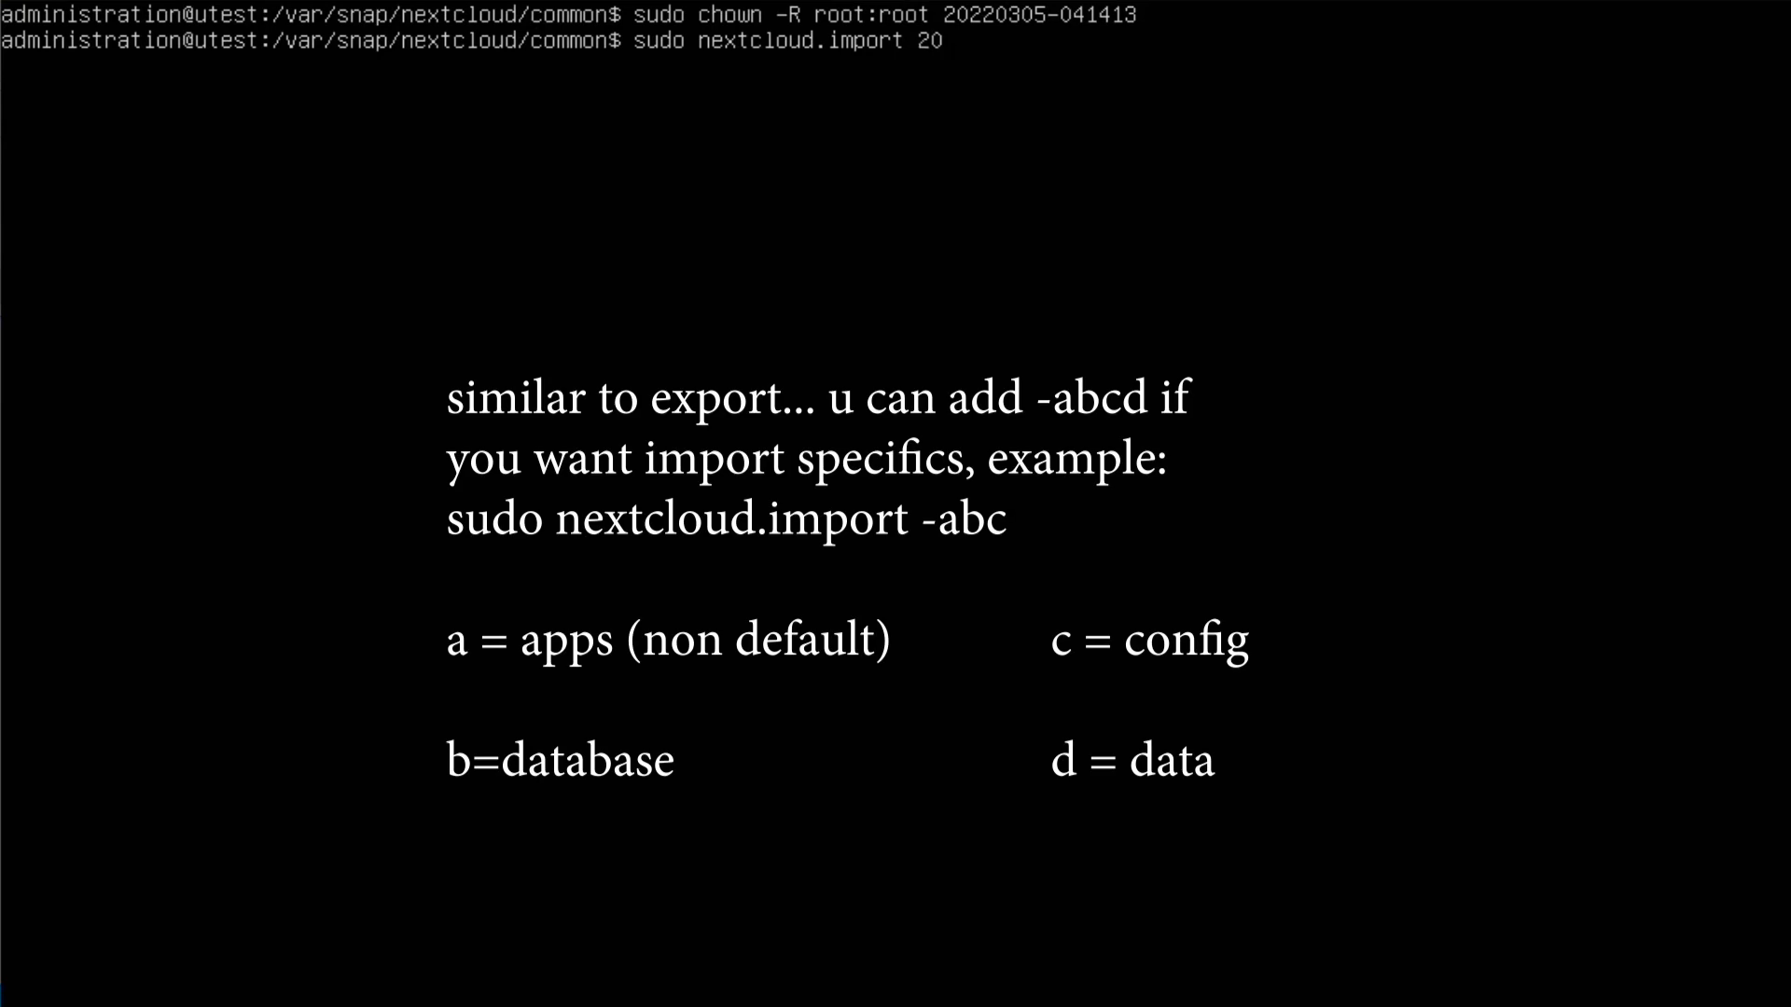
type("20305-")
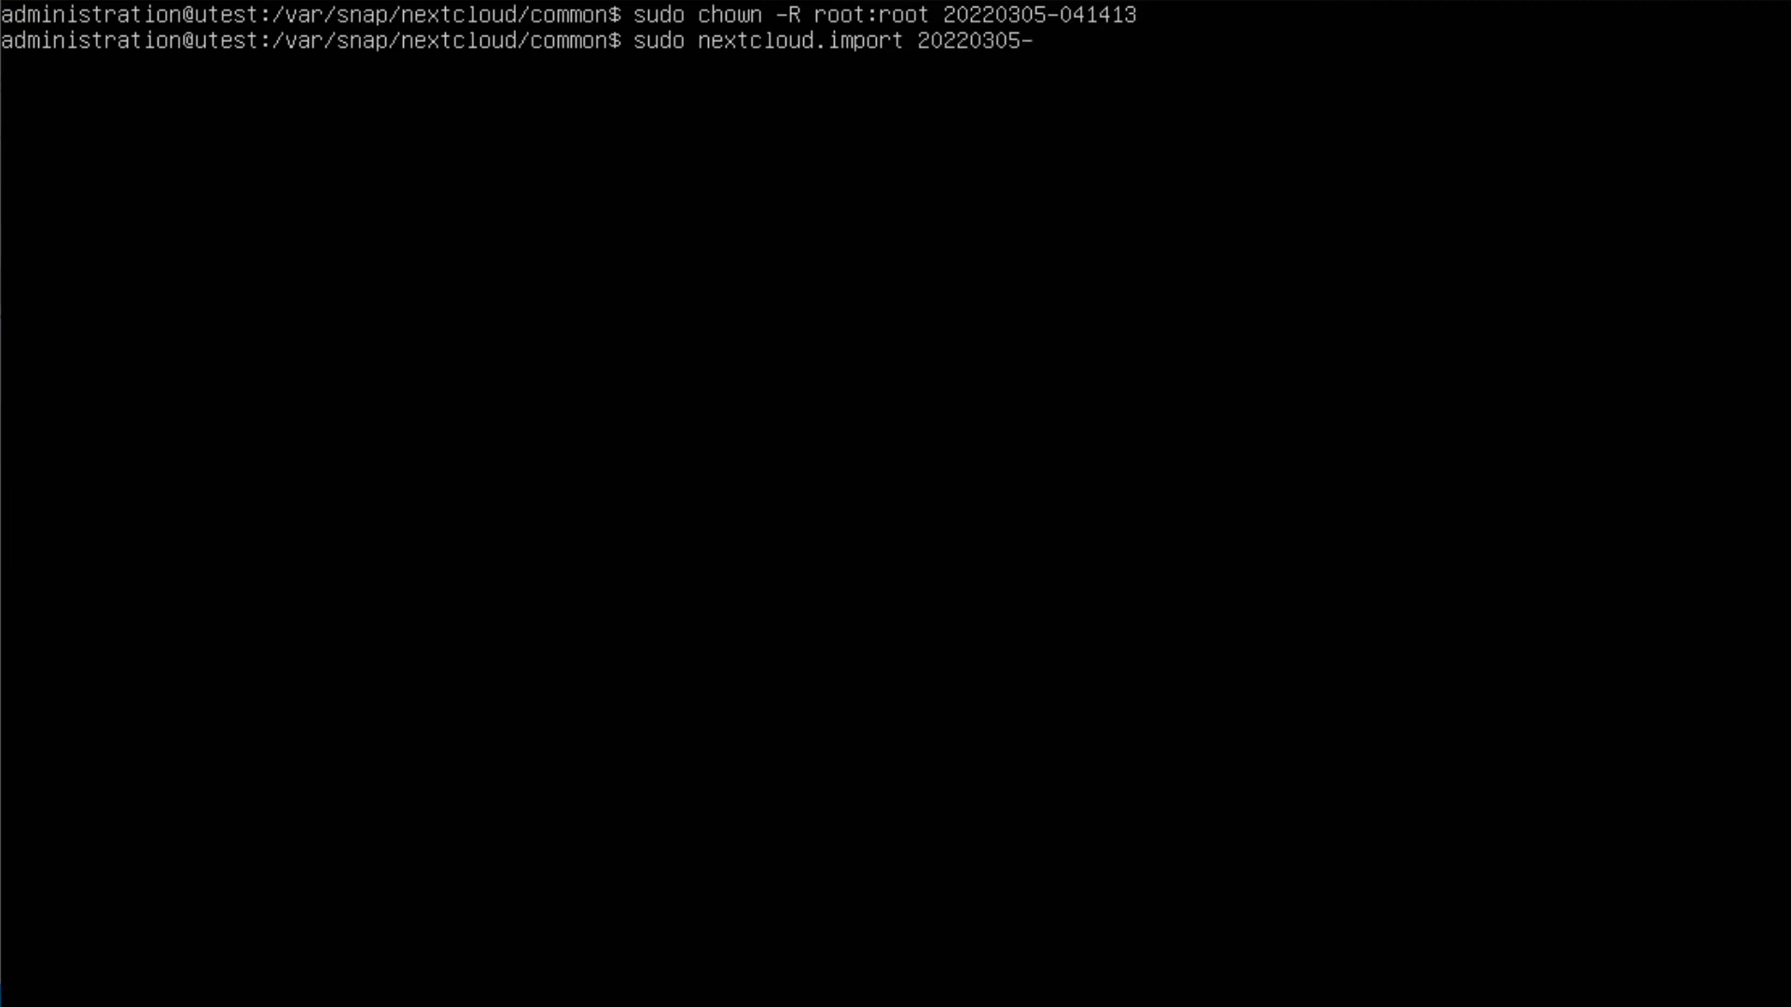
type("041")
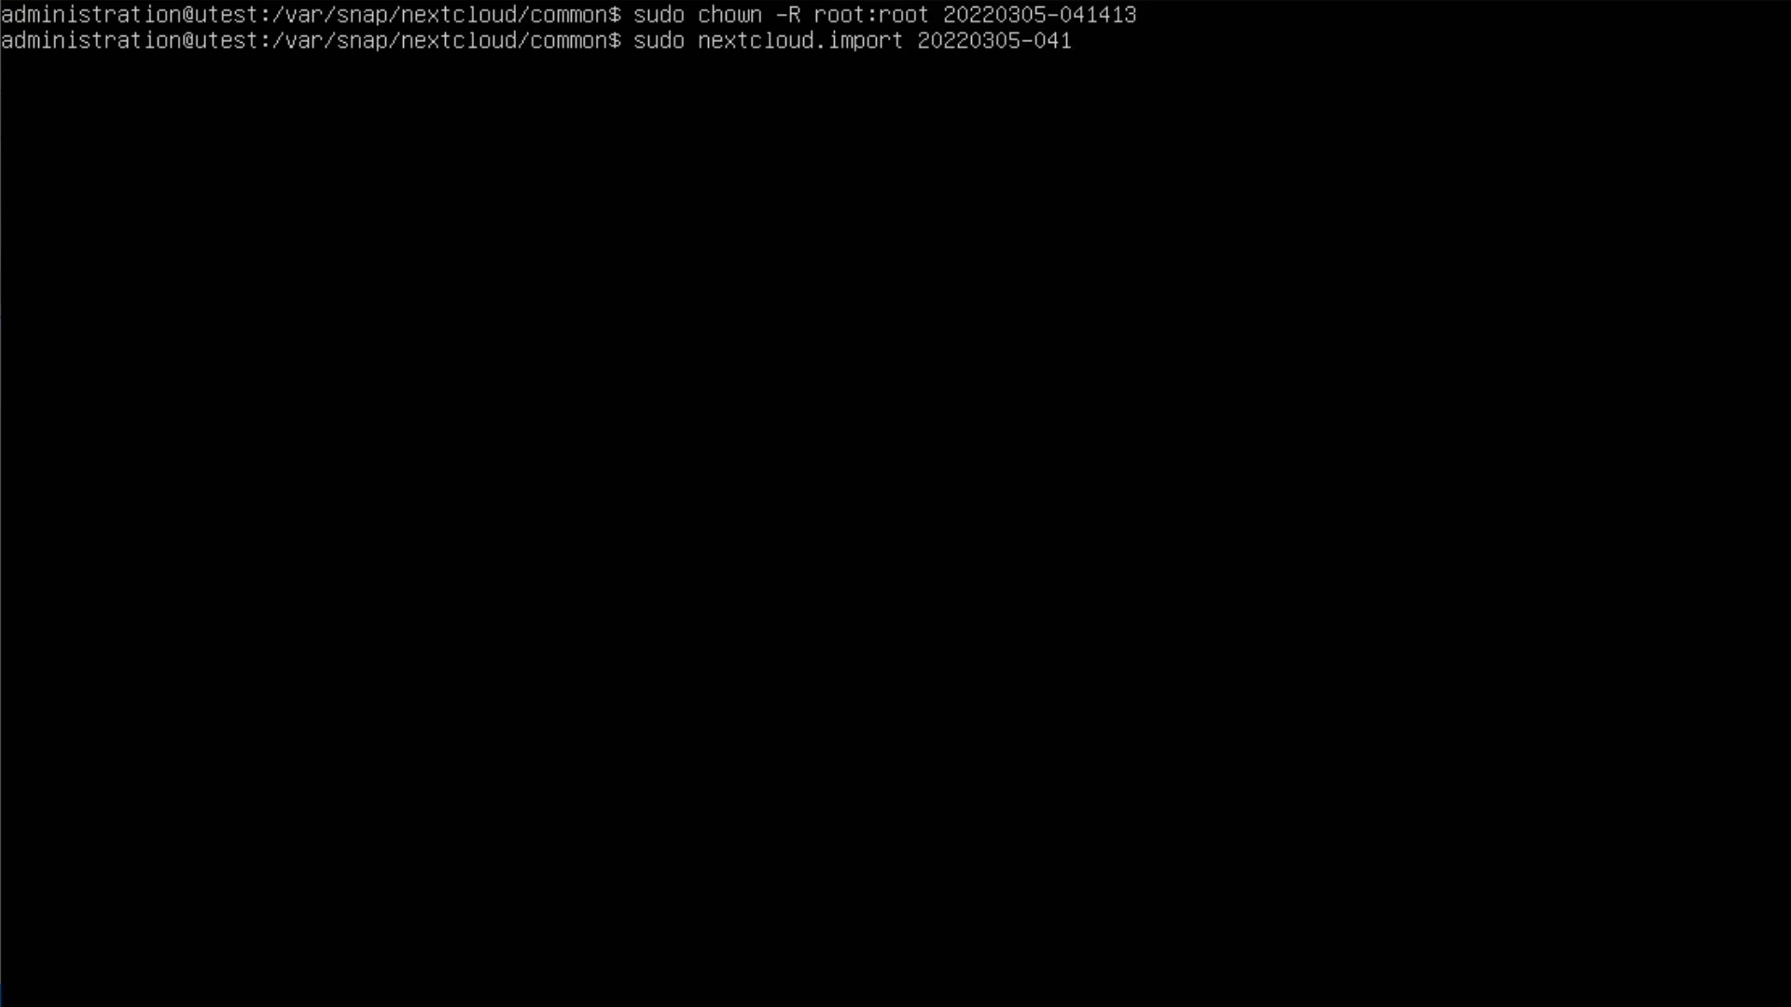
type("413")
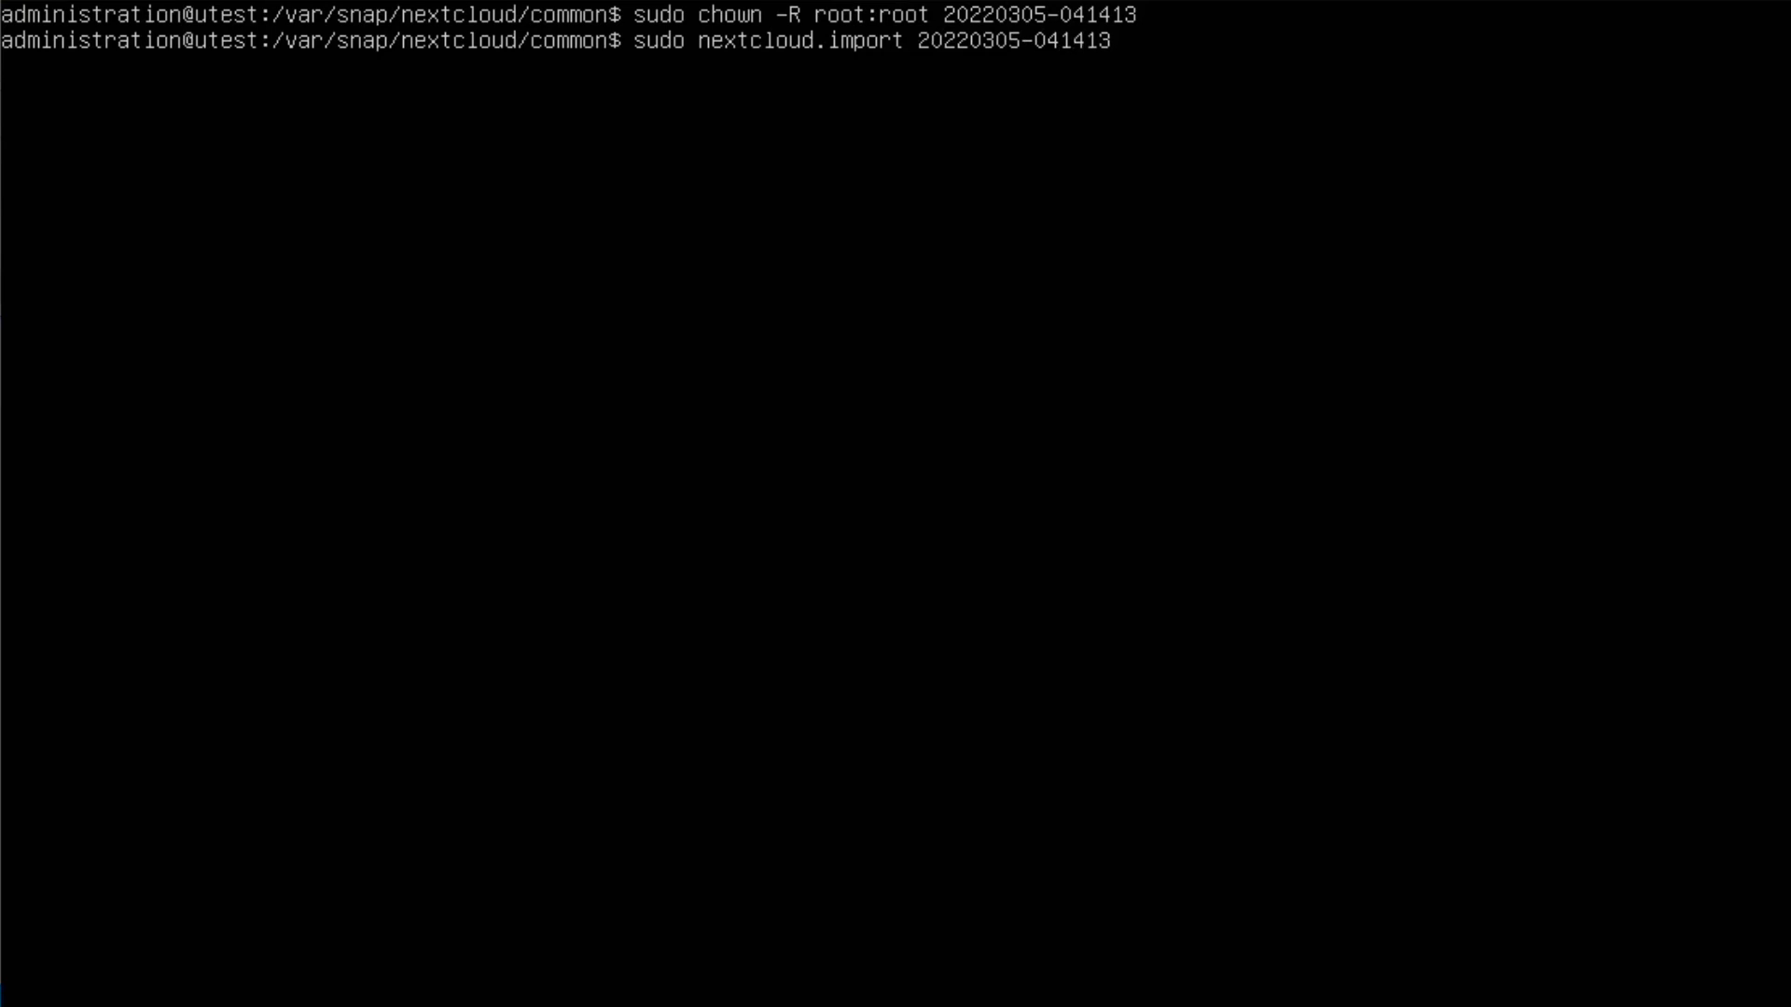